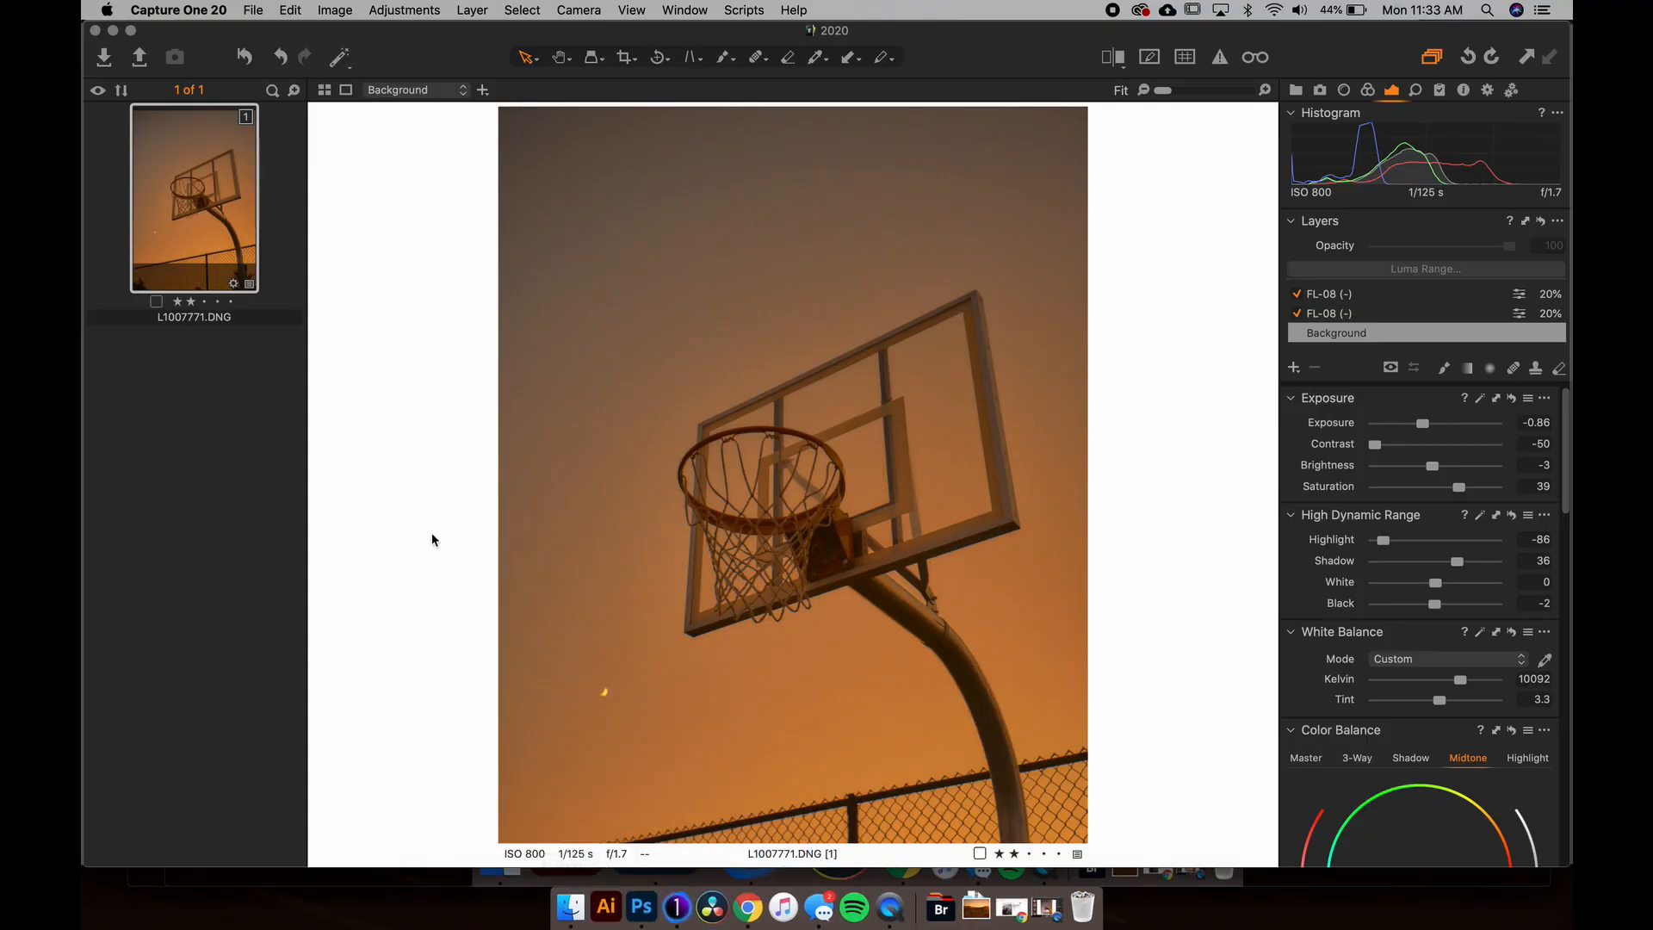
mouse_move(917, 189)
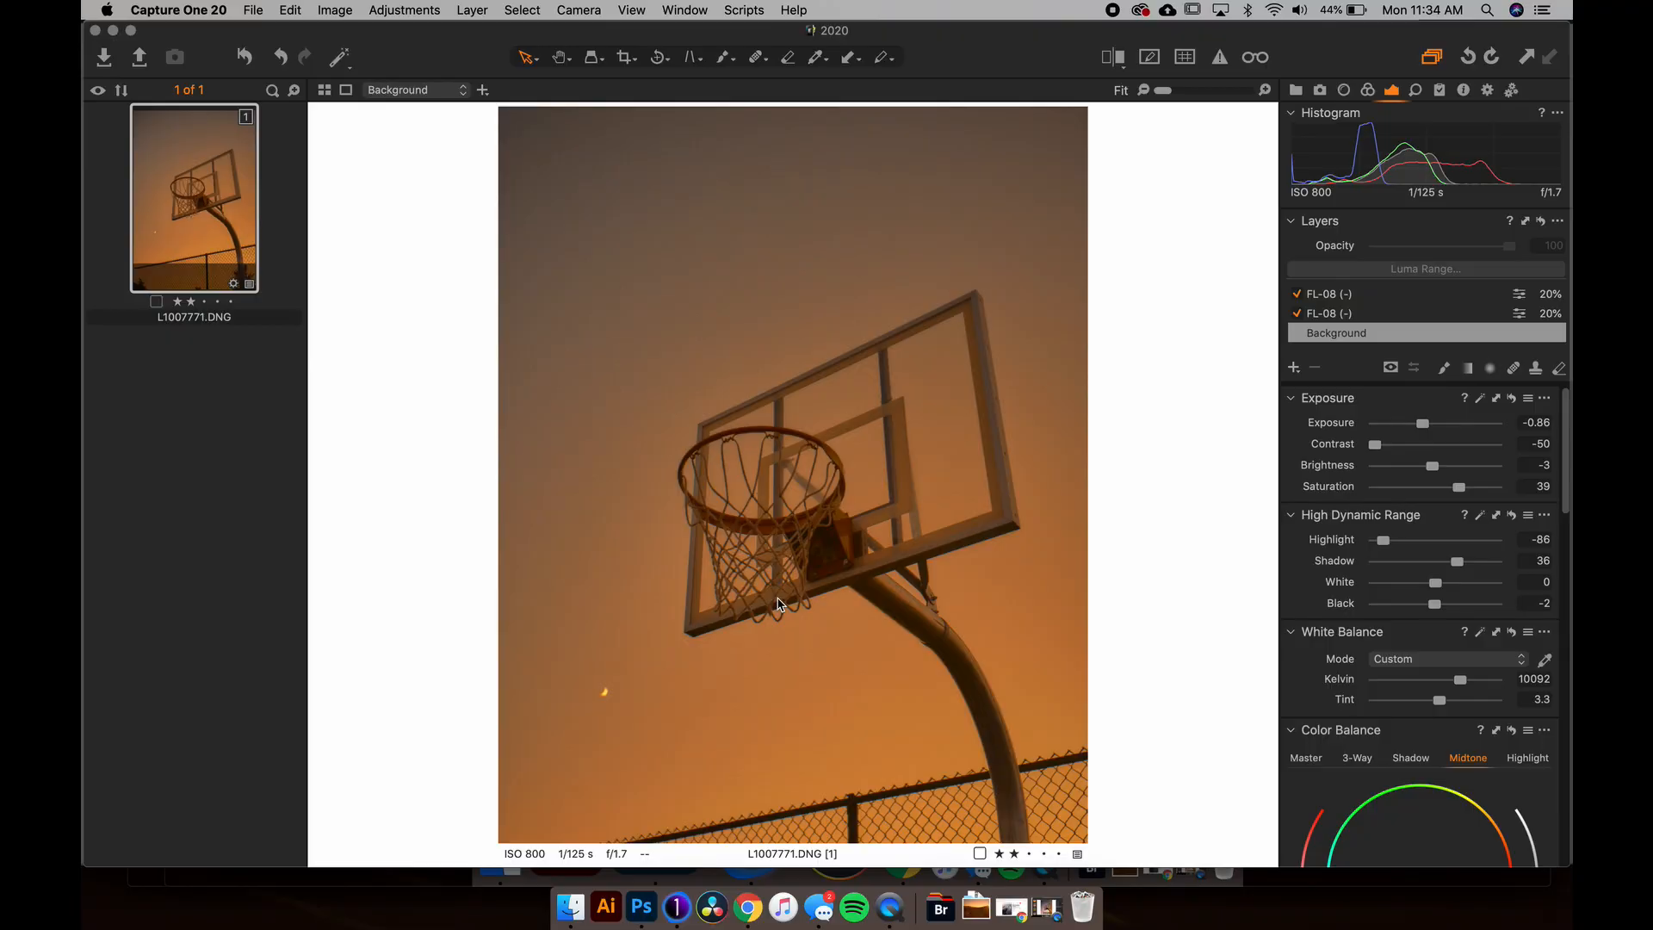
mouse_move(624, 379)
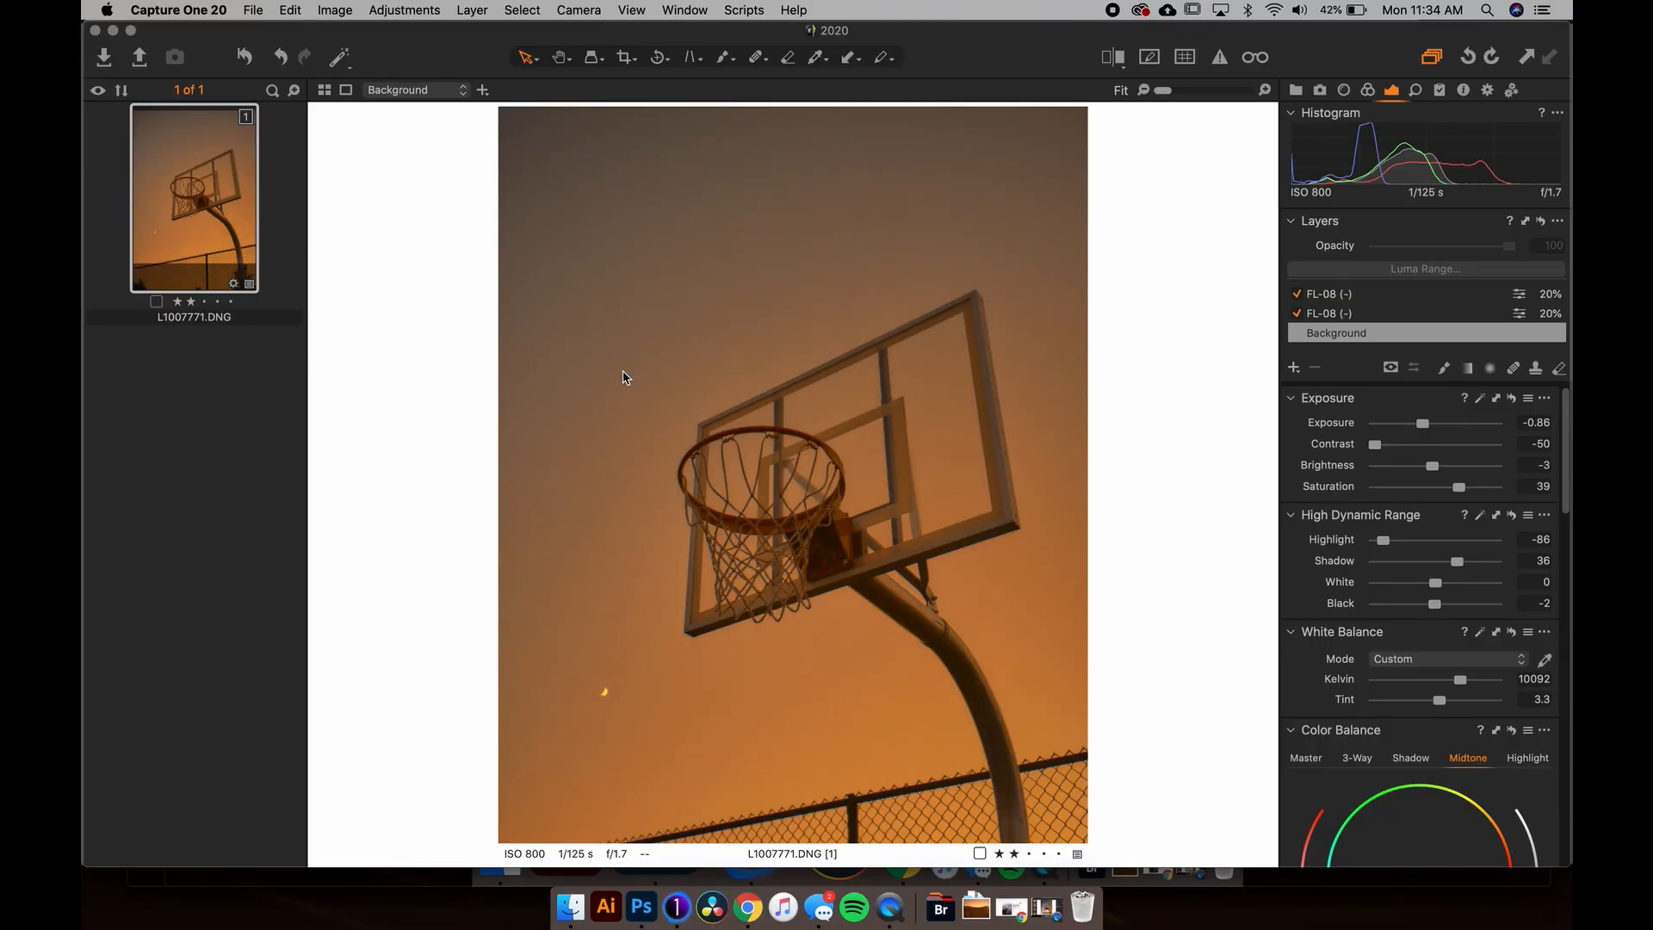
Step: Show the sunset photo's warm orange grade beside the original purple dusk in split before/after view
left_click(1106, 57)
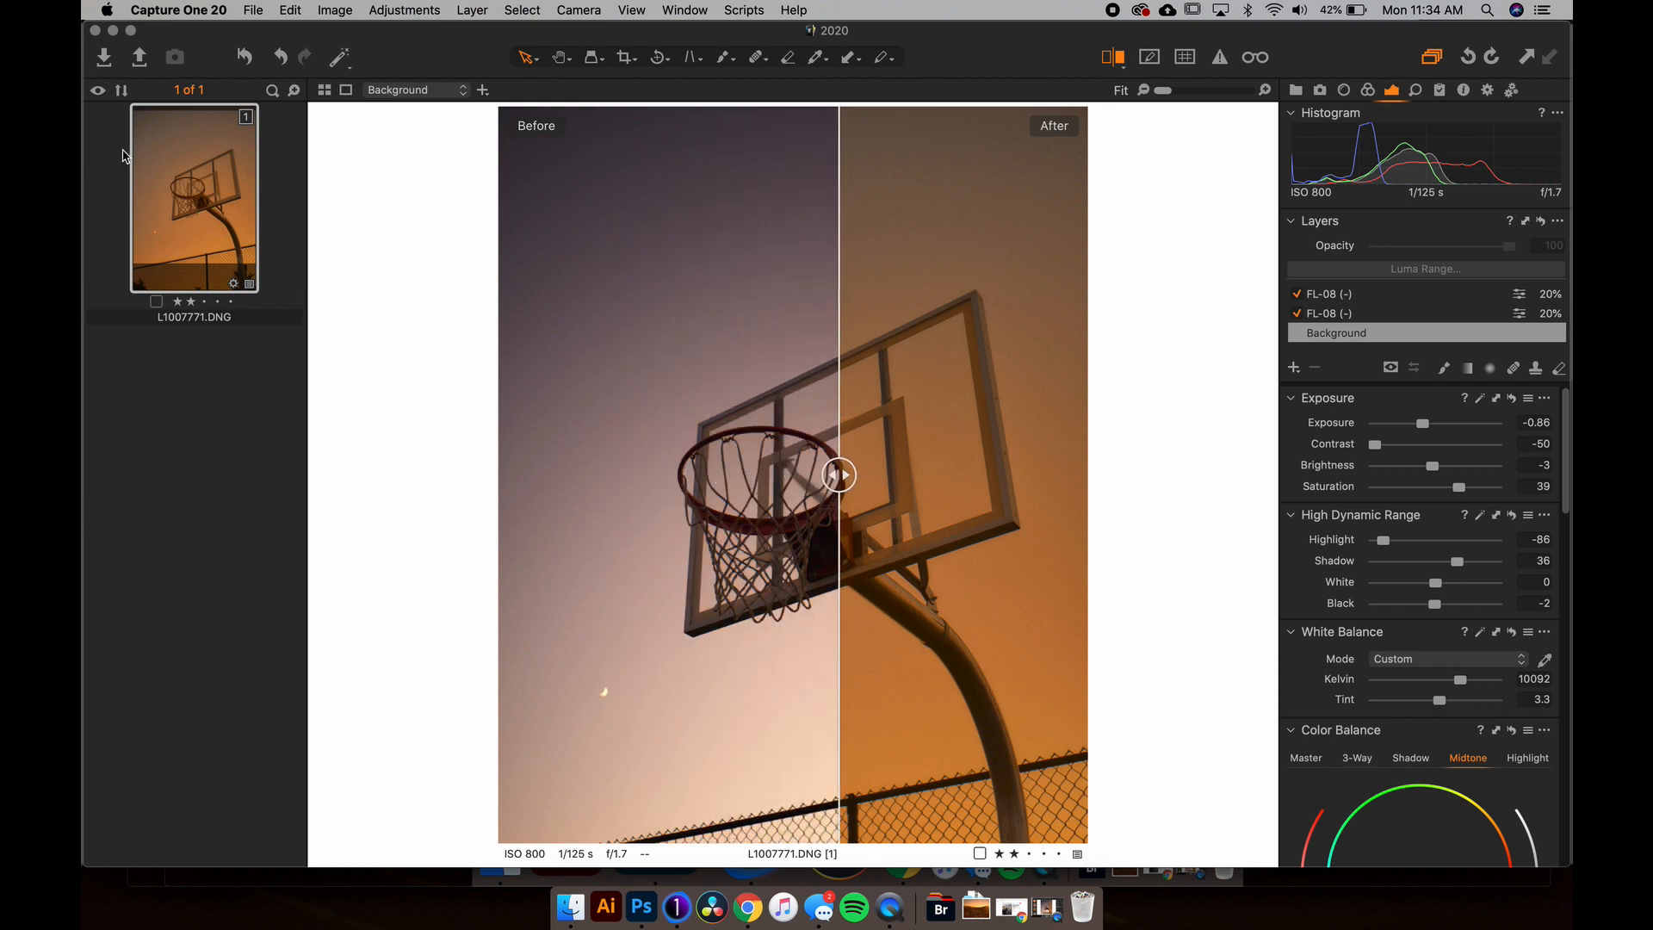
Step: Clone the edited variant from its thumbnail menu and rename the image Basketball Hoop
right_click(193, 198)
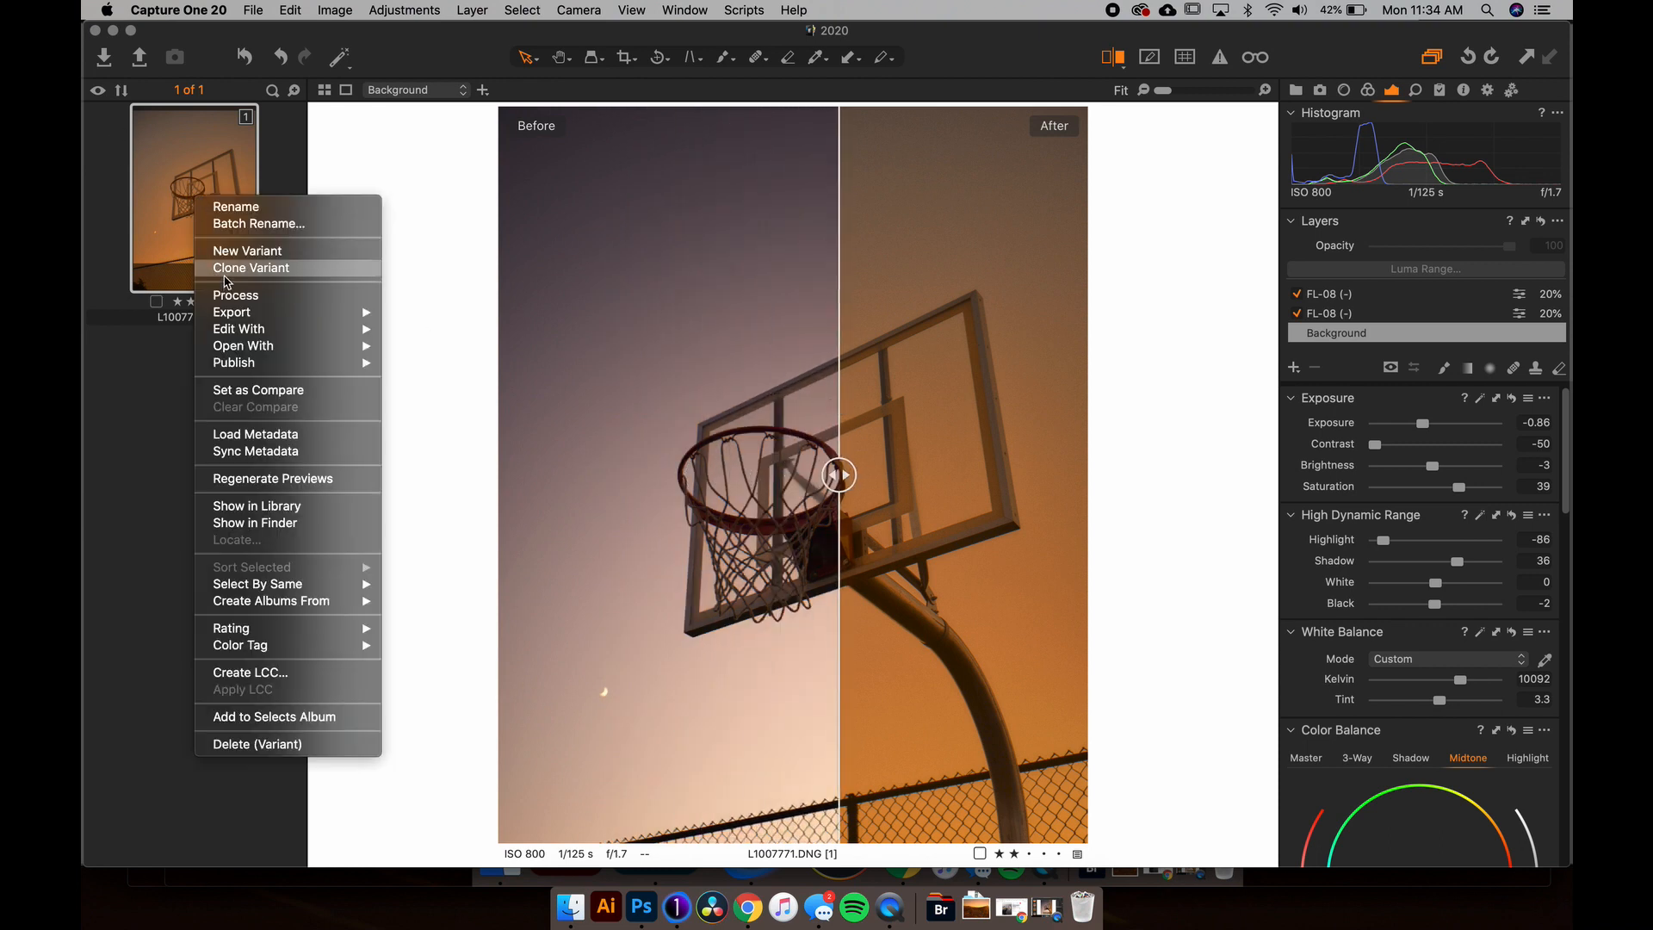
left_click(251, 268)
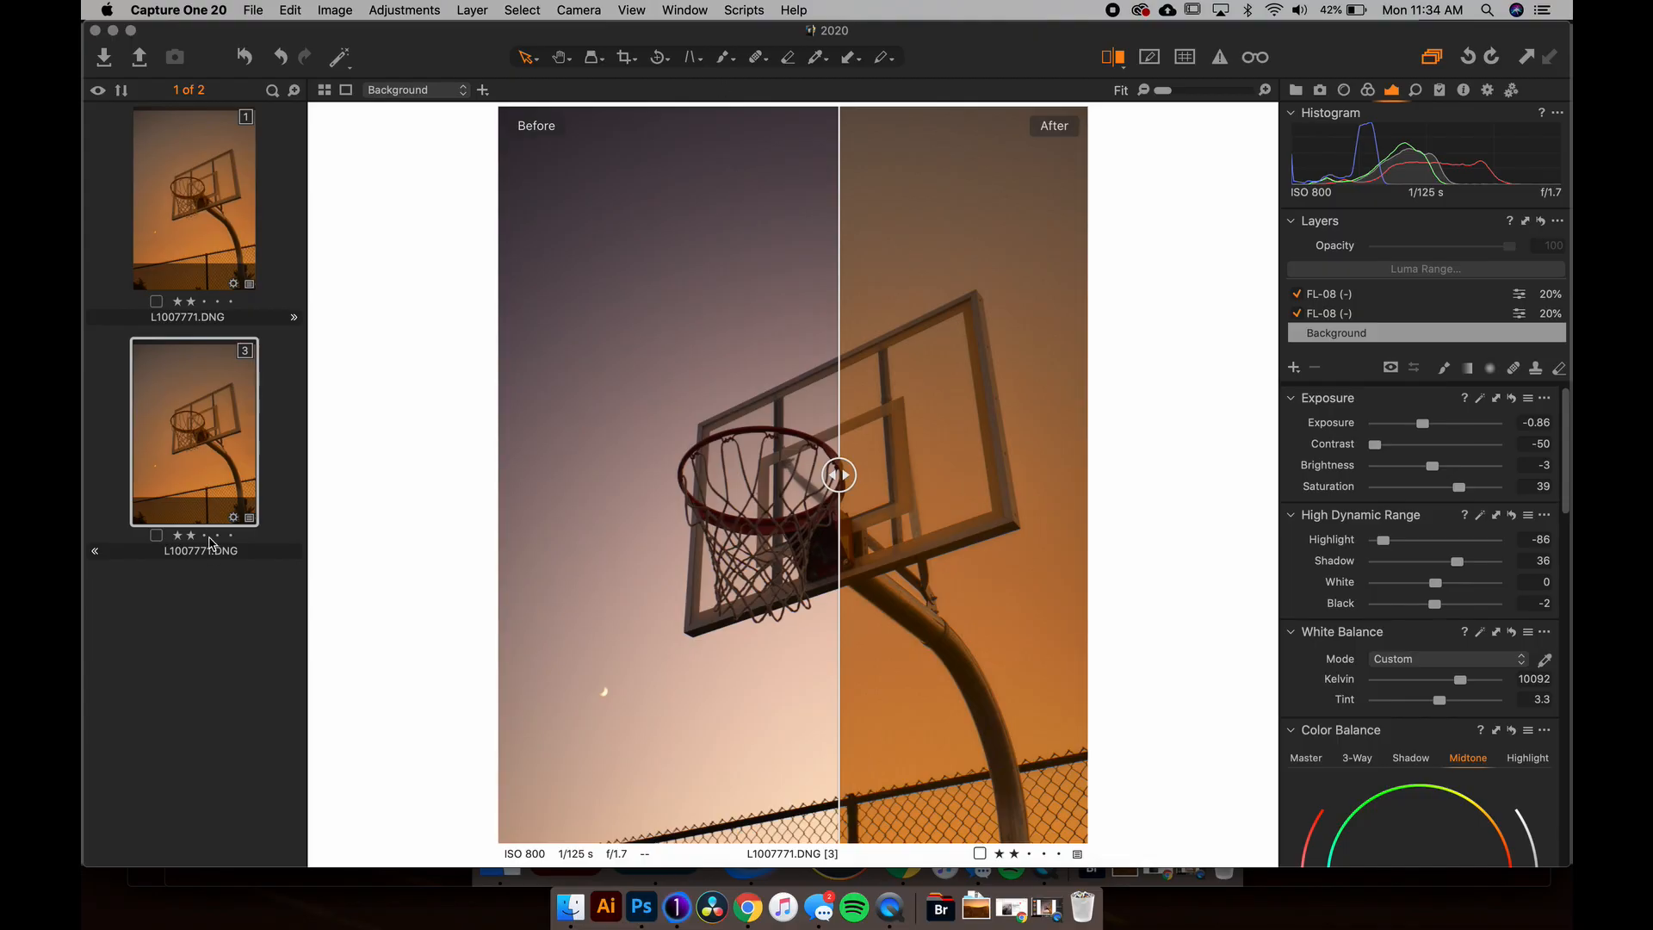
double_click(199, 550)
type("Basketball Hoop")
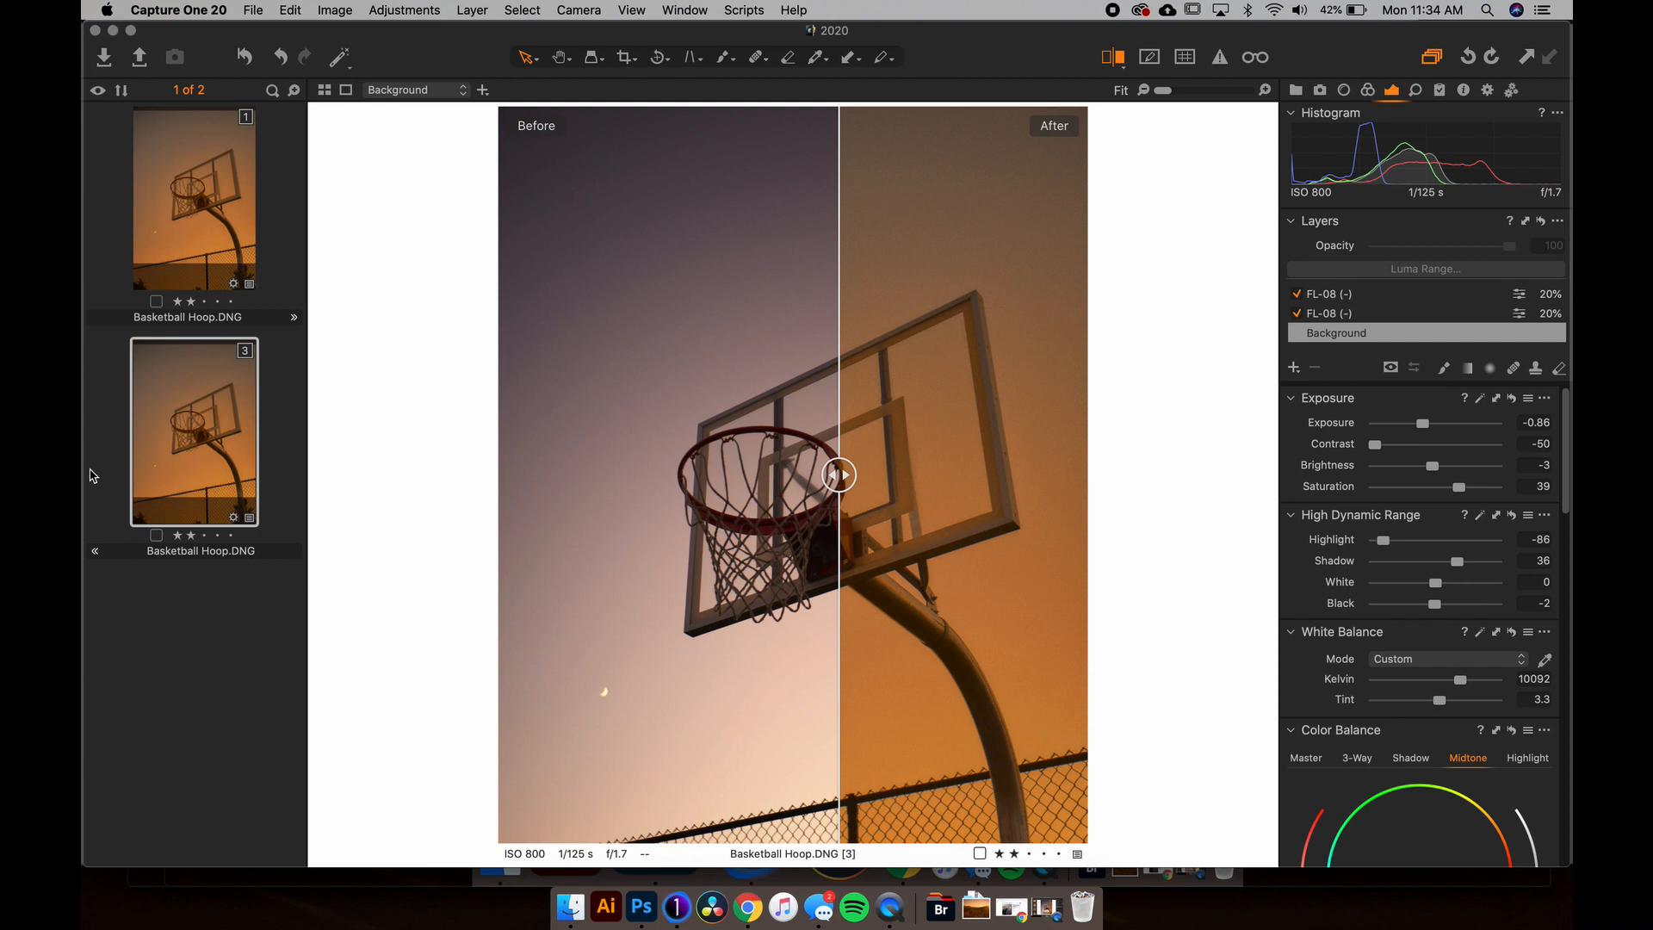
mouse_move(174, 456)
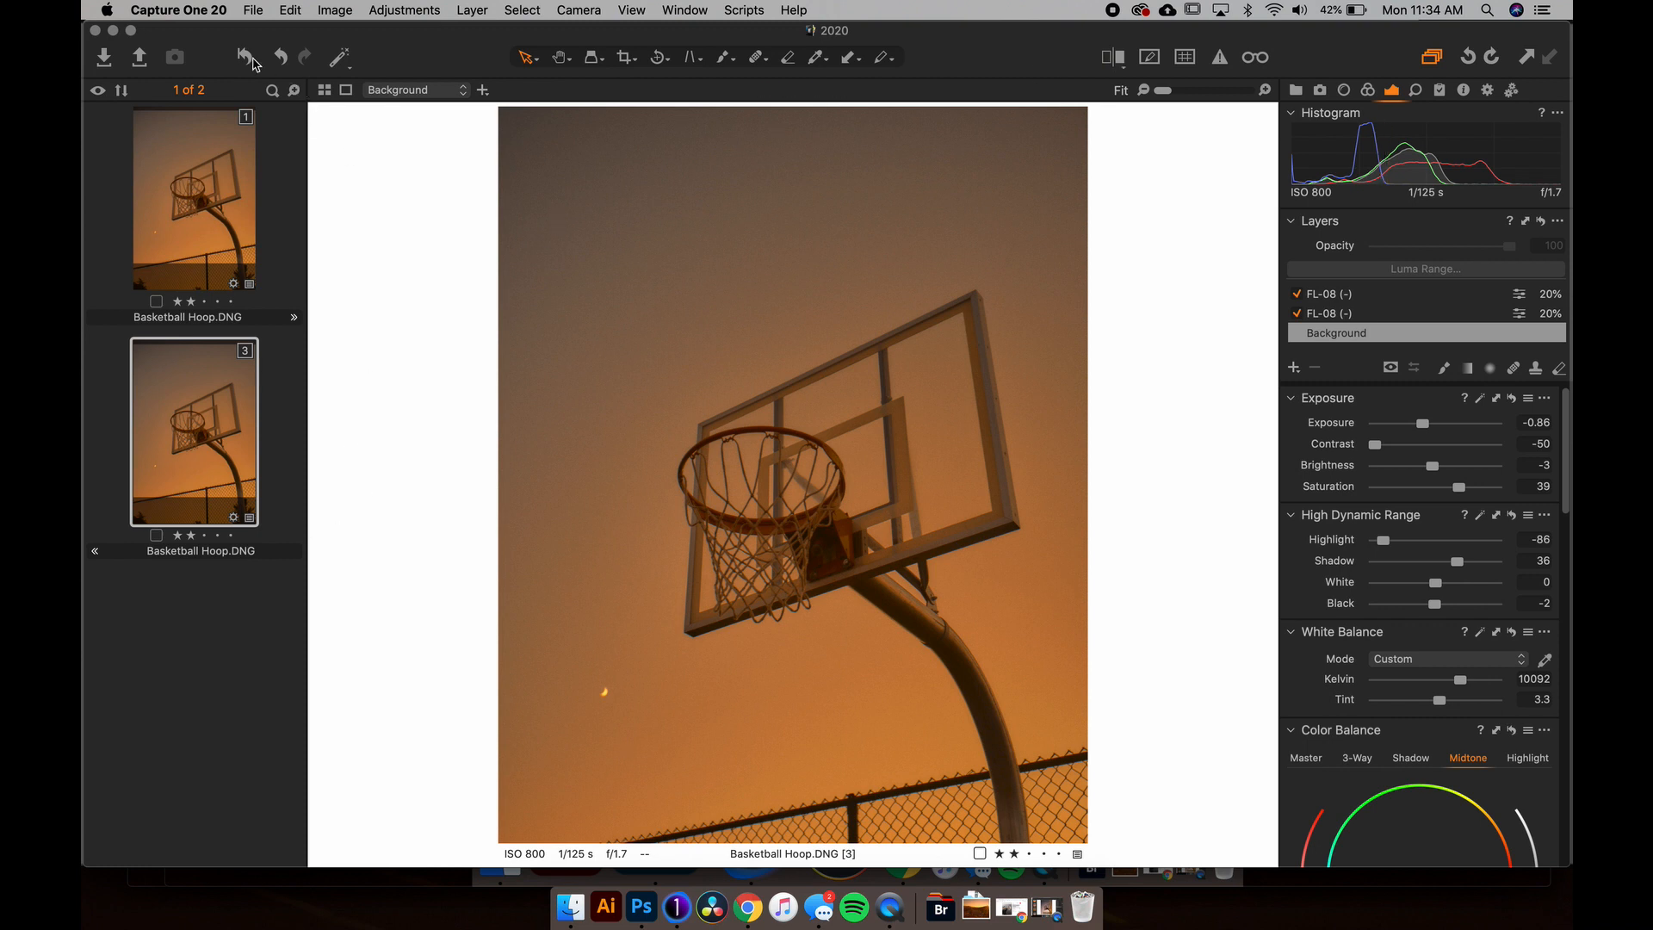
Step: Clear all grading adjustments and layers from the second variant, restoring its purple dusk look
left_click(244, 57)
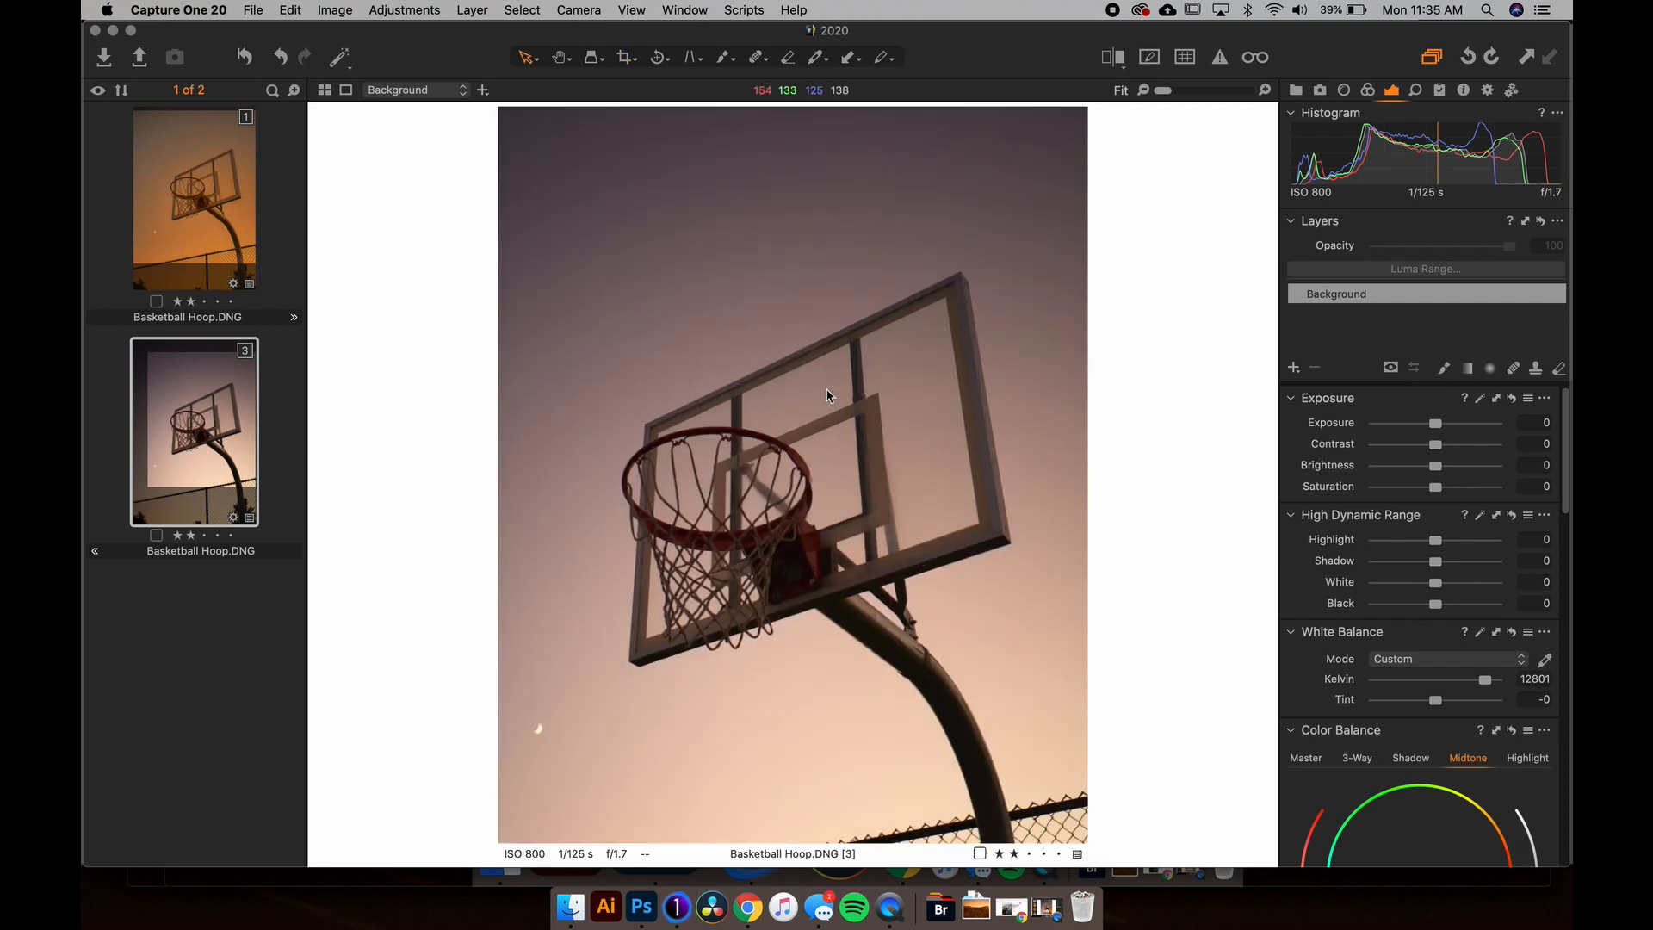
mouse_move(763, 540)
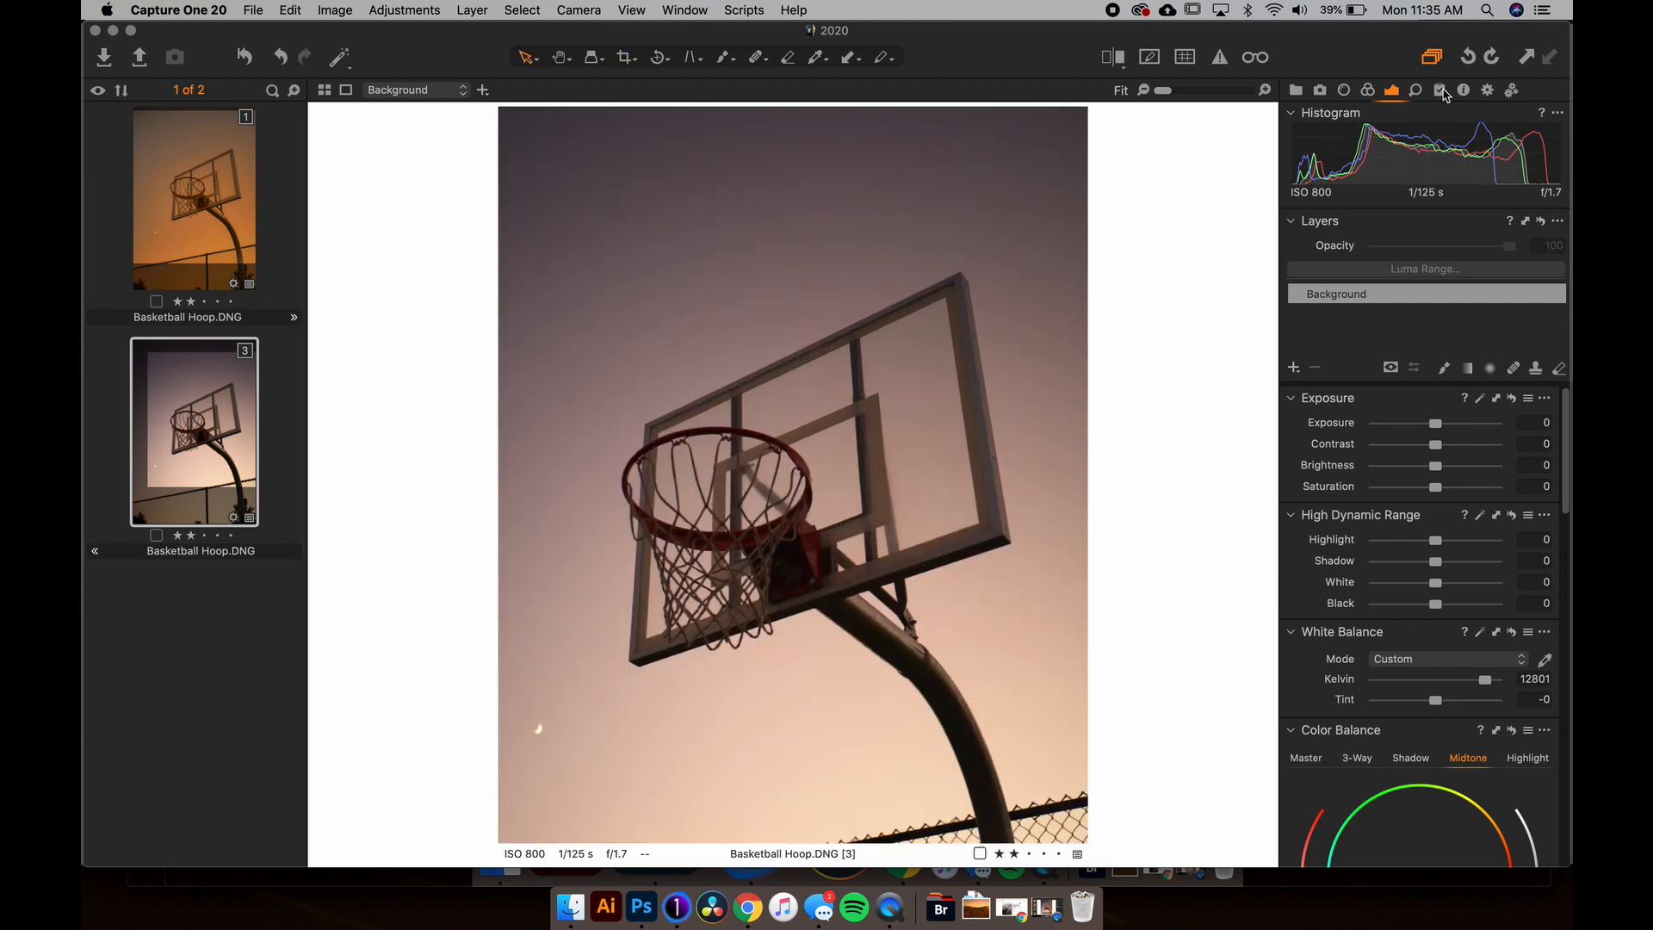
Step: Preview the Golden Hour user styles and apply Golden Hour to the second variant
left_click(1439, 89)
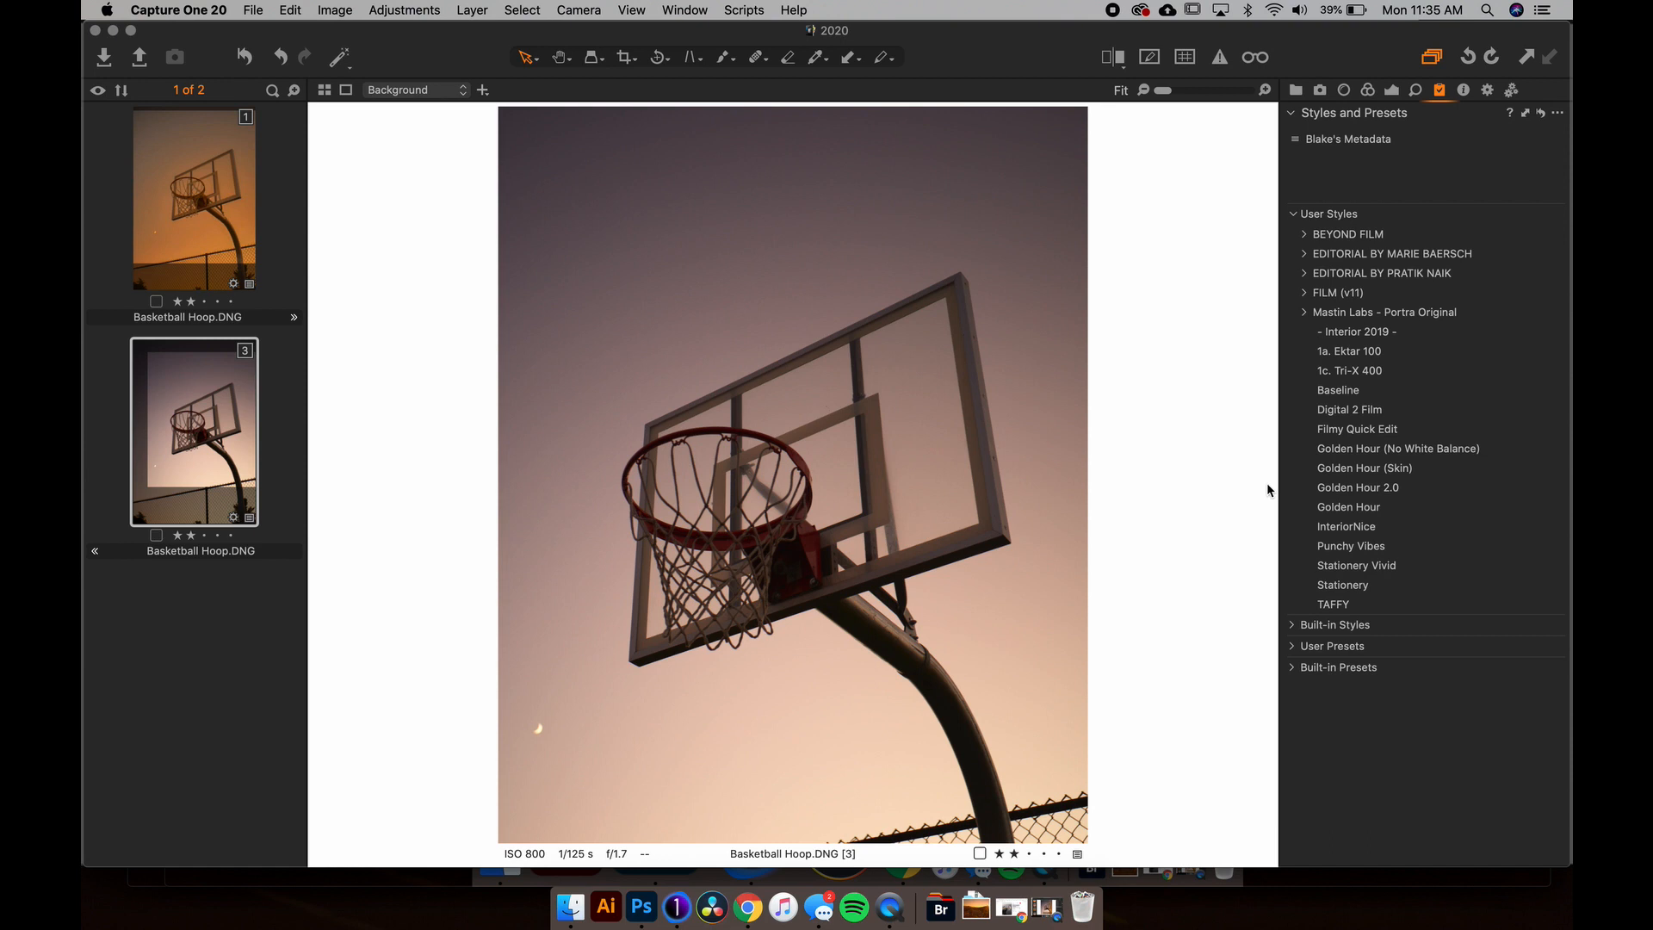
left_click(1358, 487)
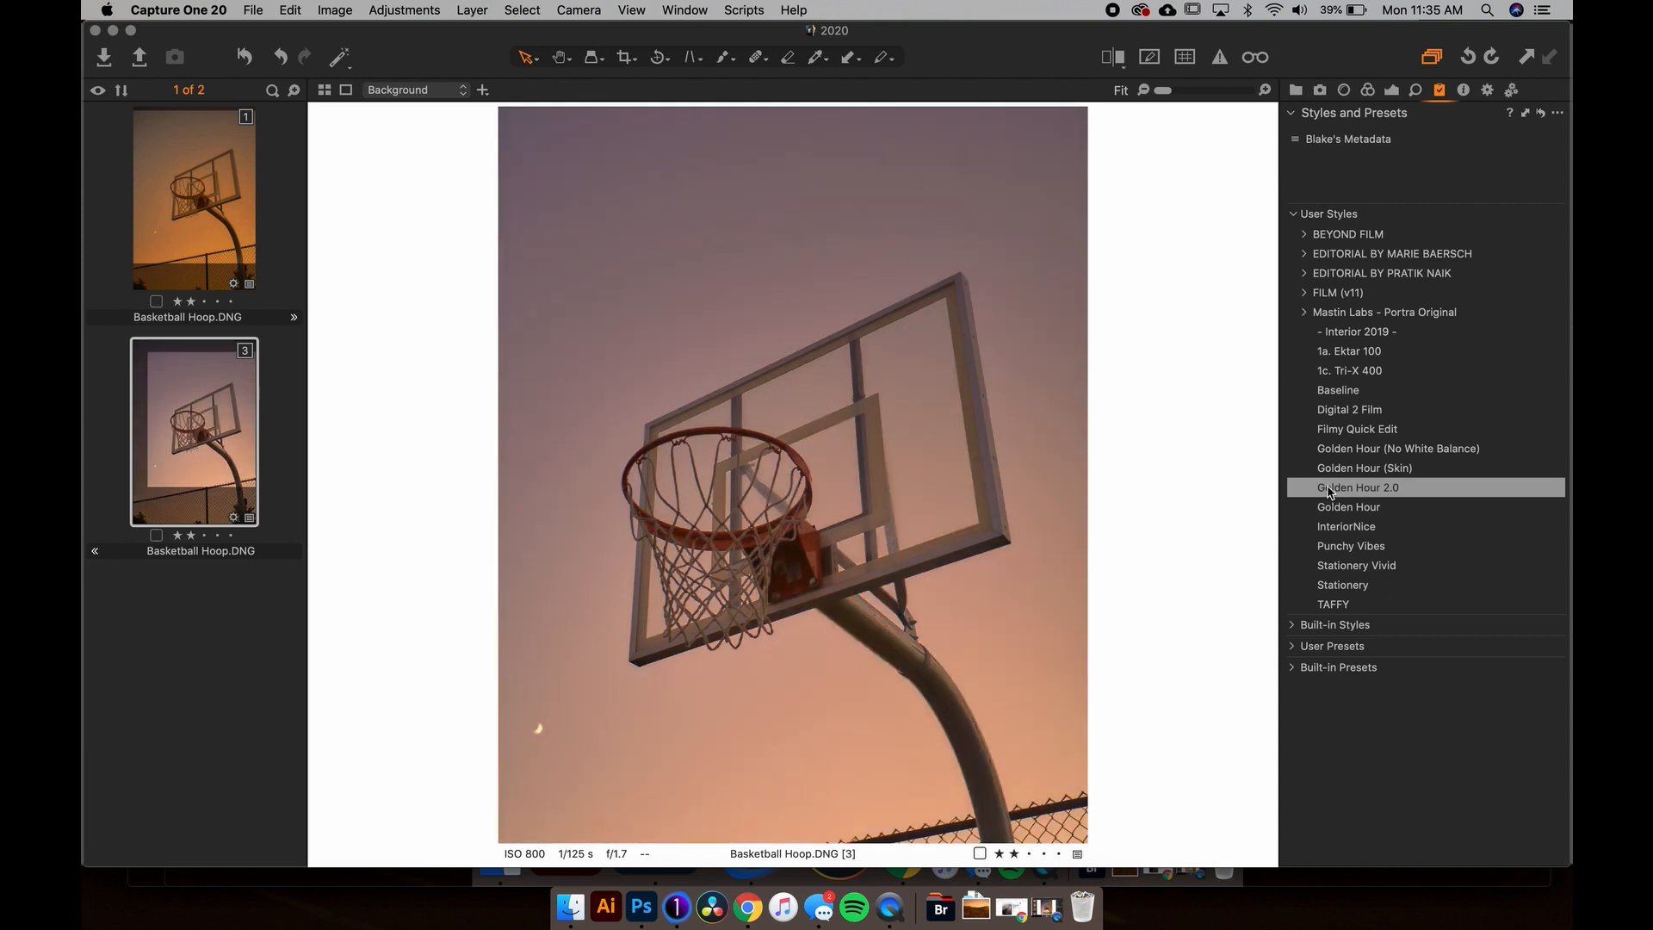
left_click(1400, 447)
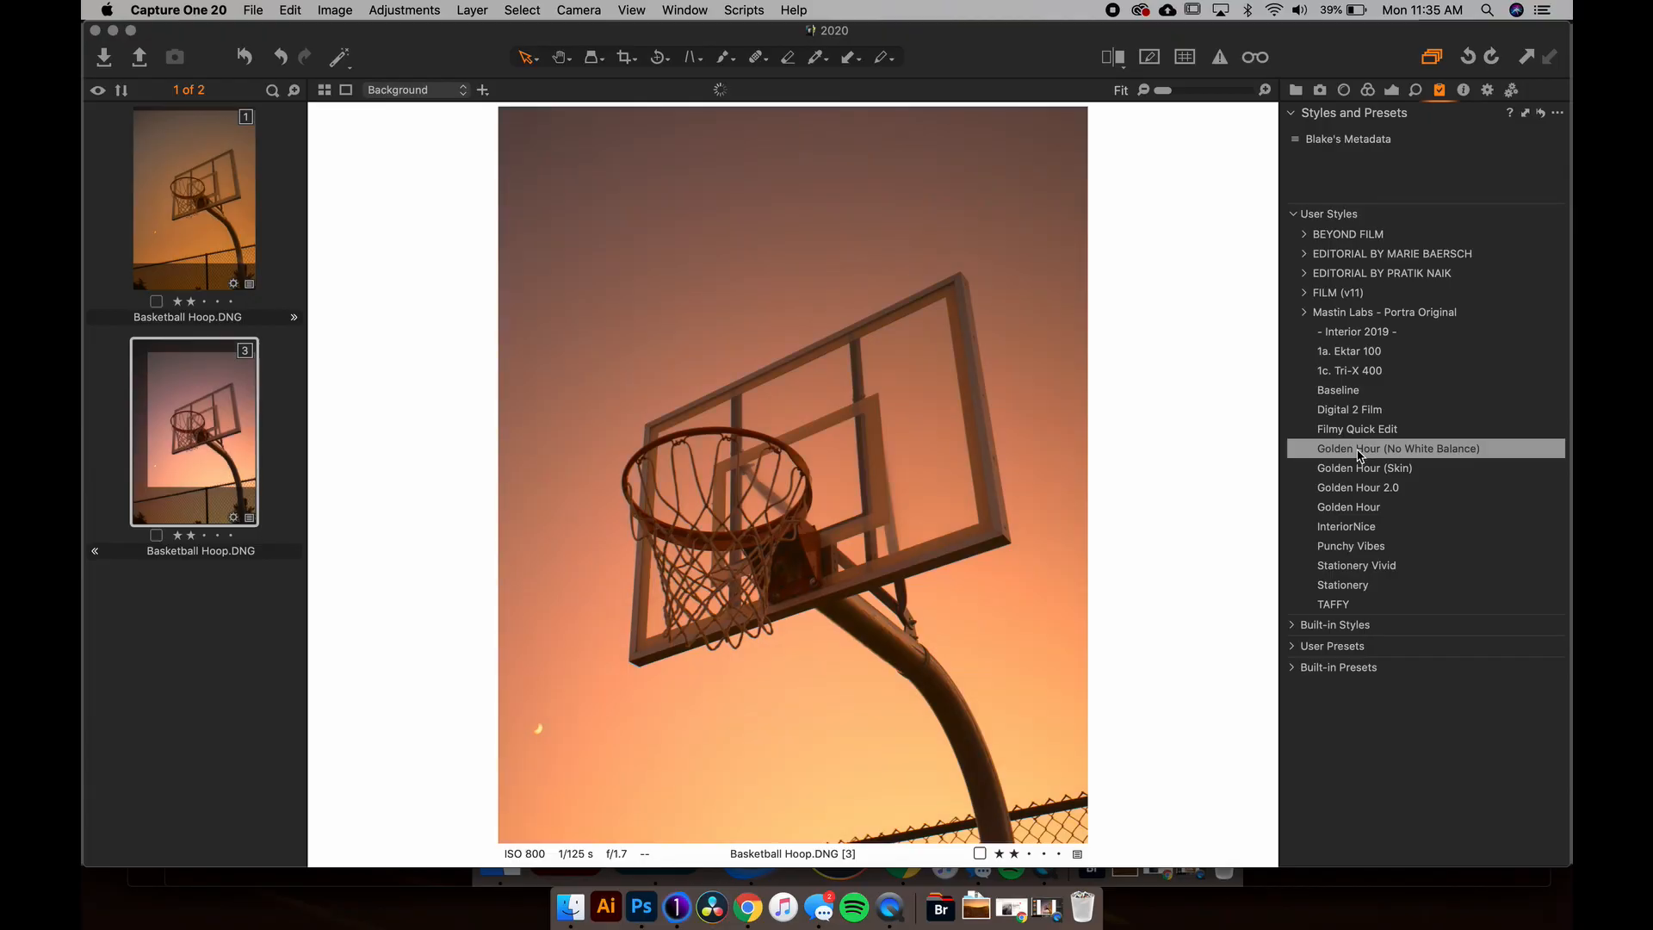
left_click(1363, 469)
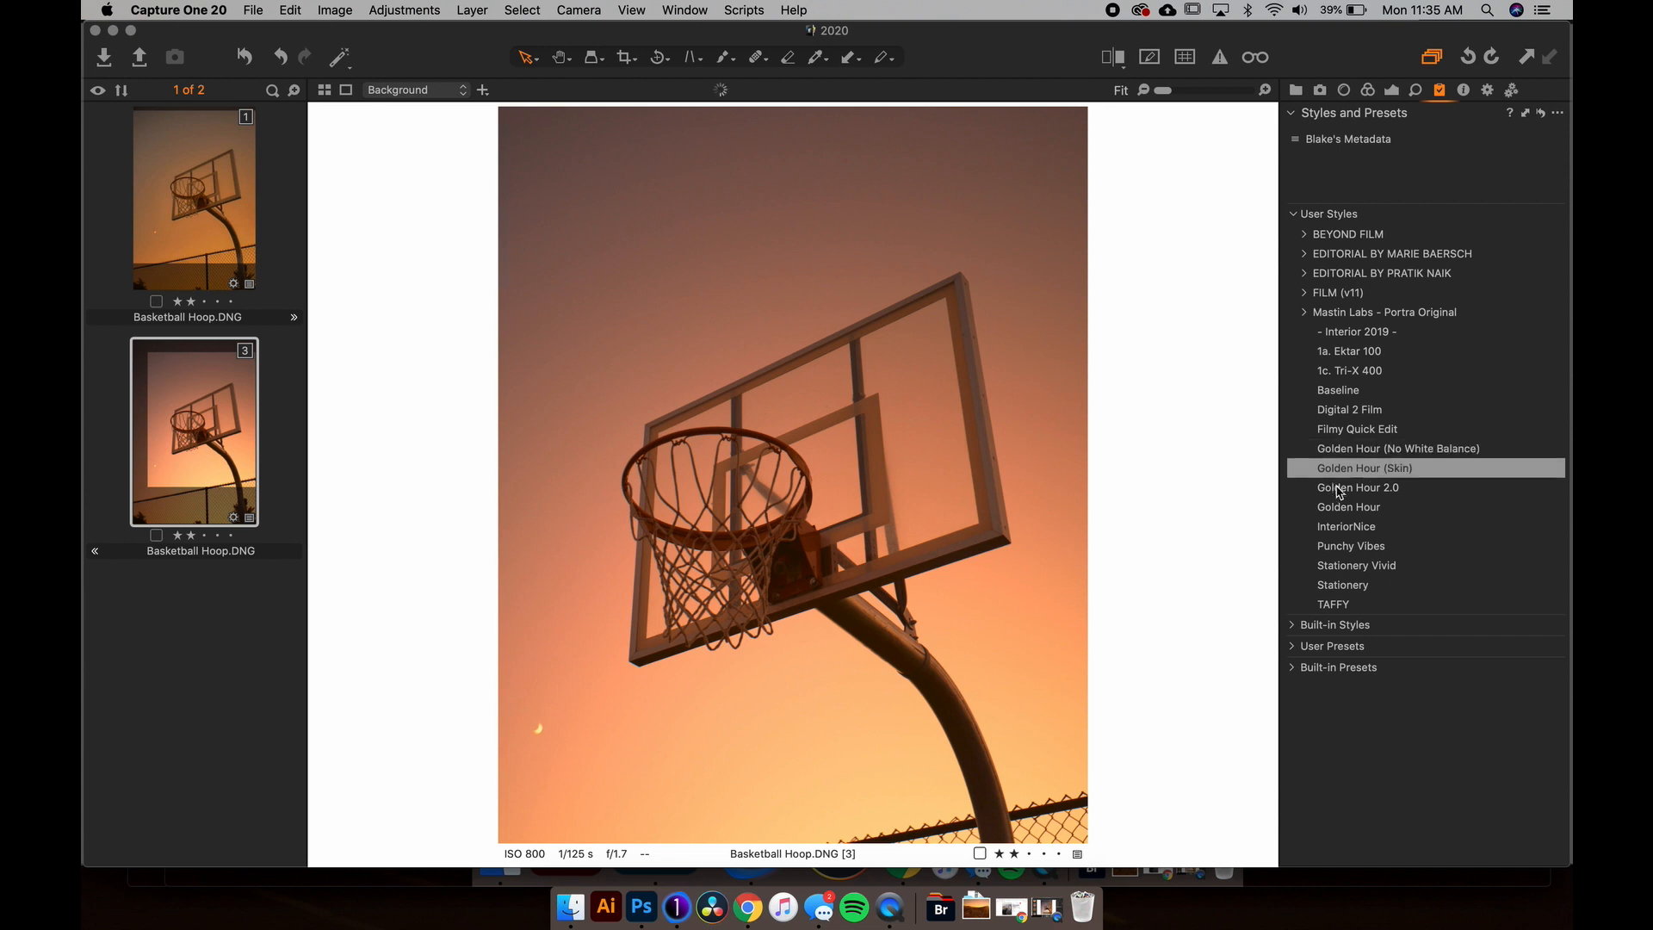
left_click(1349, 507)
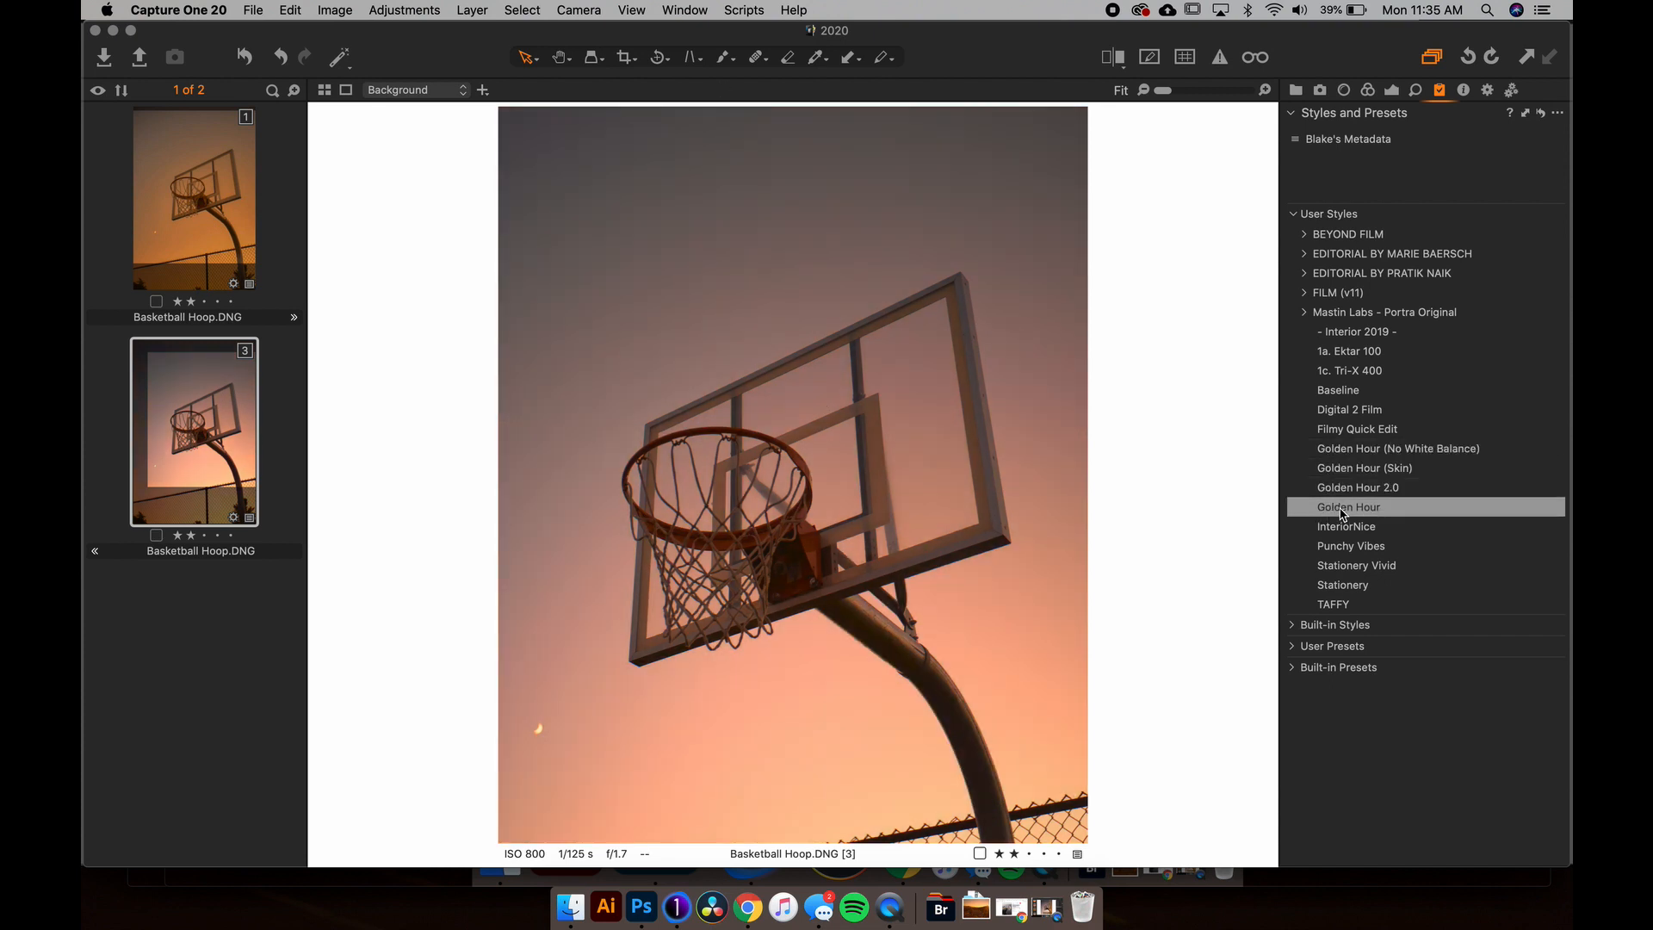
left_click(1348, 506)
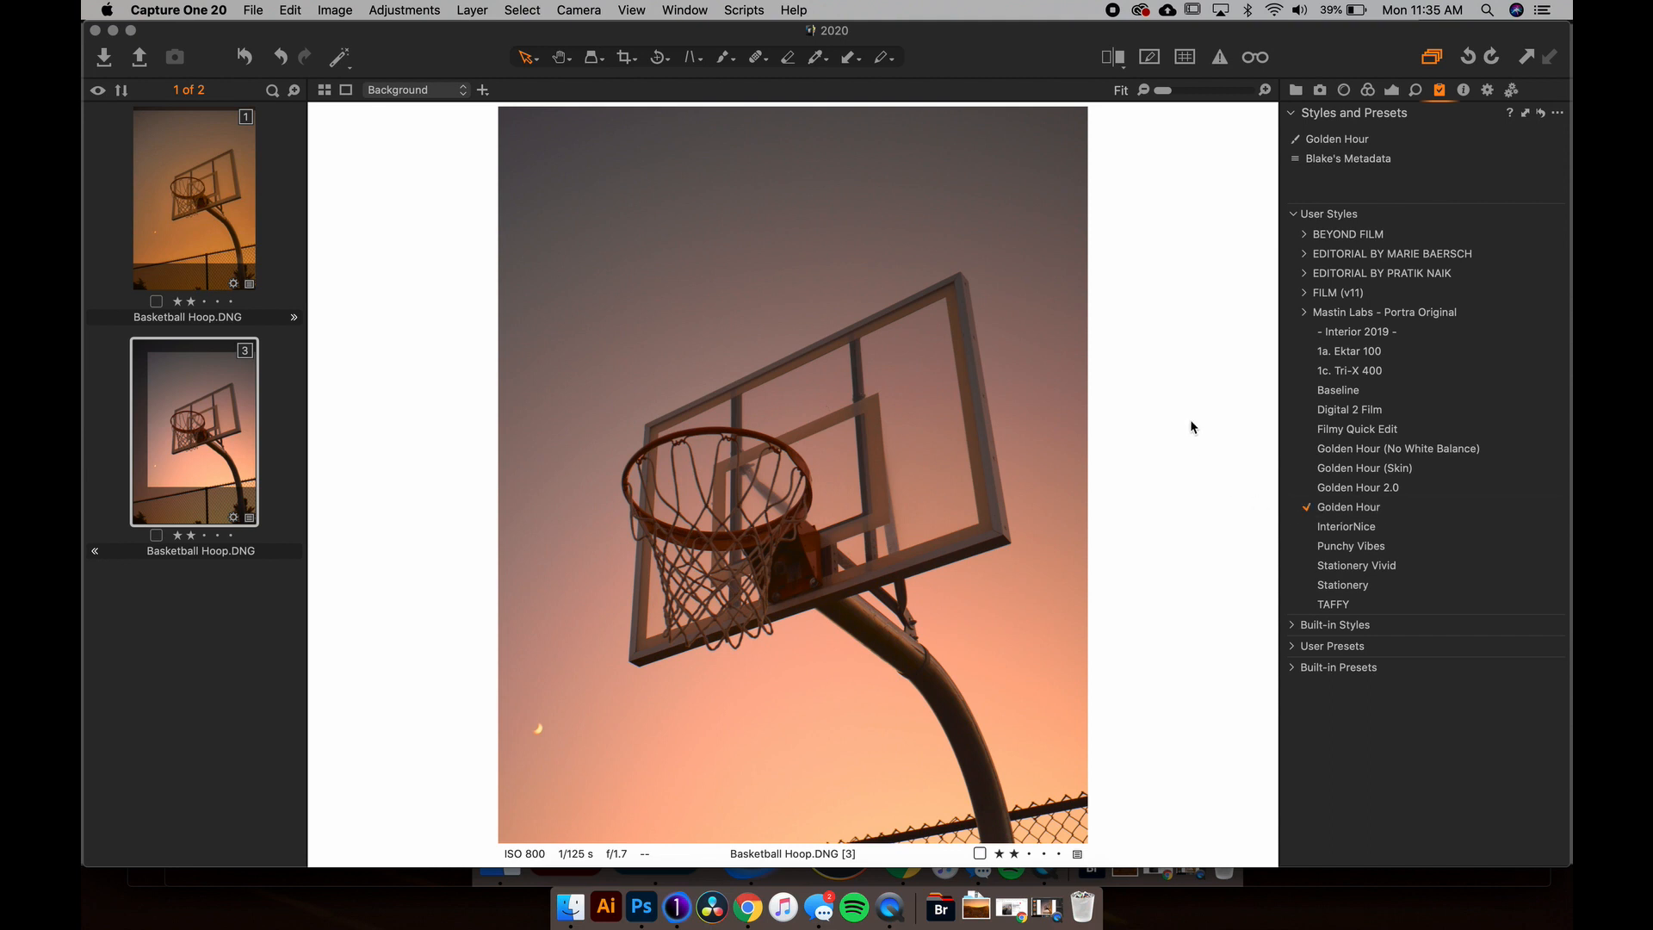
left_click(1394, 90)
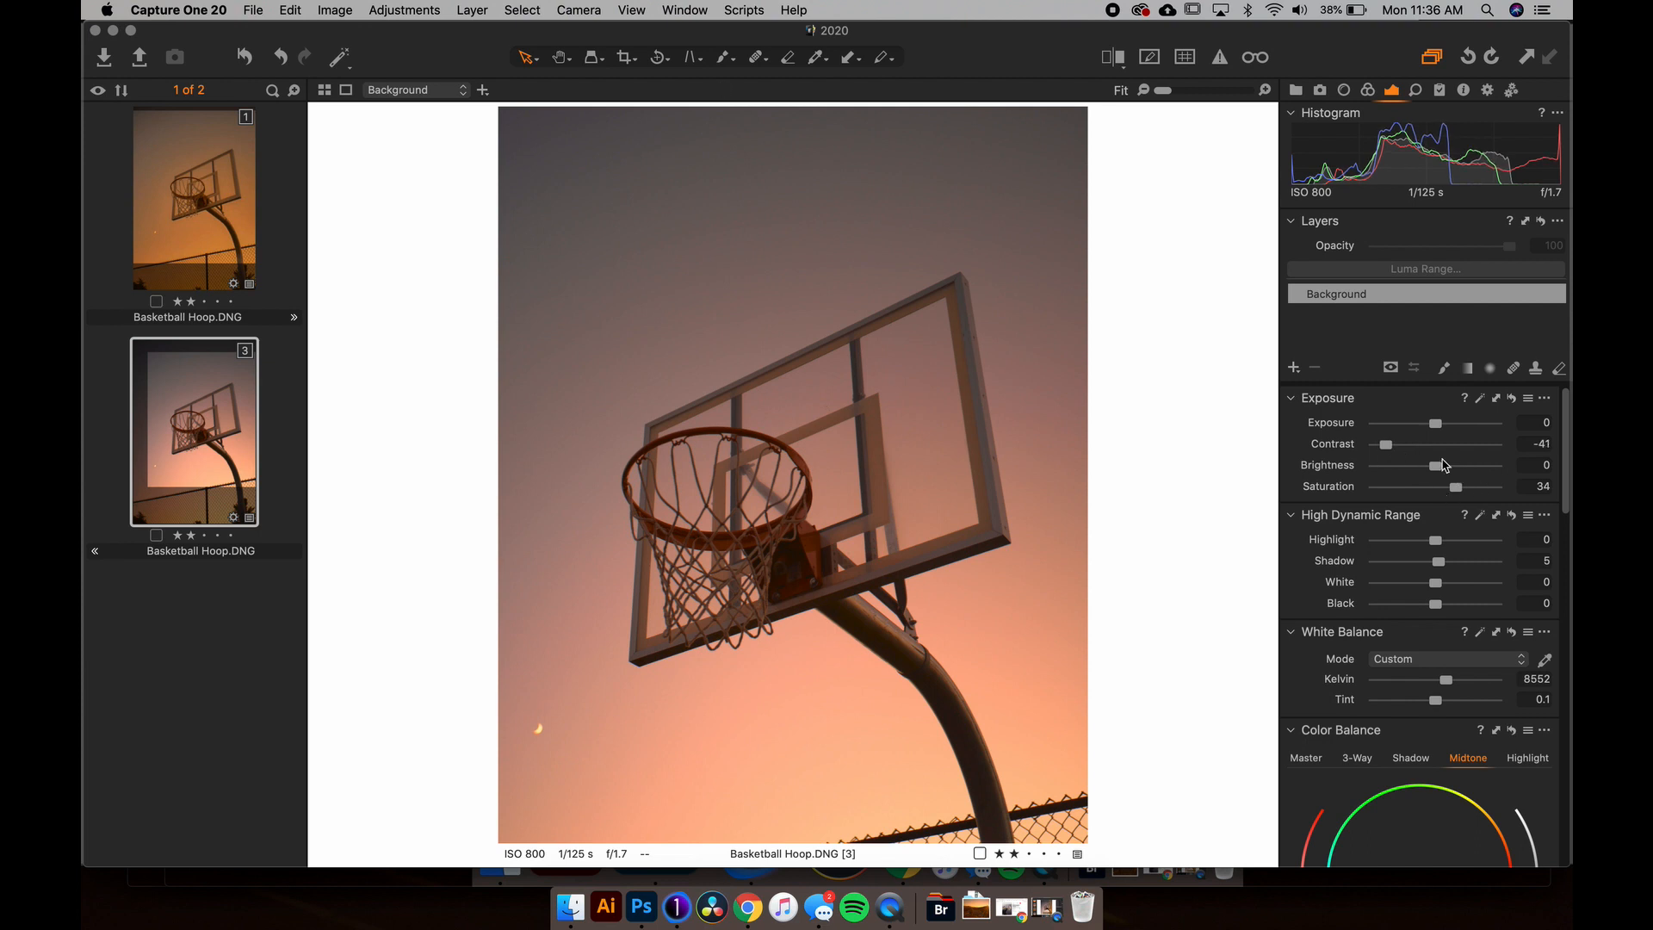
mouse_move(1409, 541)
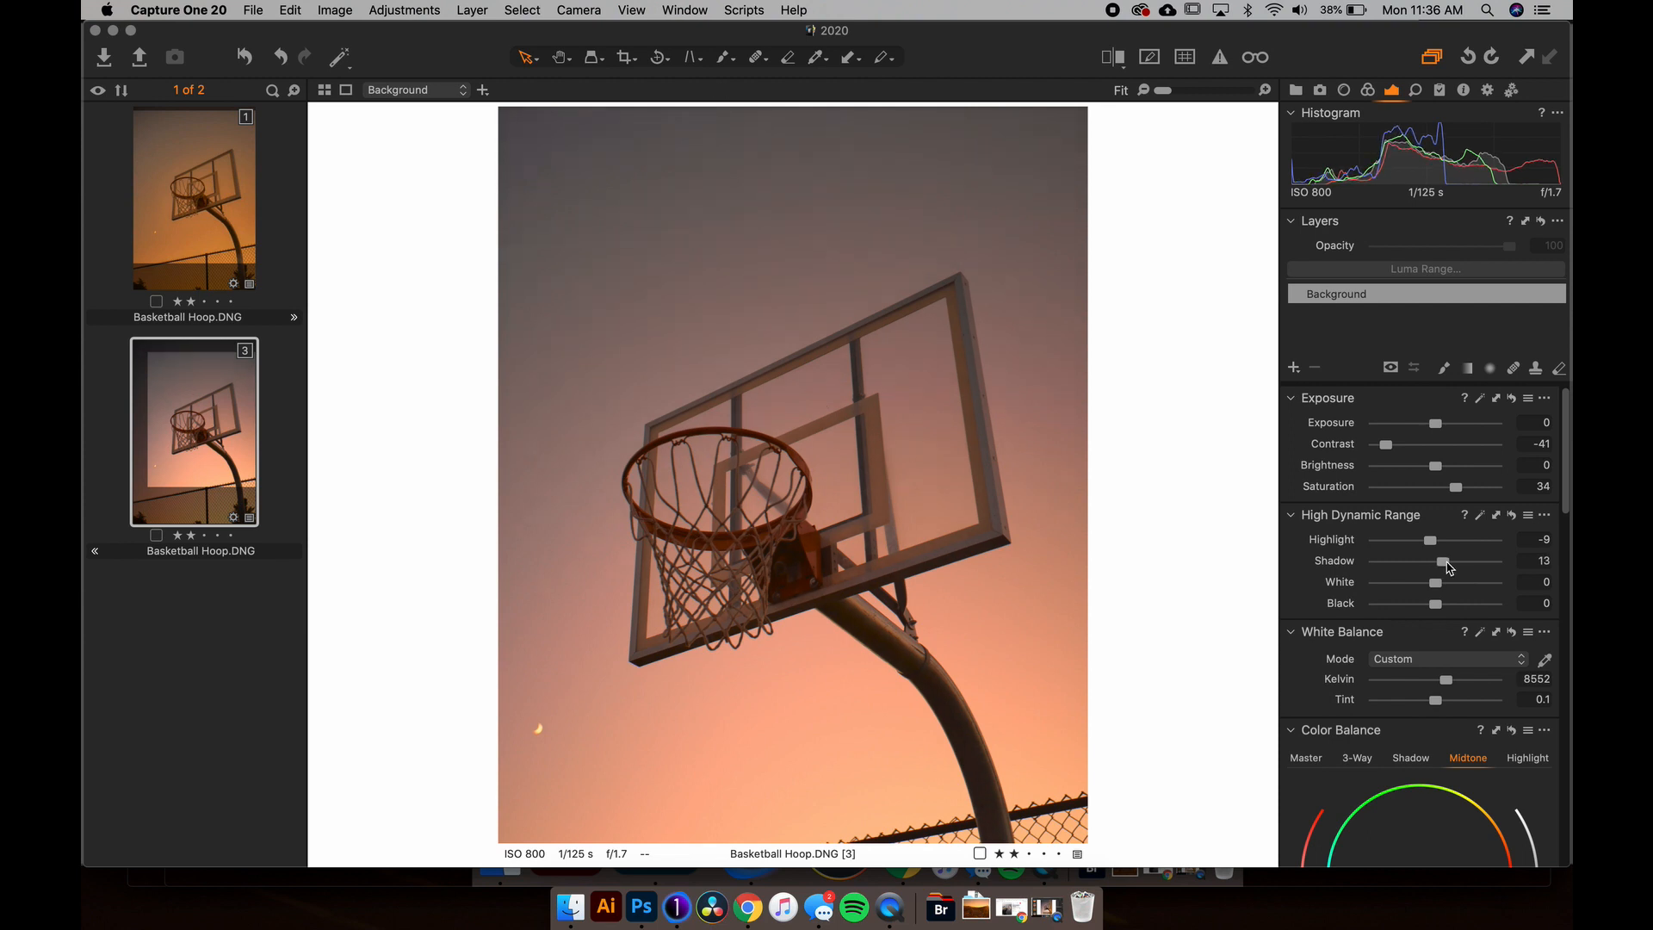
Step: Set Highlight to -9, Shadow to 13, and white balance to 10024 K
scroll("down", 3)
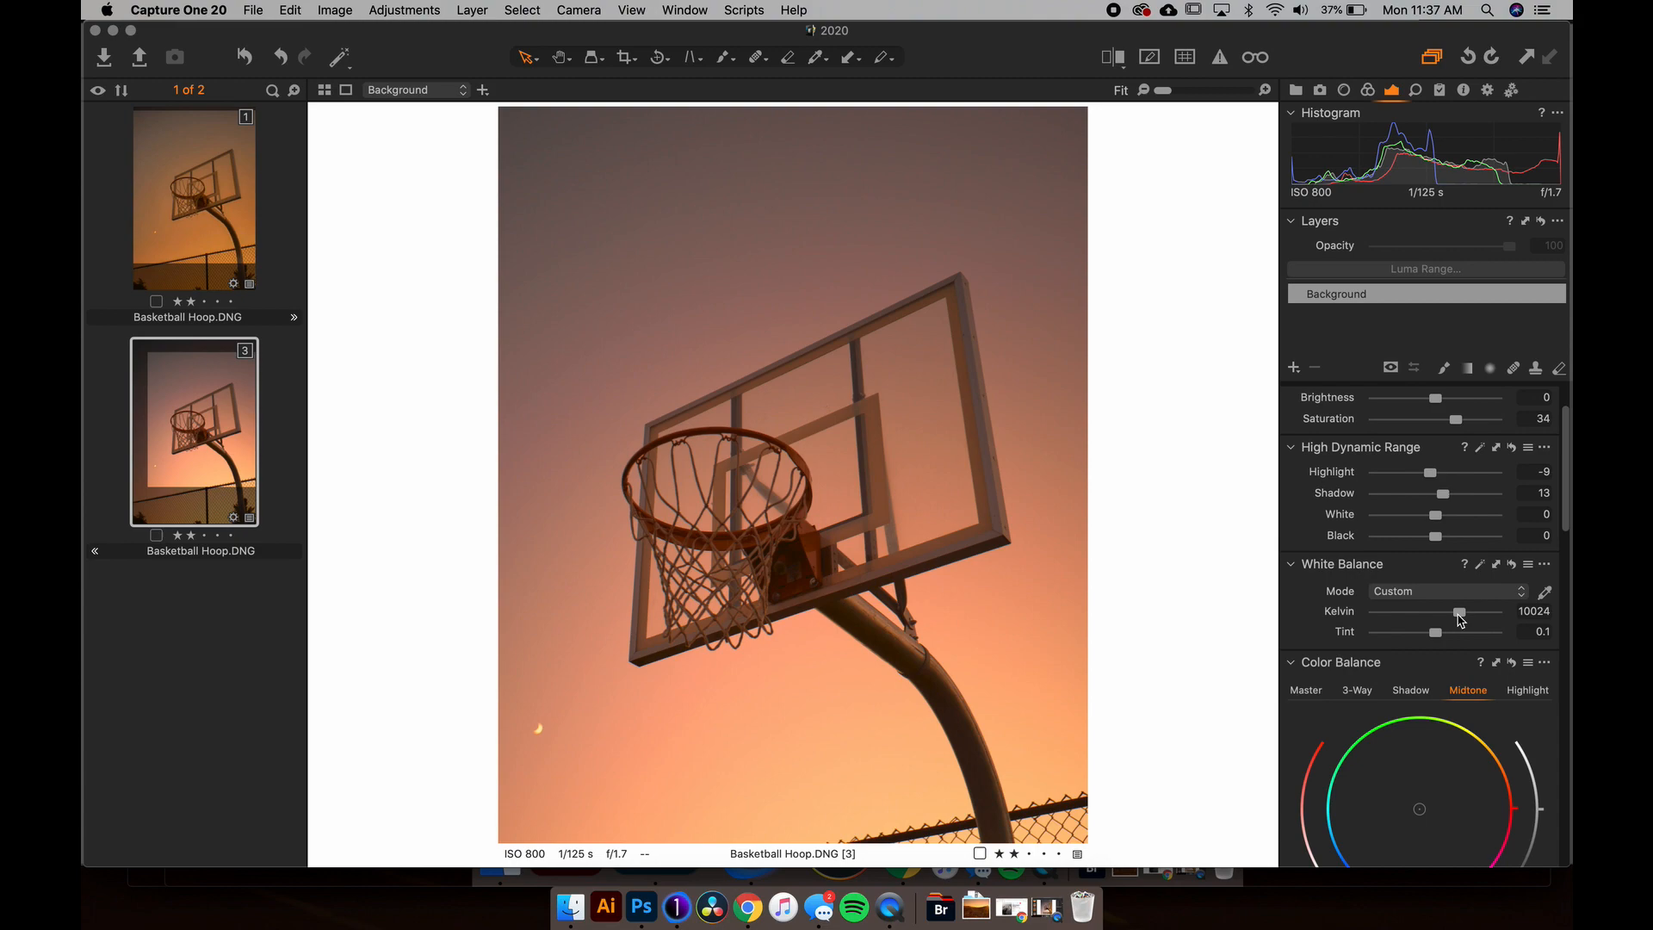
scroll("down", 3)
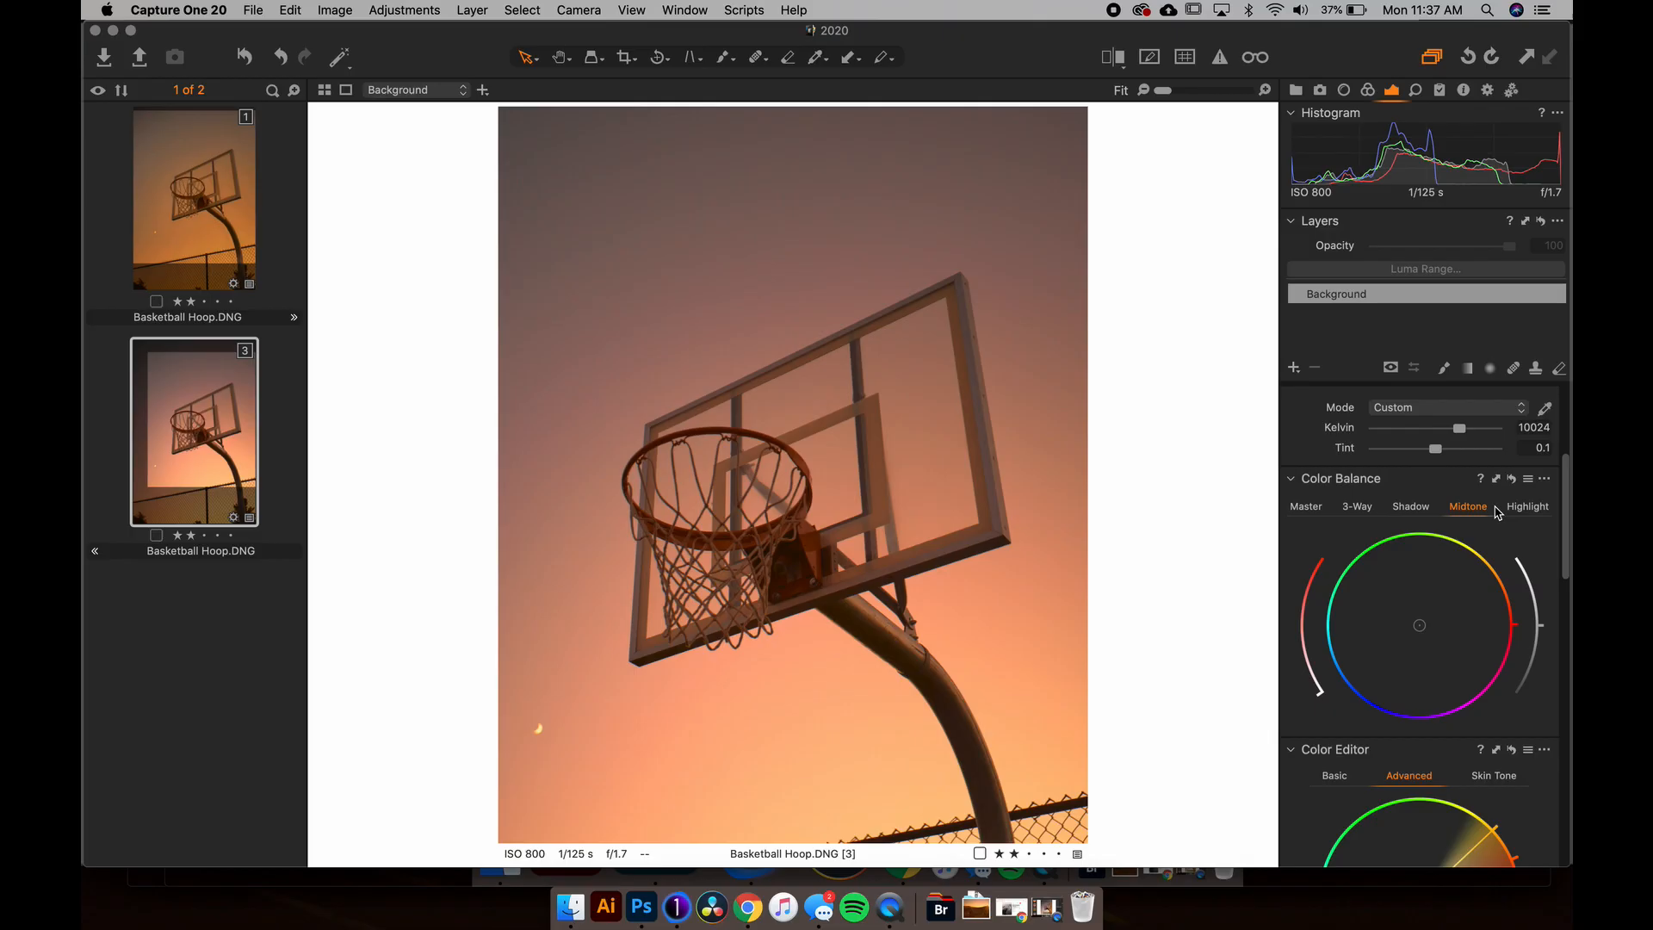
Step: Tint the highlights in Color Balance and set red hue 15.3, saturation 7.5
left_click(1526, 506)
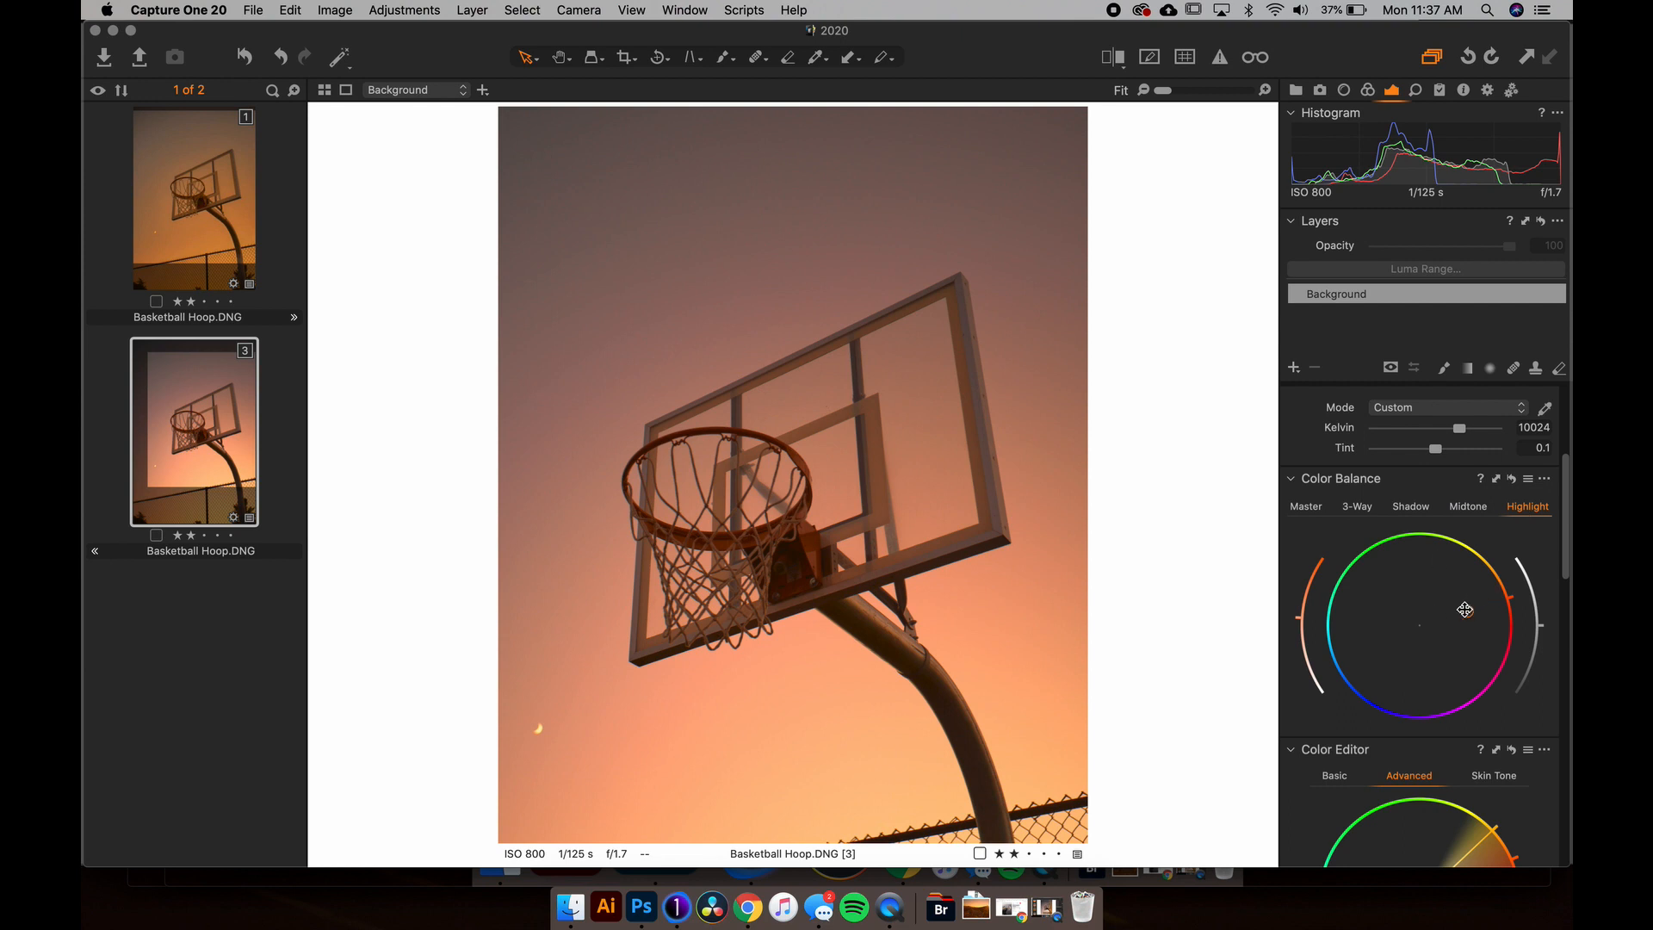
left_click(1466, 507)
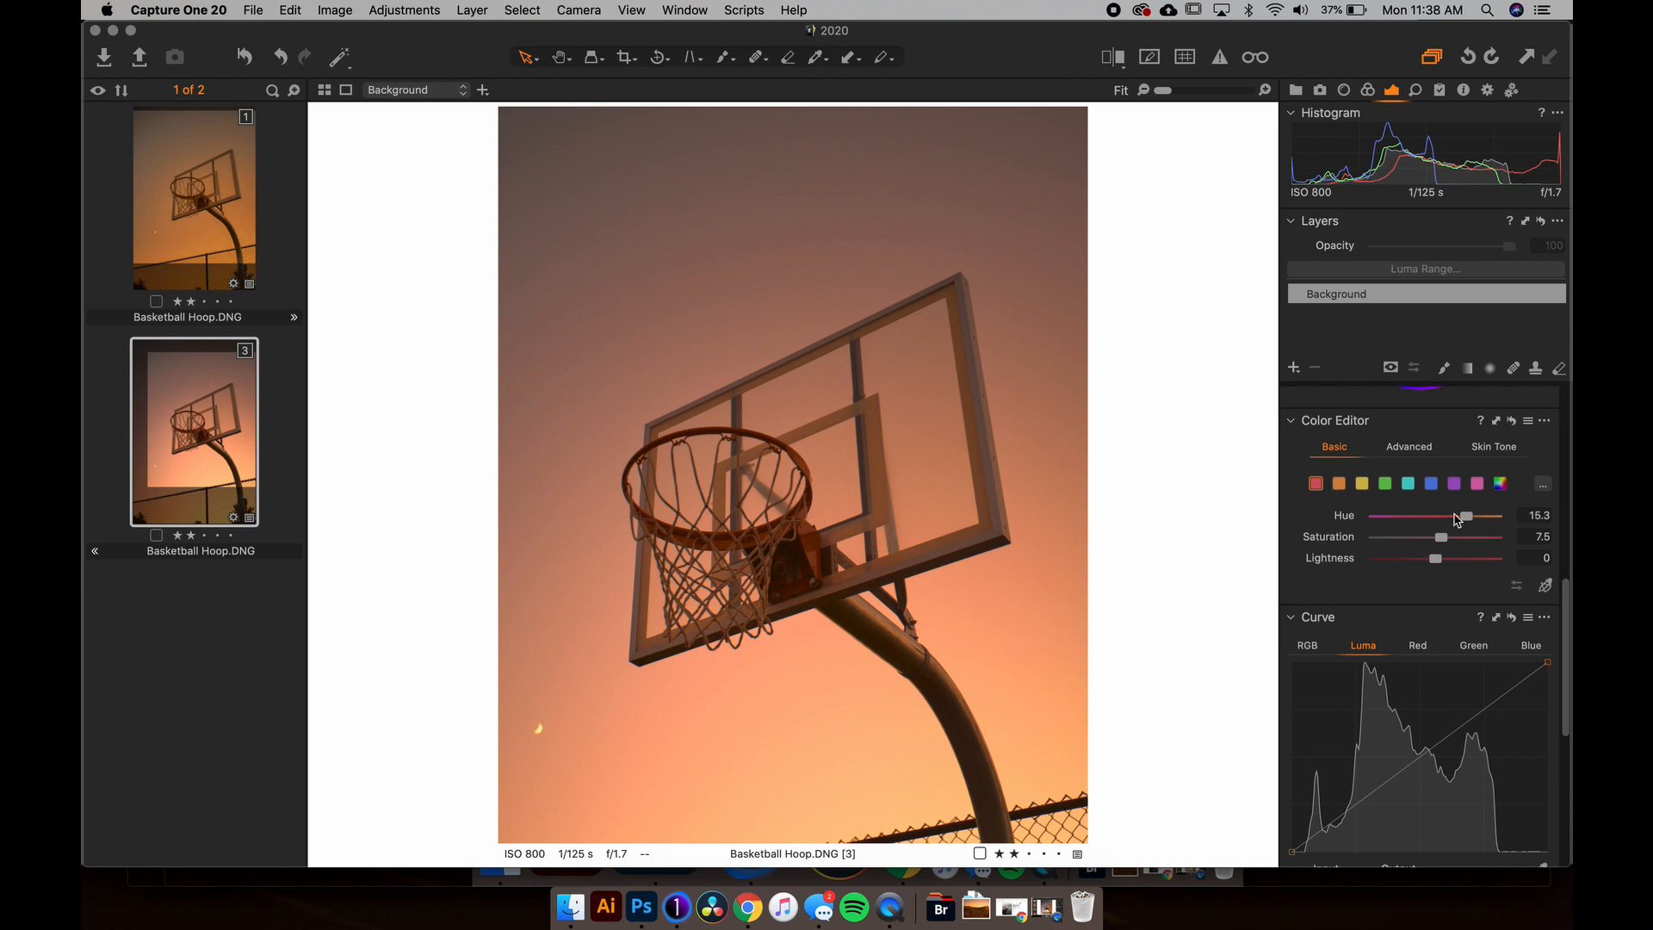
Step: Boost yellows, shift blues, desaturate purples to -80, shift orange range 9.2, contrast -50
left_click(1338, 484)
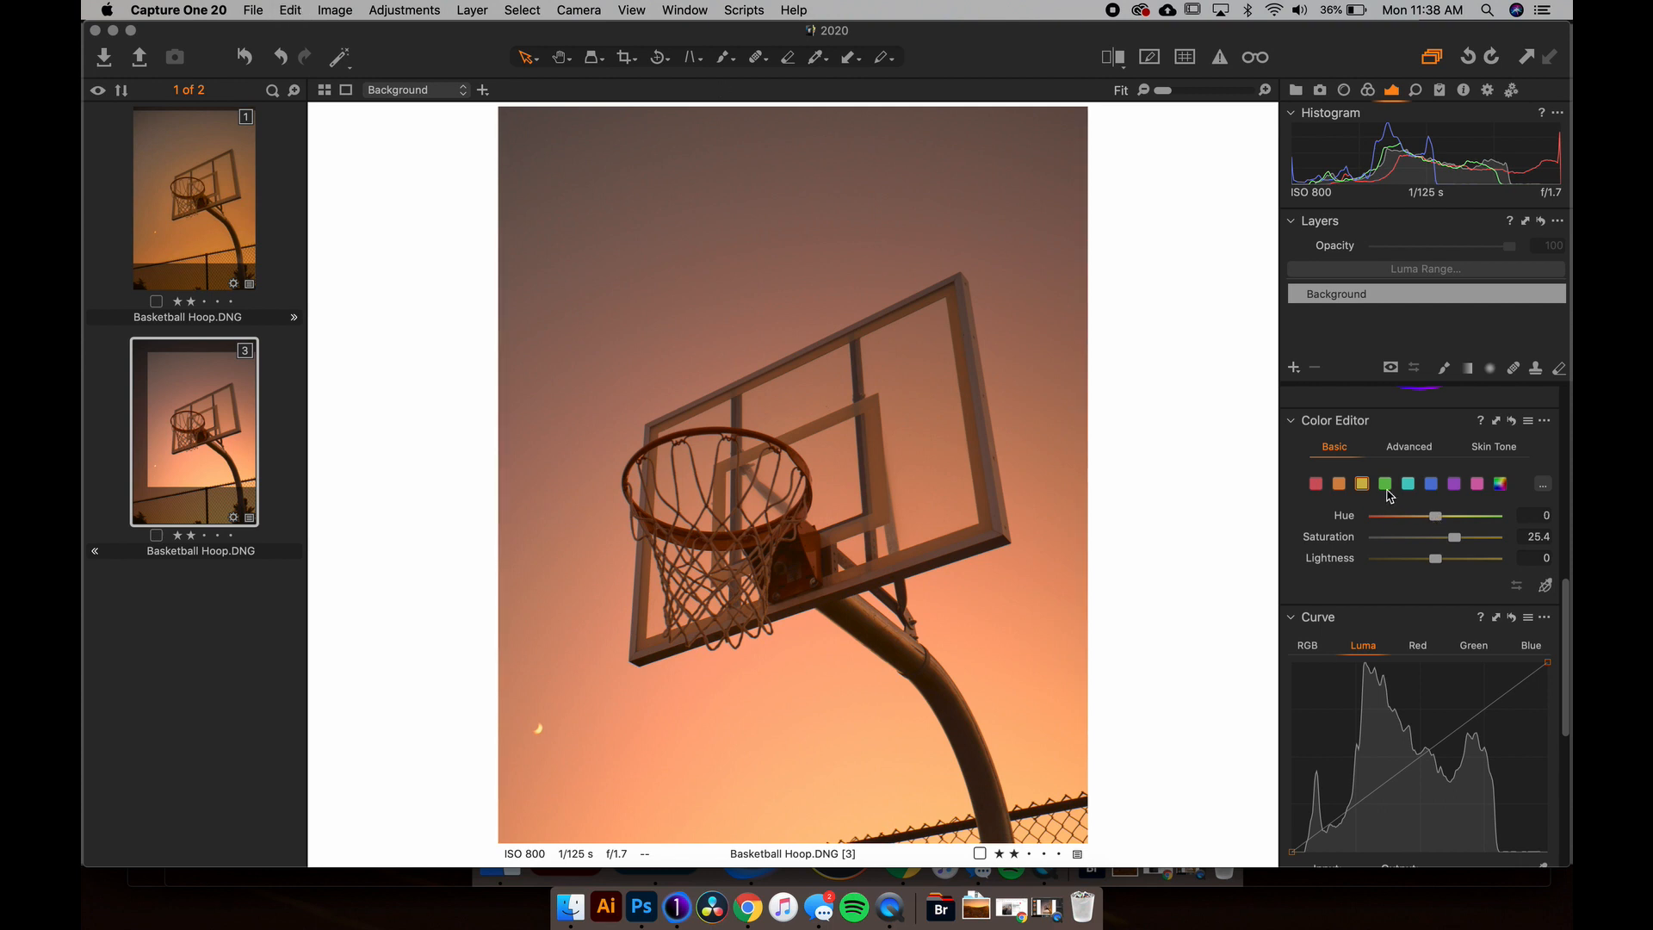
left_click(1408, 484)
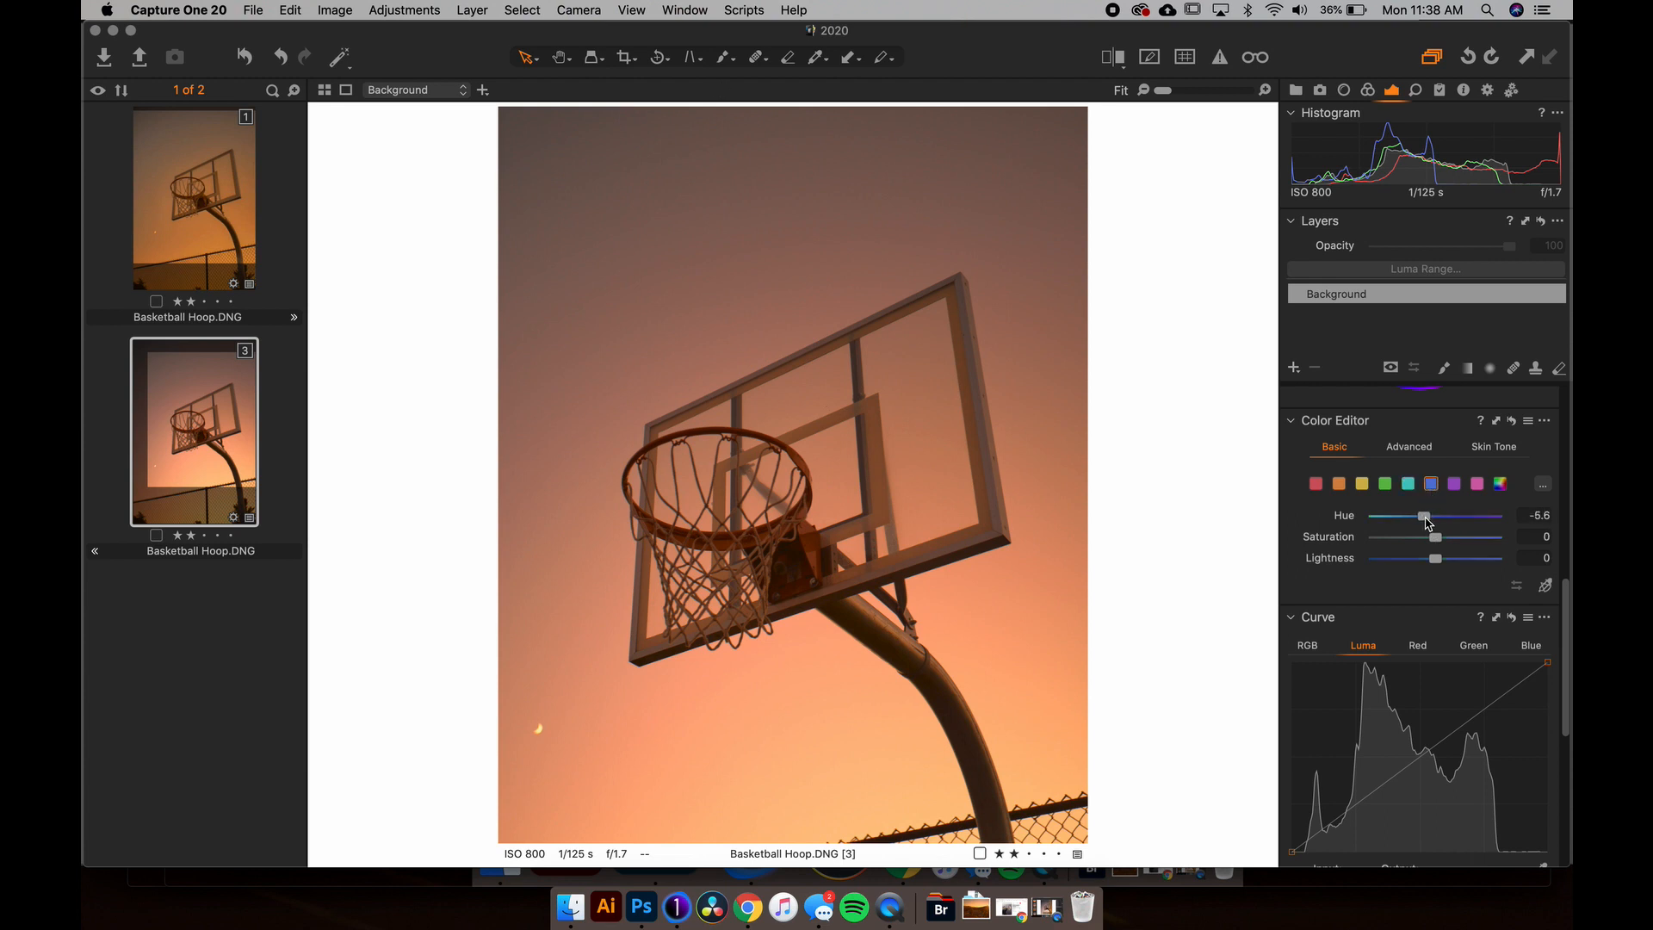
left_click(1455, 484)
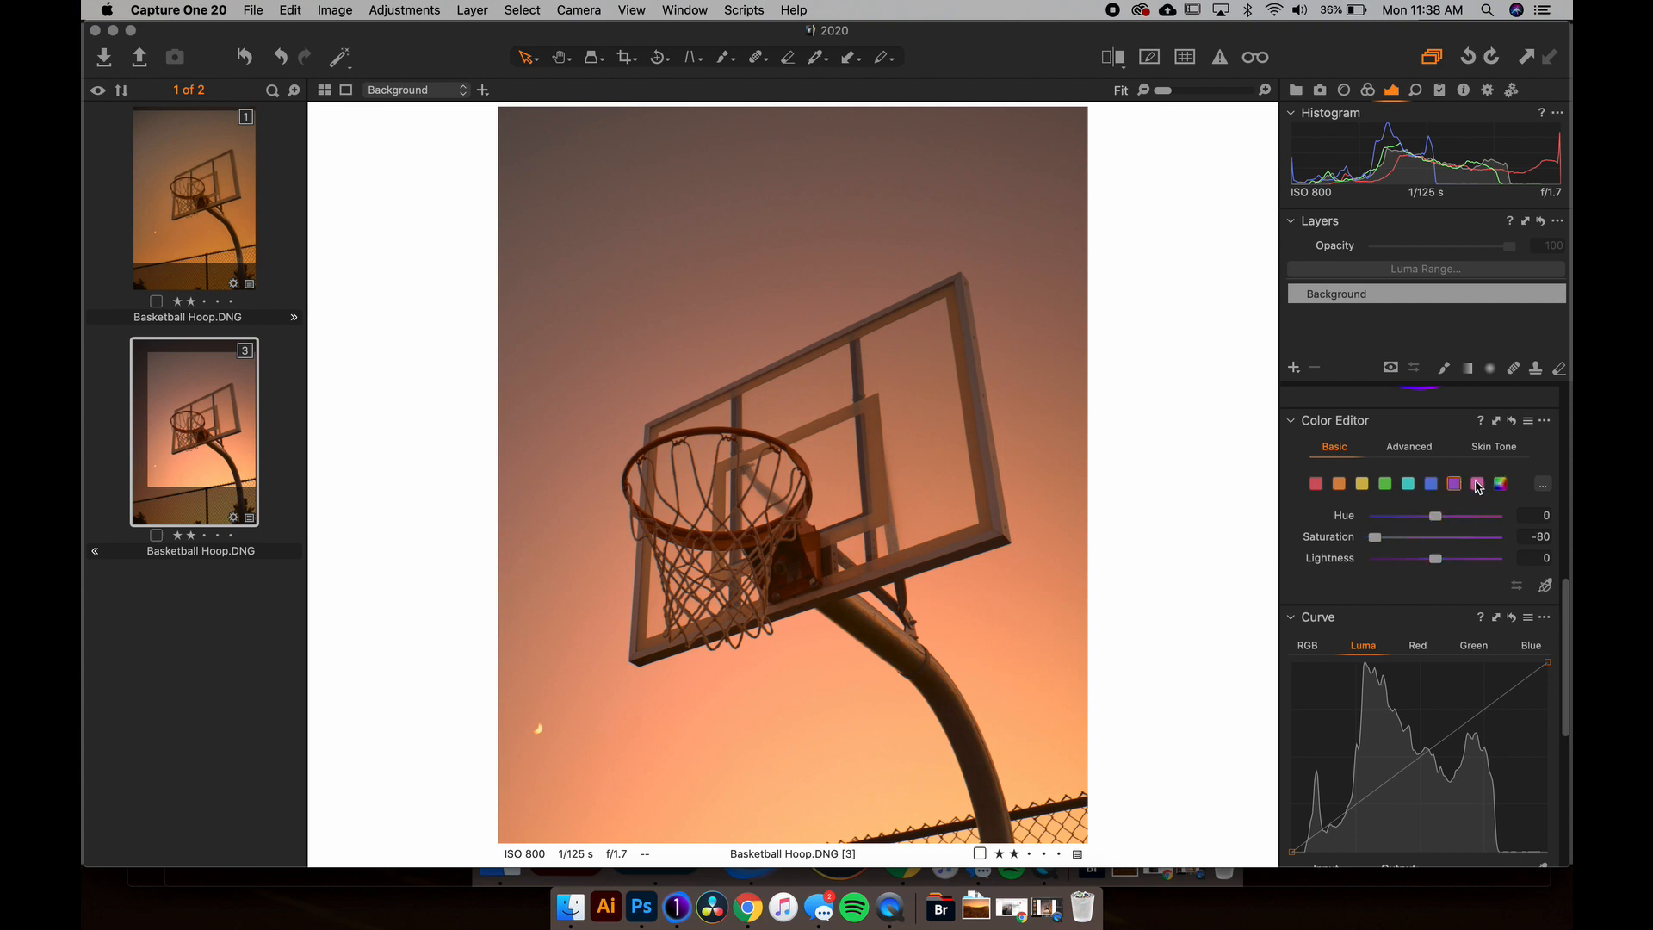
left_click(1409, 446)
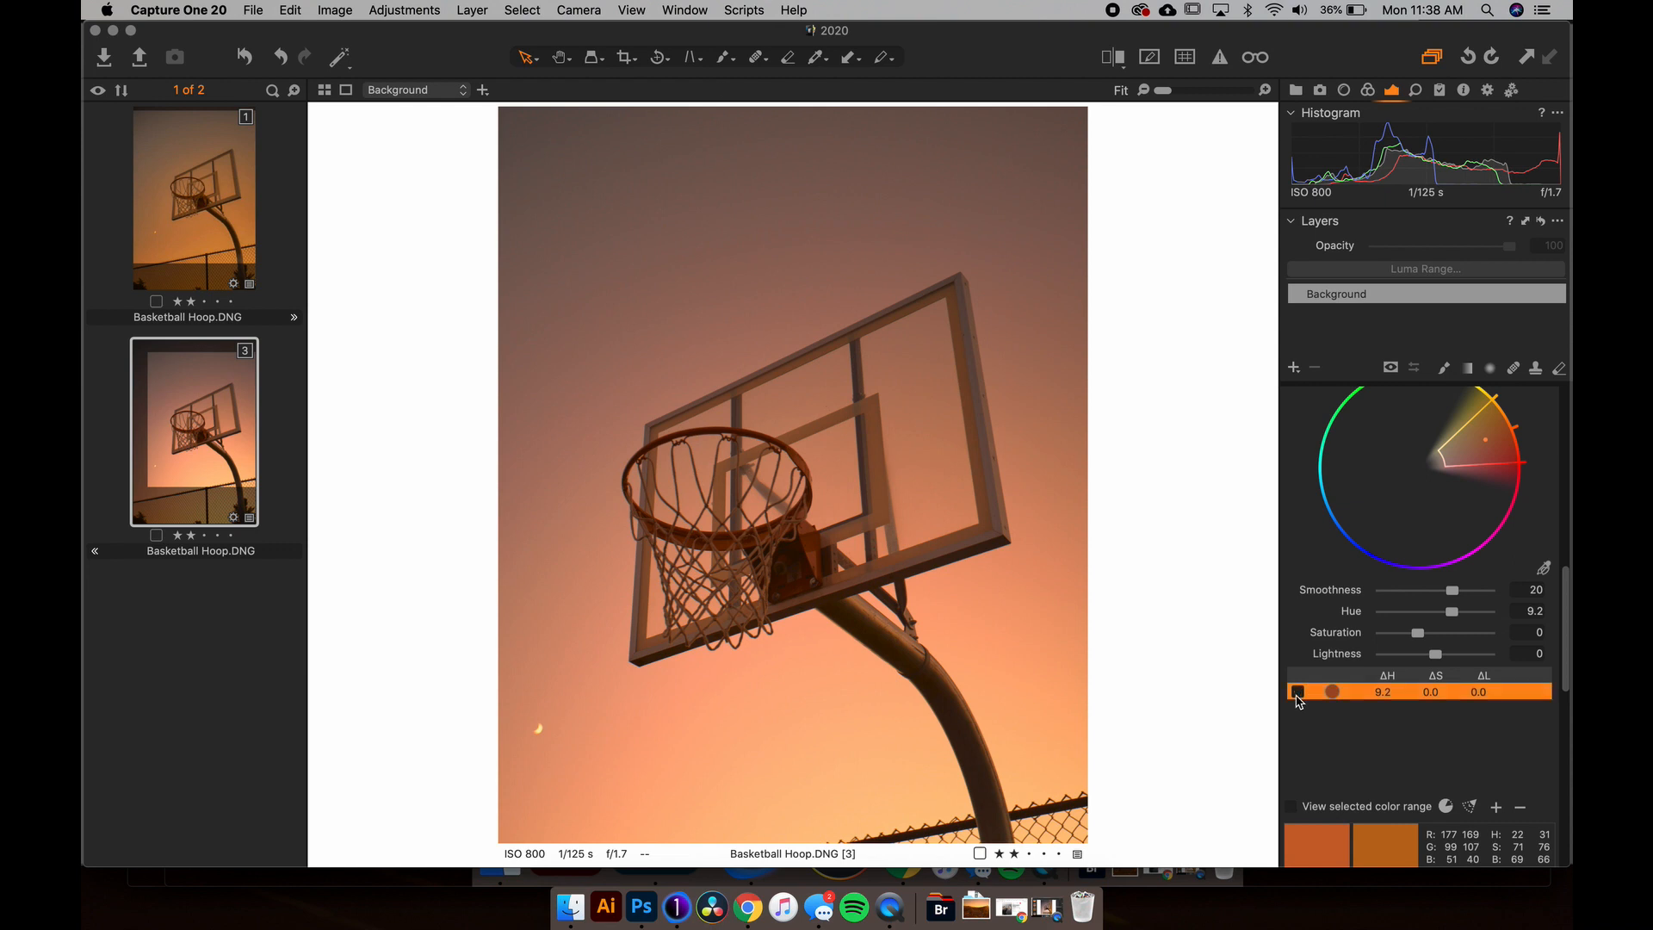
left_click(1298, 691)
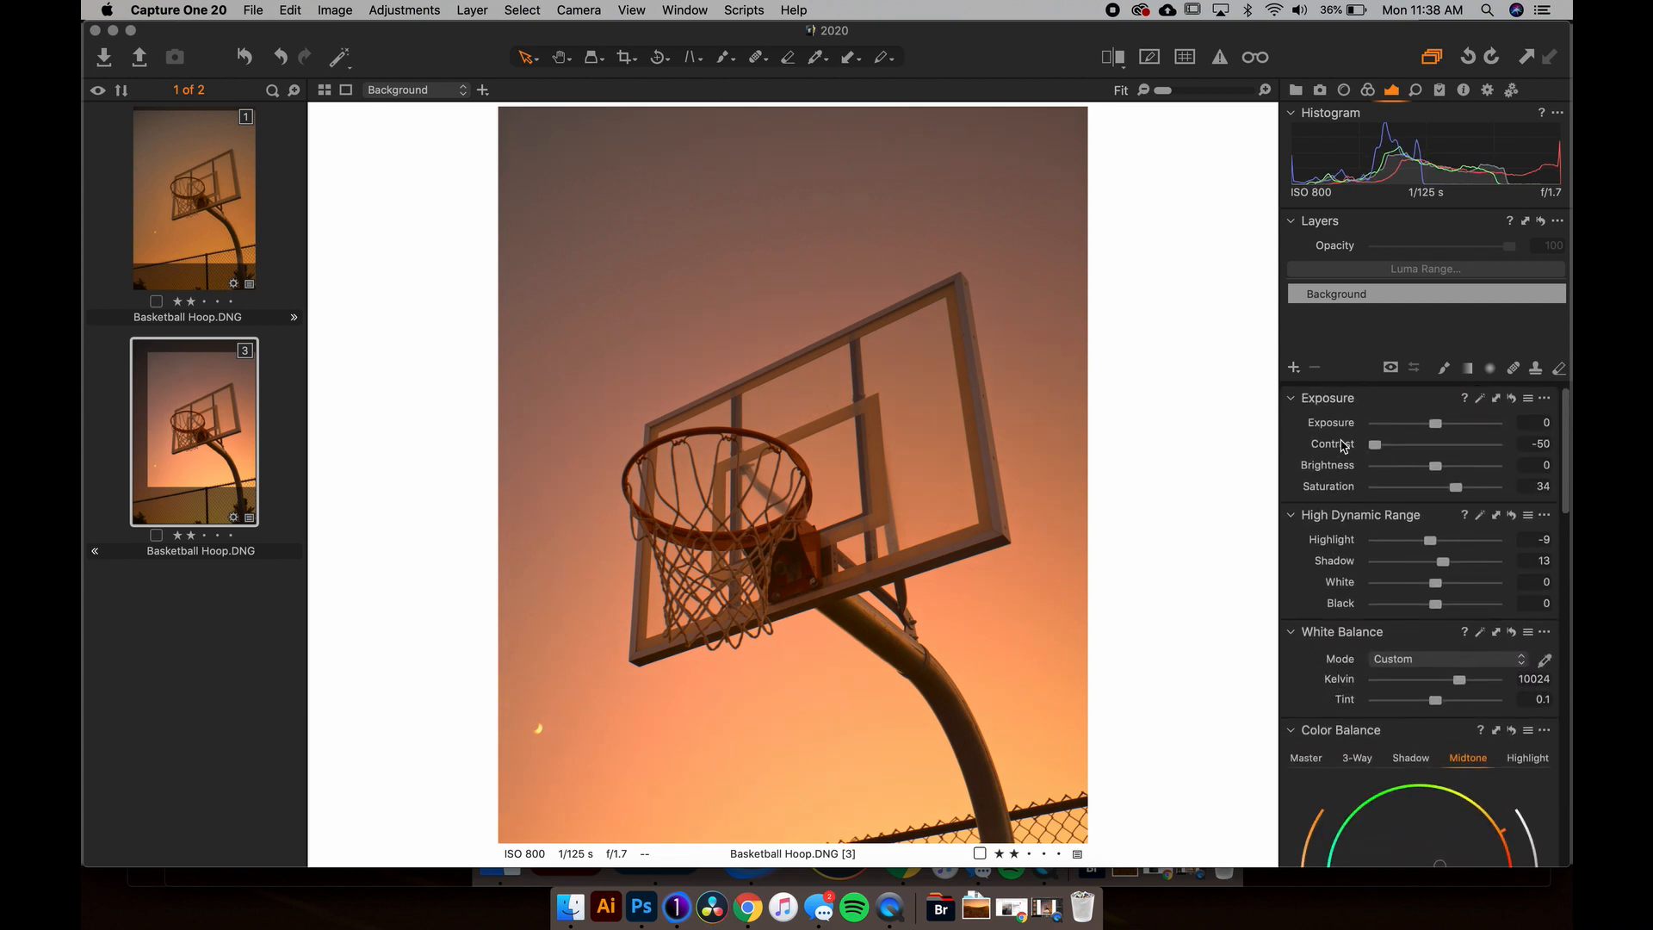
scroll("down", 3)
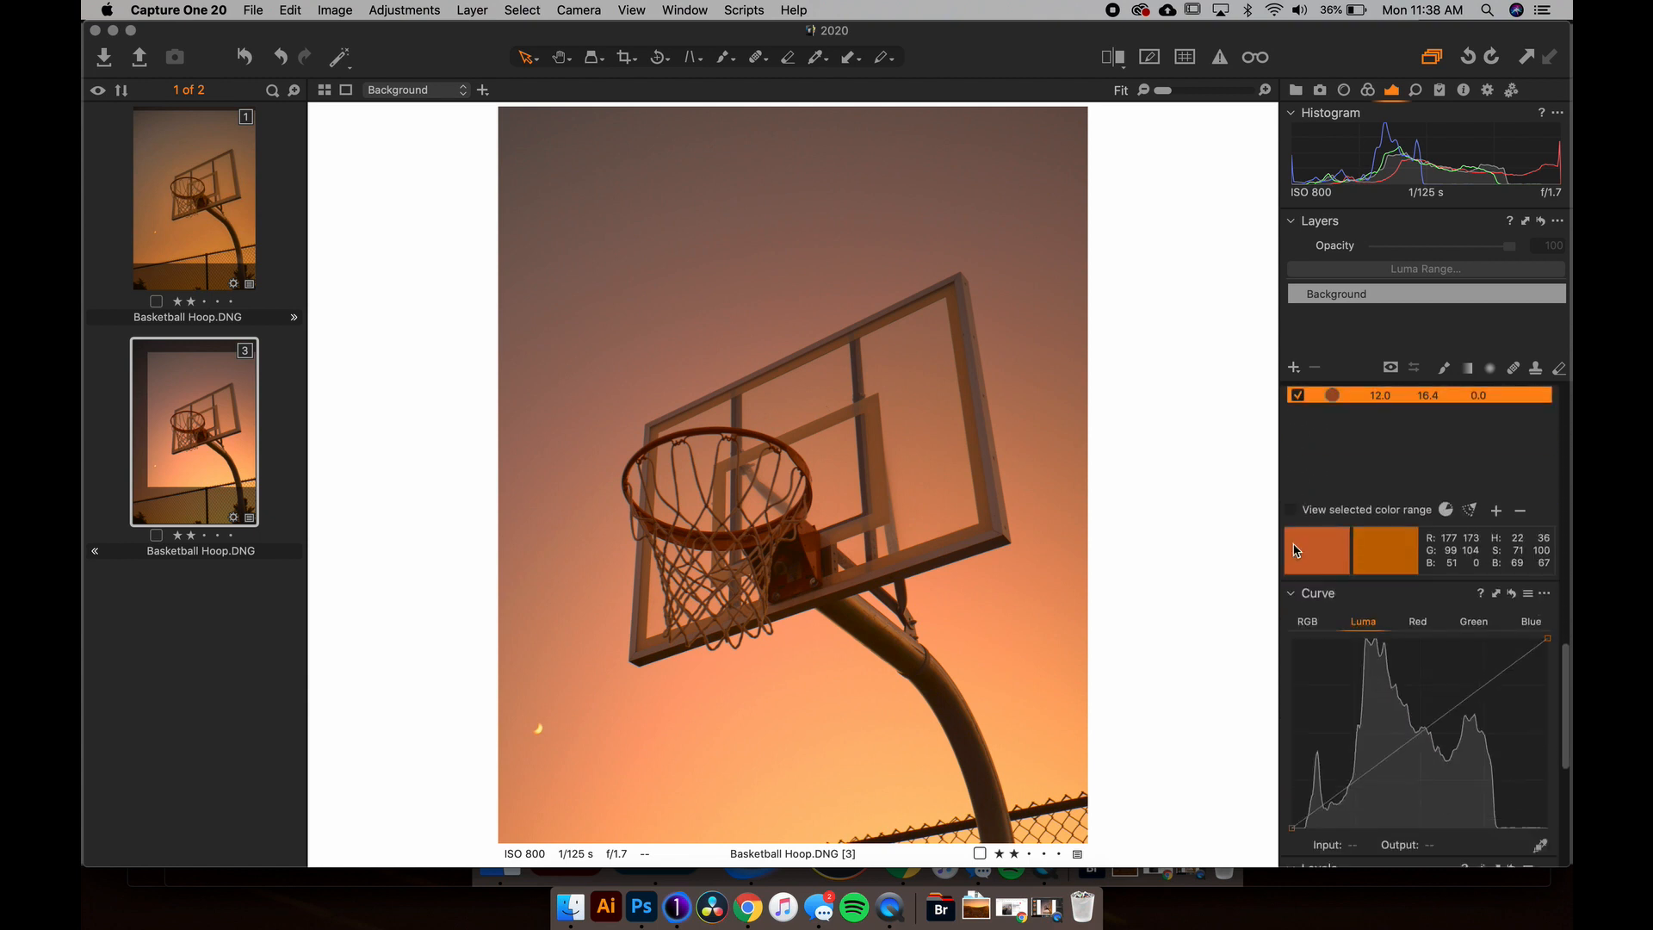
scroll("down", 3)
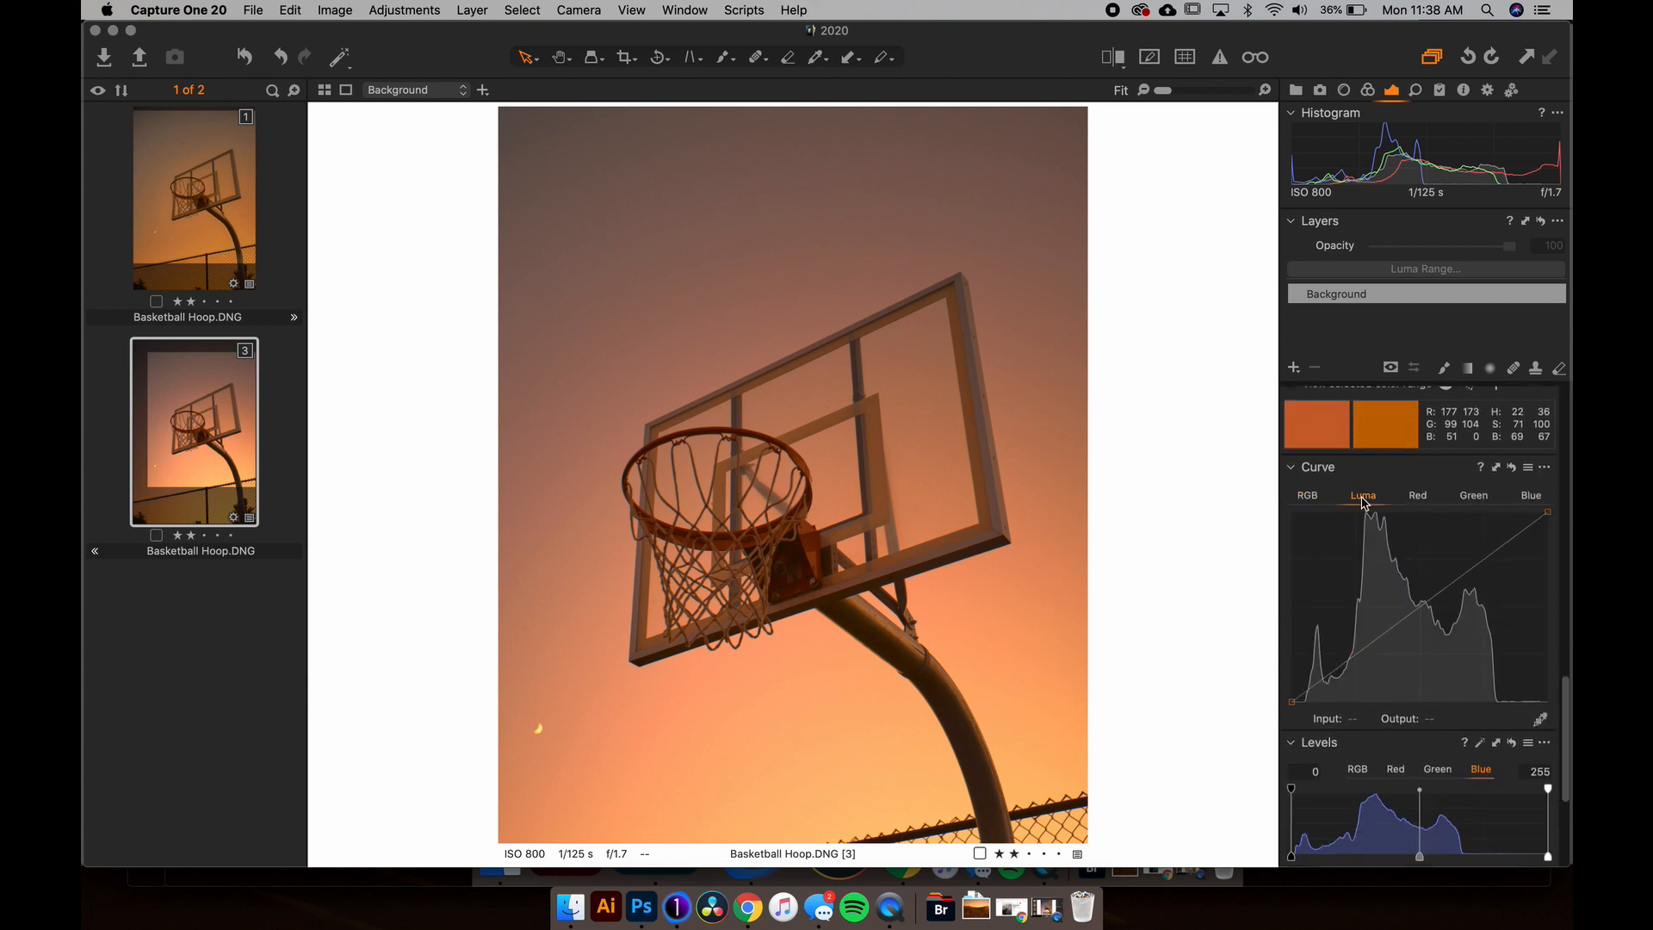
left_click(1474, 496)
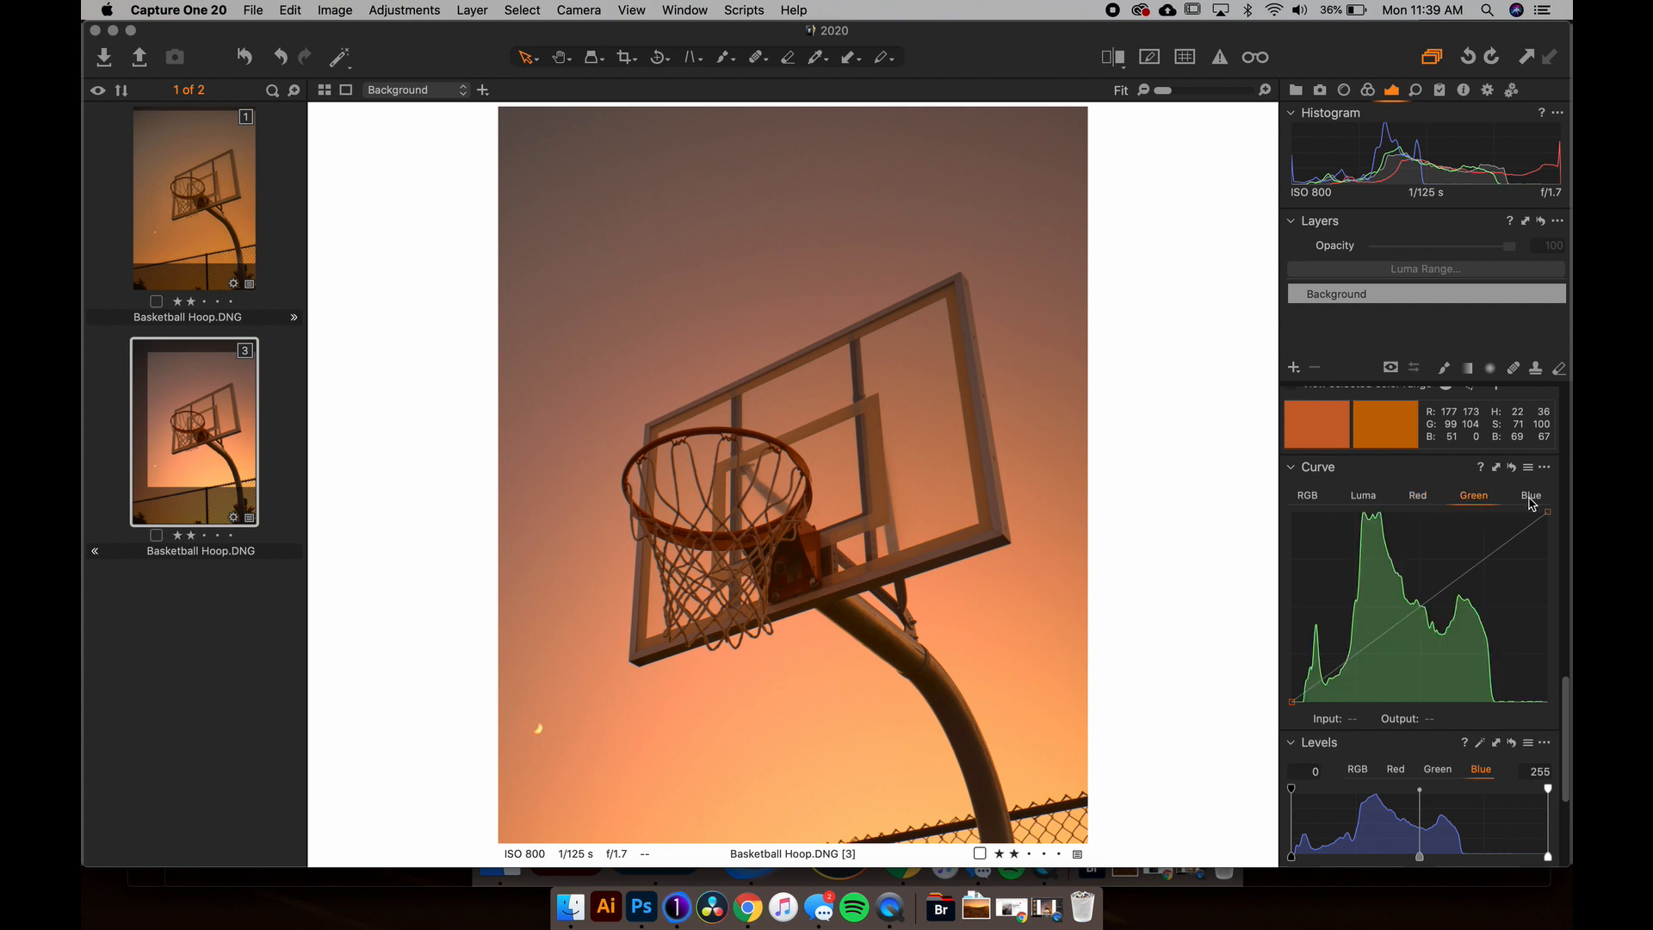
left_click(1531, 496)
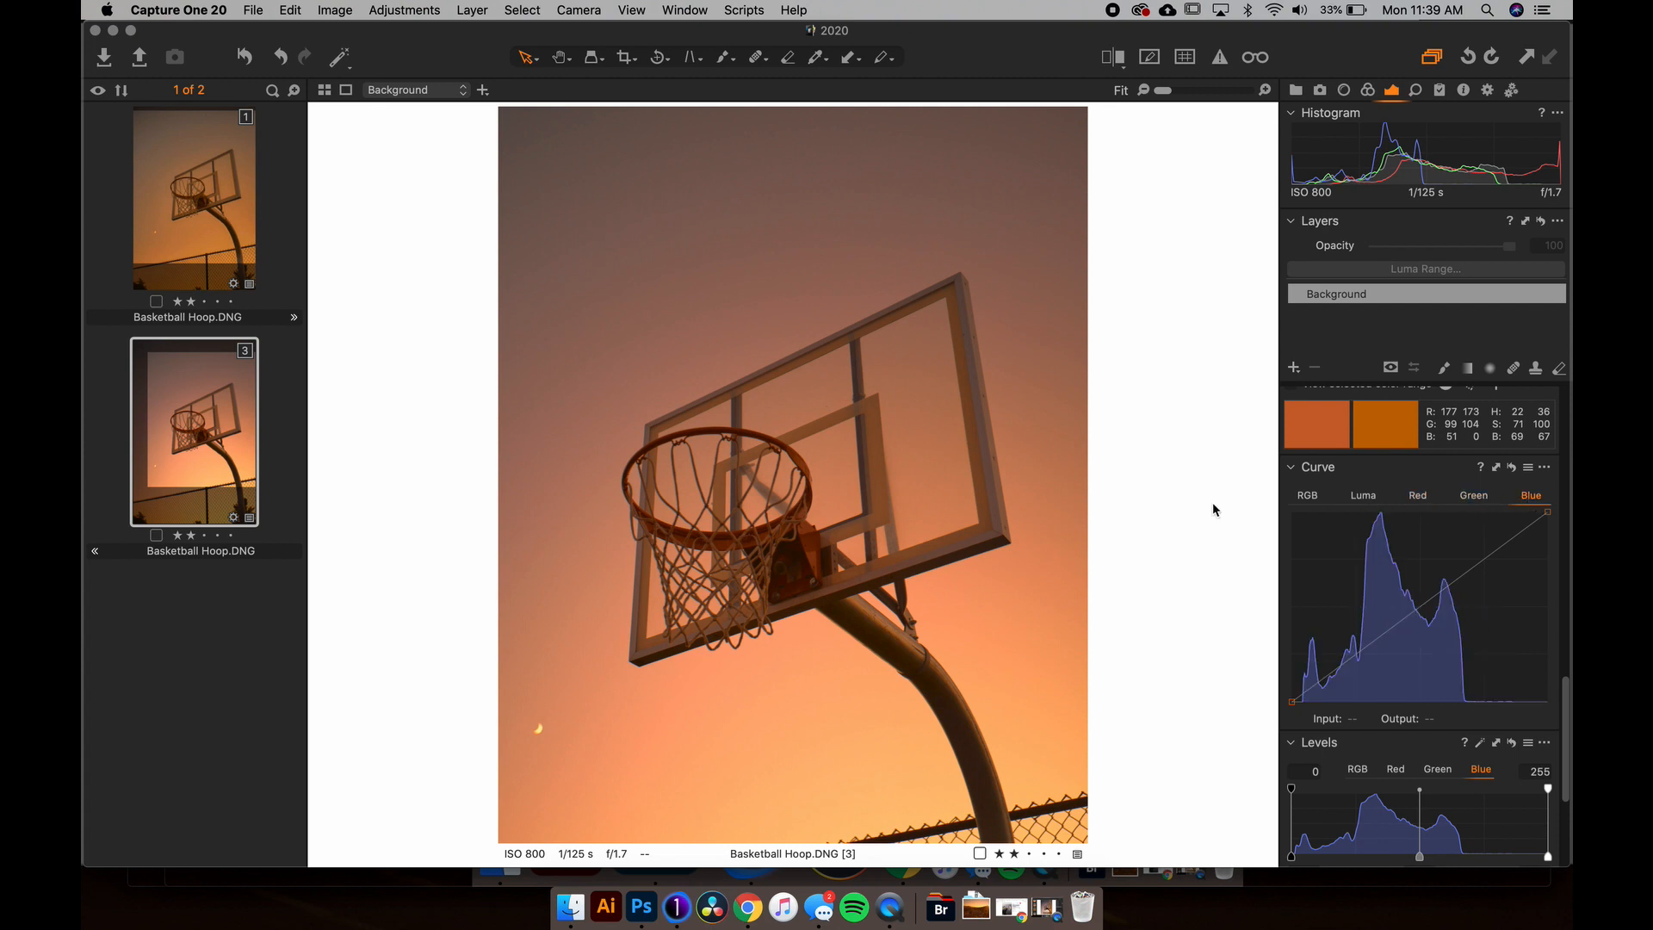
mouse_move(1367, 489)
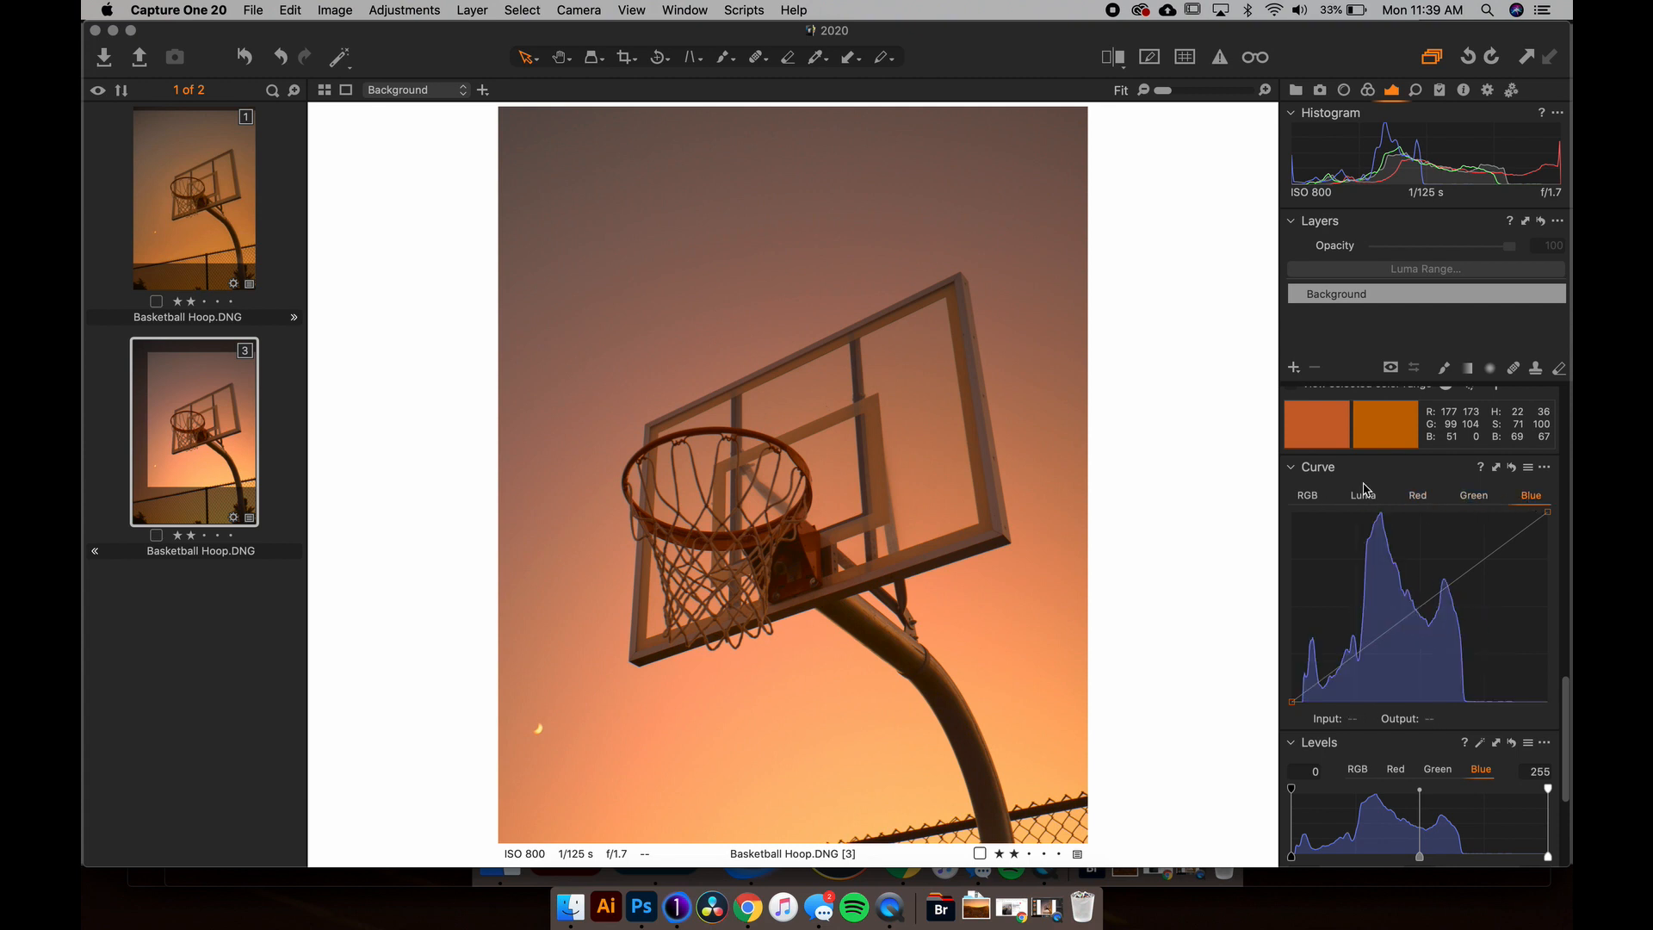
left_click(1307, 496)
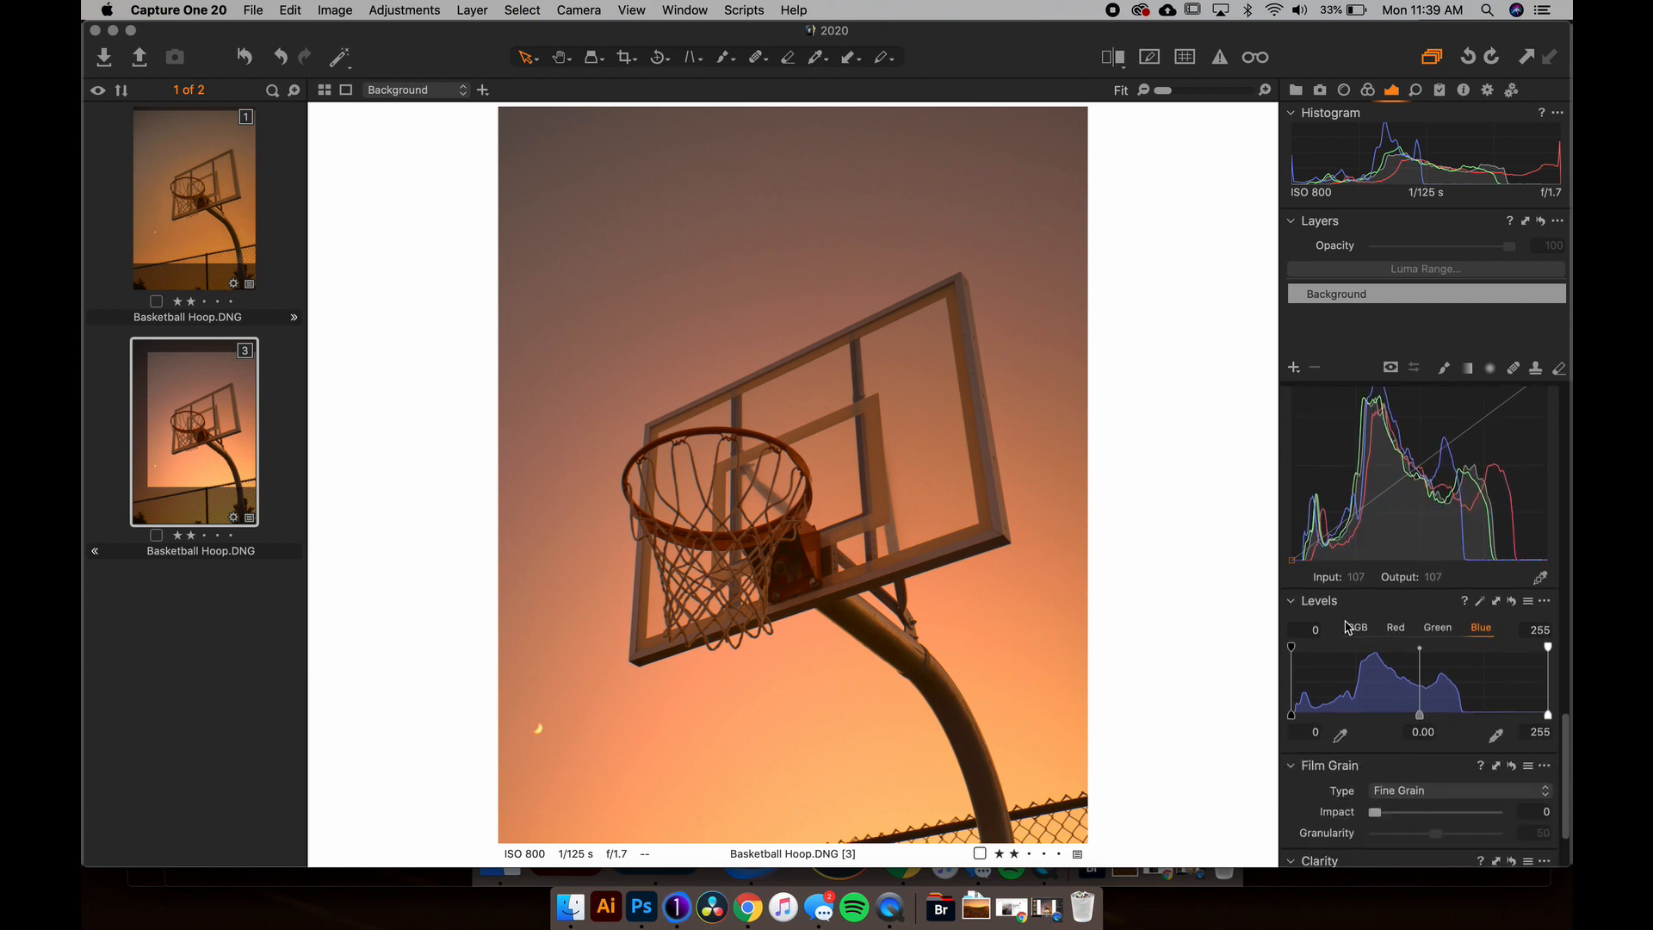
left_click(1358, 627)
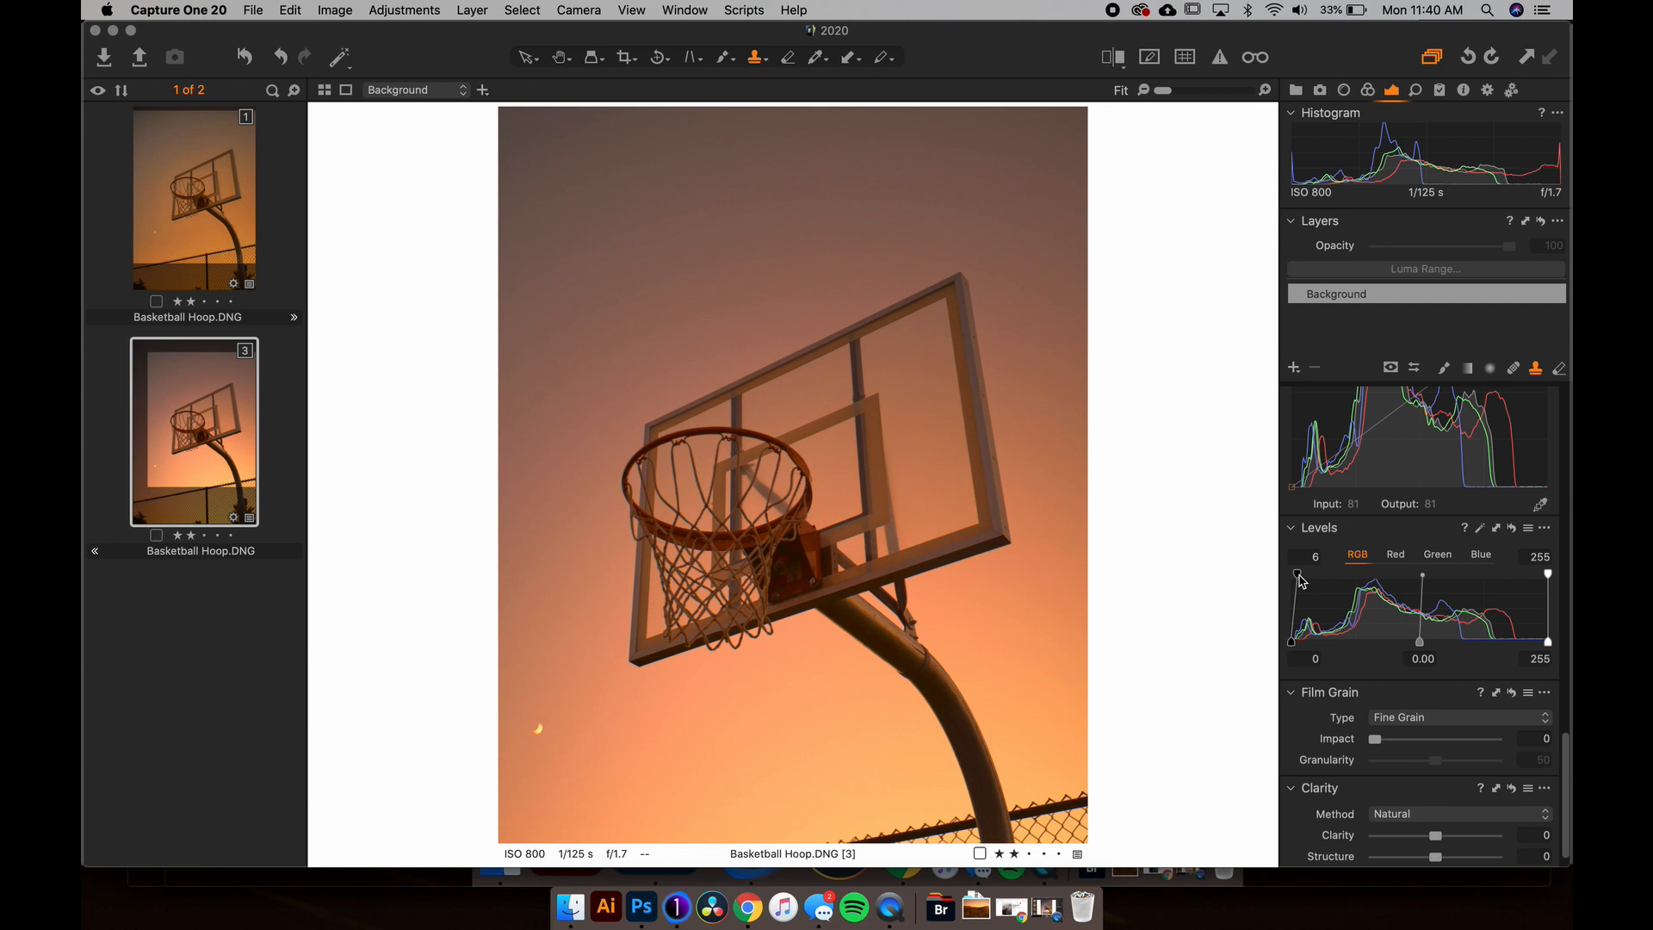
left_click(1394, 553)
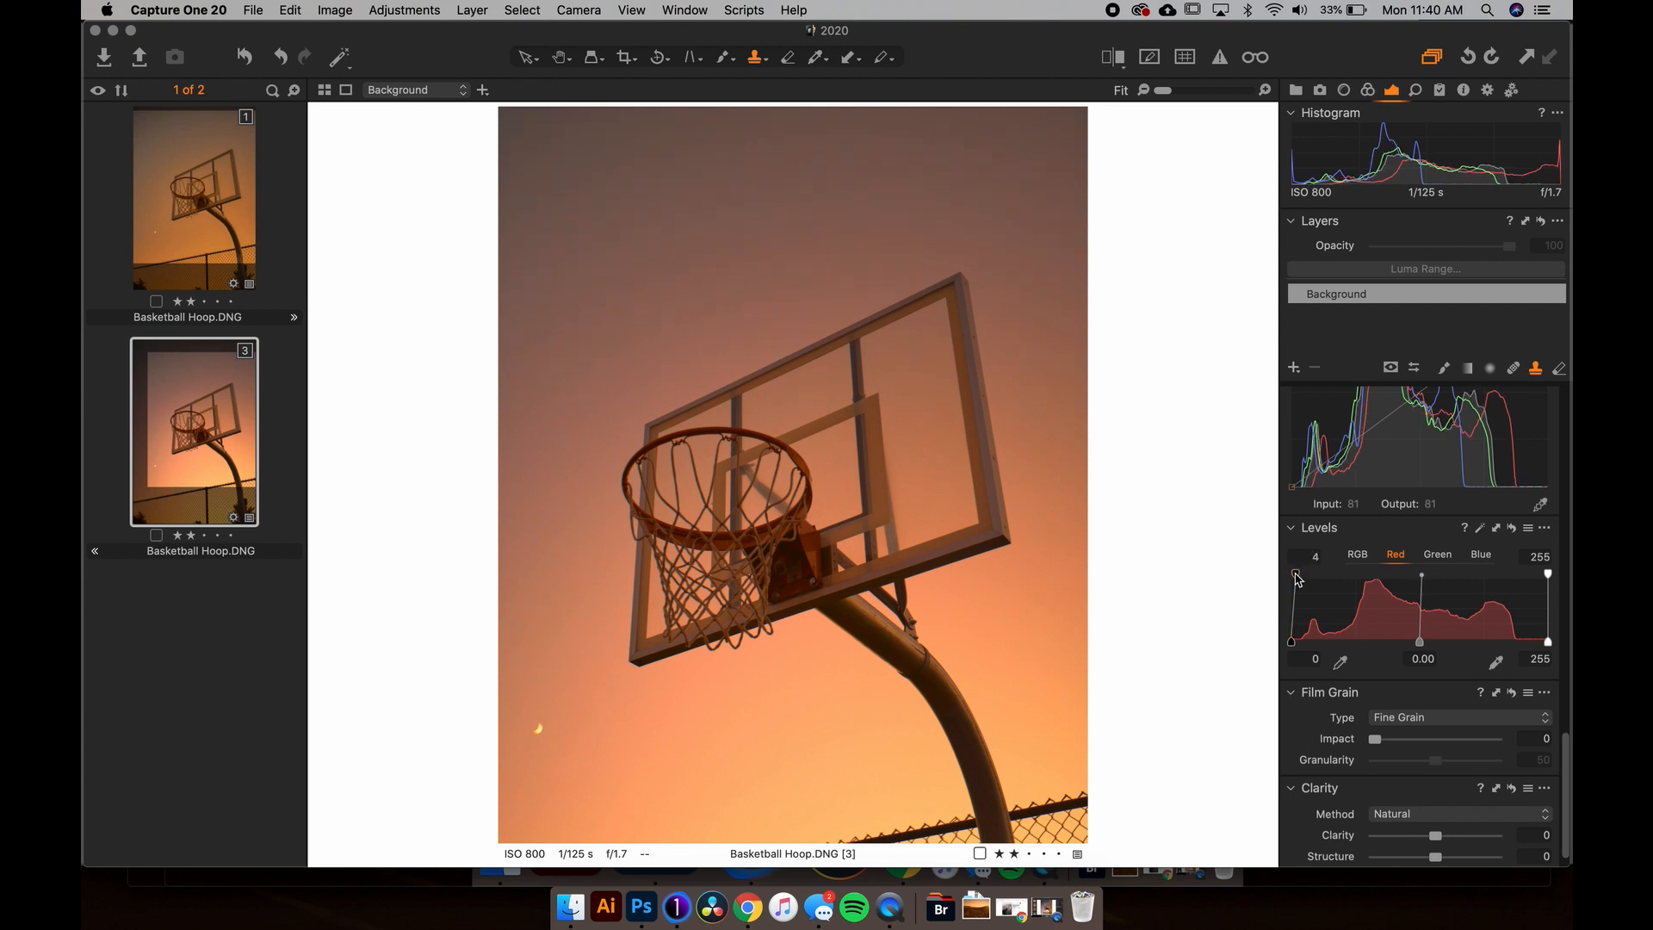
left_click(1436, 554)
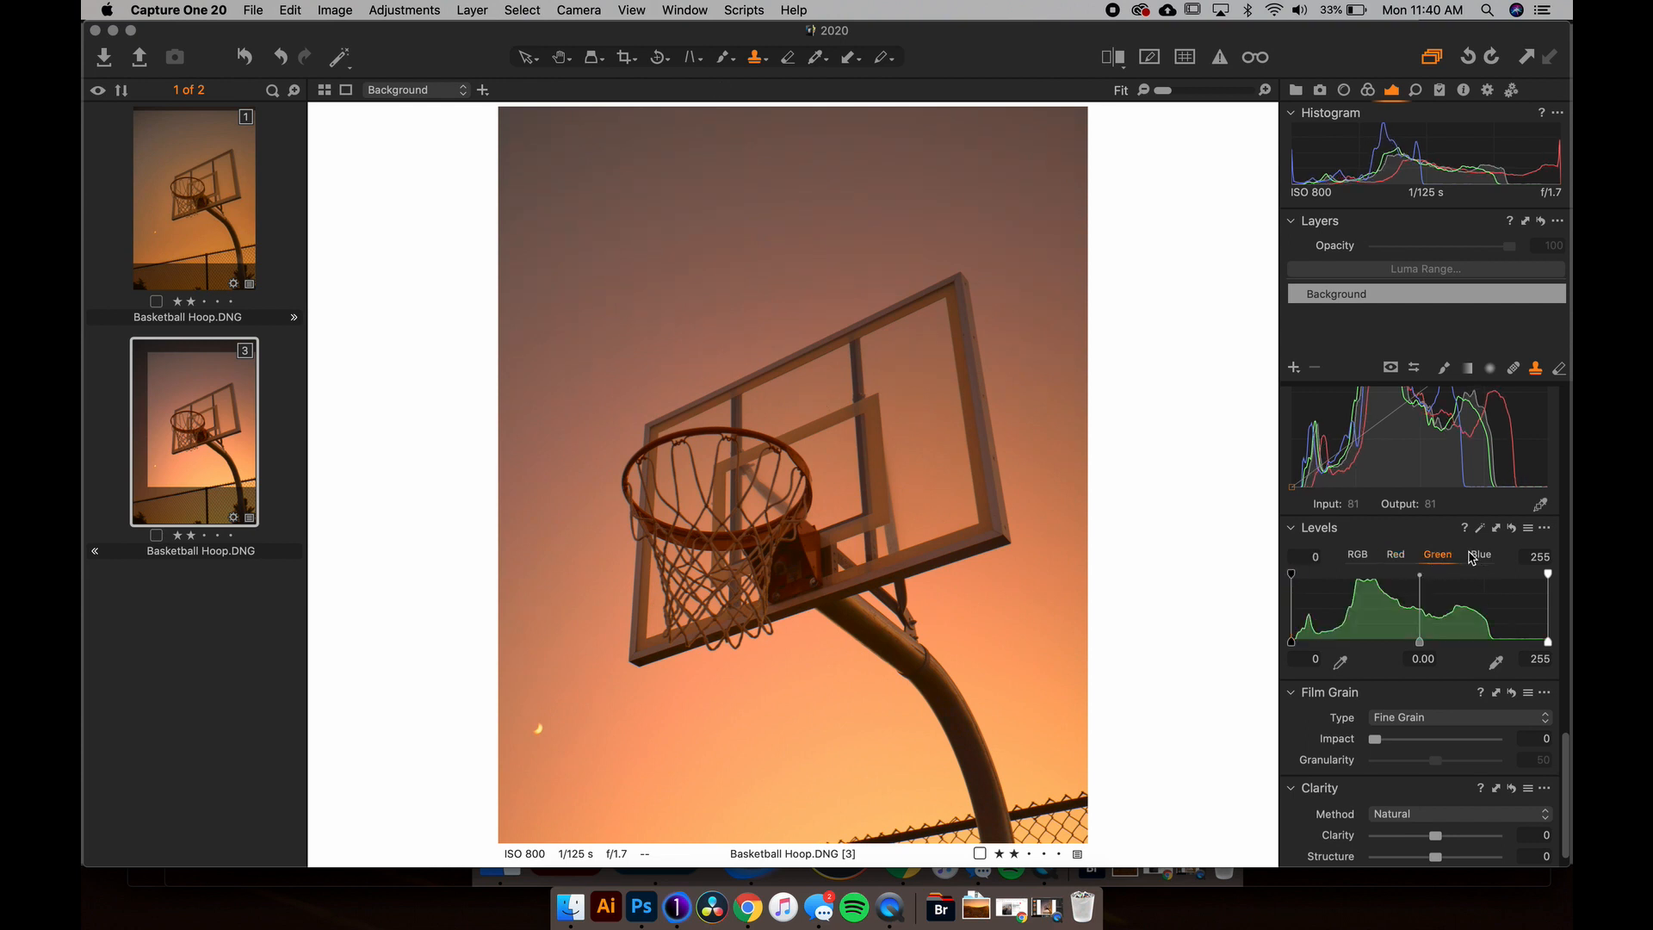
left_click(1480, 556)
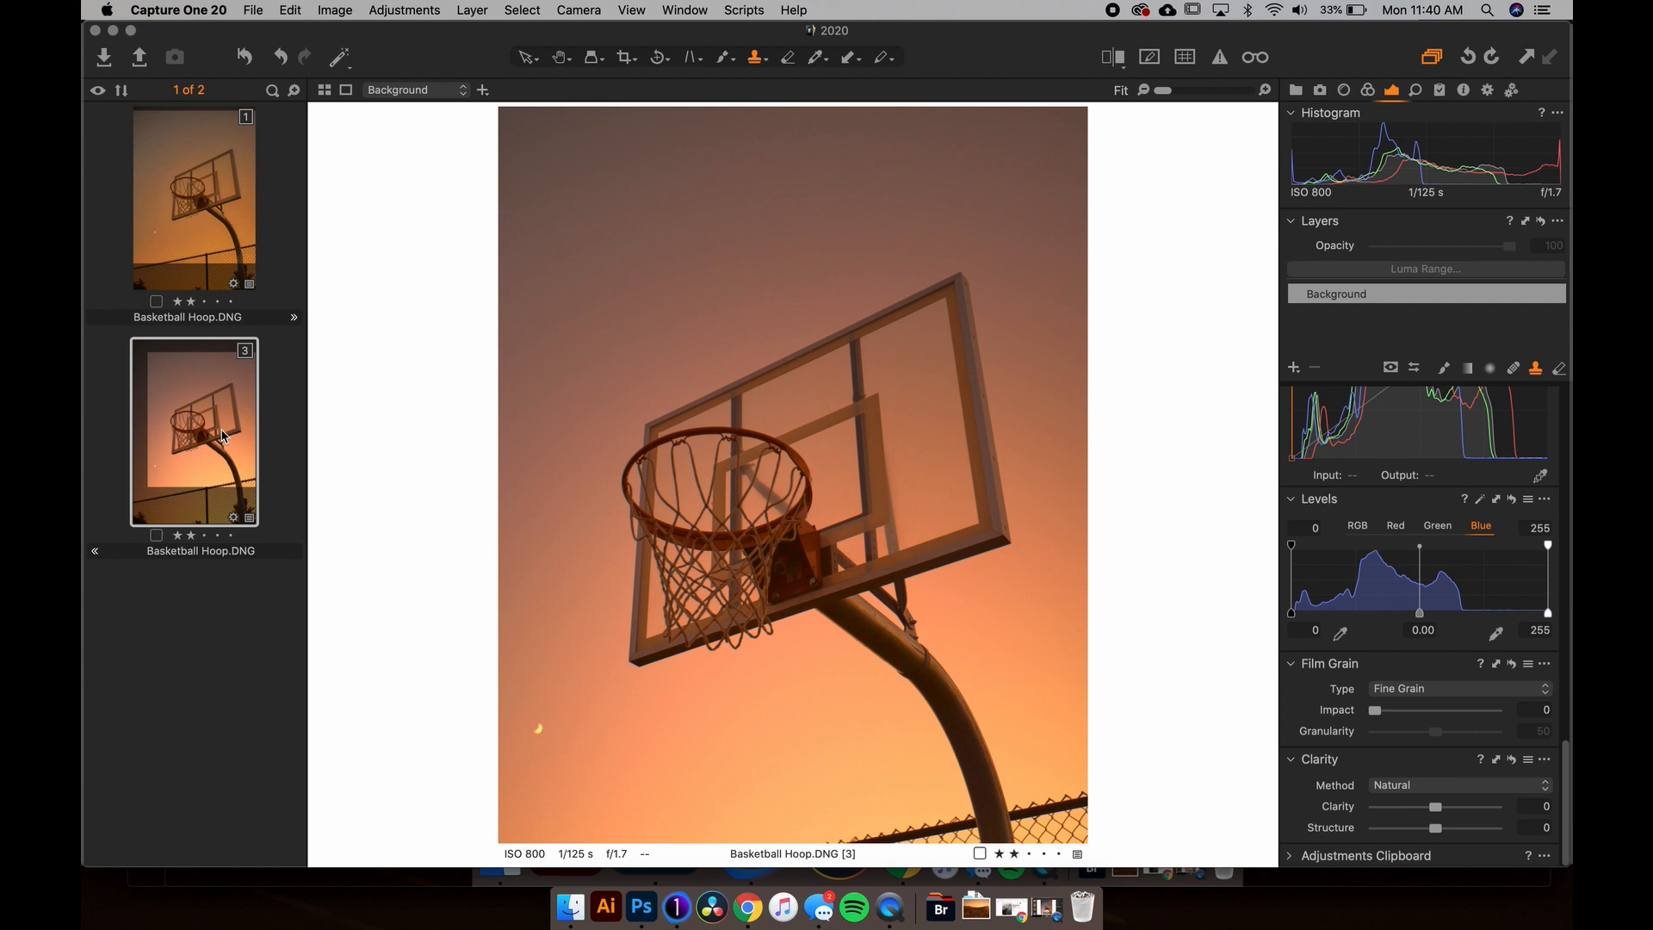
Step: Open the second Basketball Hoop variant in Adobe Photoshop 2020 as Basketball Hoop.psd
right_click(193, 433)
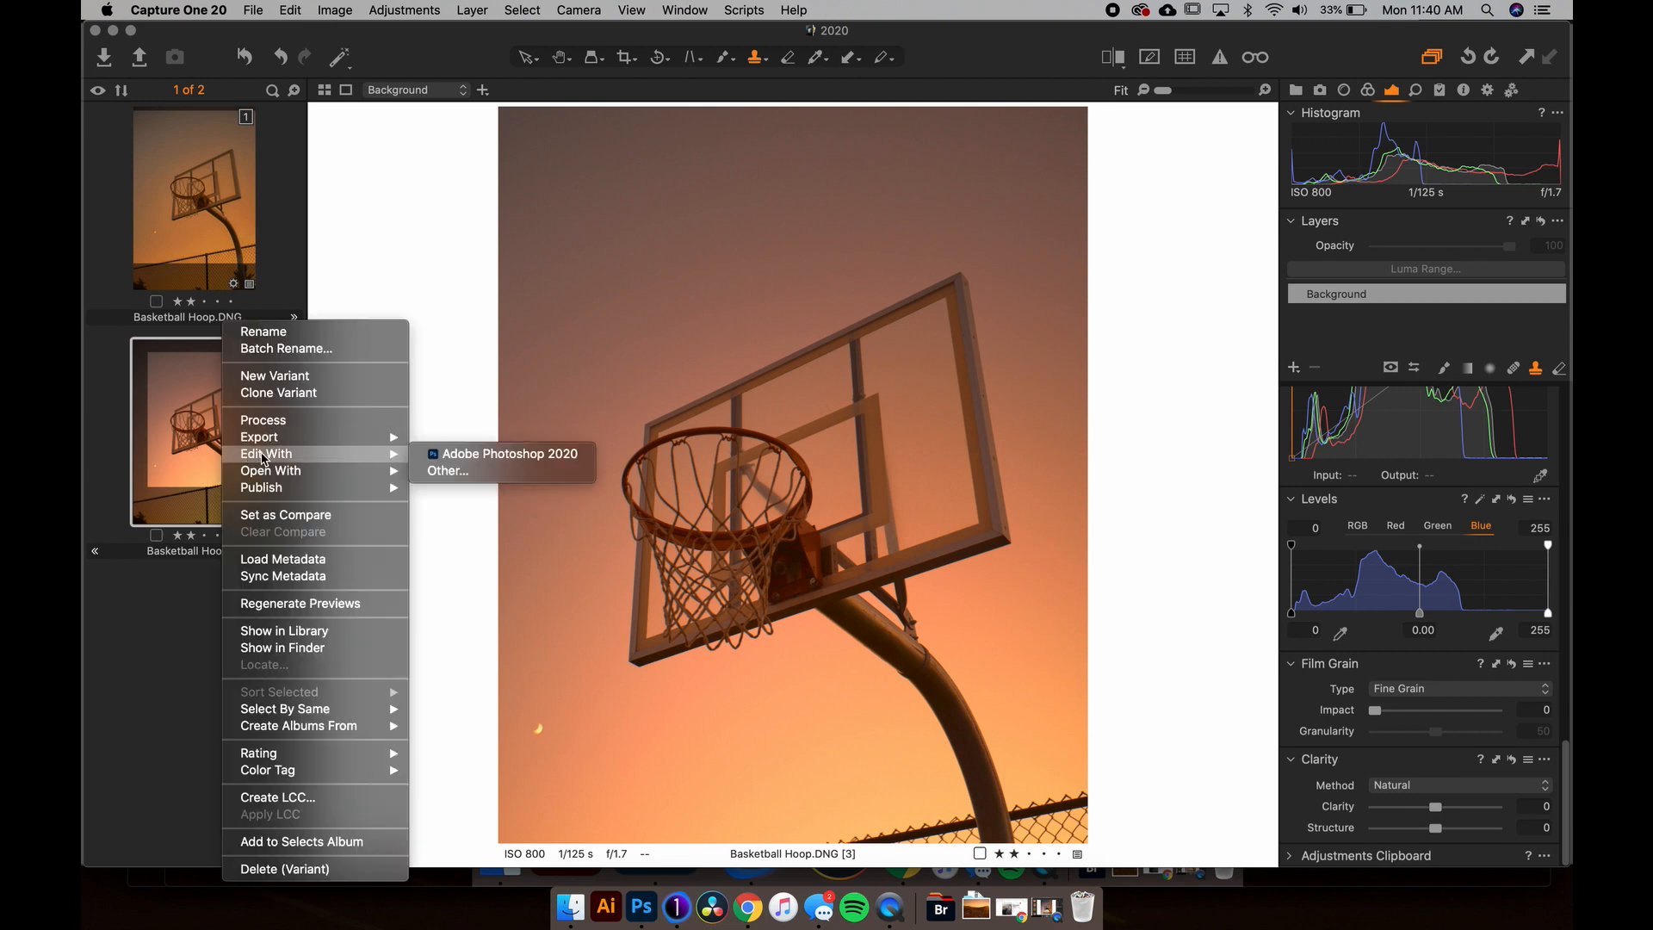
left_click(509, 453)
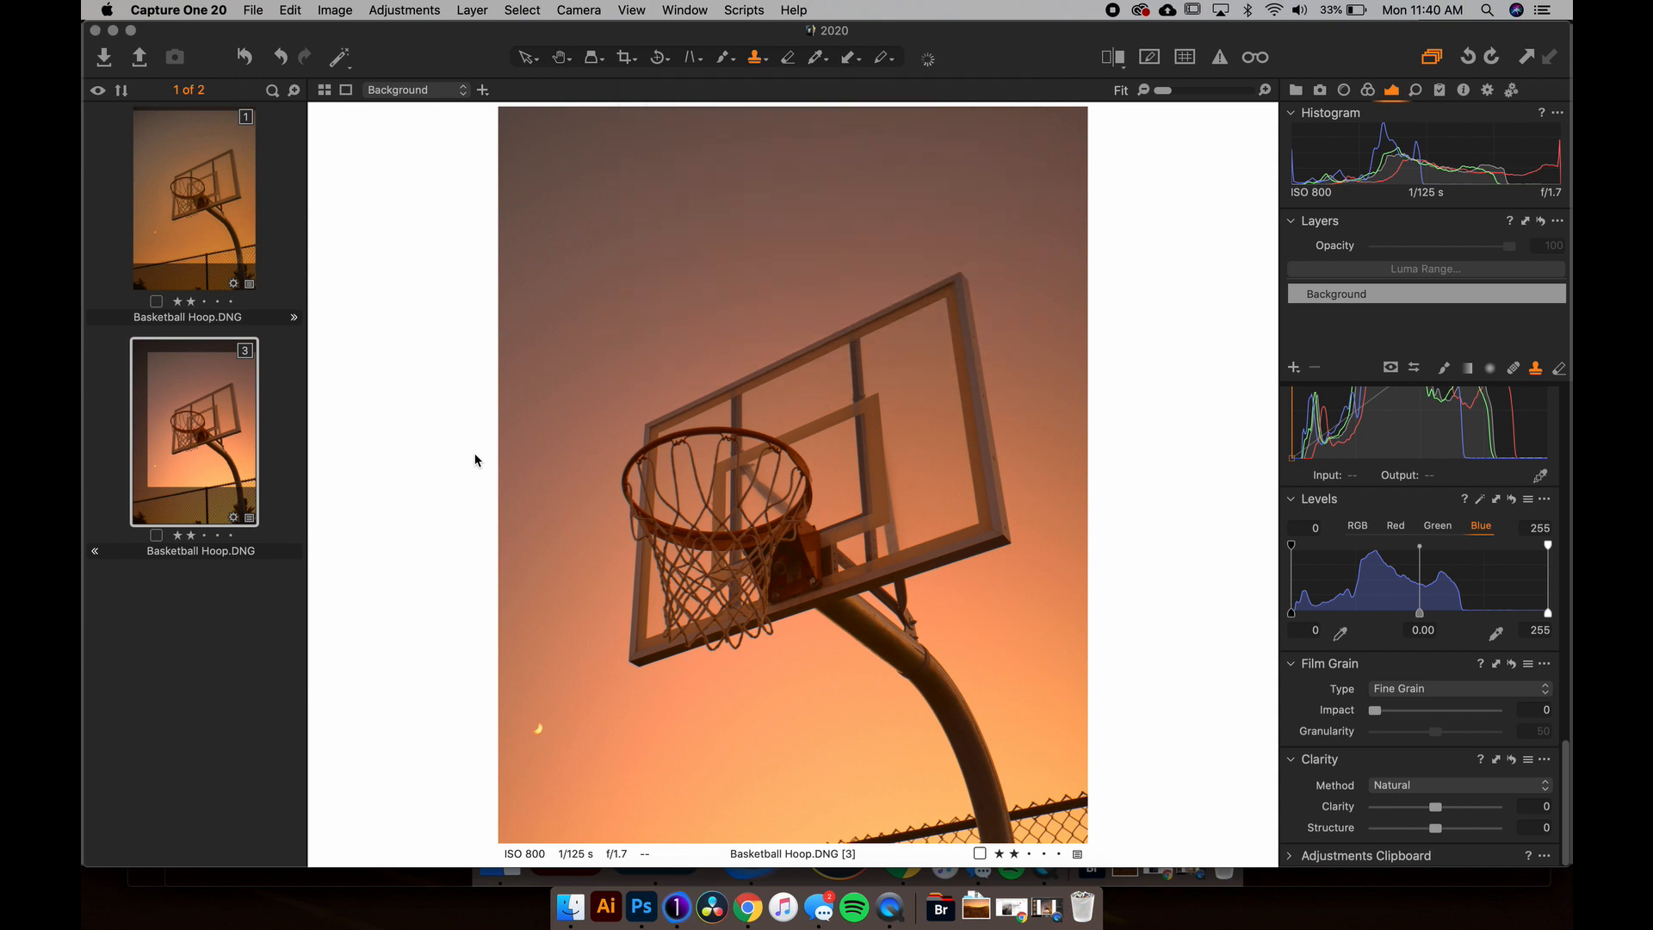
left_click(641, 907)
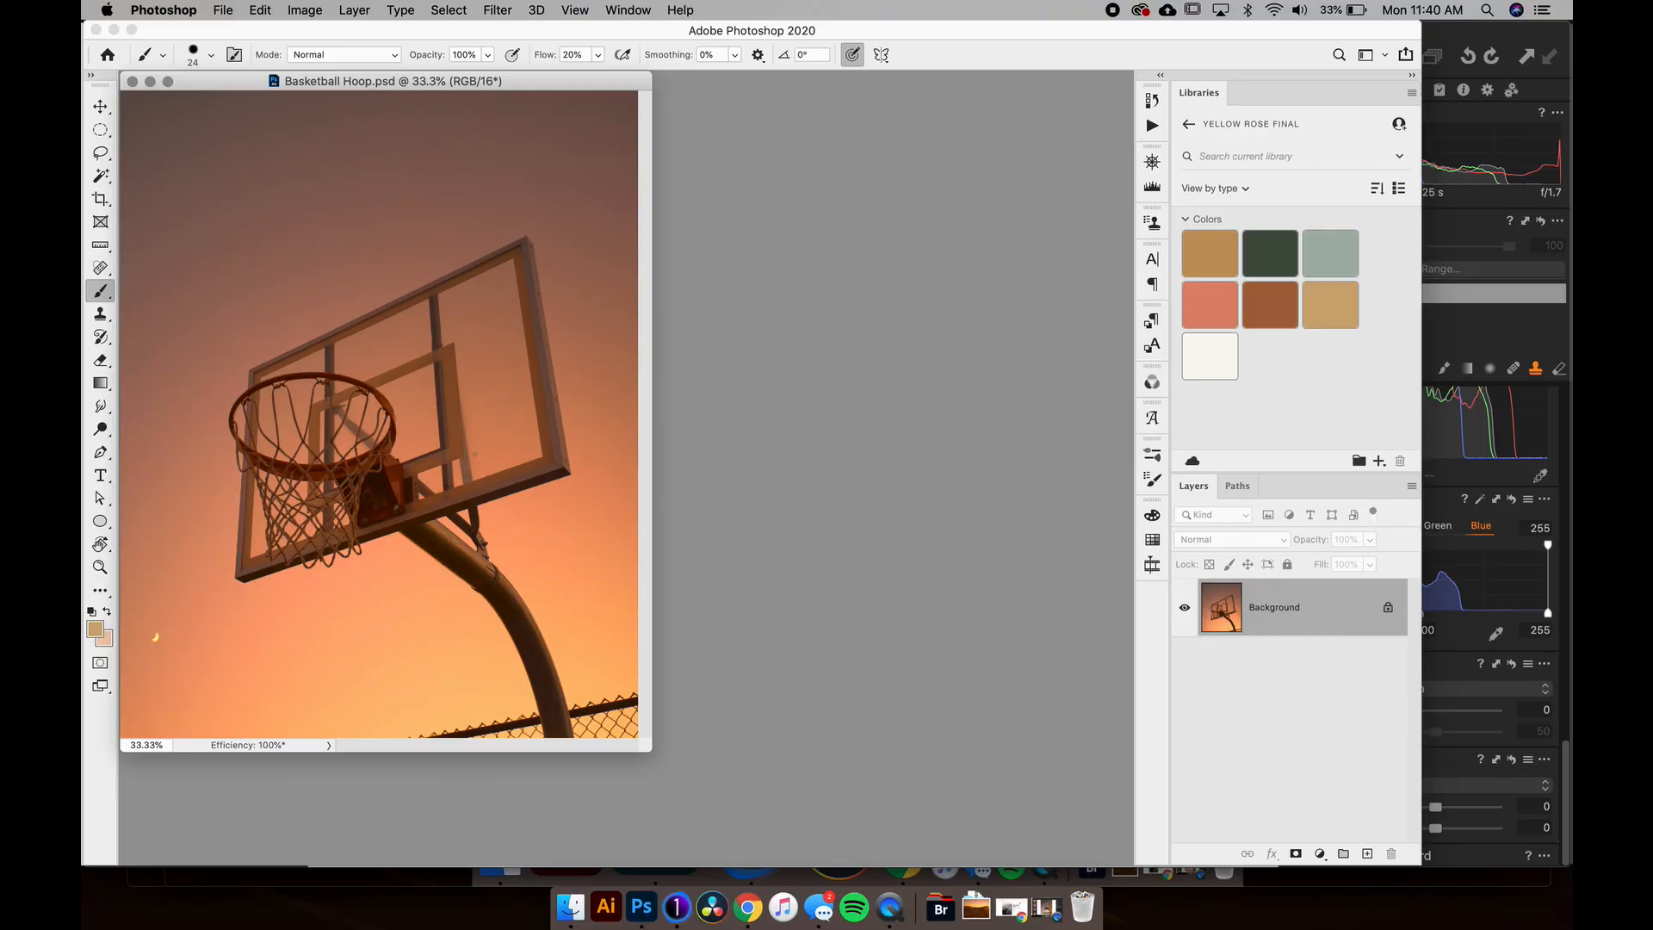
Step: Switch to full-screen mode and duplicate the Background layer as Layer 1
key("f")
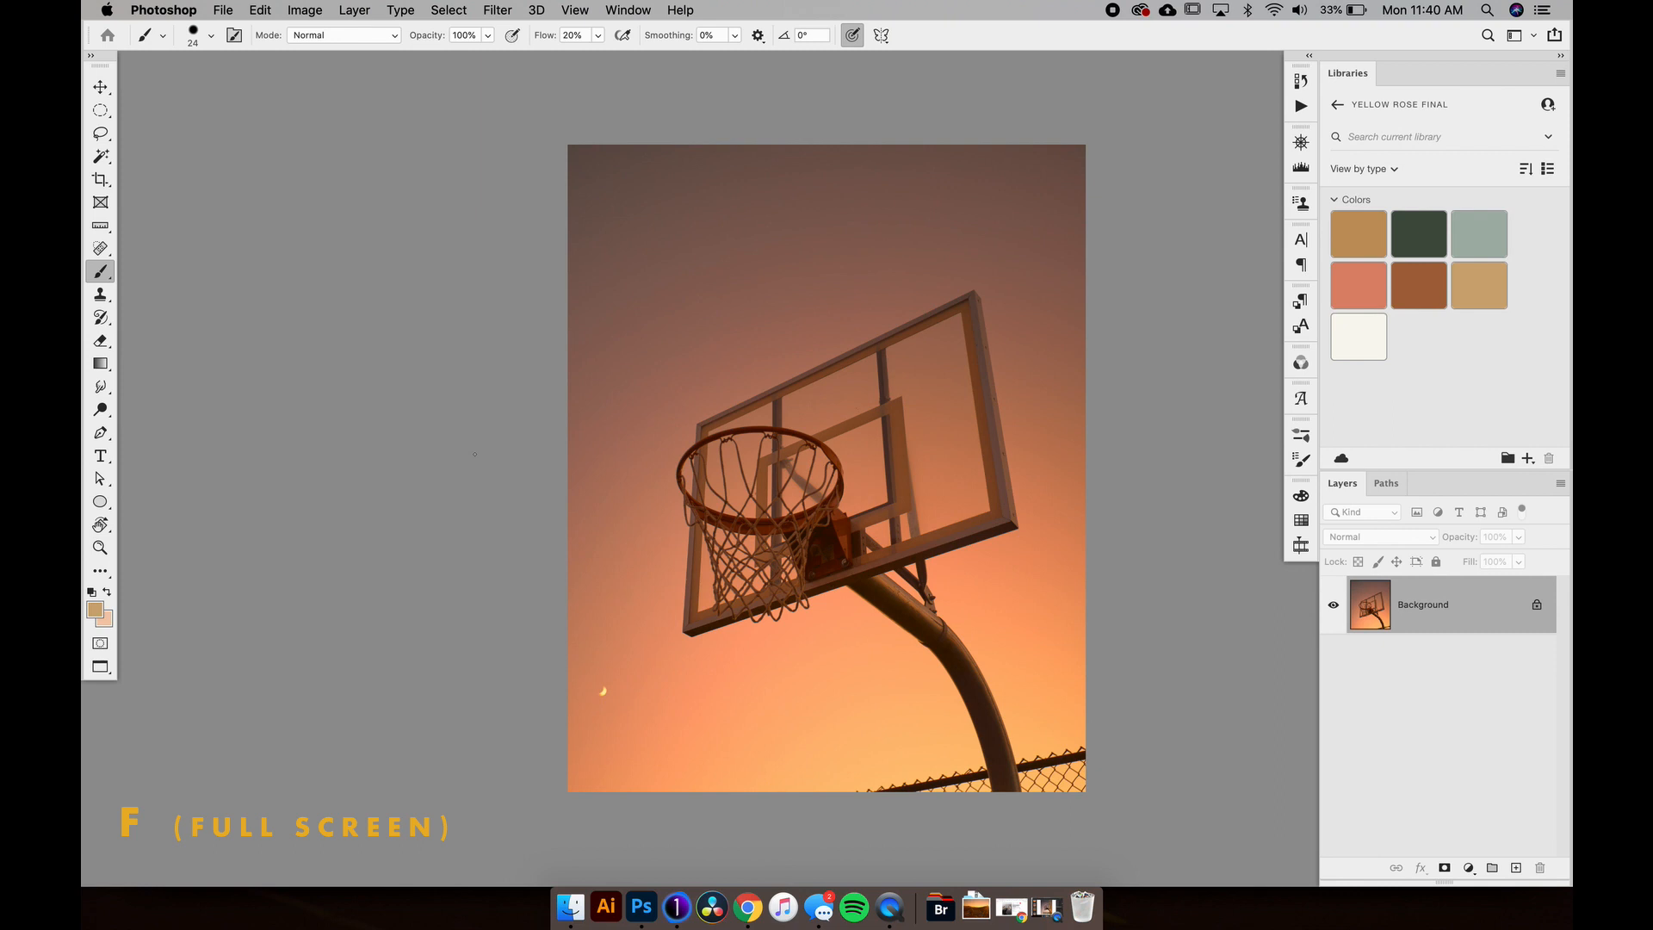
key("cmd+j")
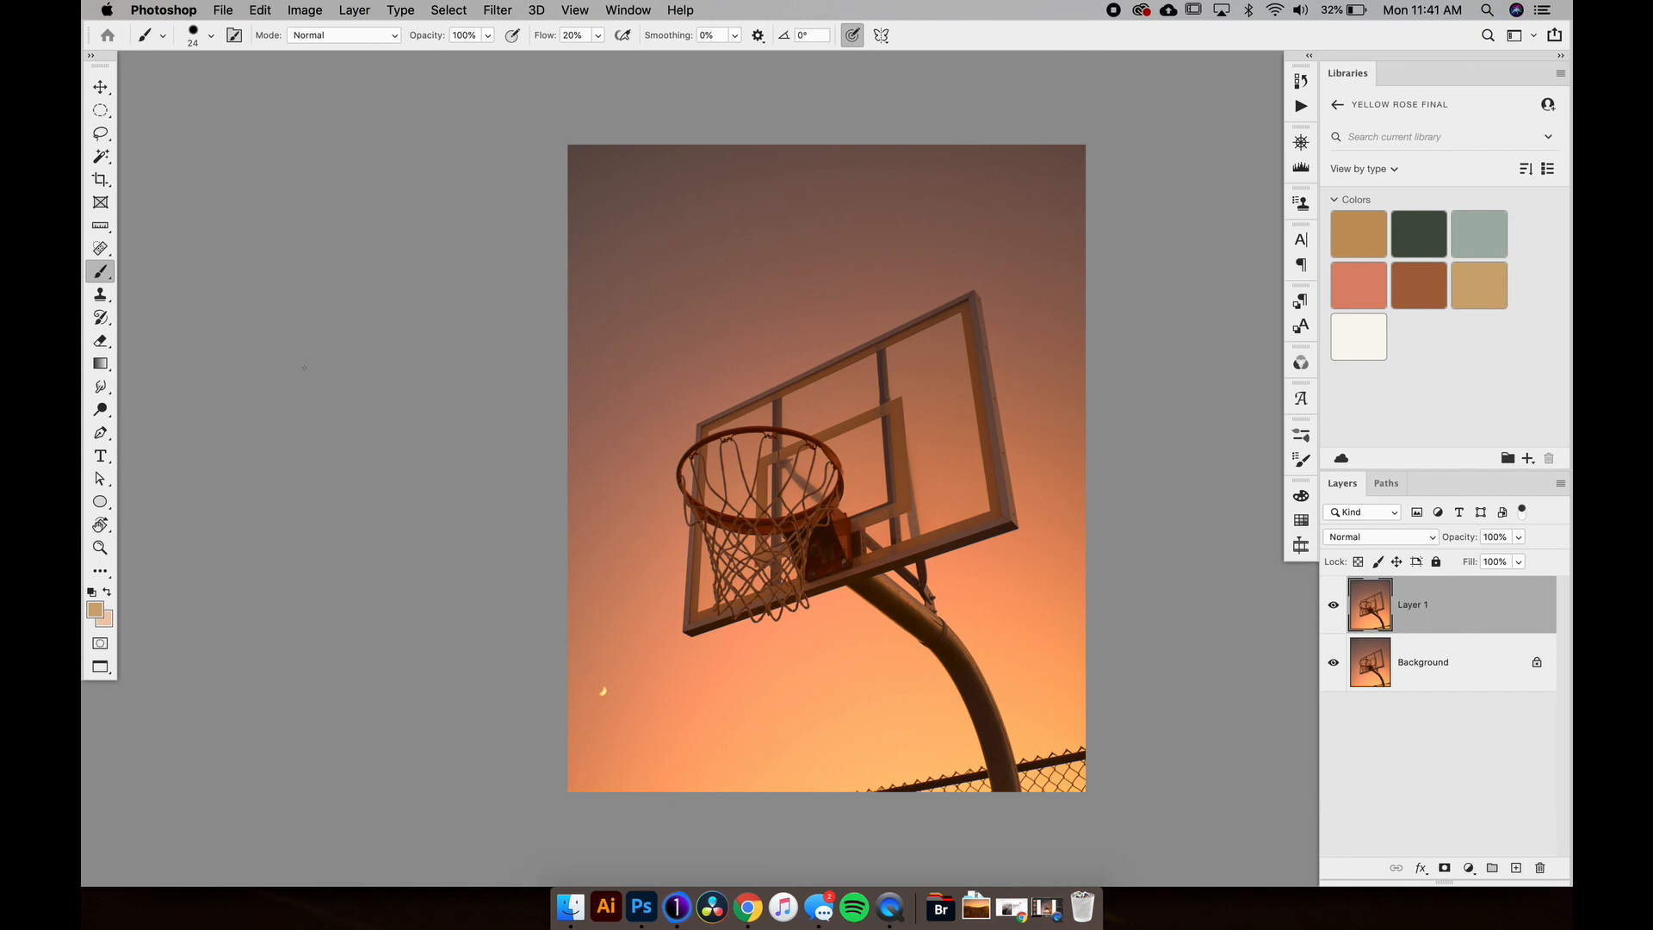
mouse_move(1052, 183)
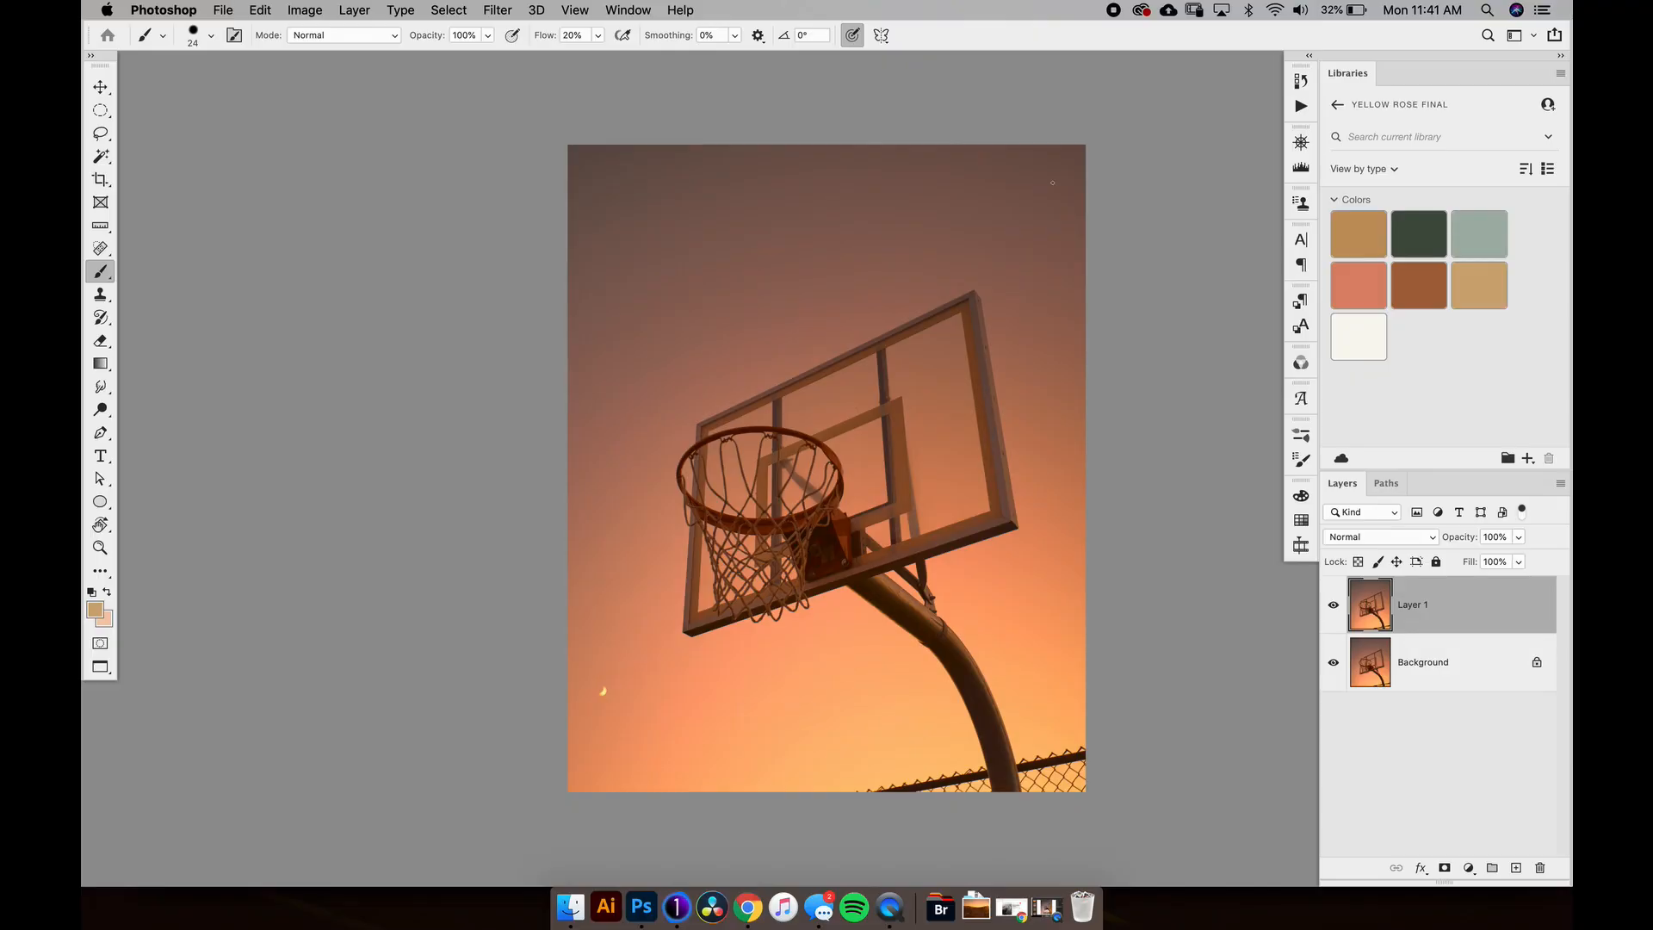
Step: Add Color Balance (midtones red +8, blue -6) and Brightness/Contrast (contrast -10) adjustment layers
left_click(1467, 868)
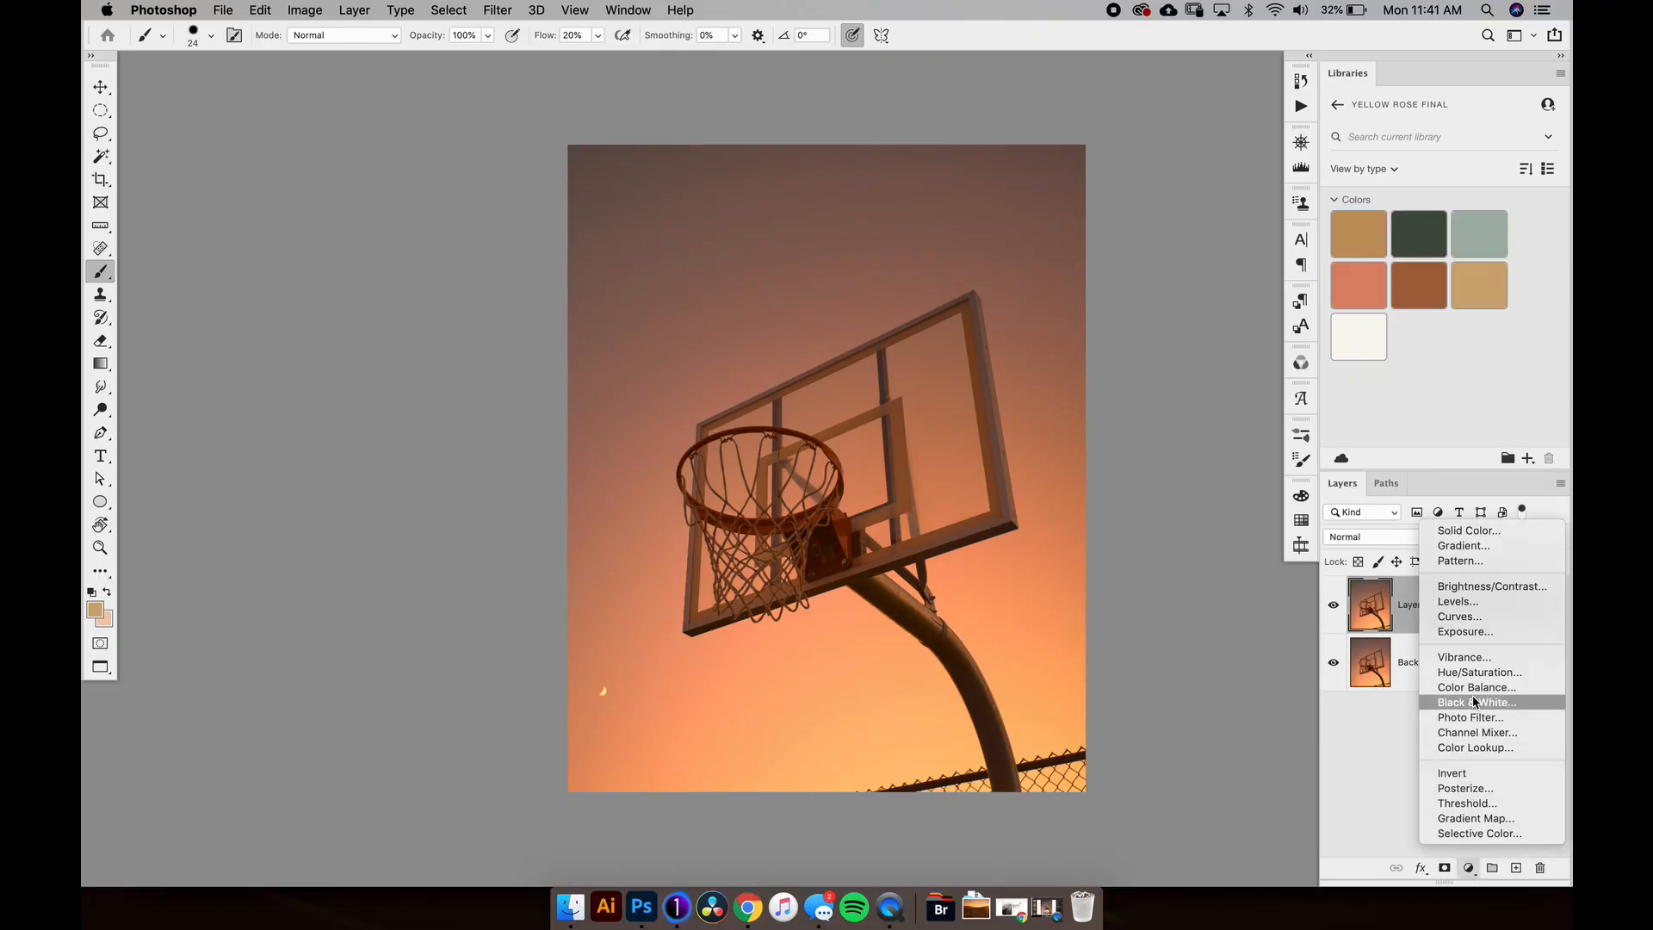
mouse_move(1476, 686)
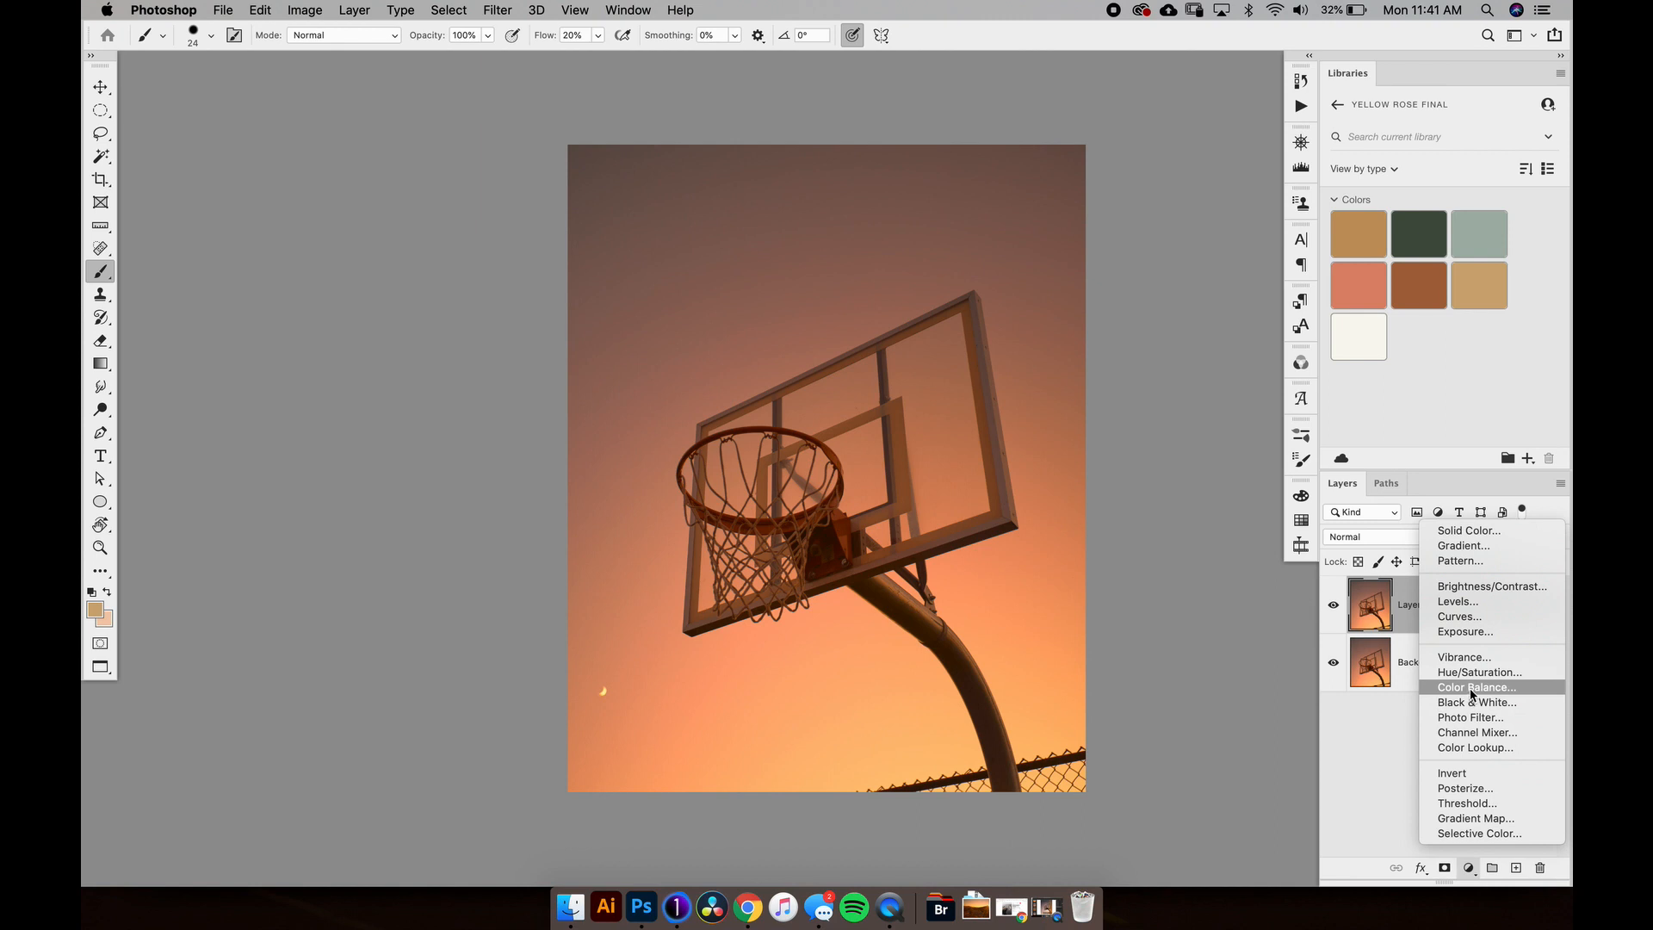
left_click(1476, 686)
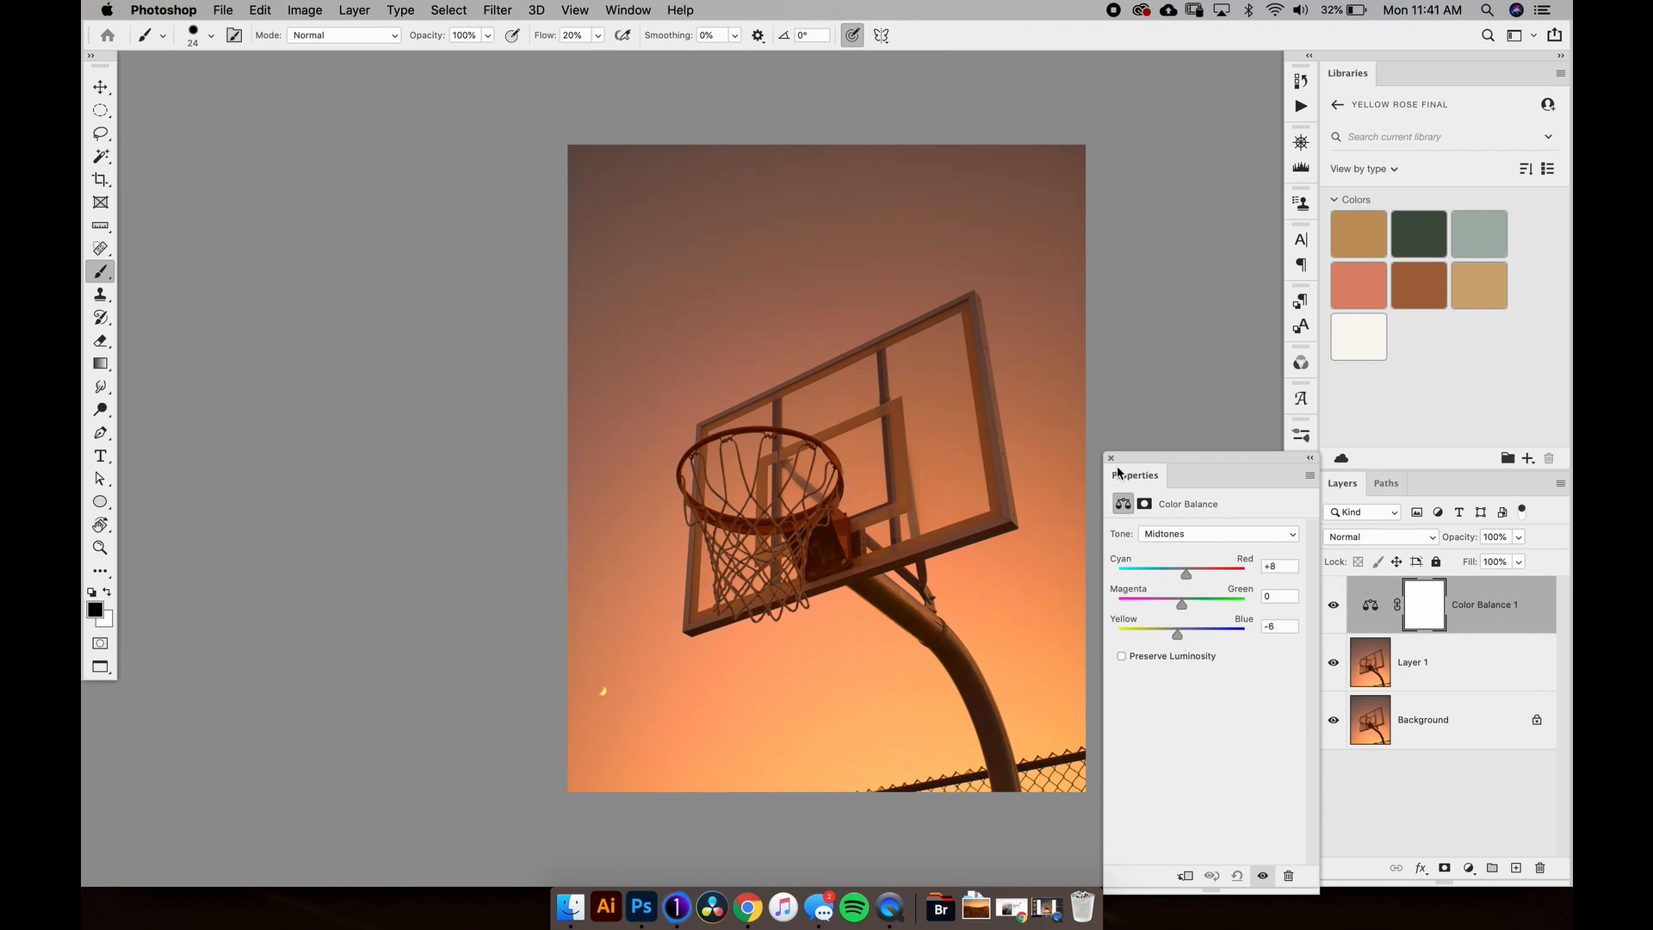
left_click(1468, 868)
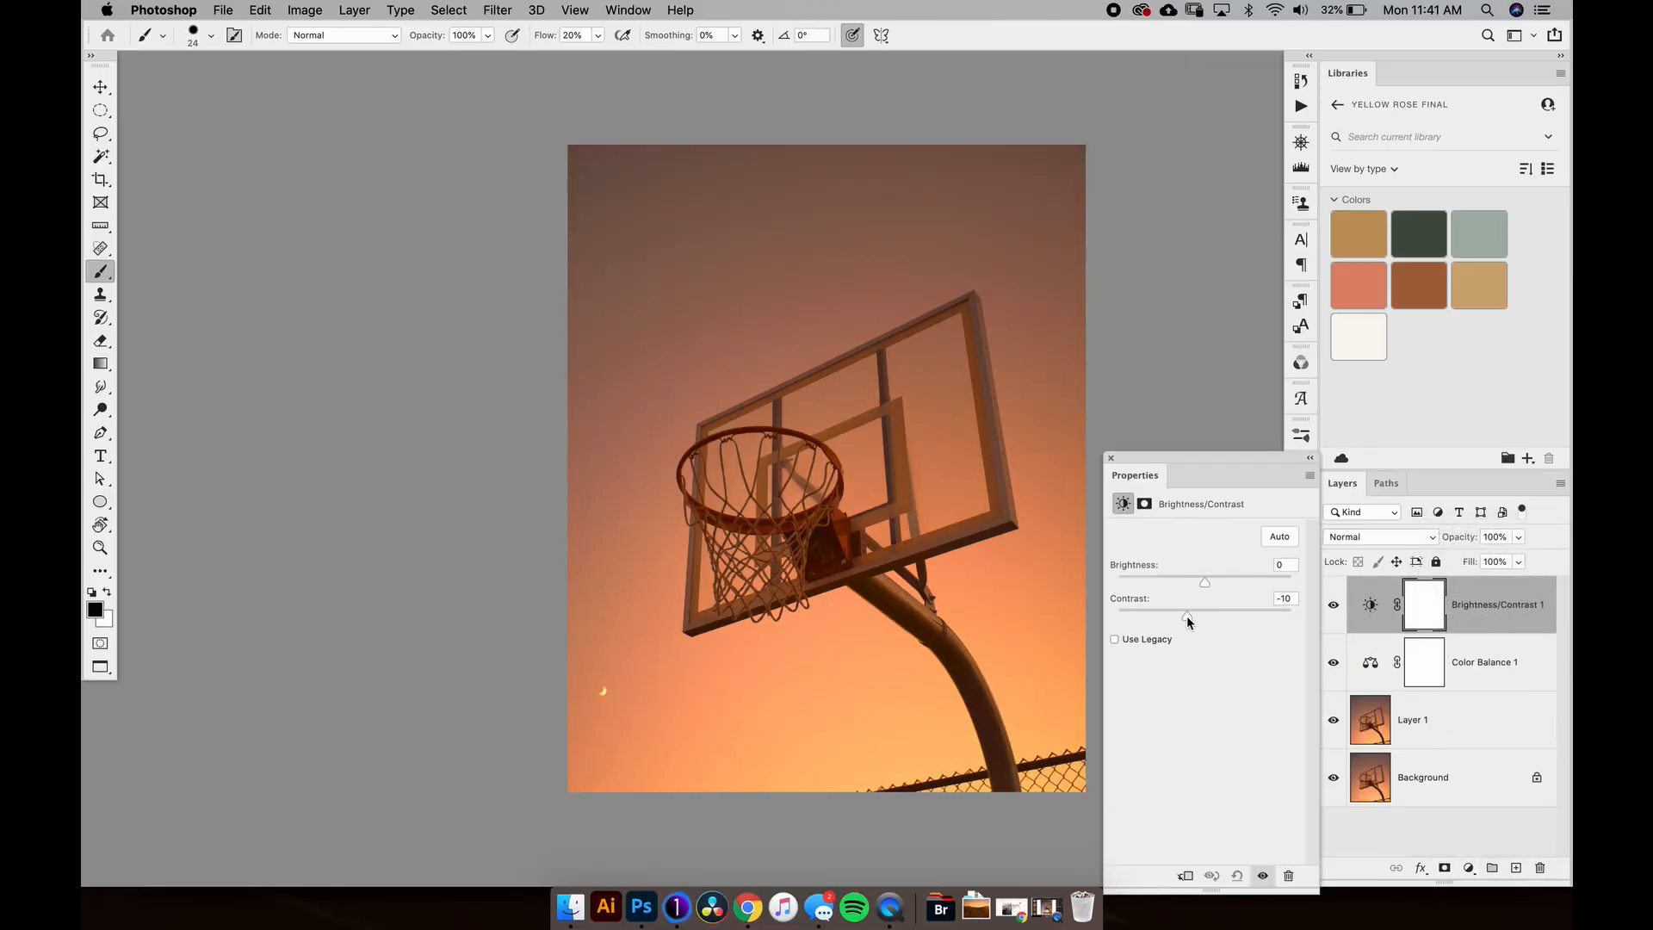
left_click(1110, 458)
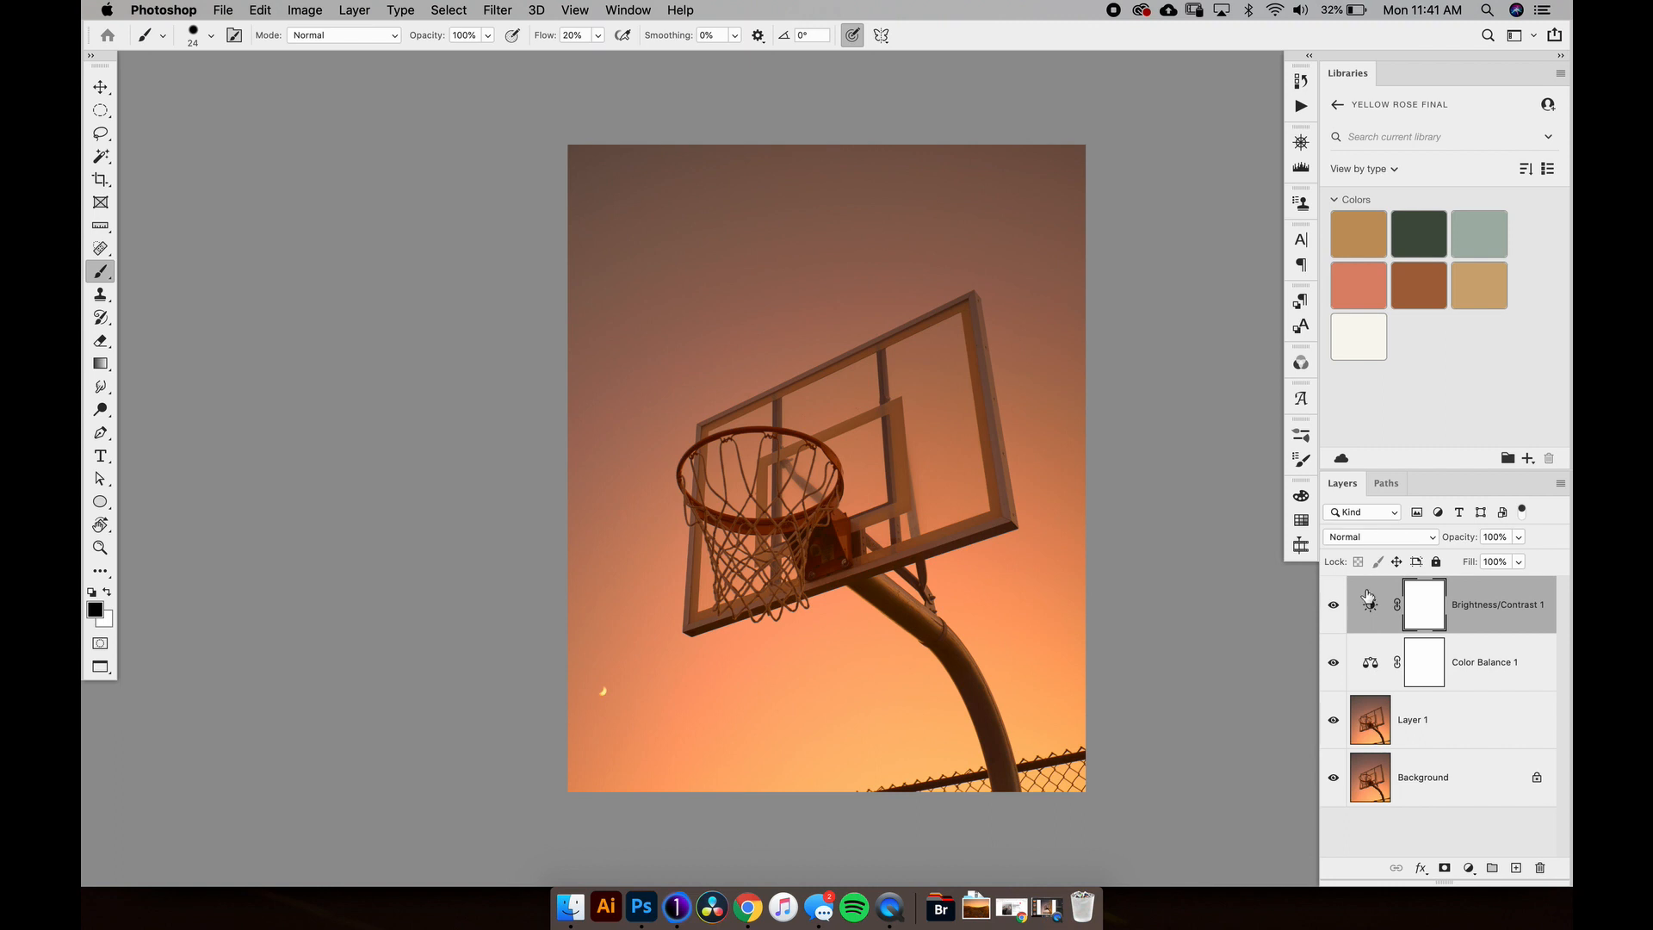
left_click(1413, 719)
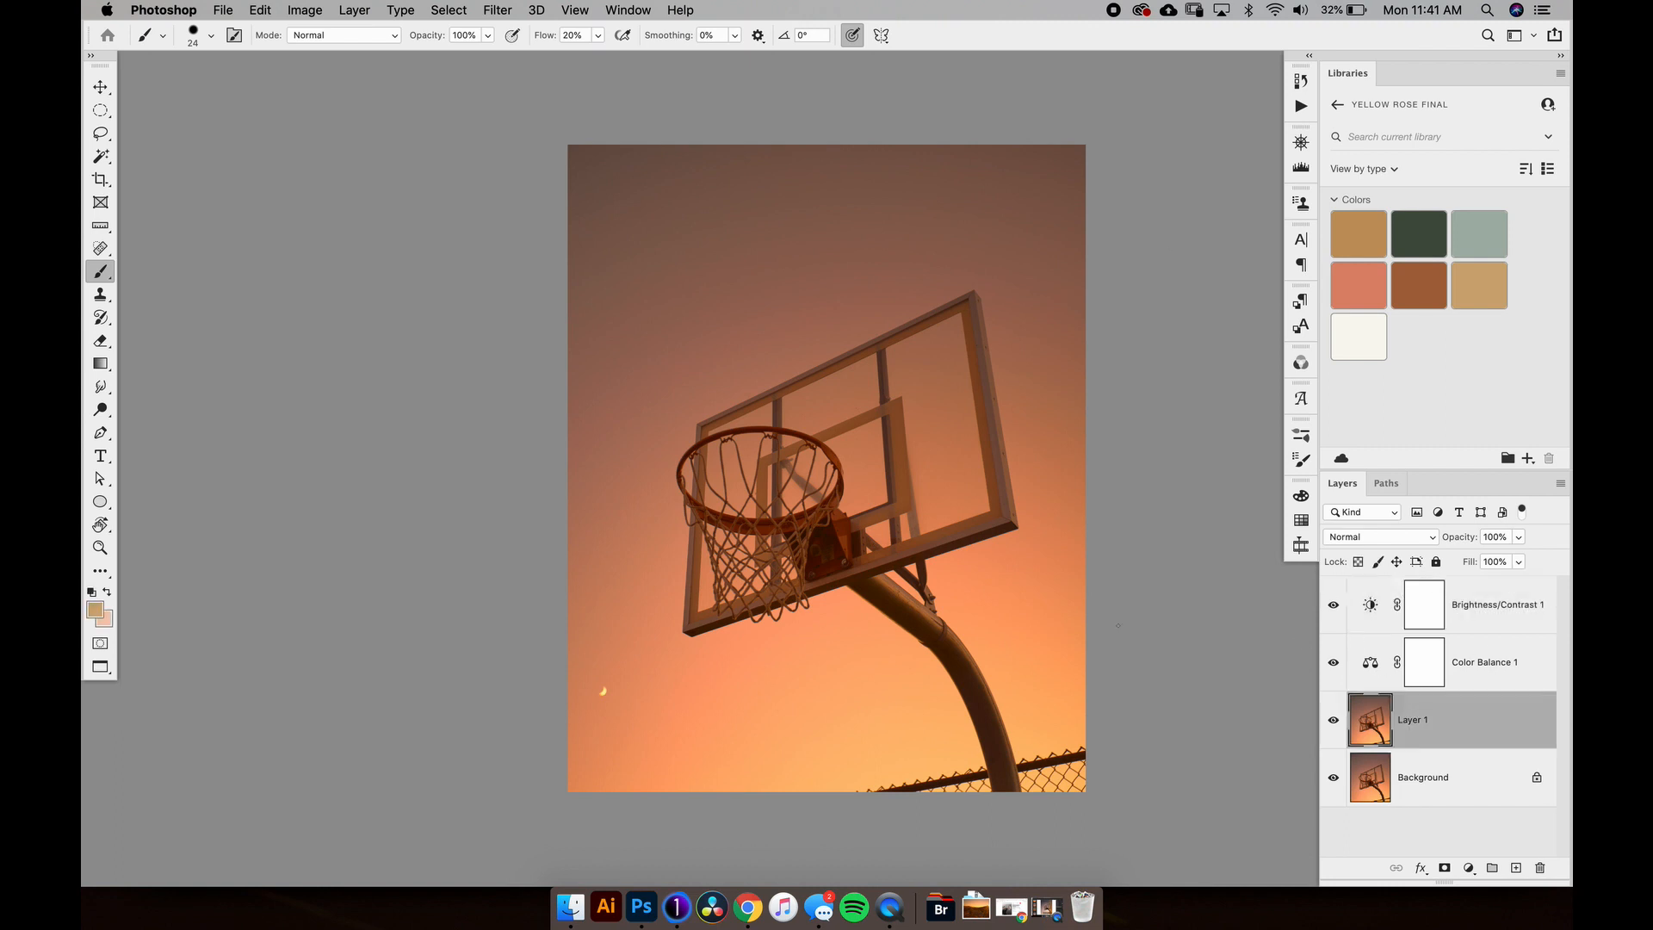
Step: Zoom in on the small crescent moon, lasso-select it and copy it
left_click(100, 547)
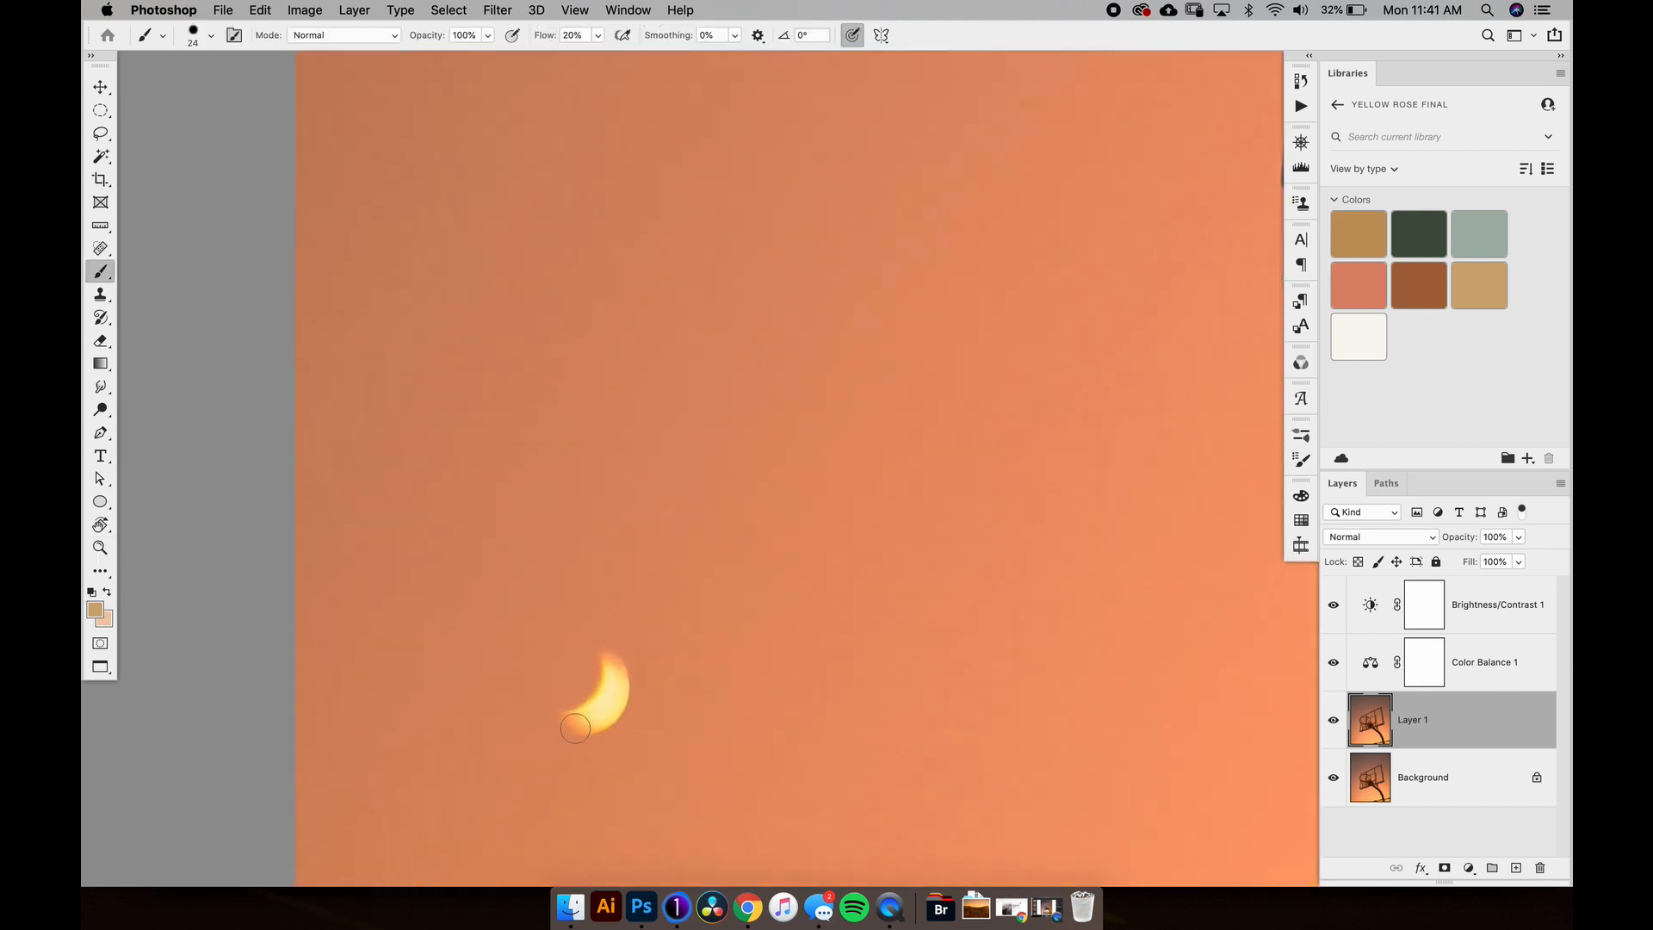
key("l")
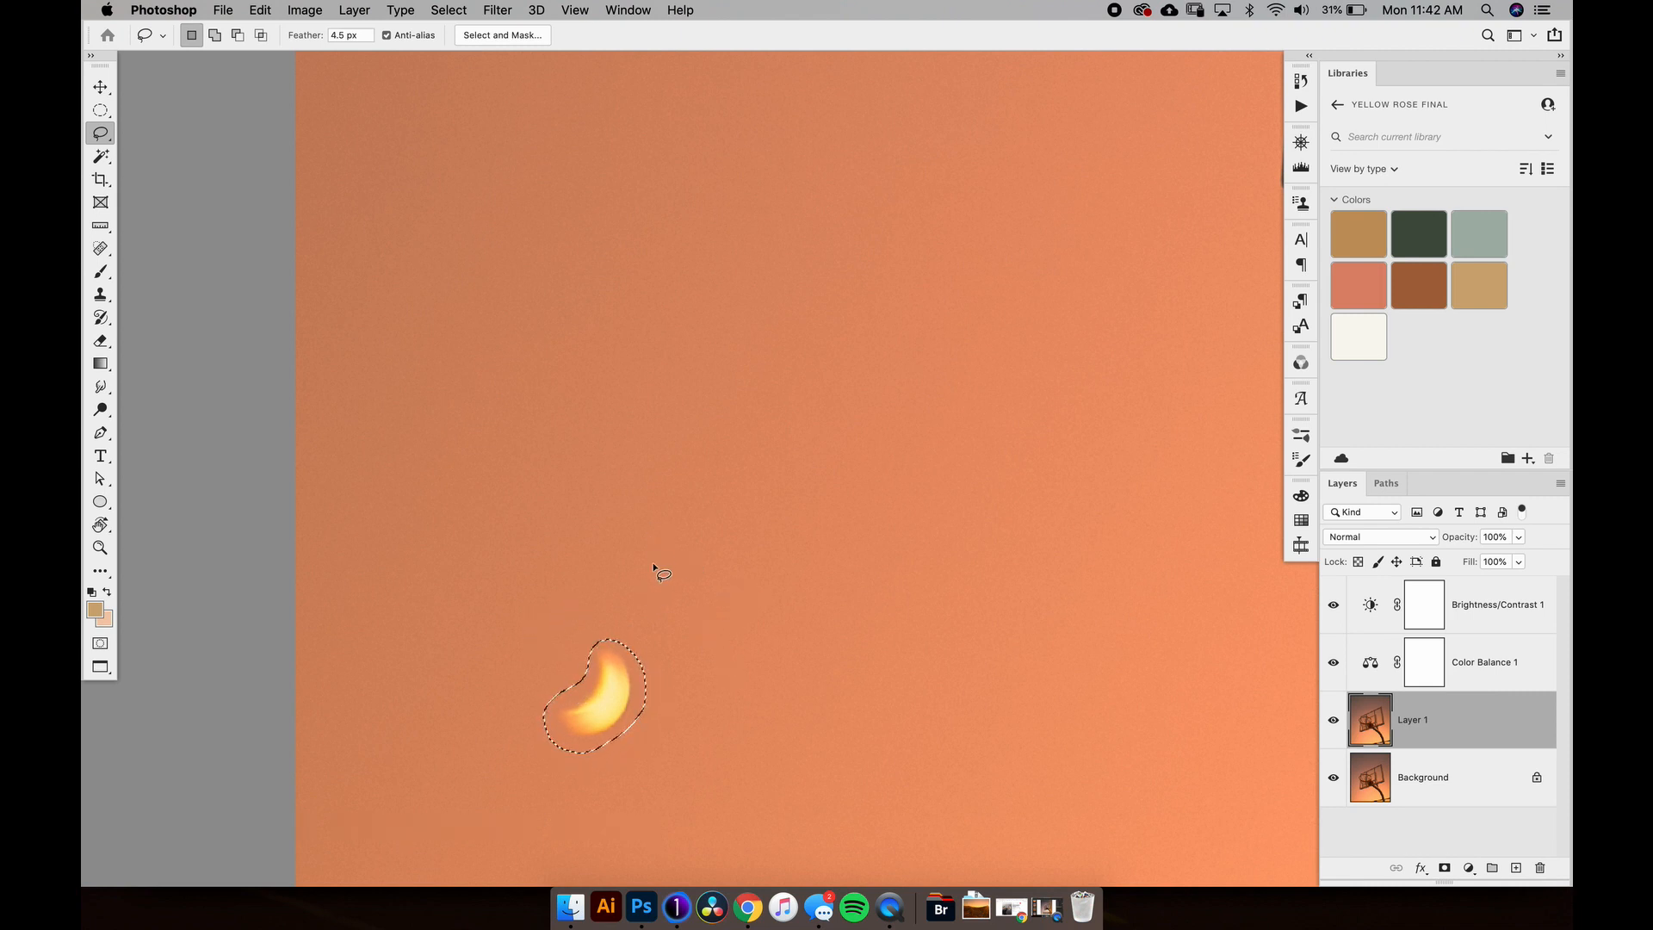
key("cmd+c")
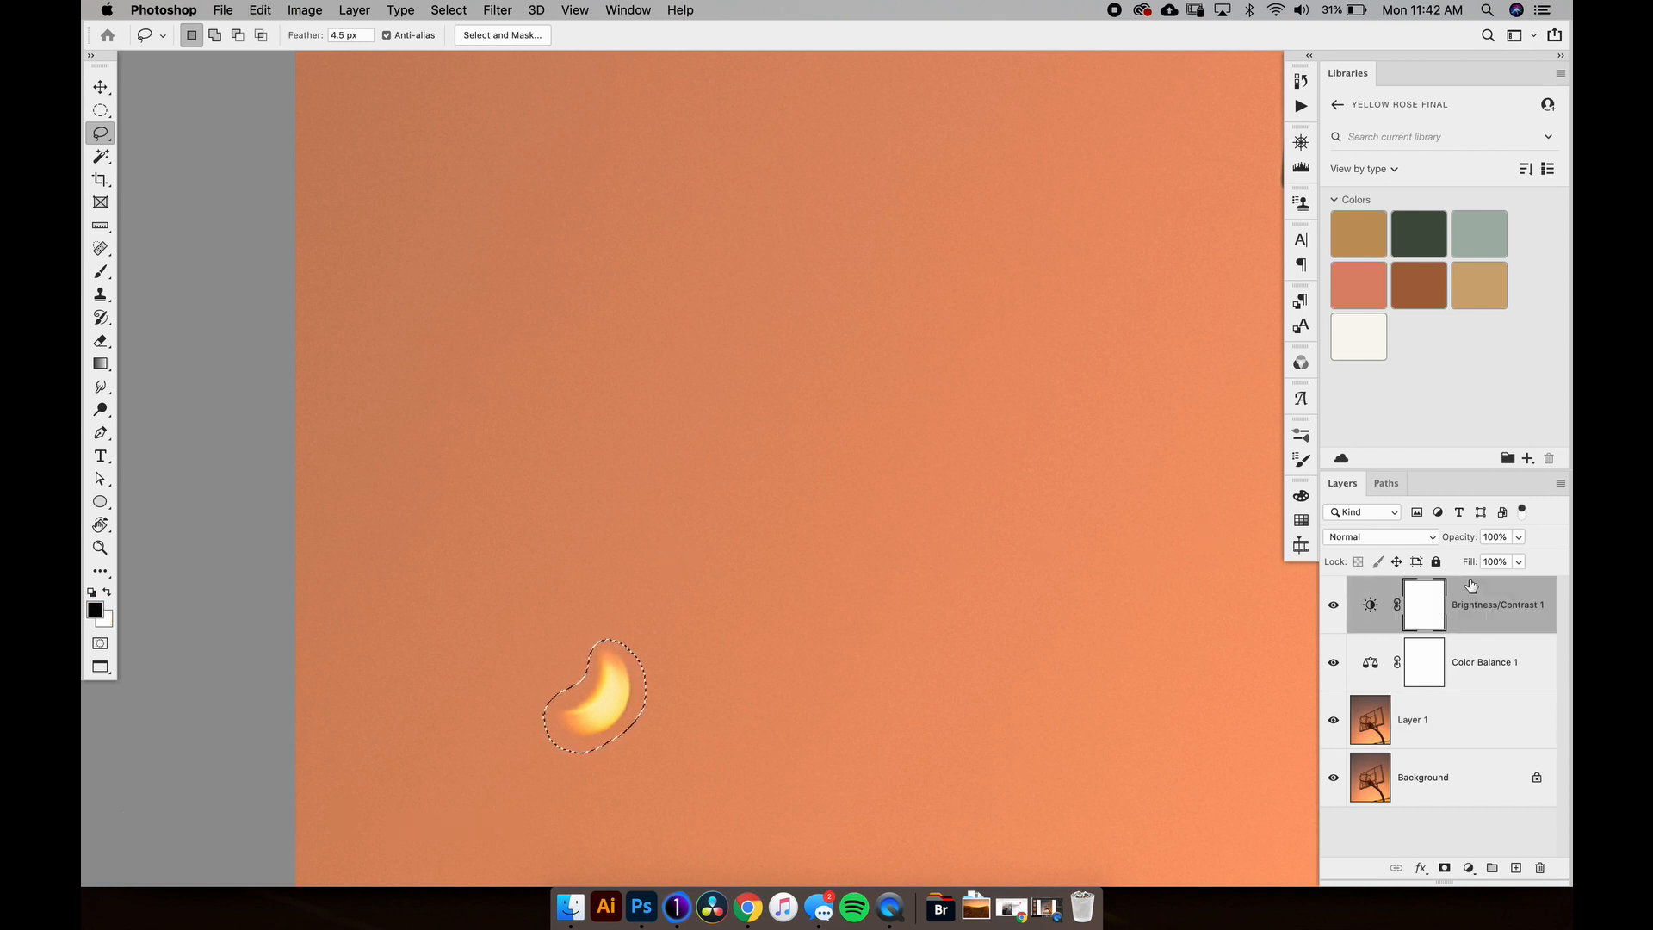
Step: Create a new layer named Moon, select it, and switch to the Move tool
key("cmd+n")
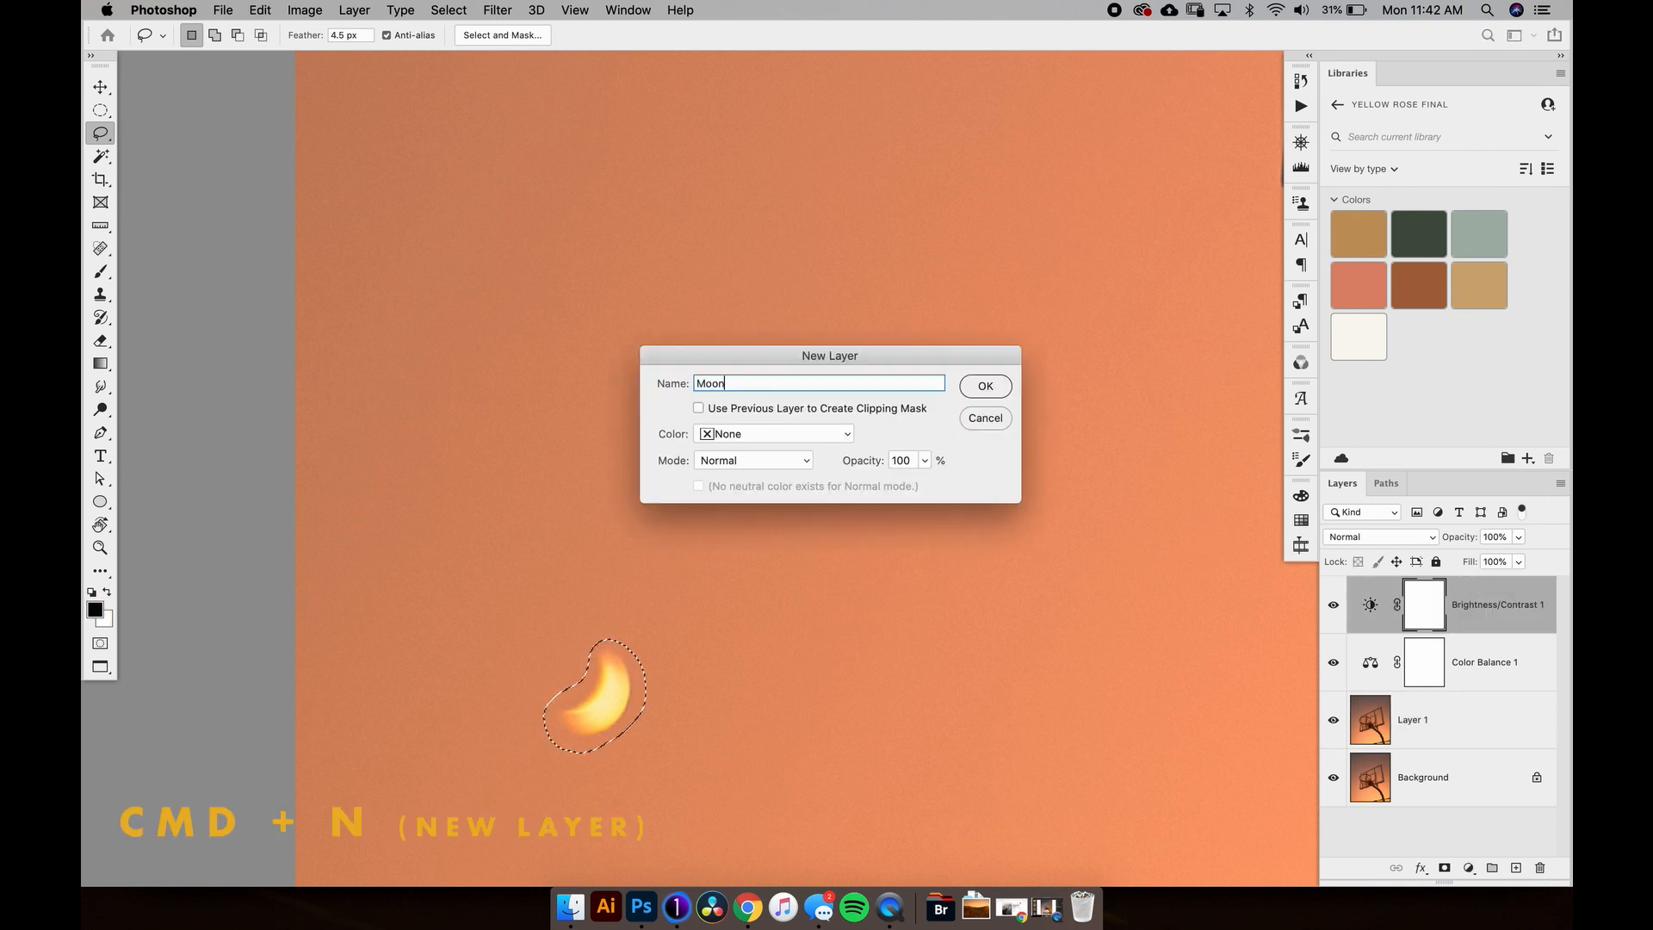
left_click(983, 386)
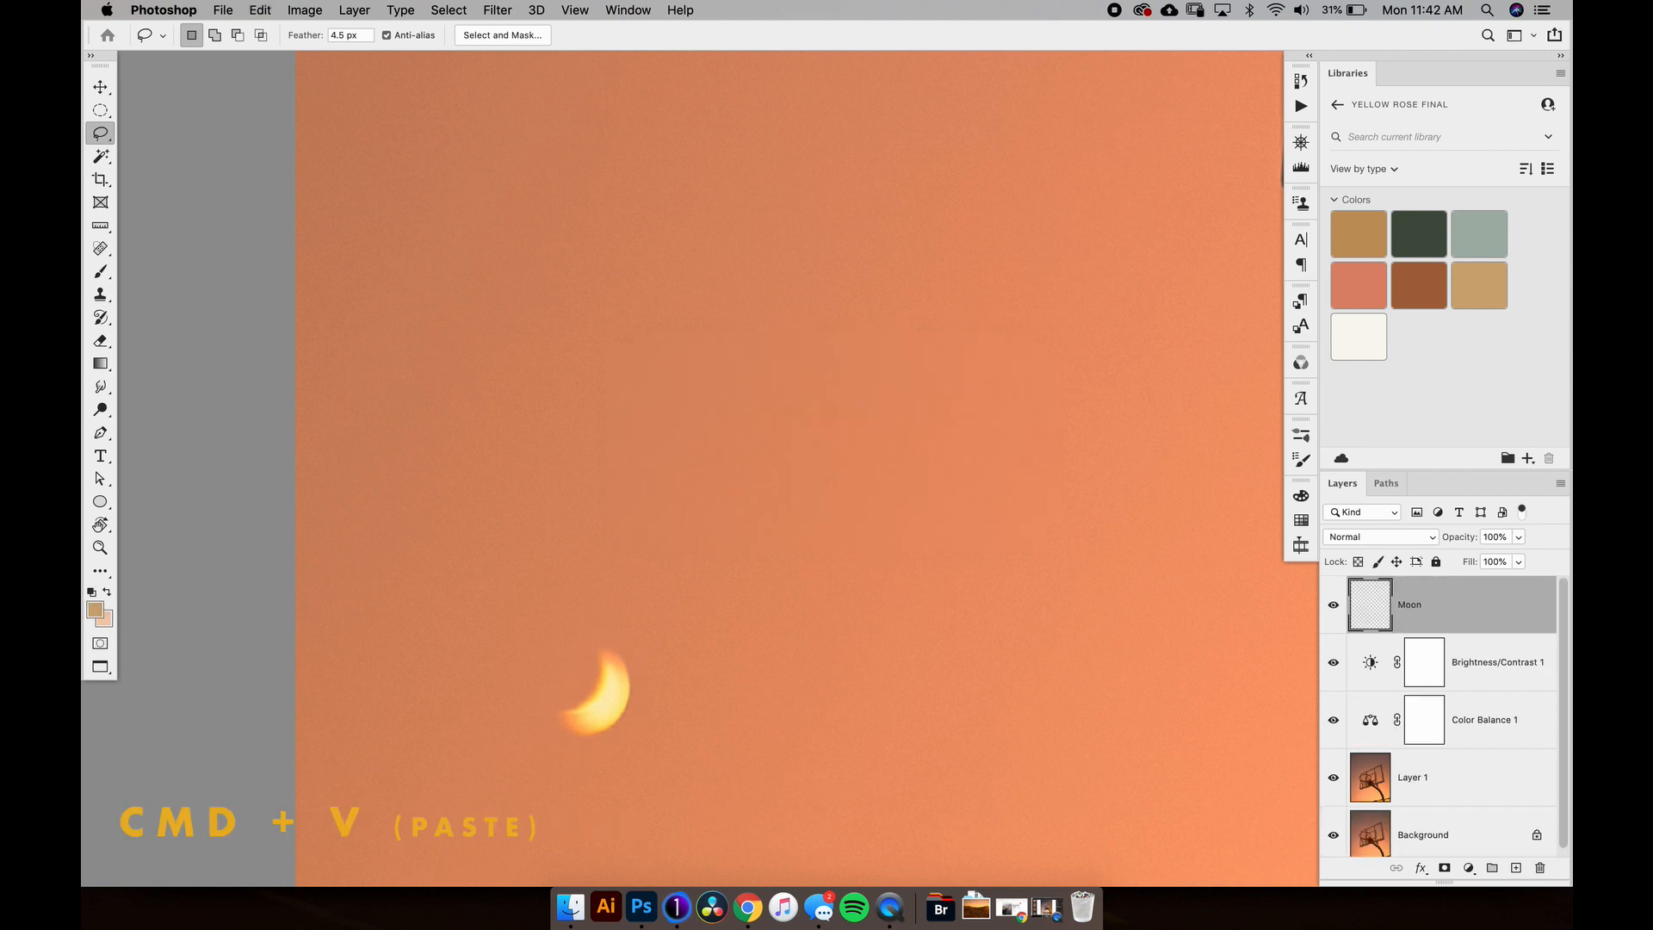
mouse_move(1481, 672)
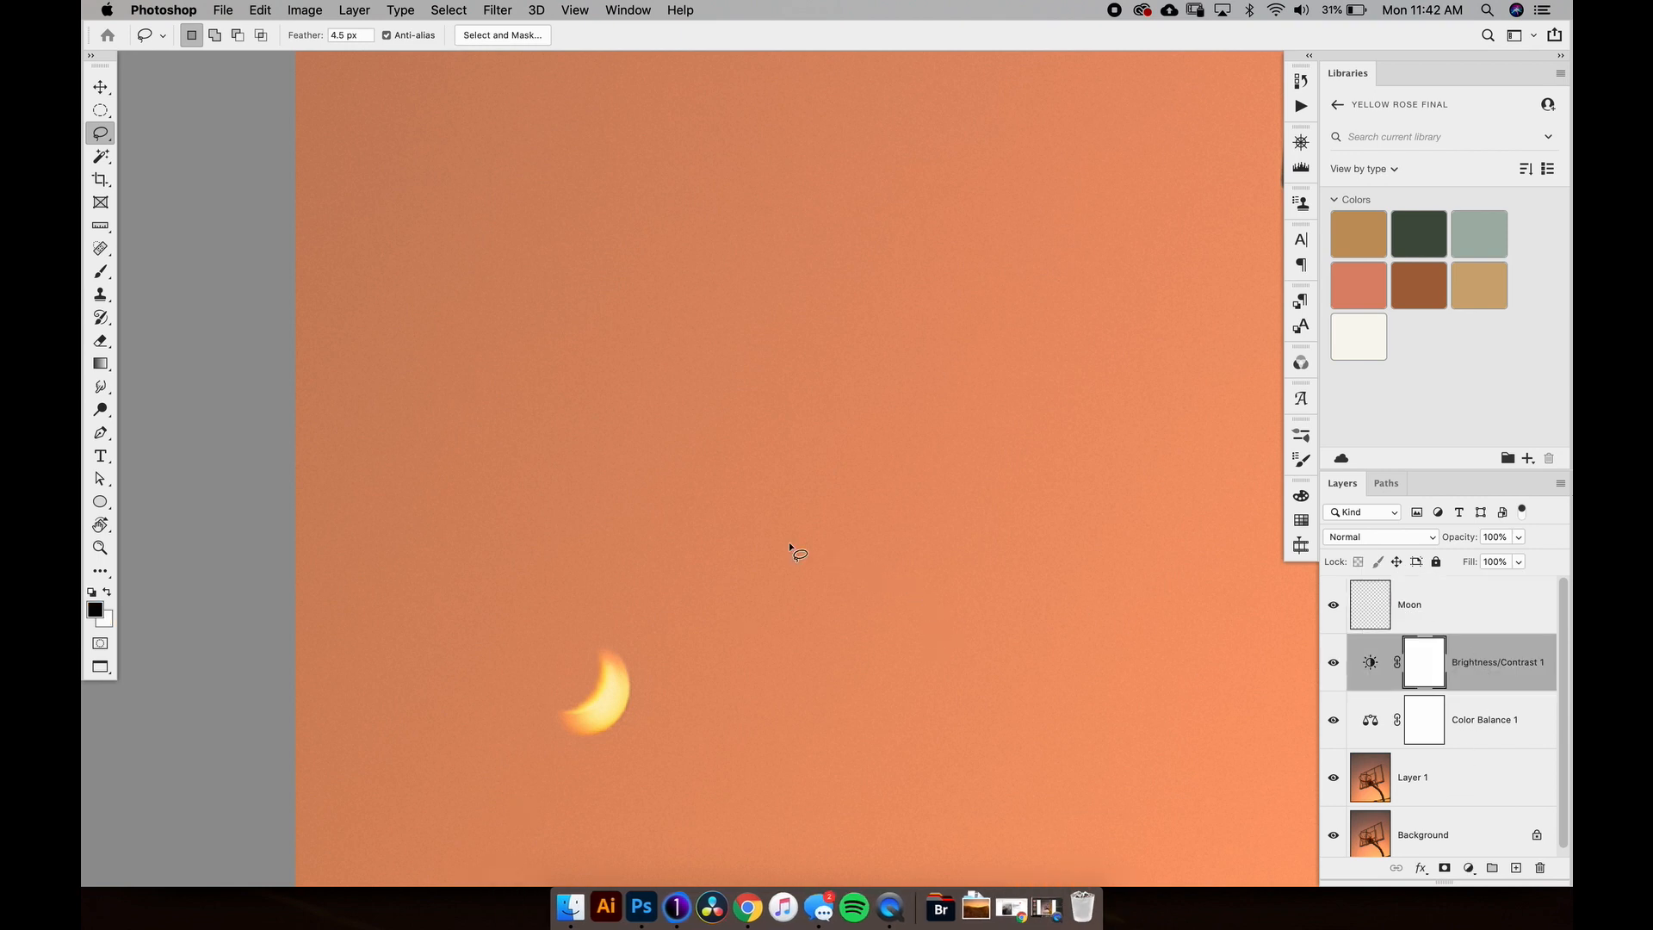
left_click(100, 86)
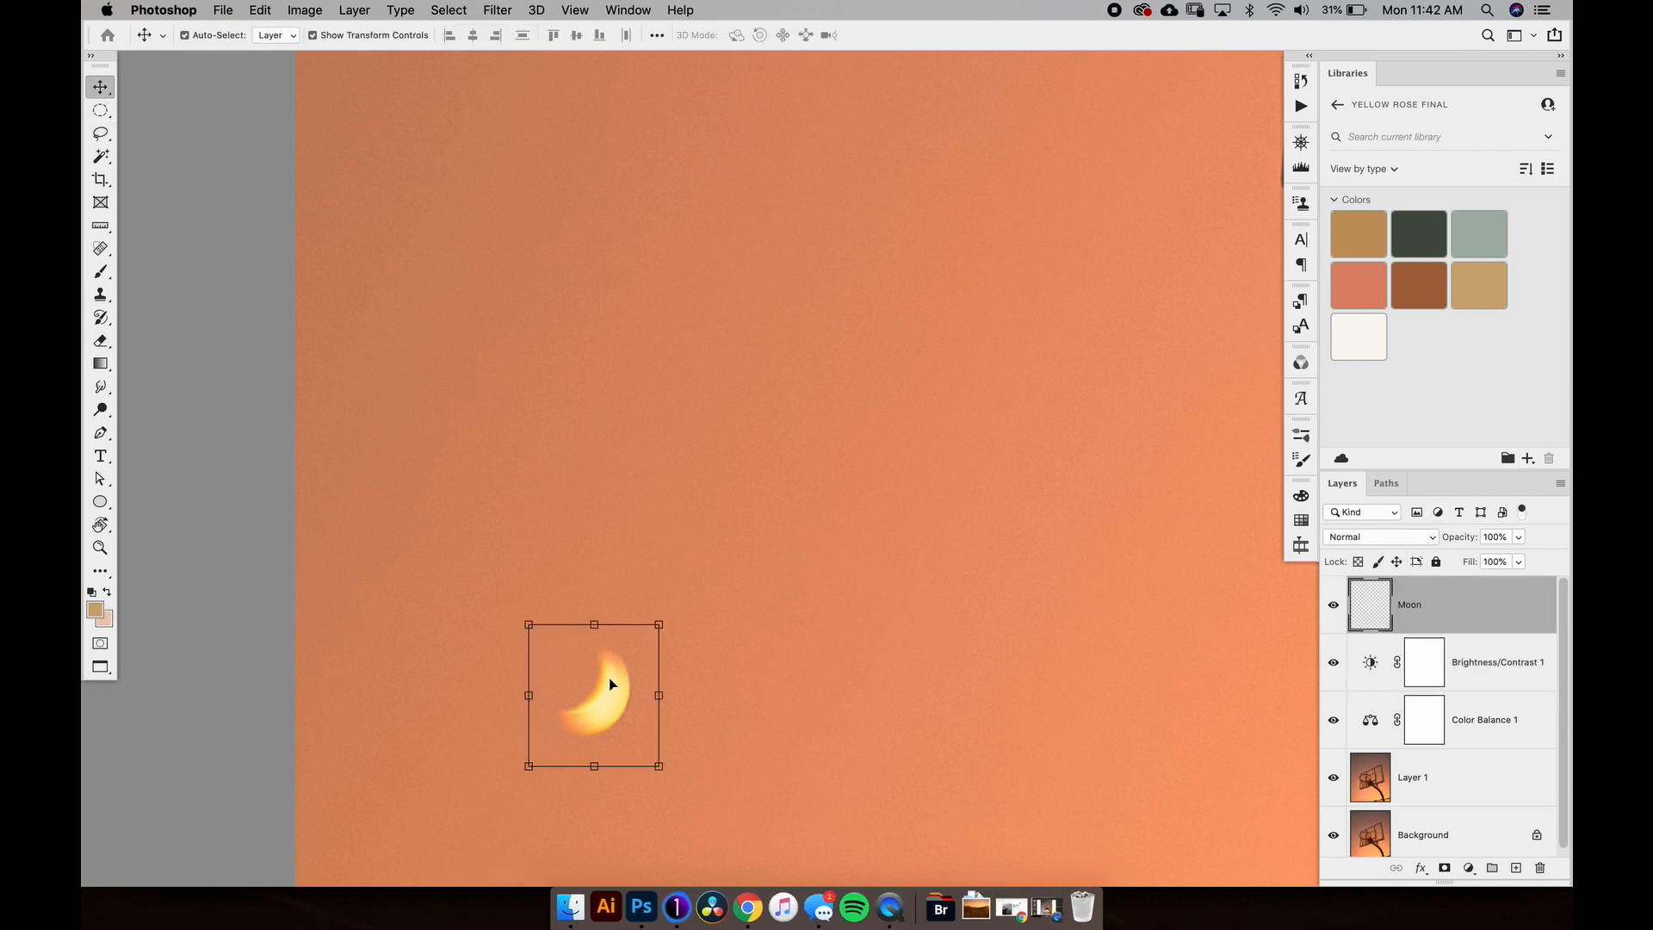
key("v")
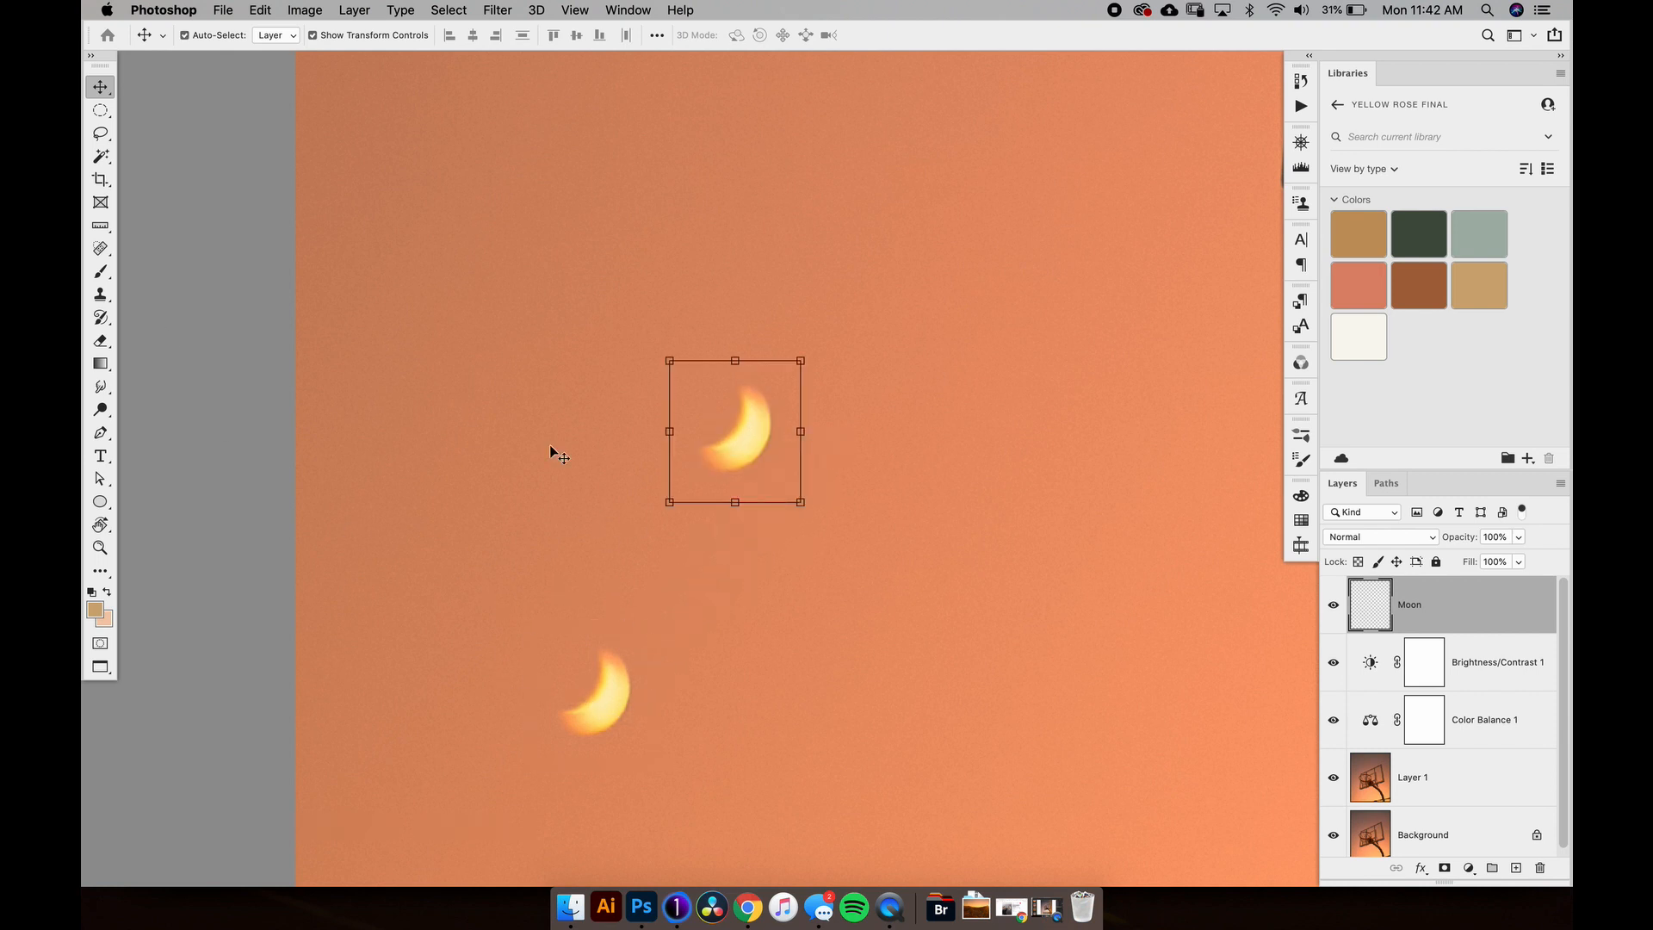
mouse_move(555, 454)
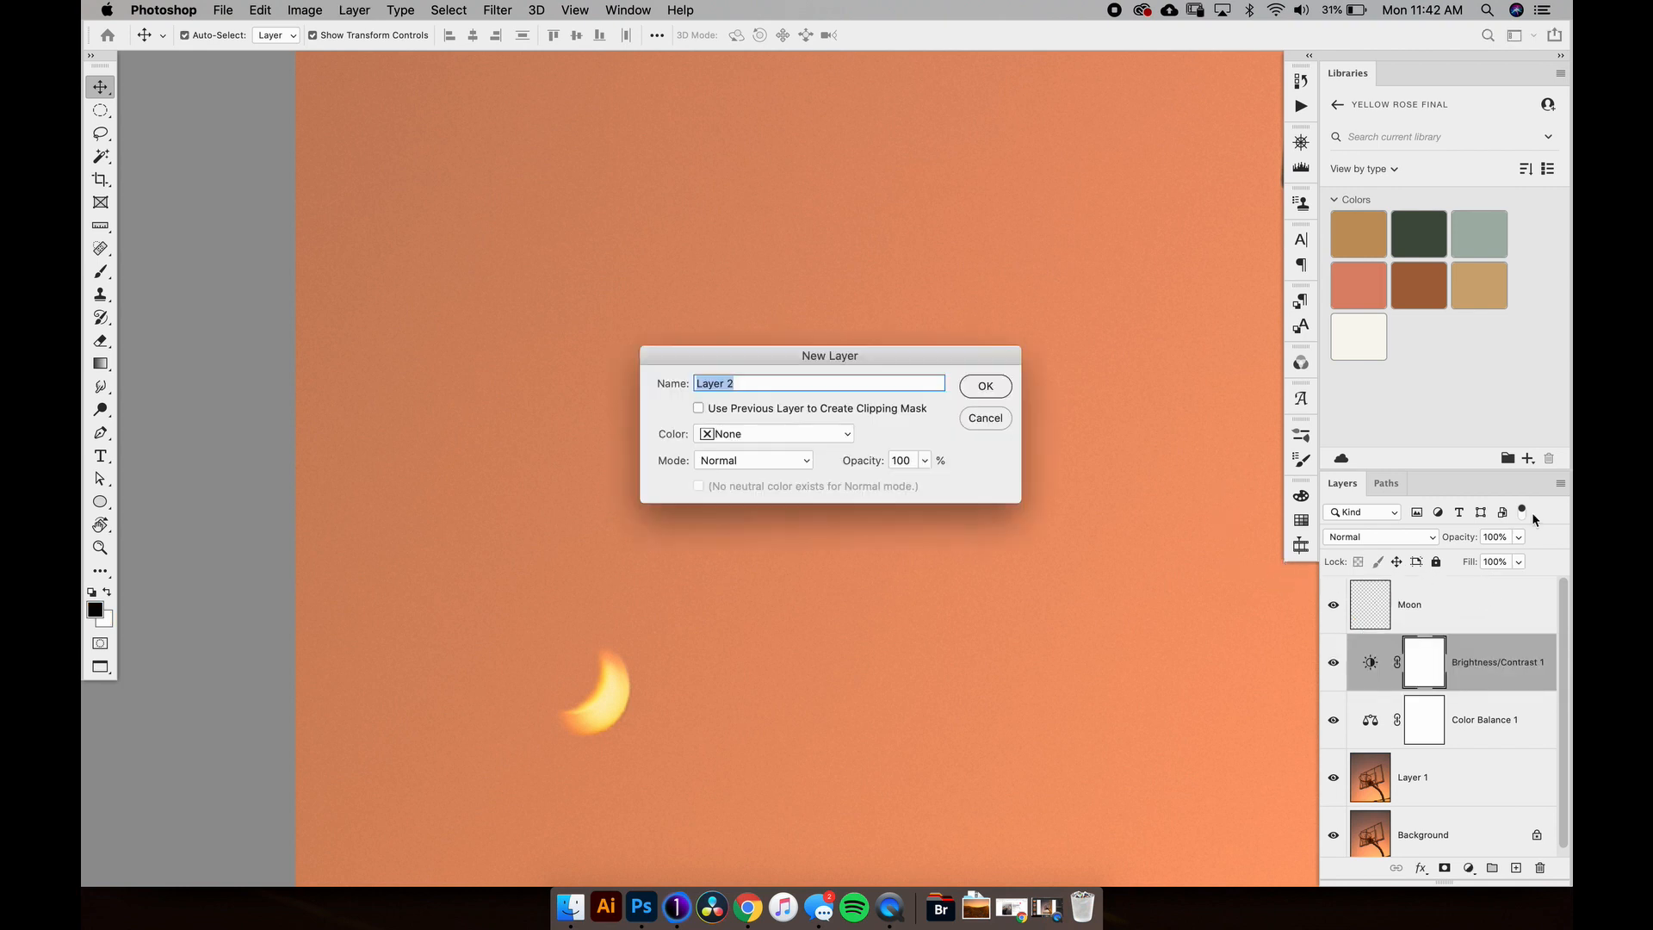
Step: Create the Moon Removal OG layer and spot-heal the original lower moon away
type("Moon Removal O")
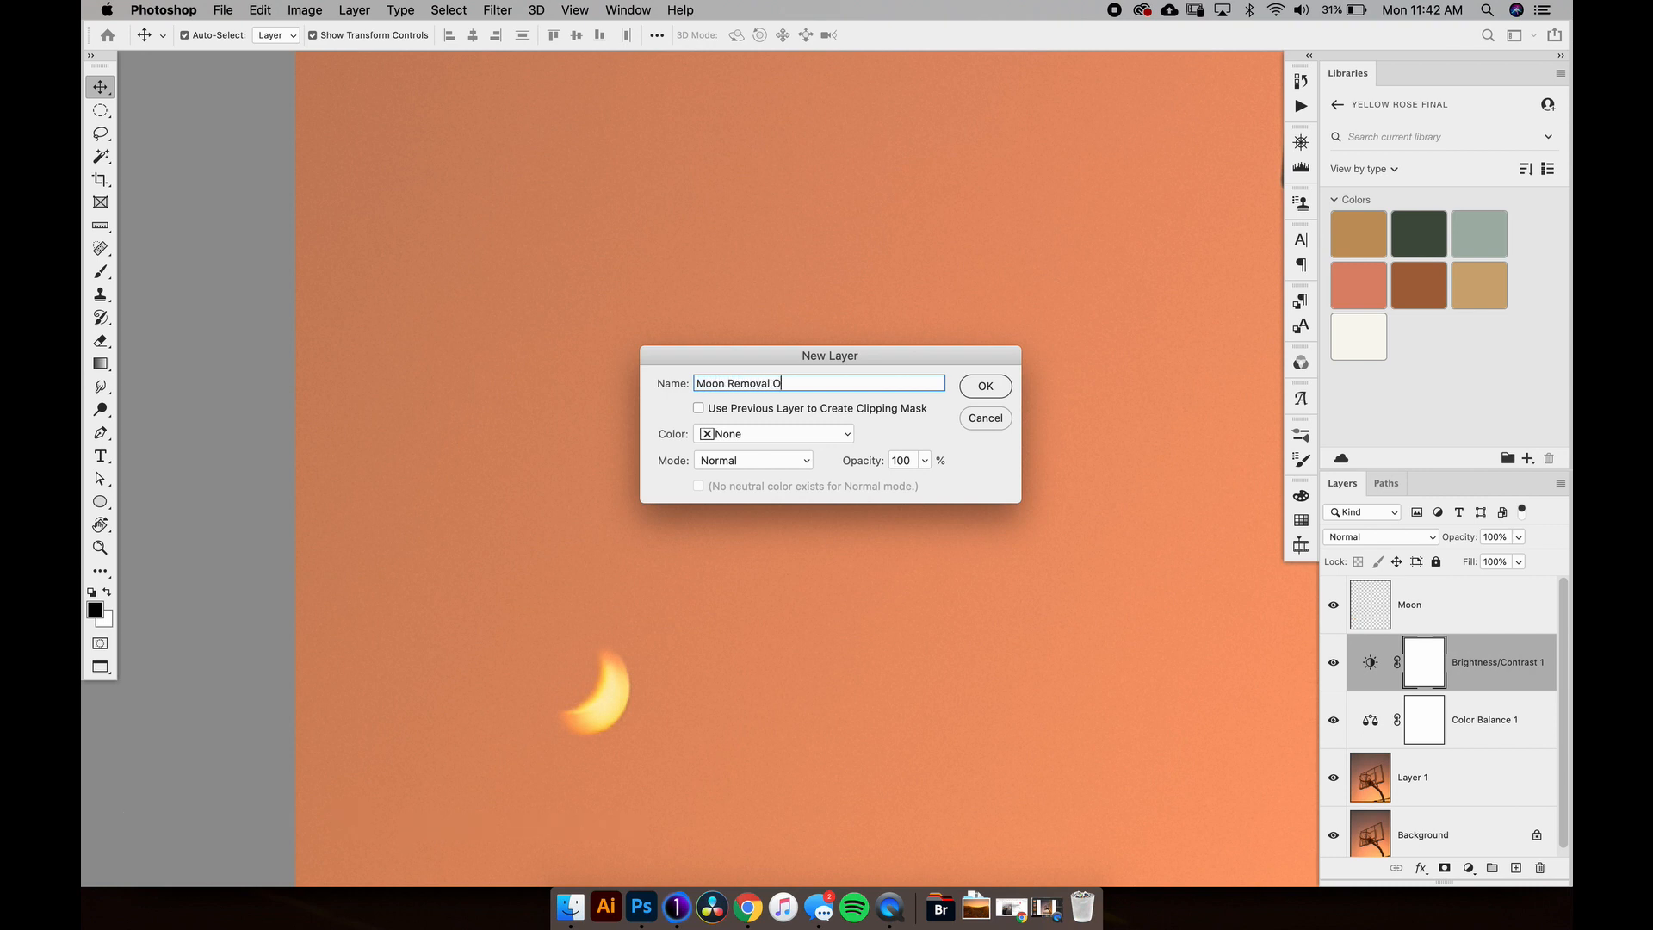
left_click(983, 386)
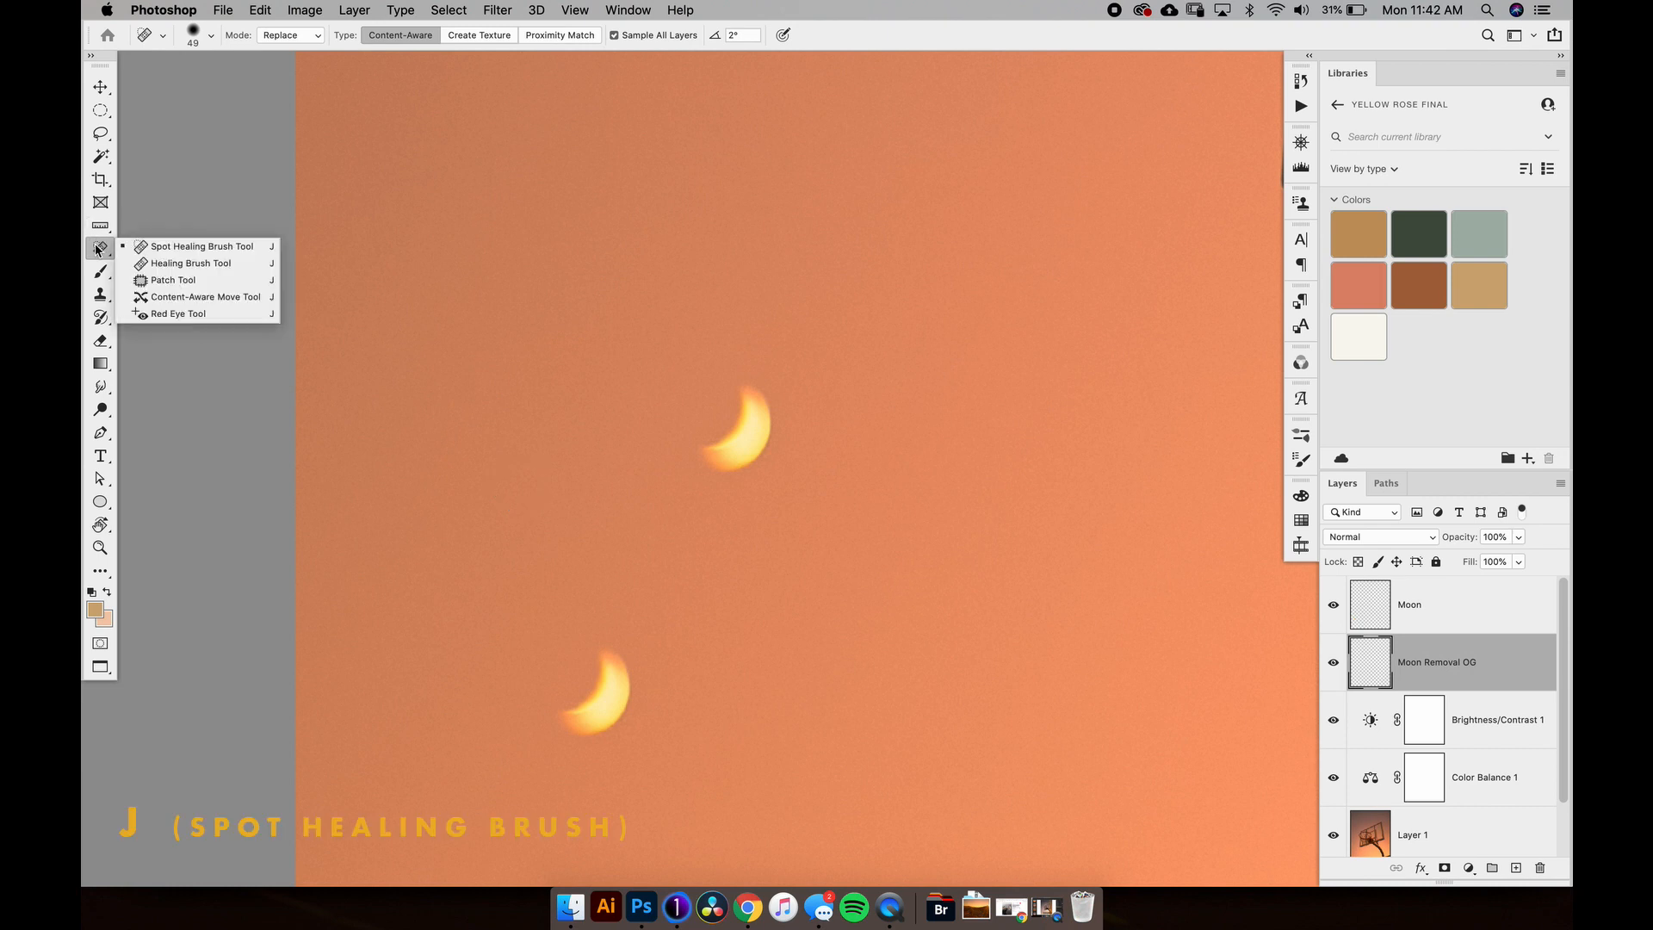
mouse_move(608, 662)
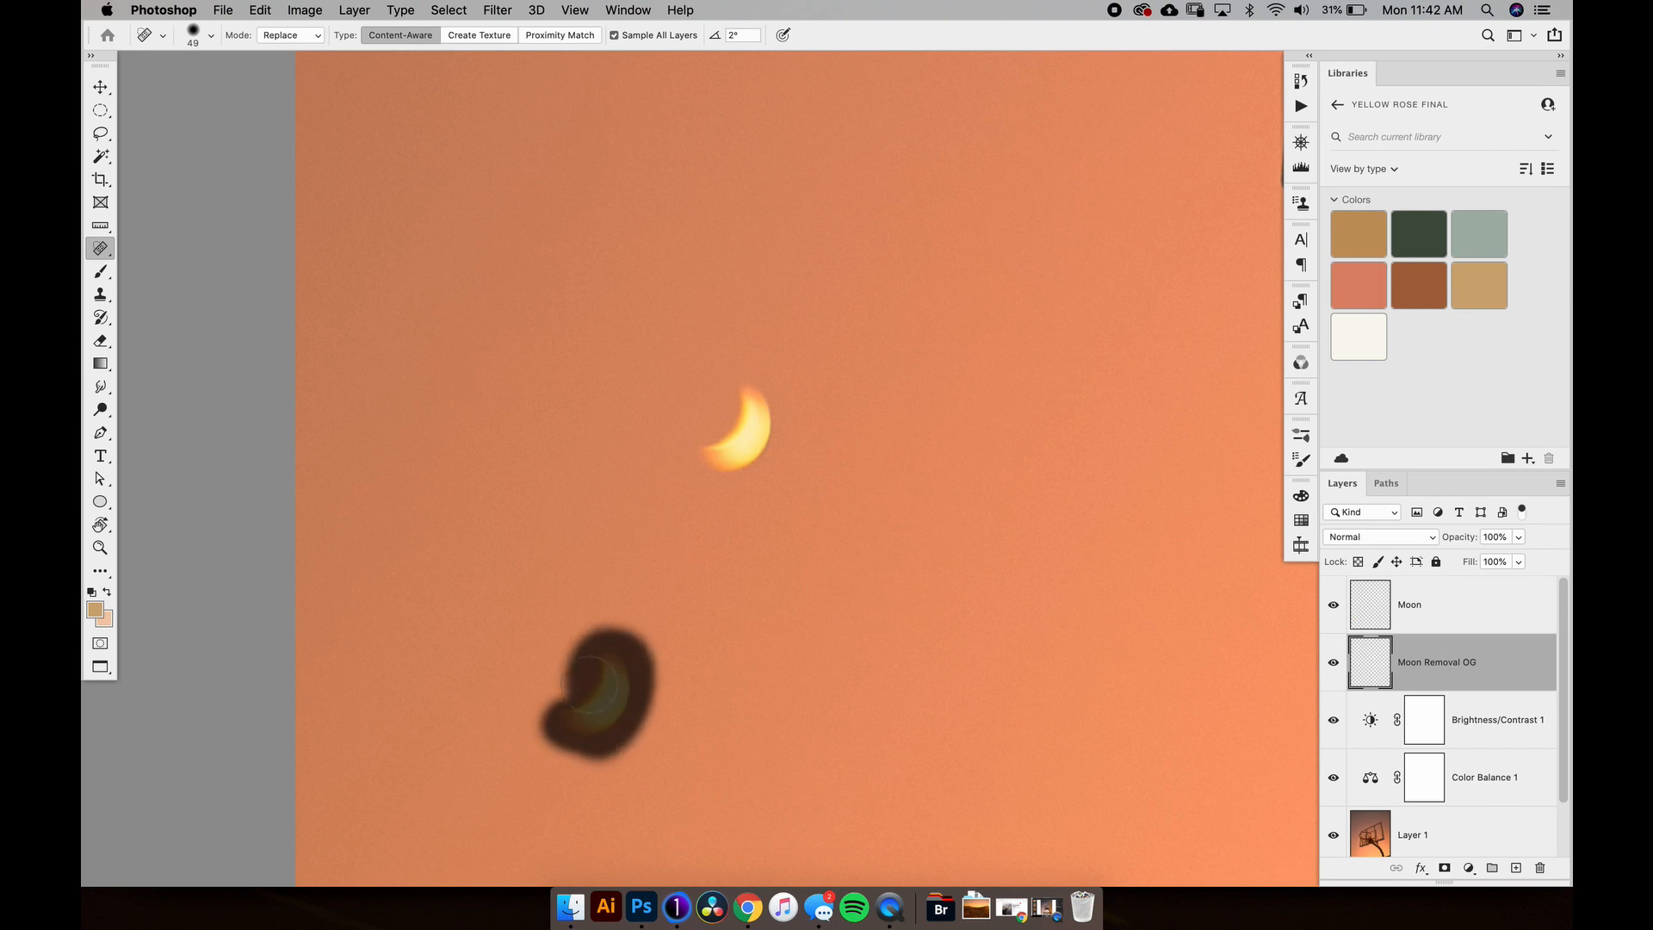
left_click(601, 686)
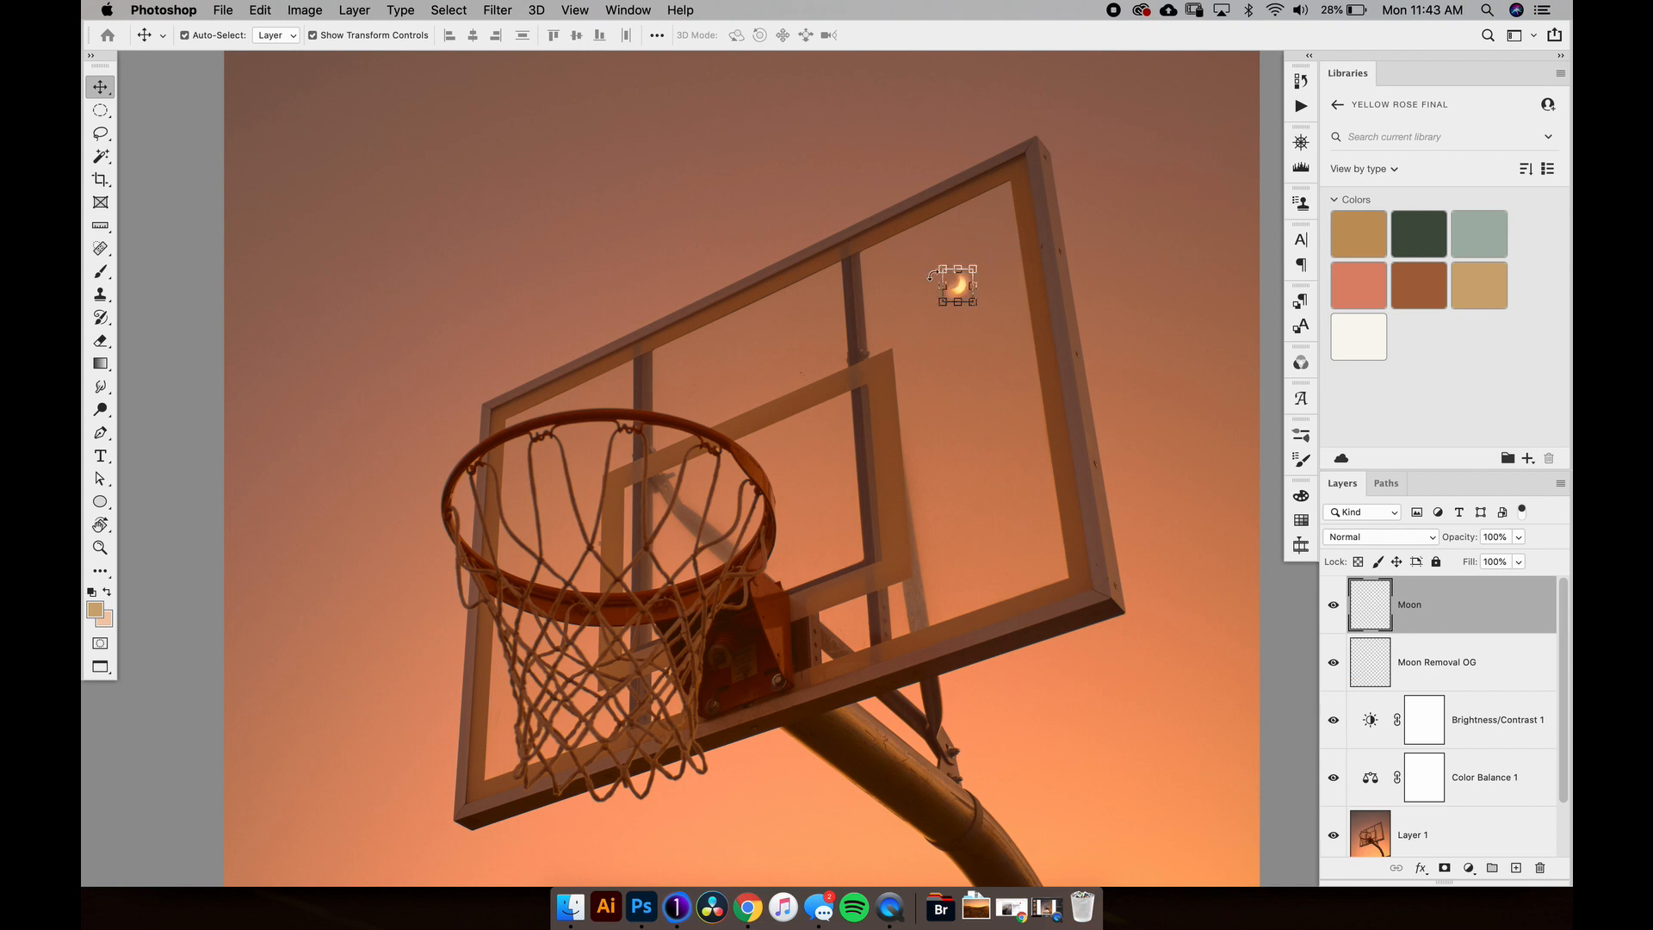
mouse_move(1178, 470)
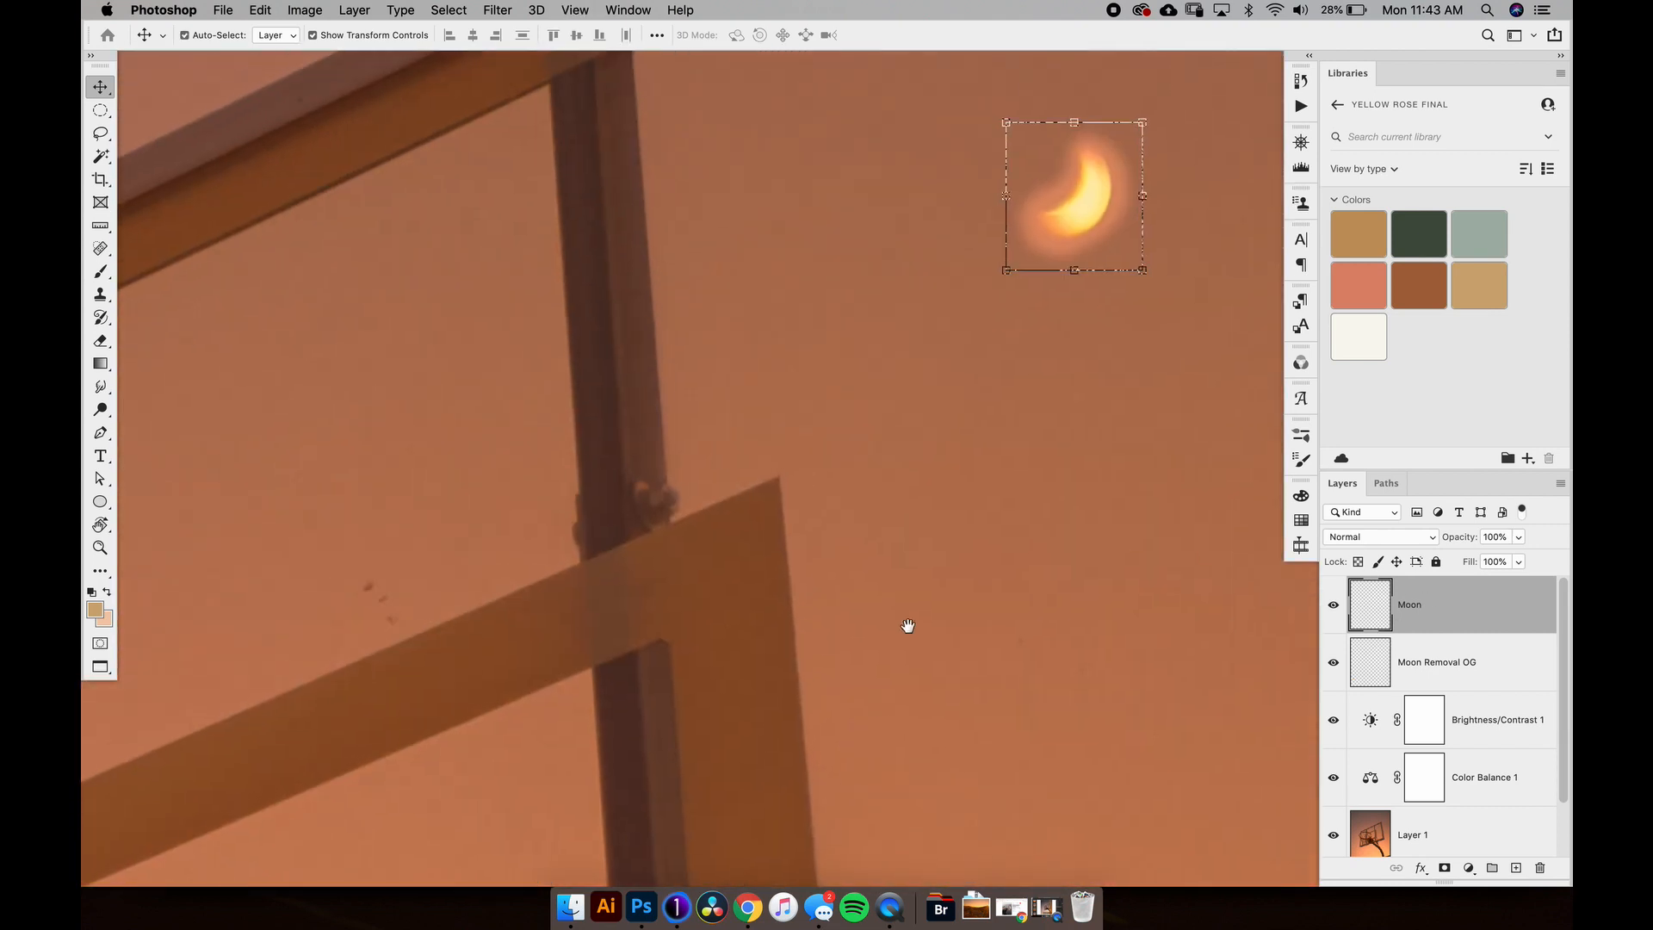
Step: Zoom in on the scaled-down moon beside the backboard's upper right
left_click(1413, 827)
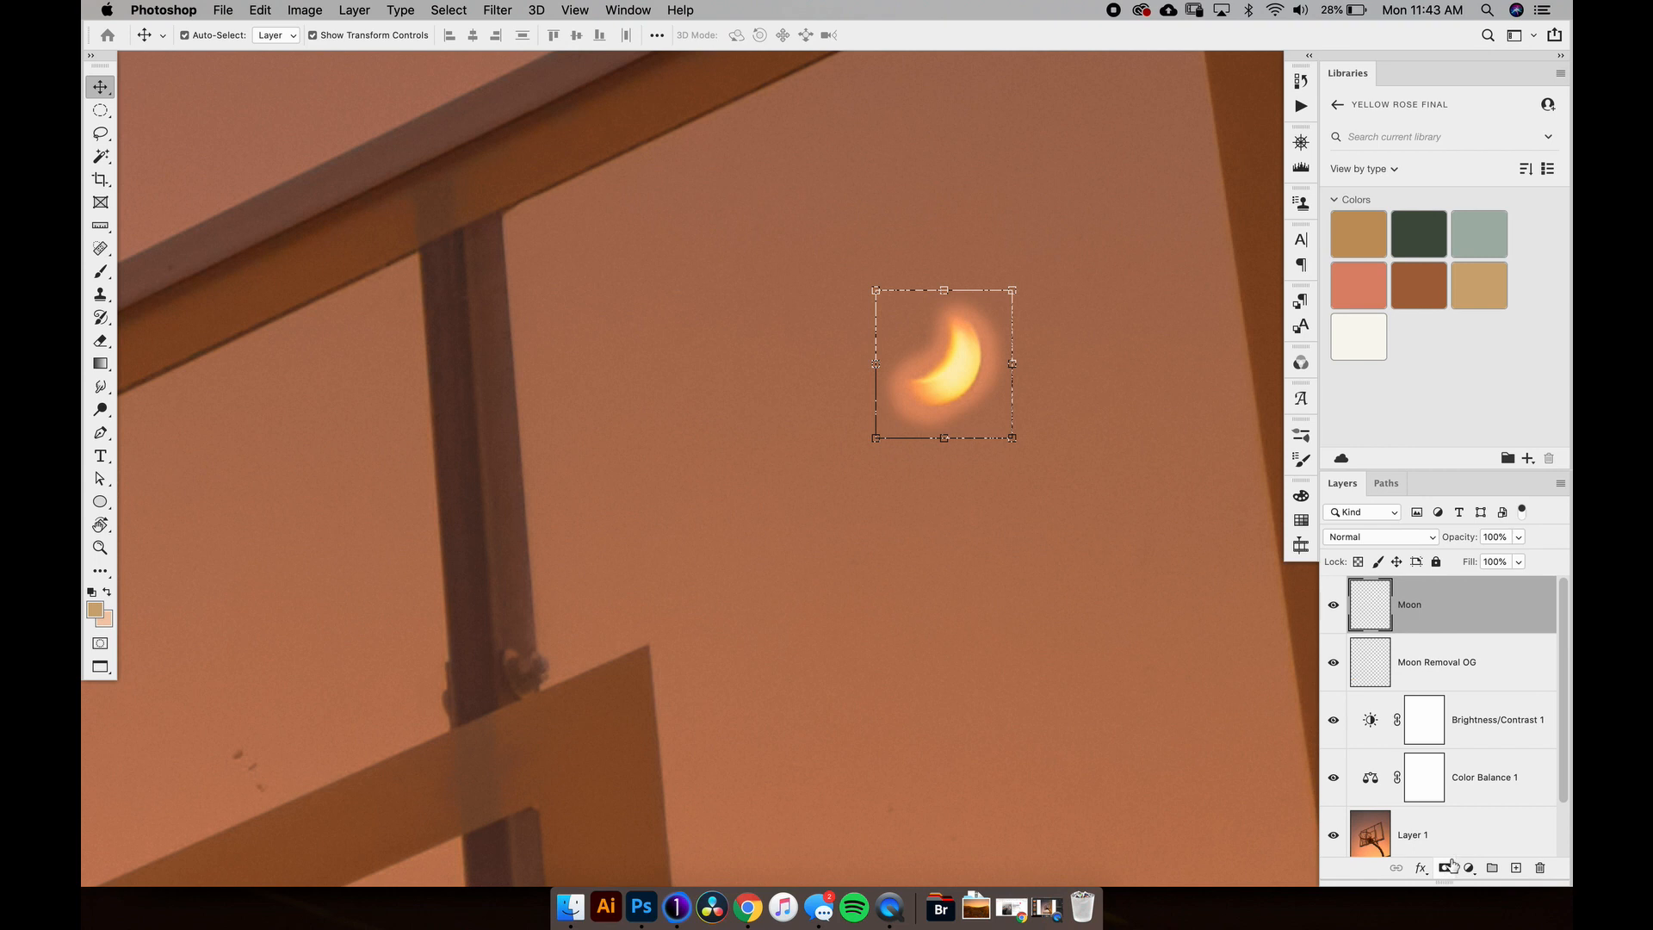
Step: Add a layer mask to Moon and paint black at low flow over its glow
left_click(1443, 868)
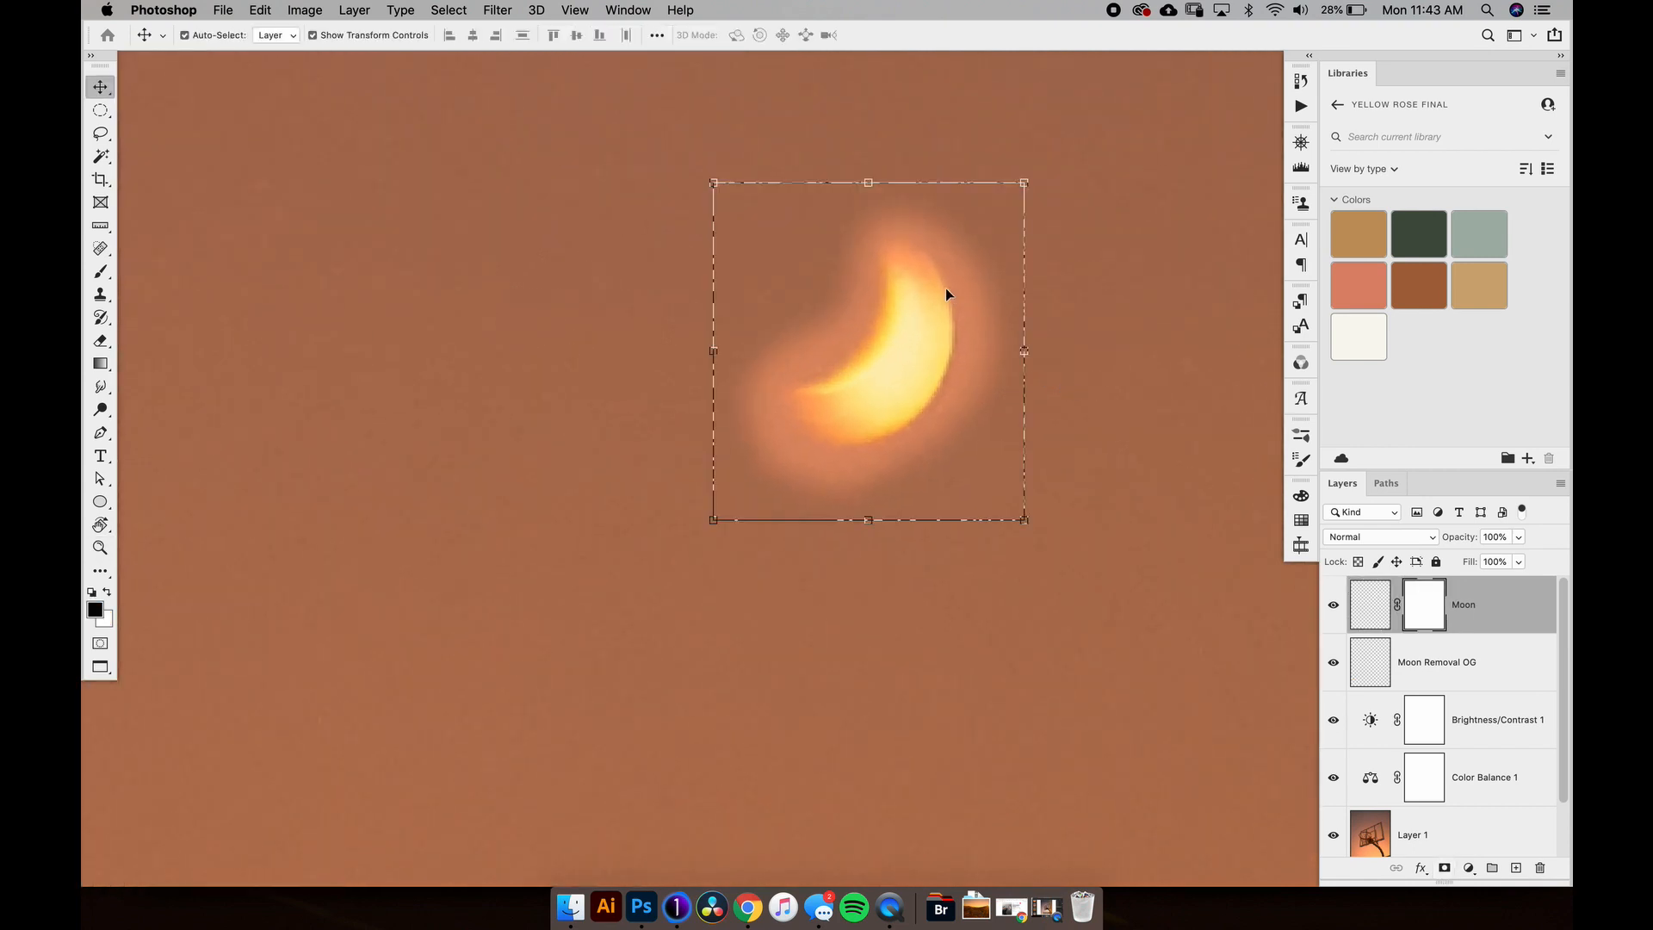
key("b")
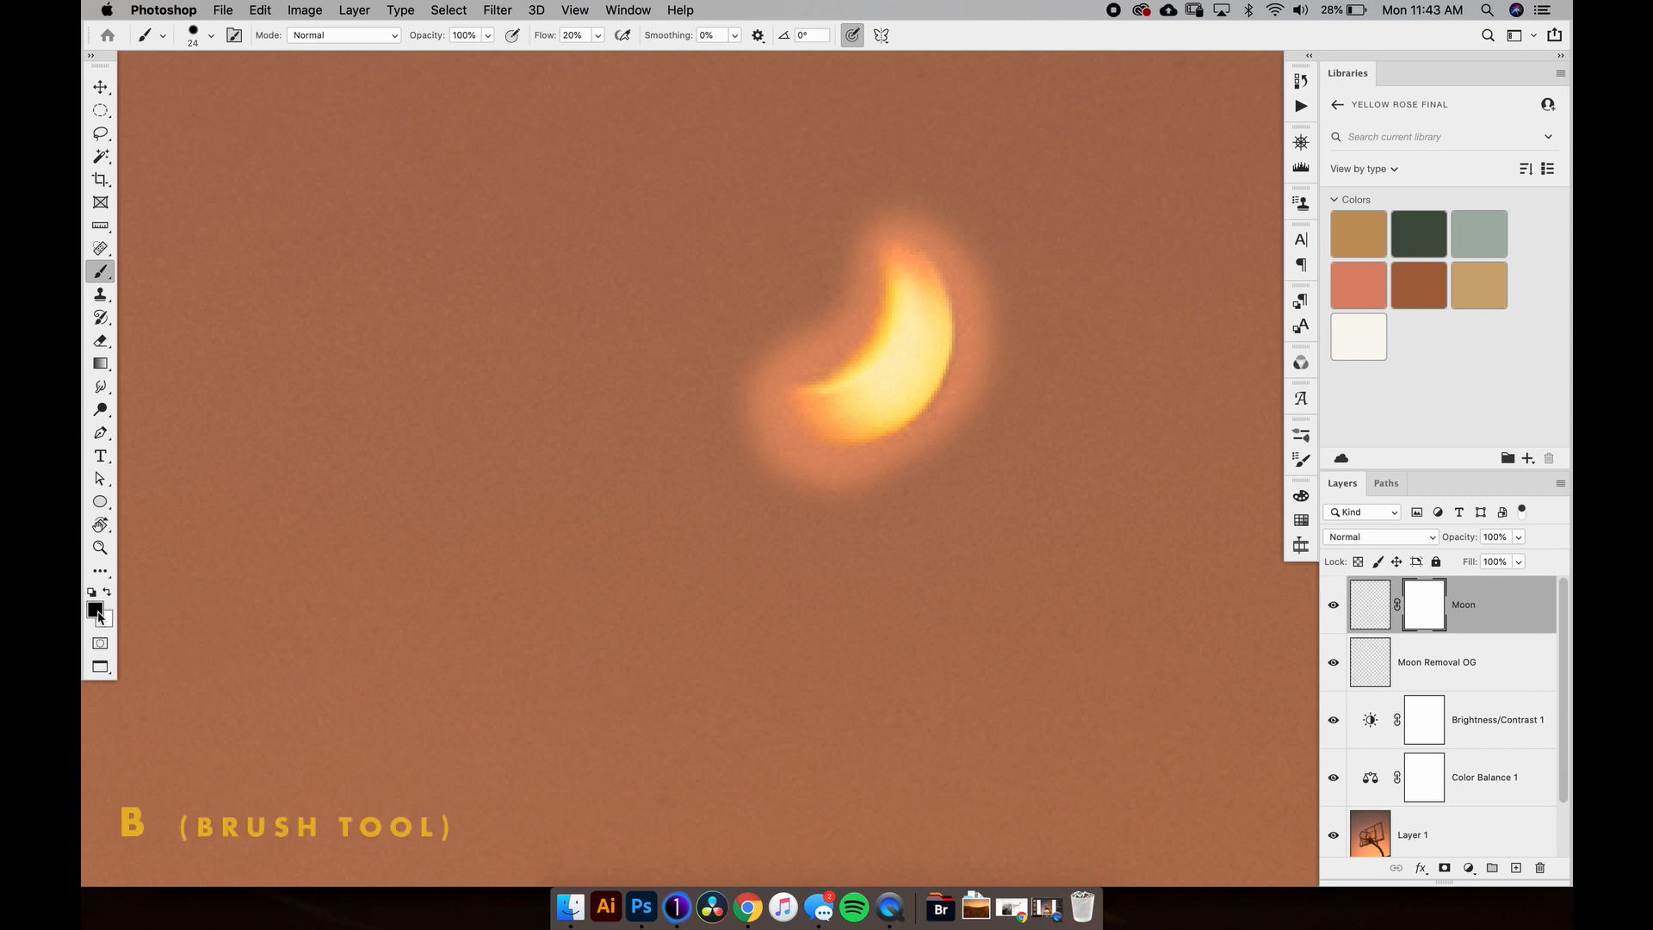
mouse_move(147, 633)
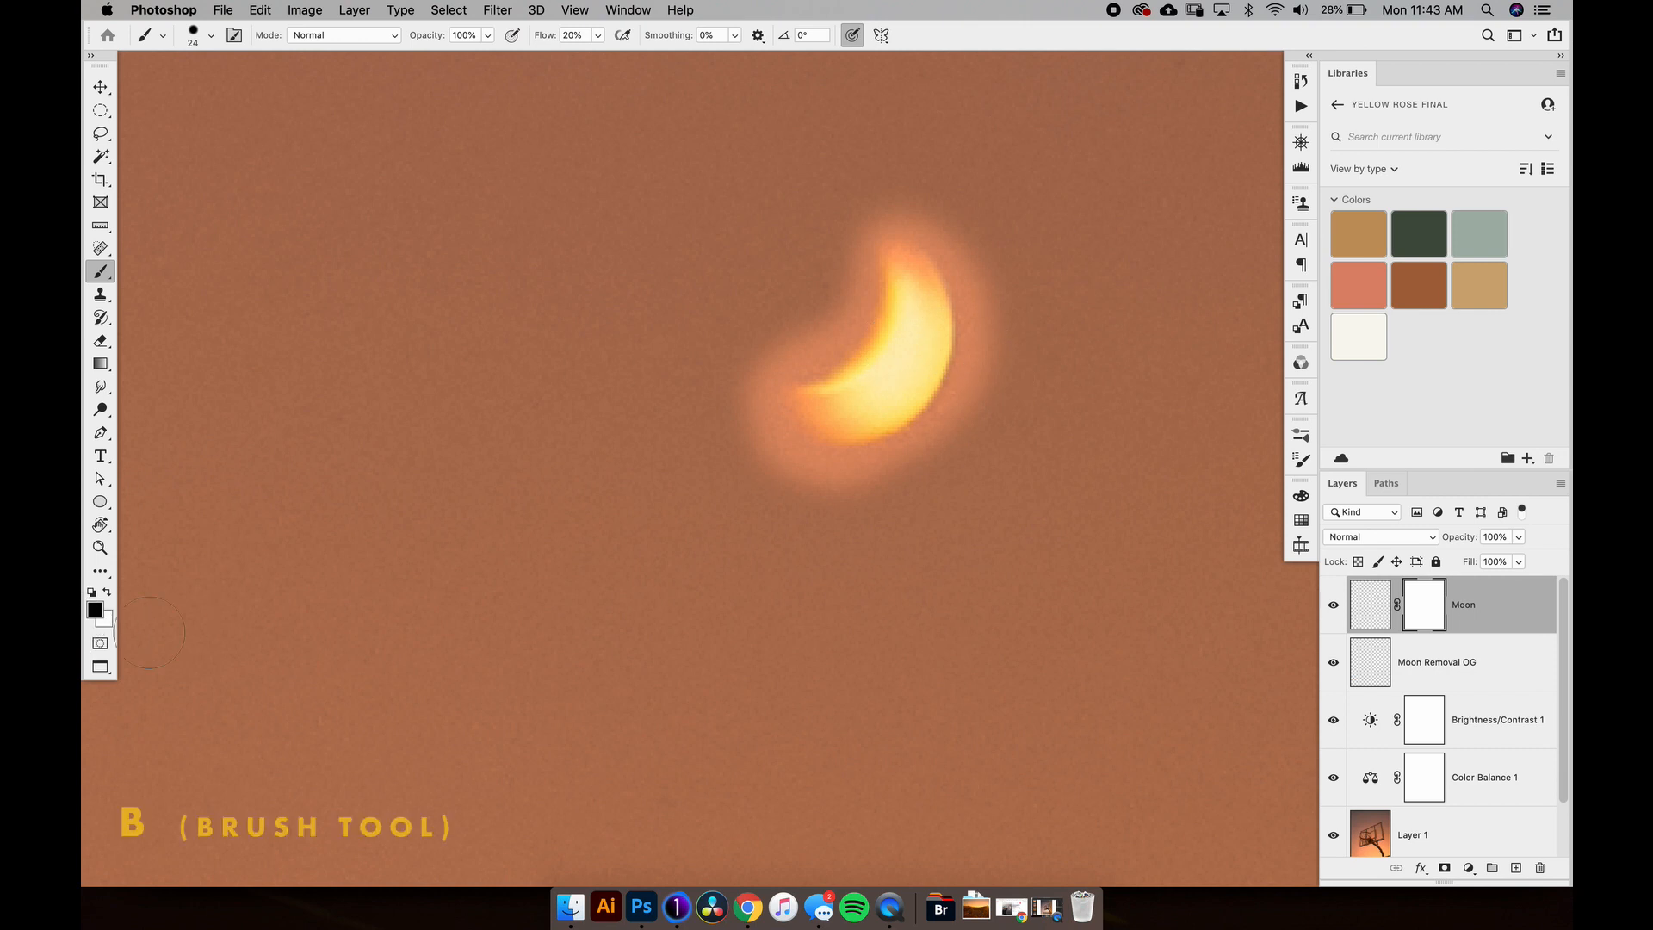
mouse_move(794, 362)
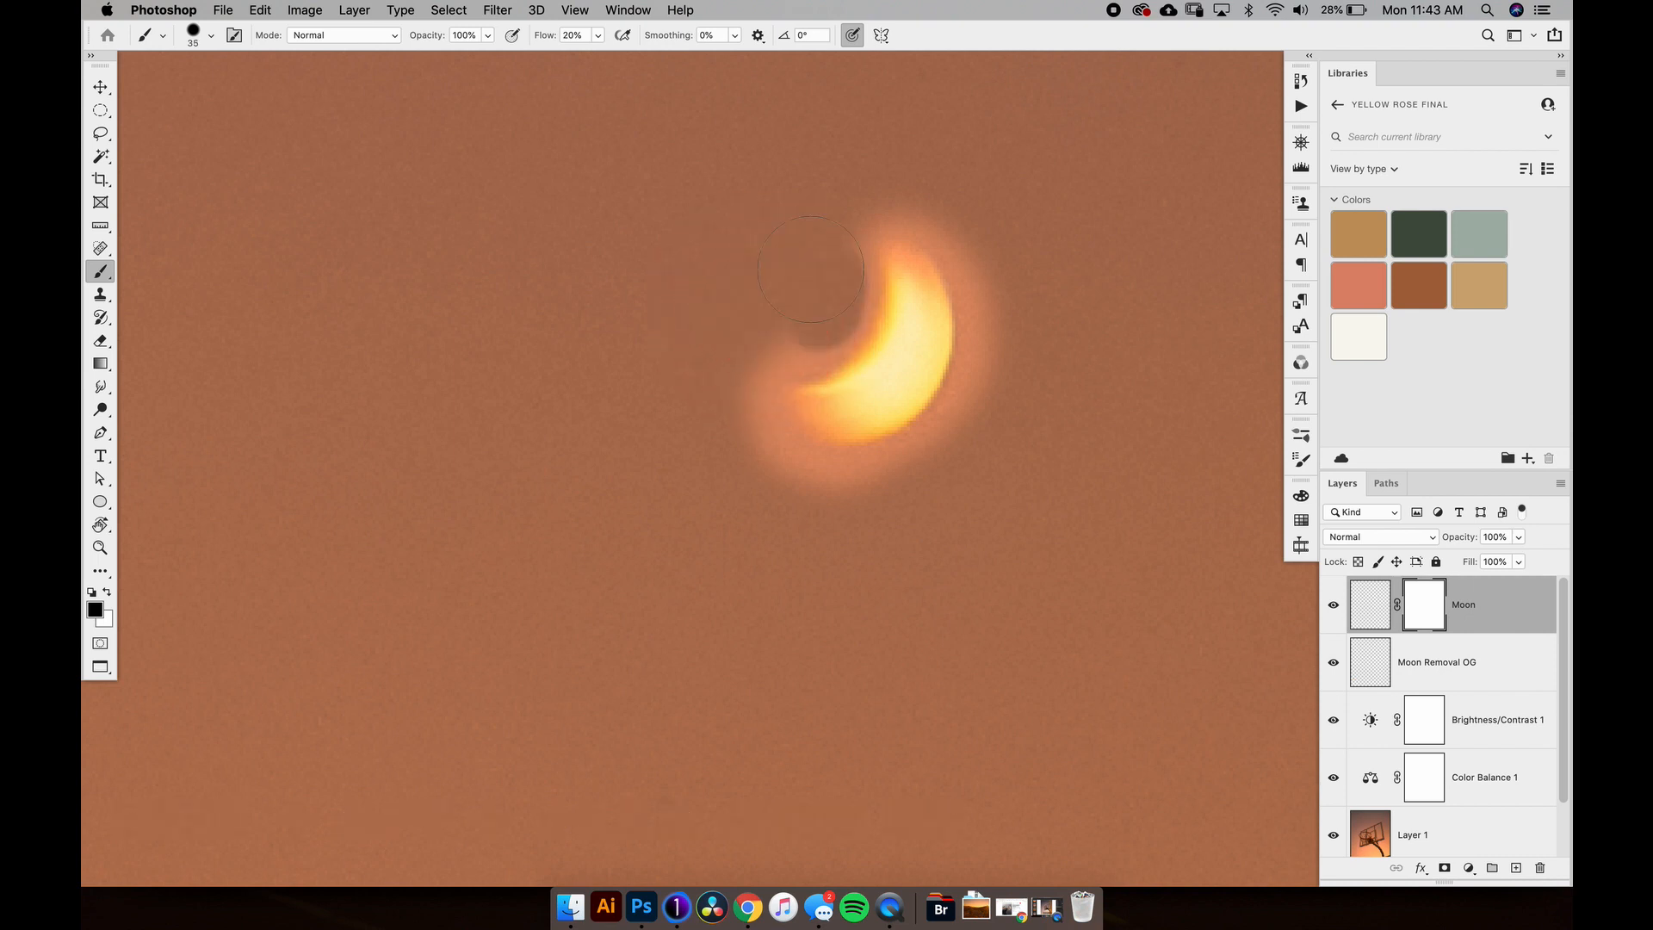
left_click(812, 279)
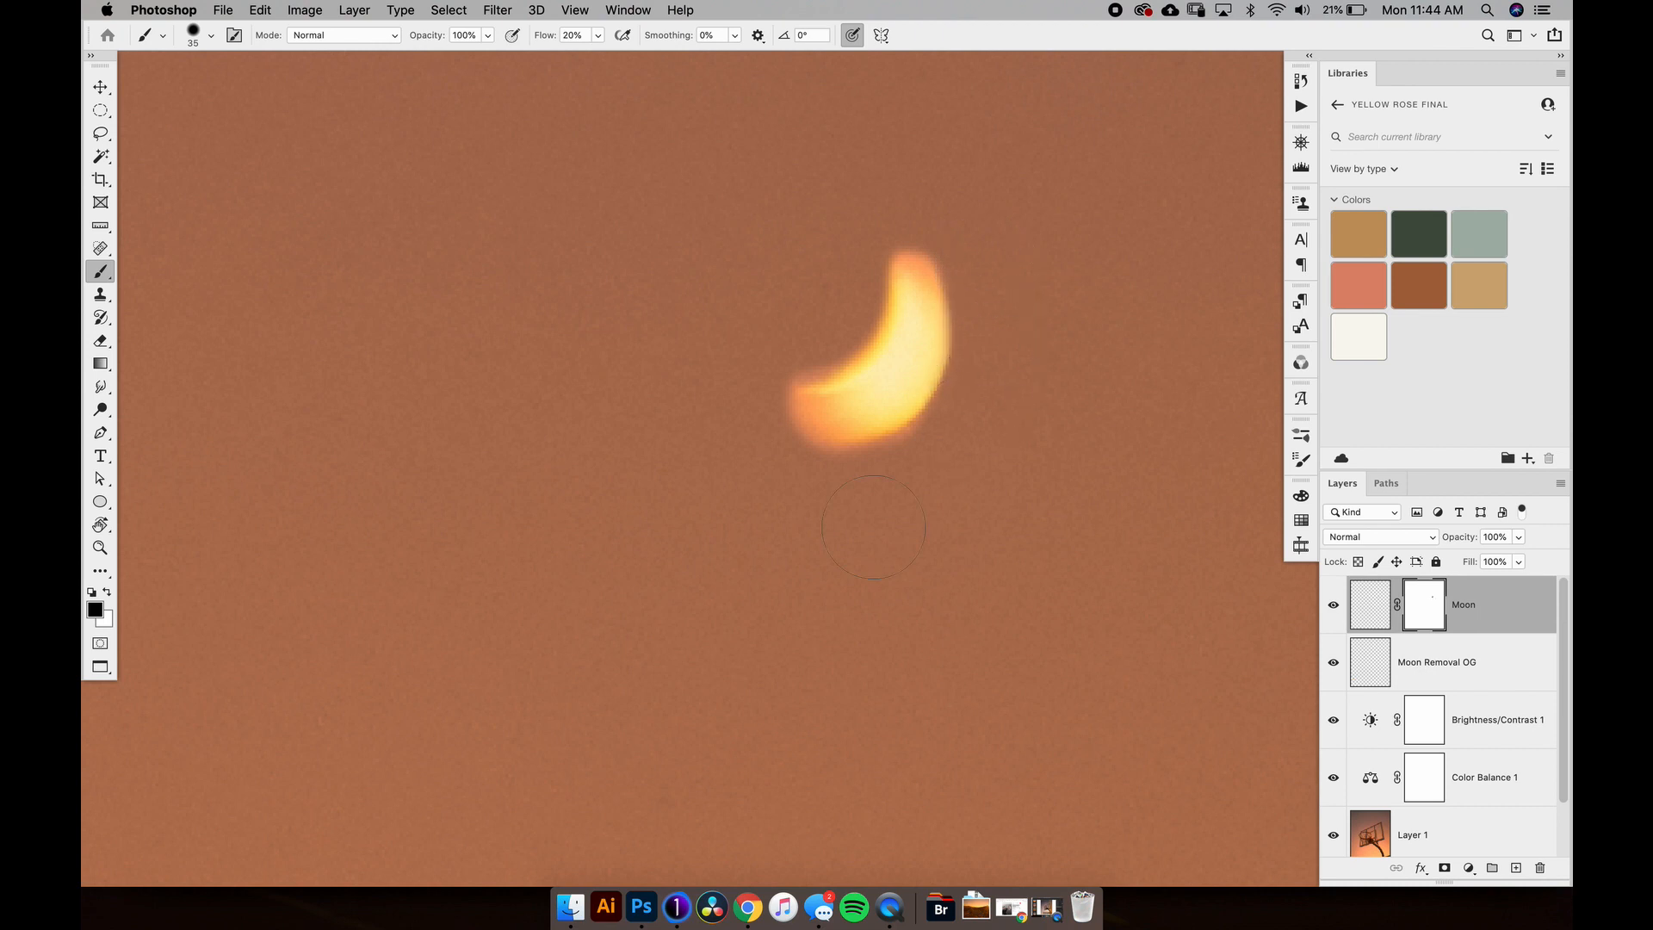
mouse_move(883, 488)
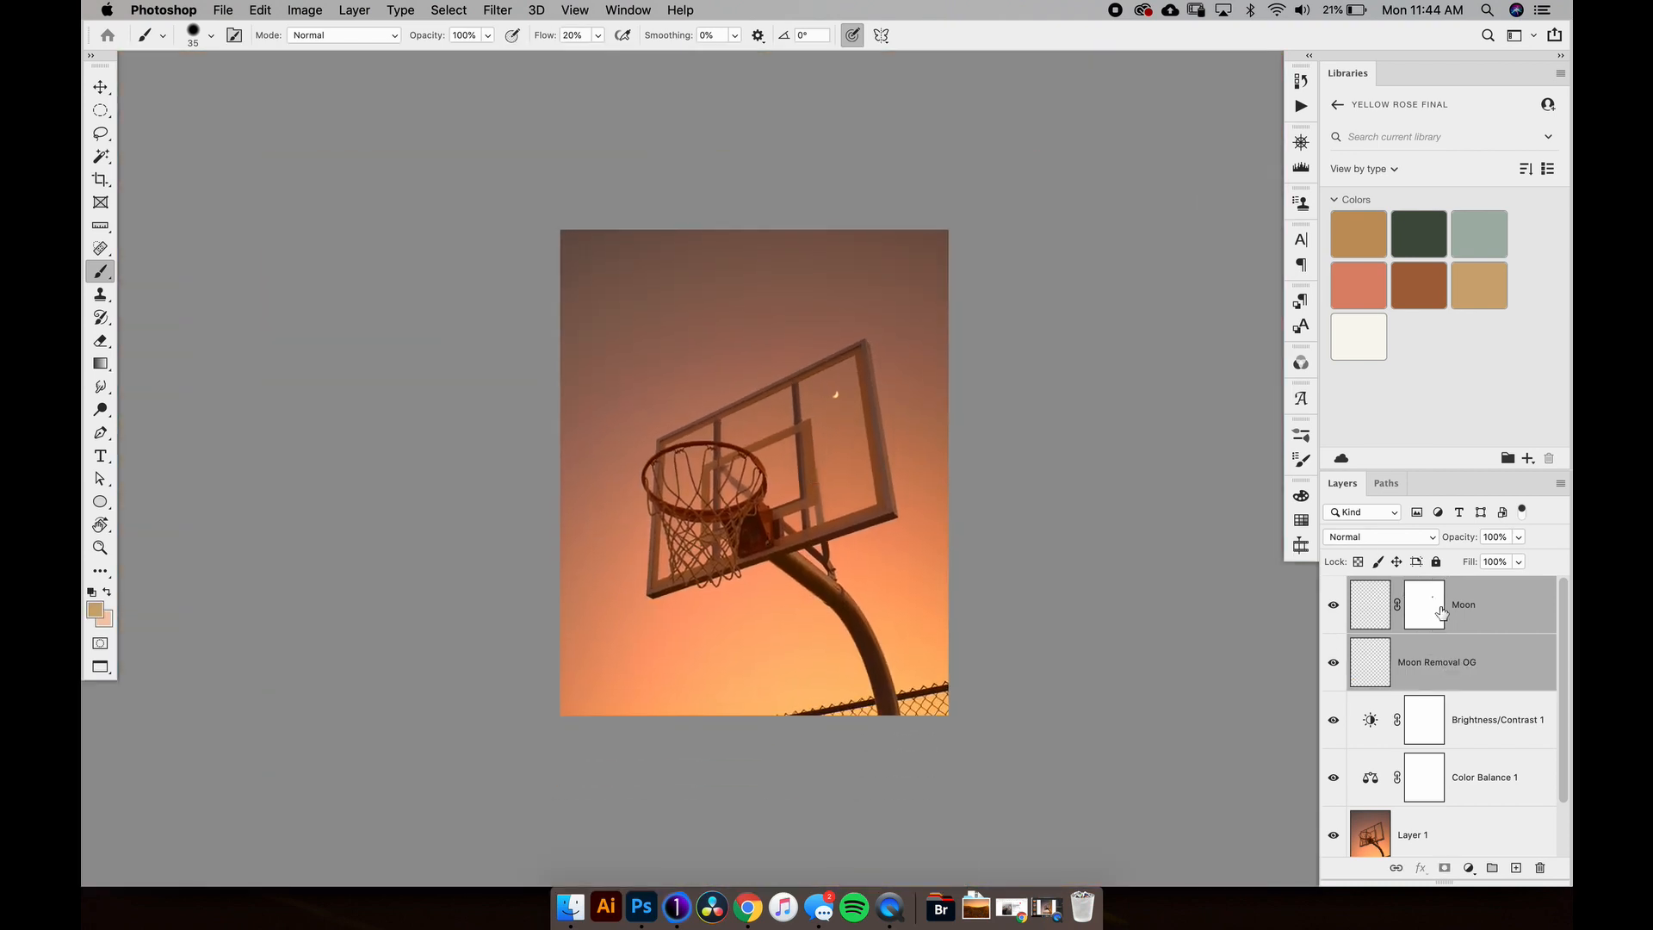
Step: Group the moon layers into a Moon group and name a new layer Fence Removal
key("cmd+g")
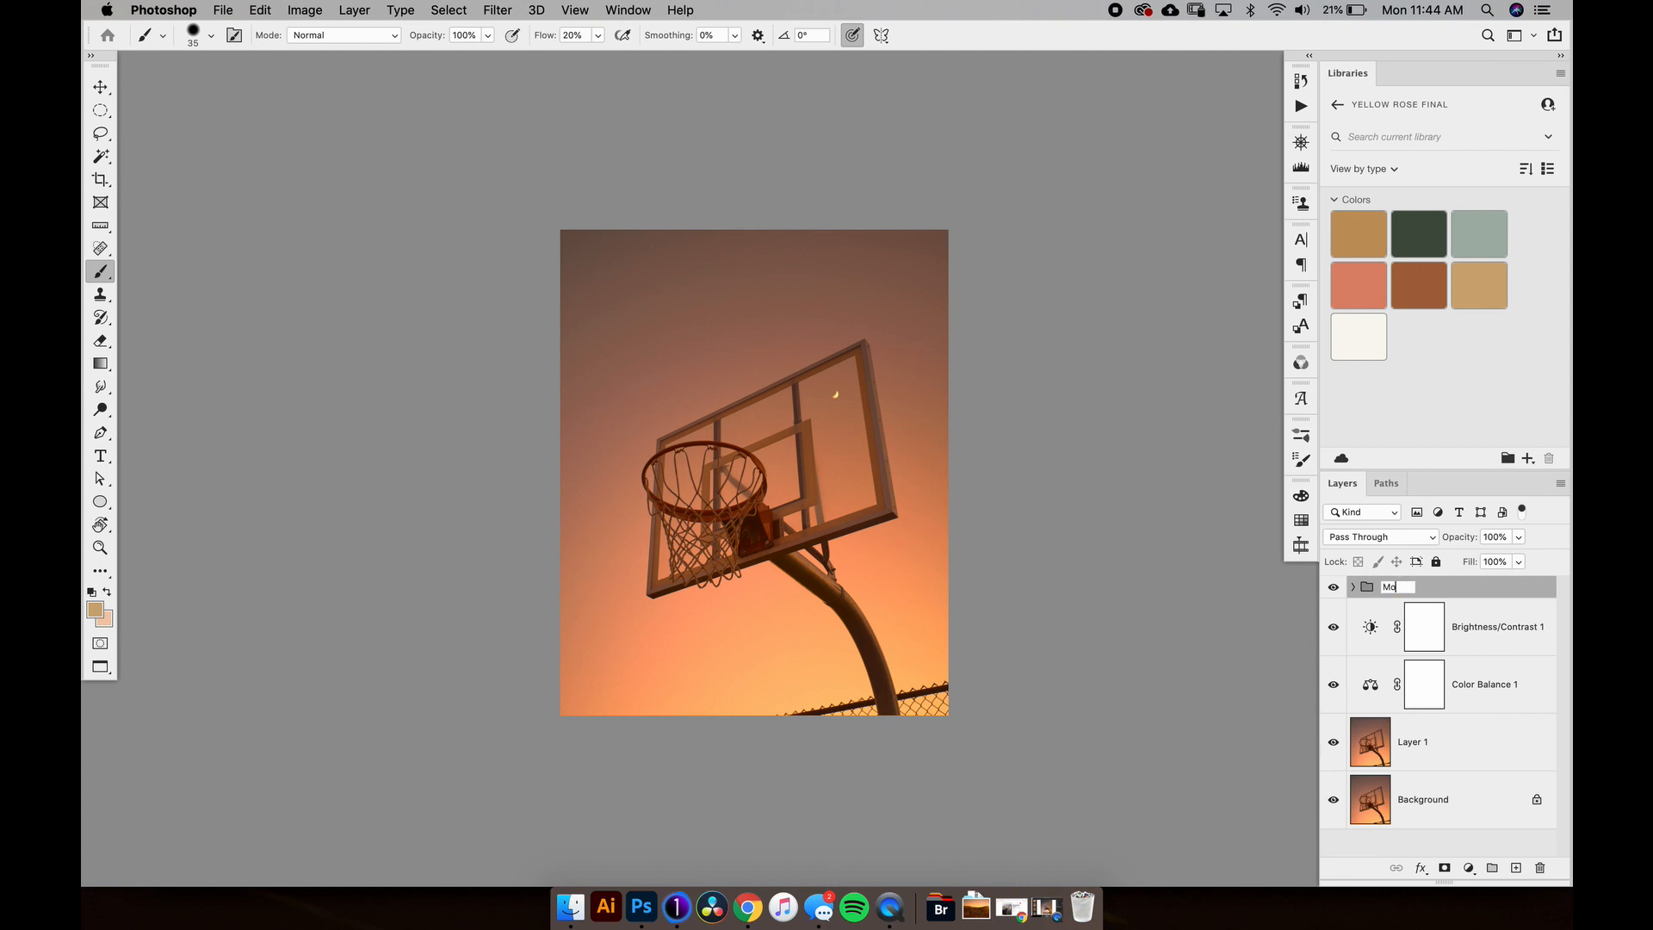
type("Moon")
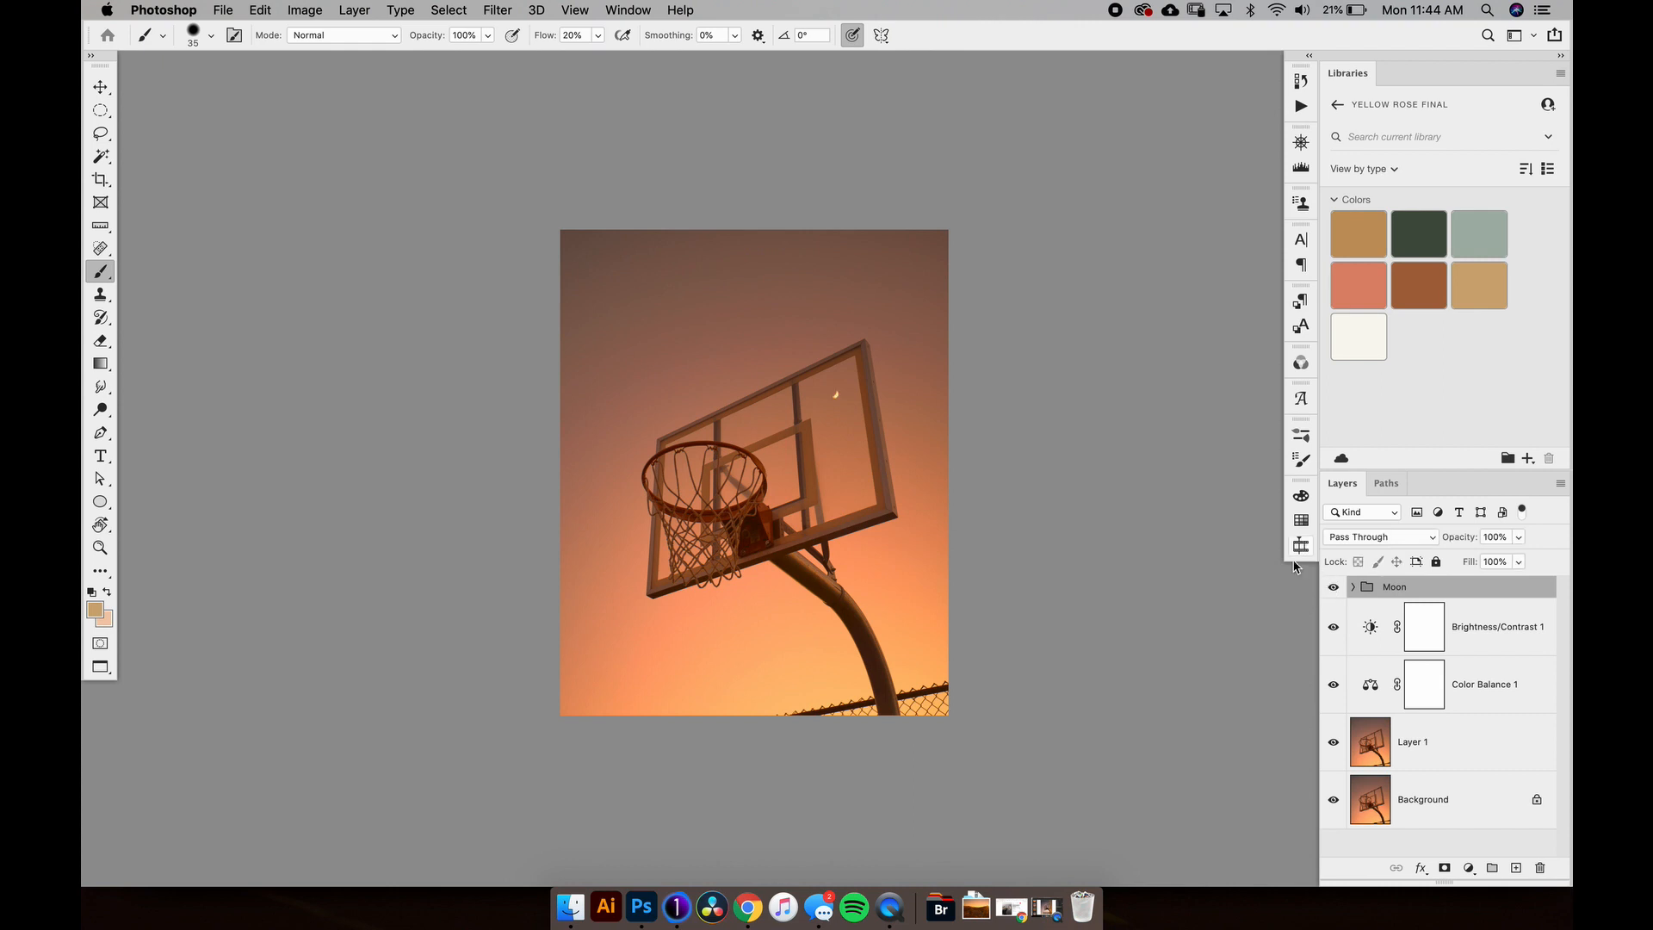
left_click(1517, 868)
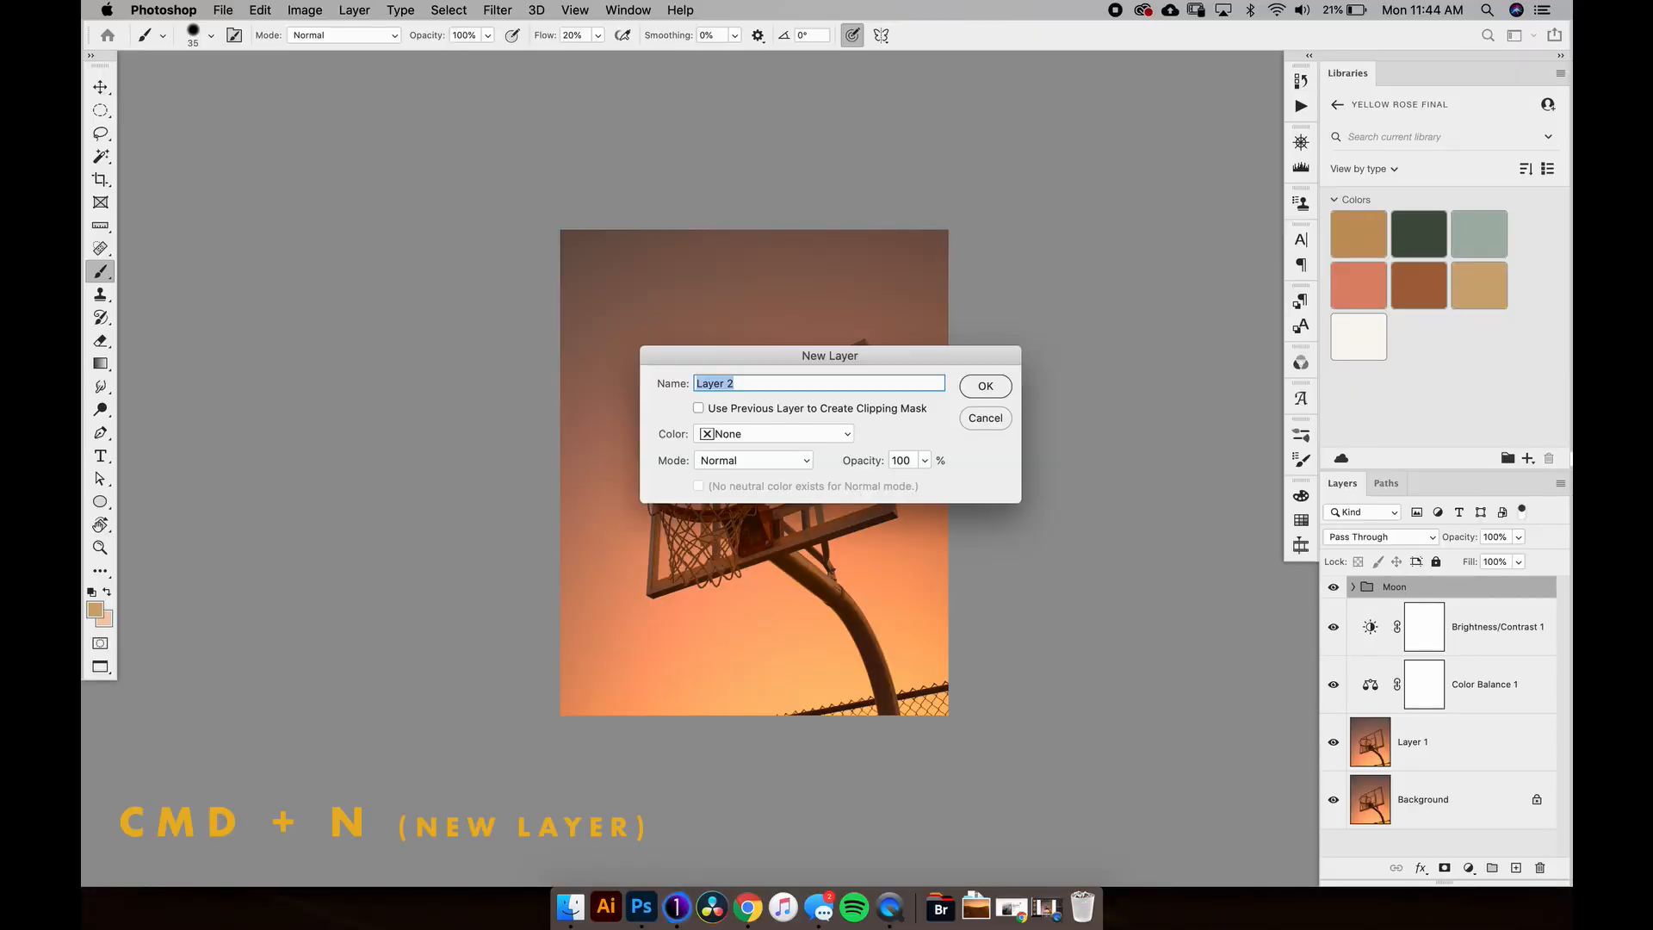
type("Fence Removal")
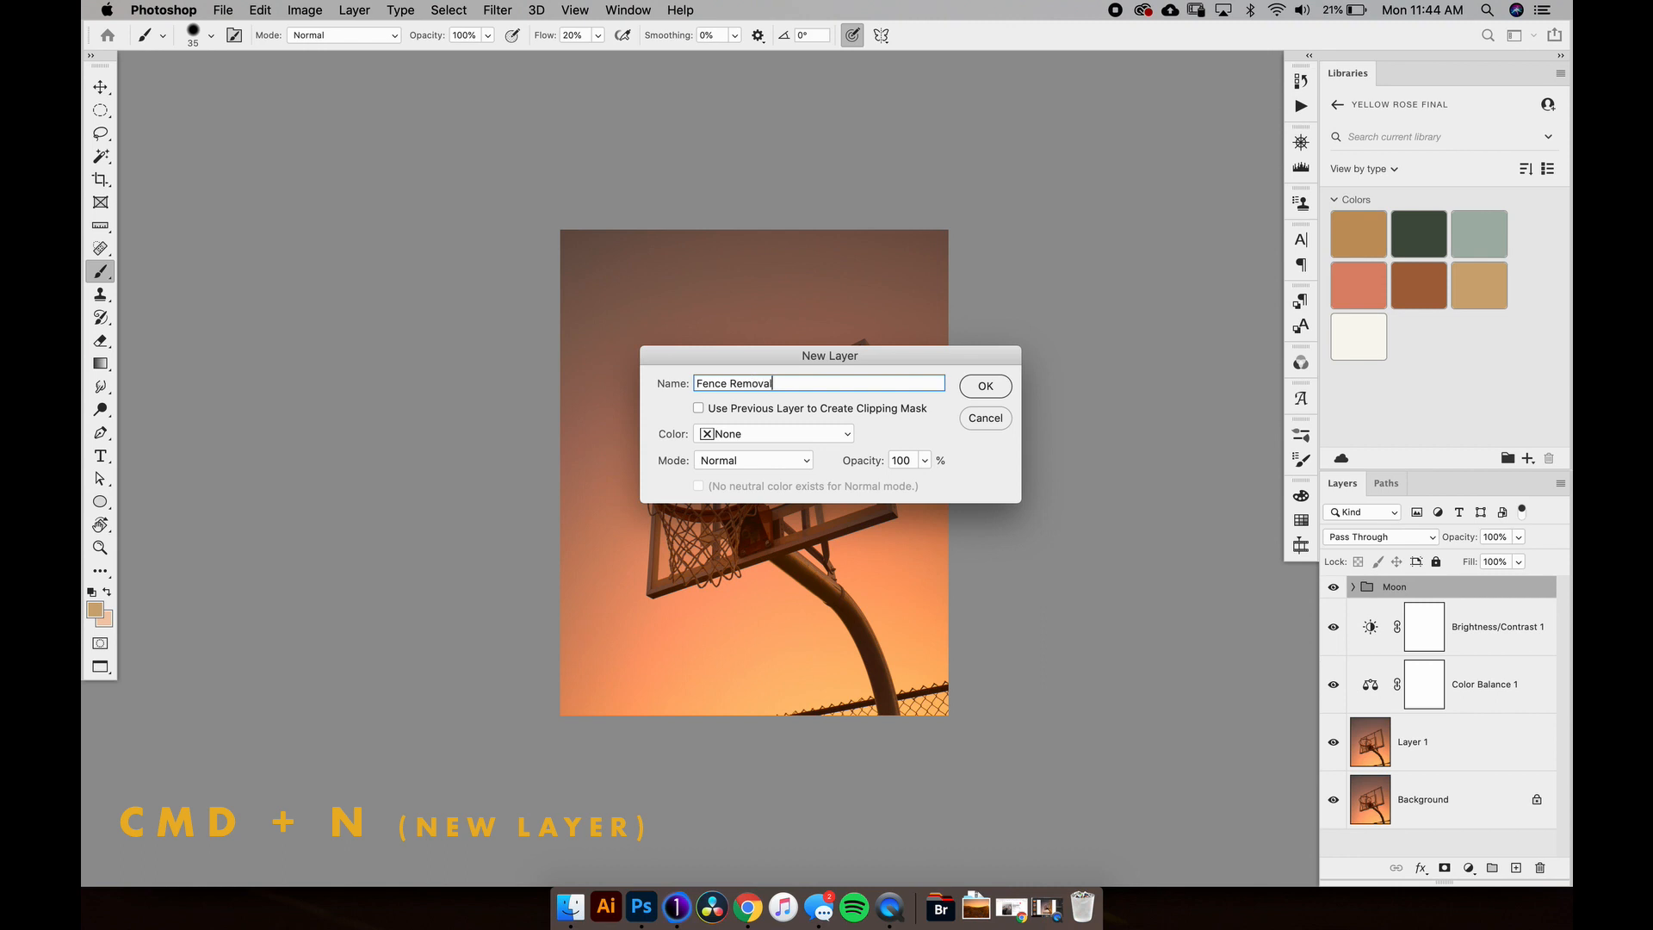
Step: Add the Fence Removal layer and clone-stamp sky over the fence left of the pole
left_click(983, 386)
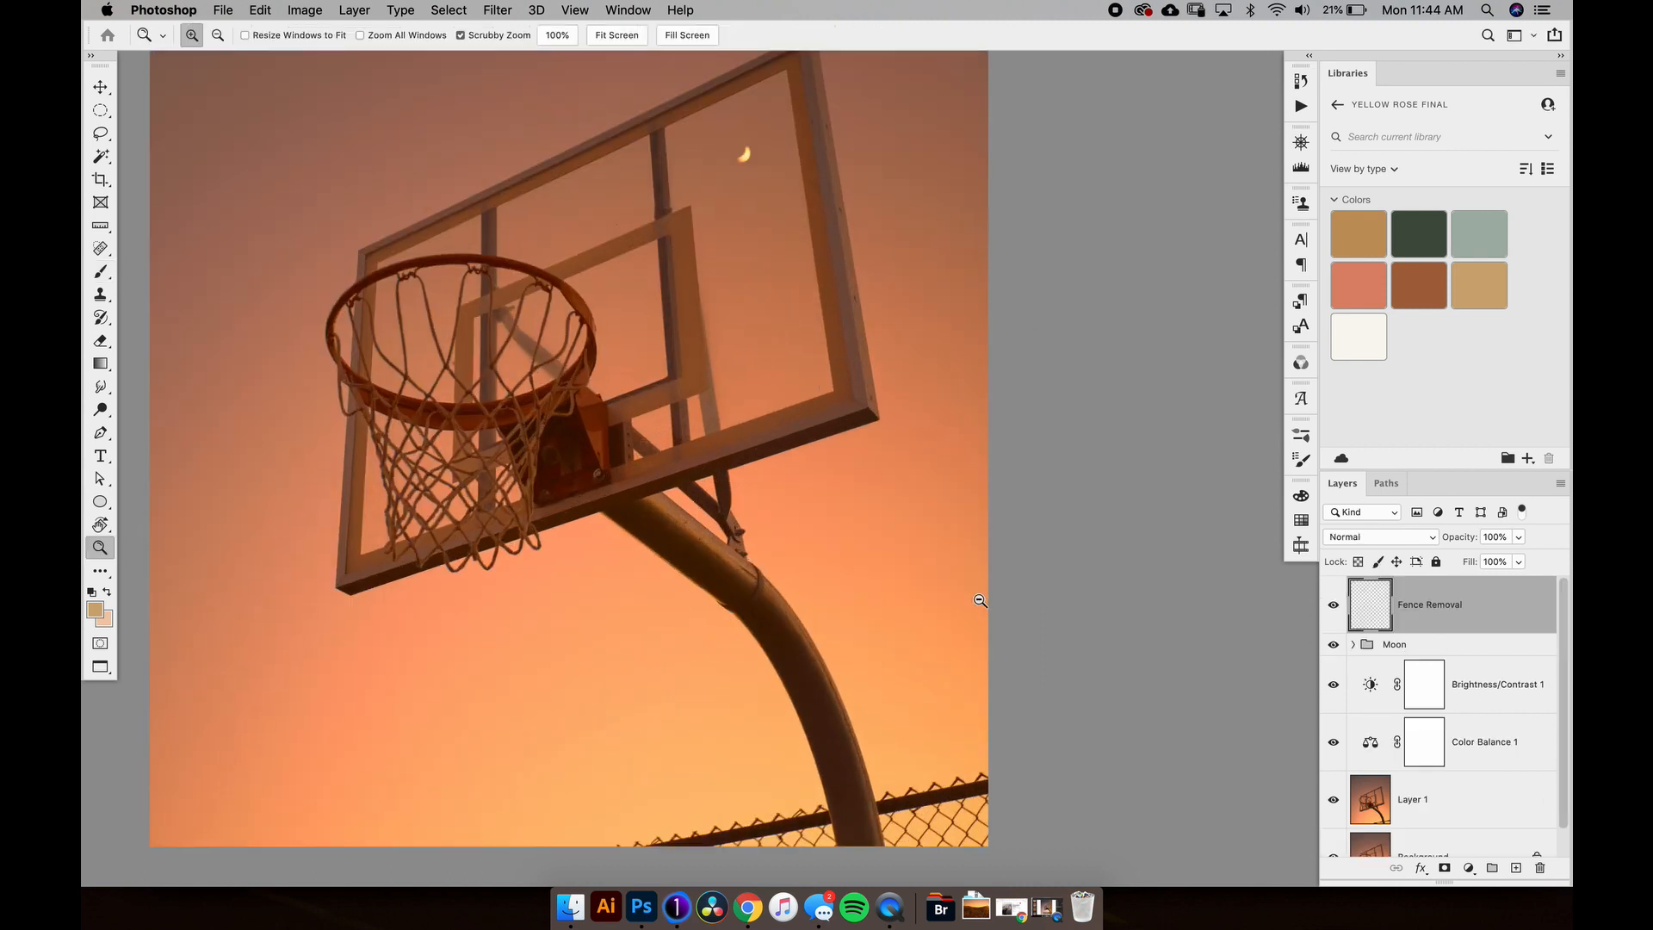
left_click(100, 271)
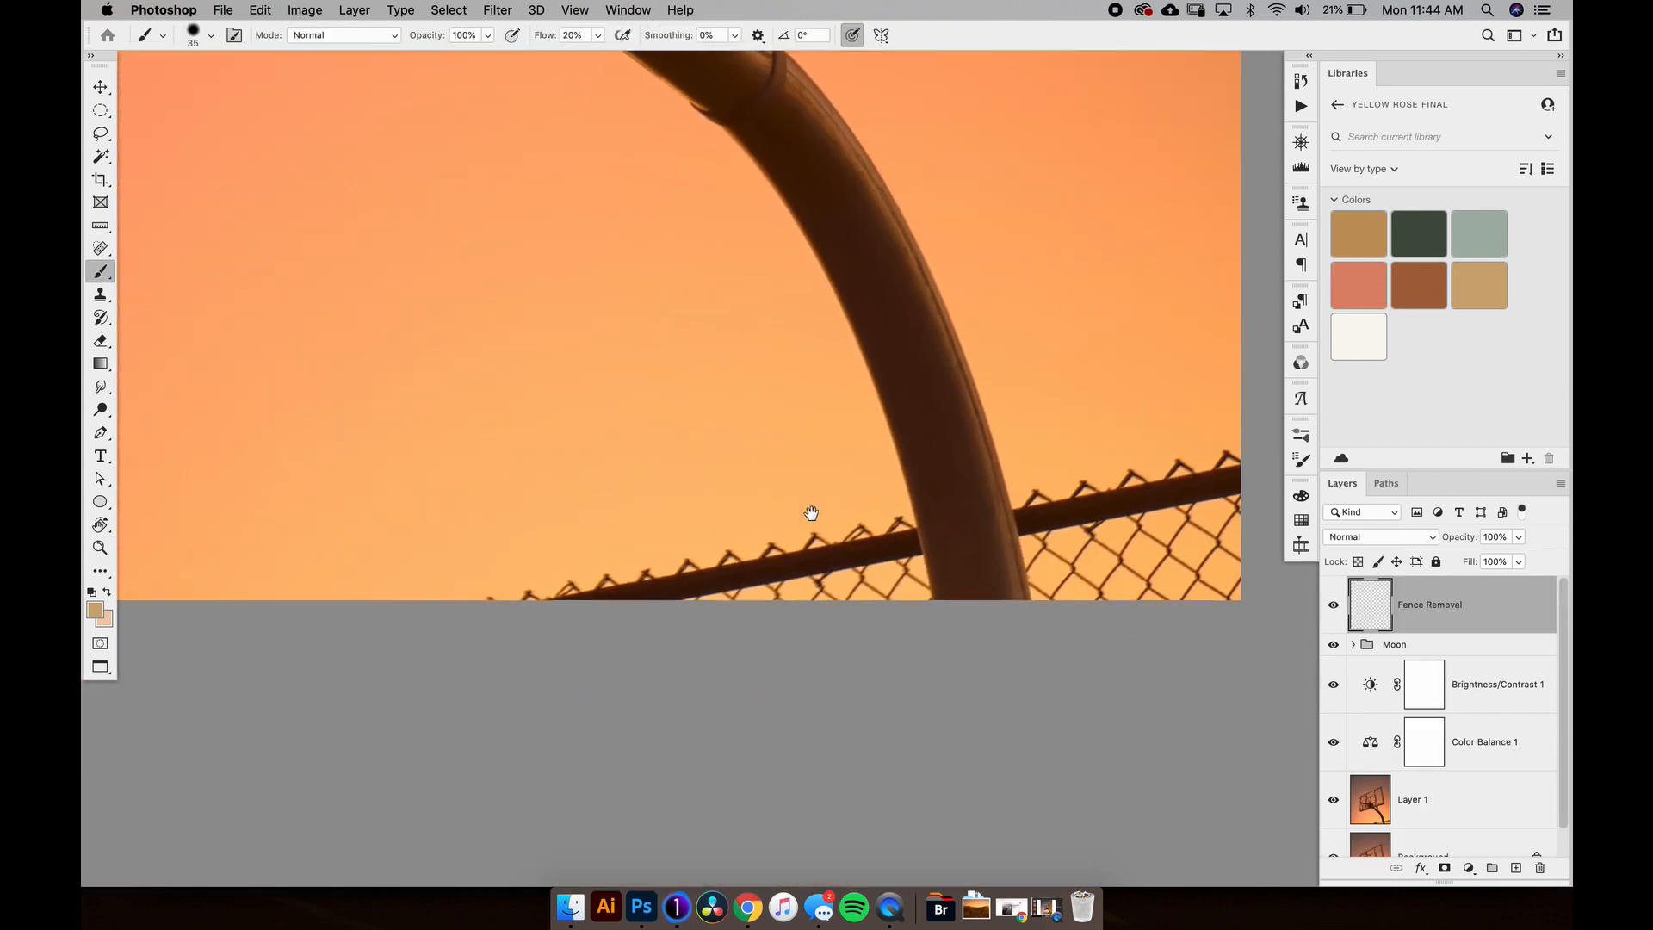
key("s")
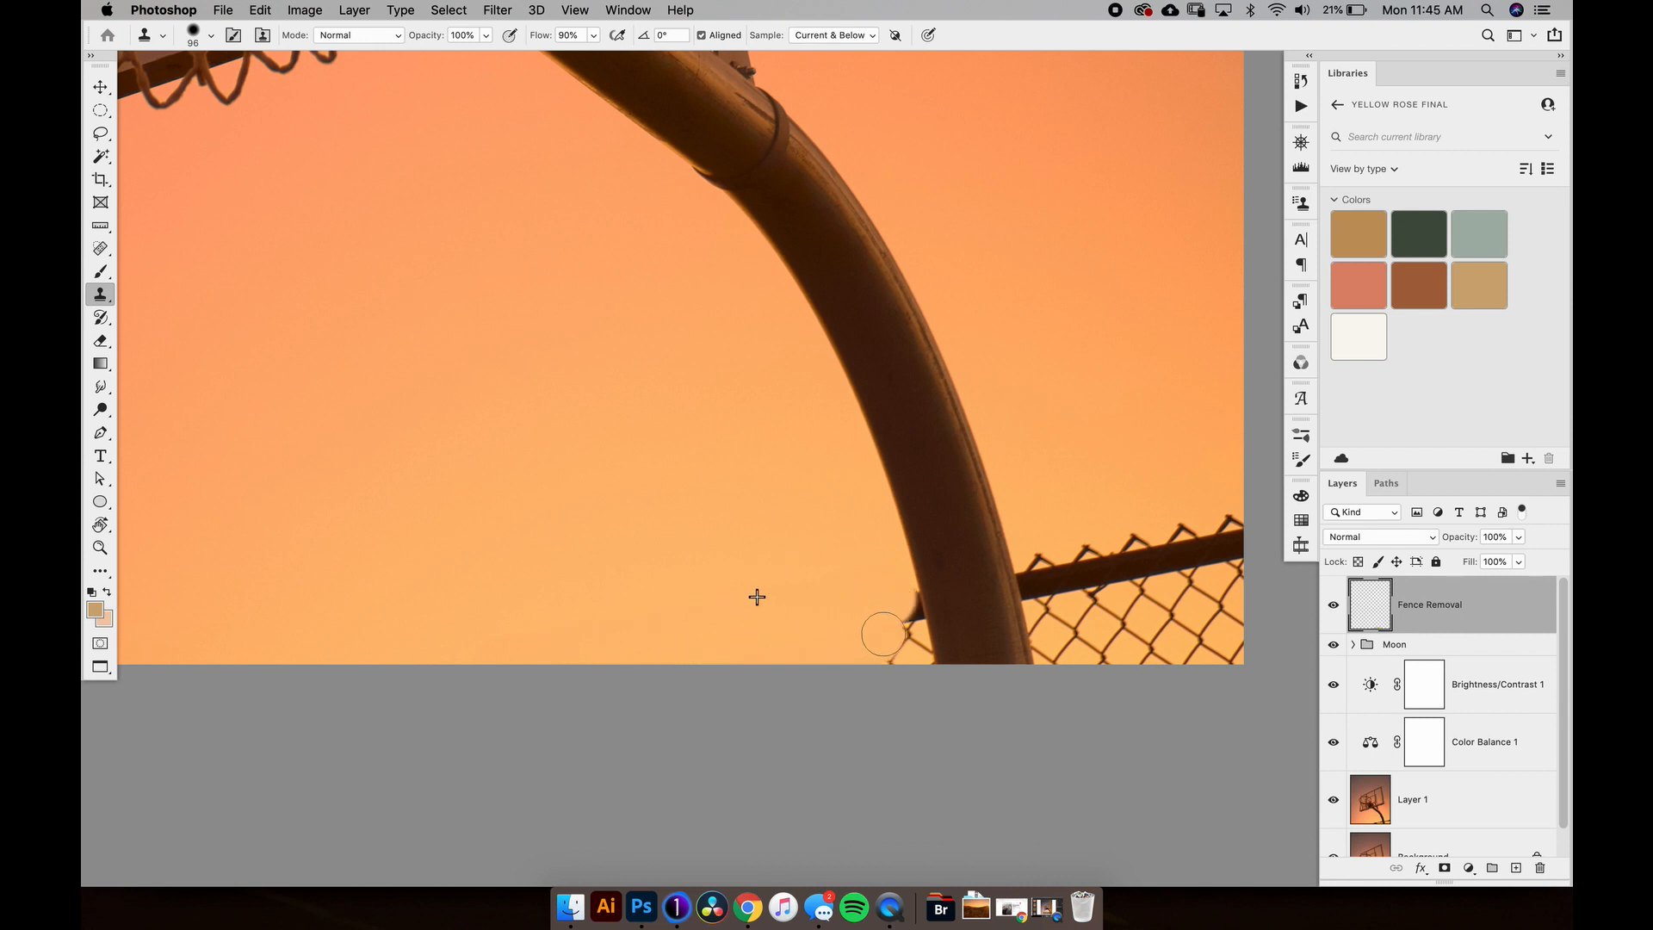
mouse_move(875, 641)
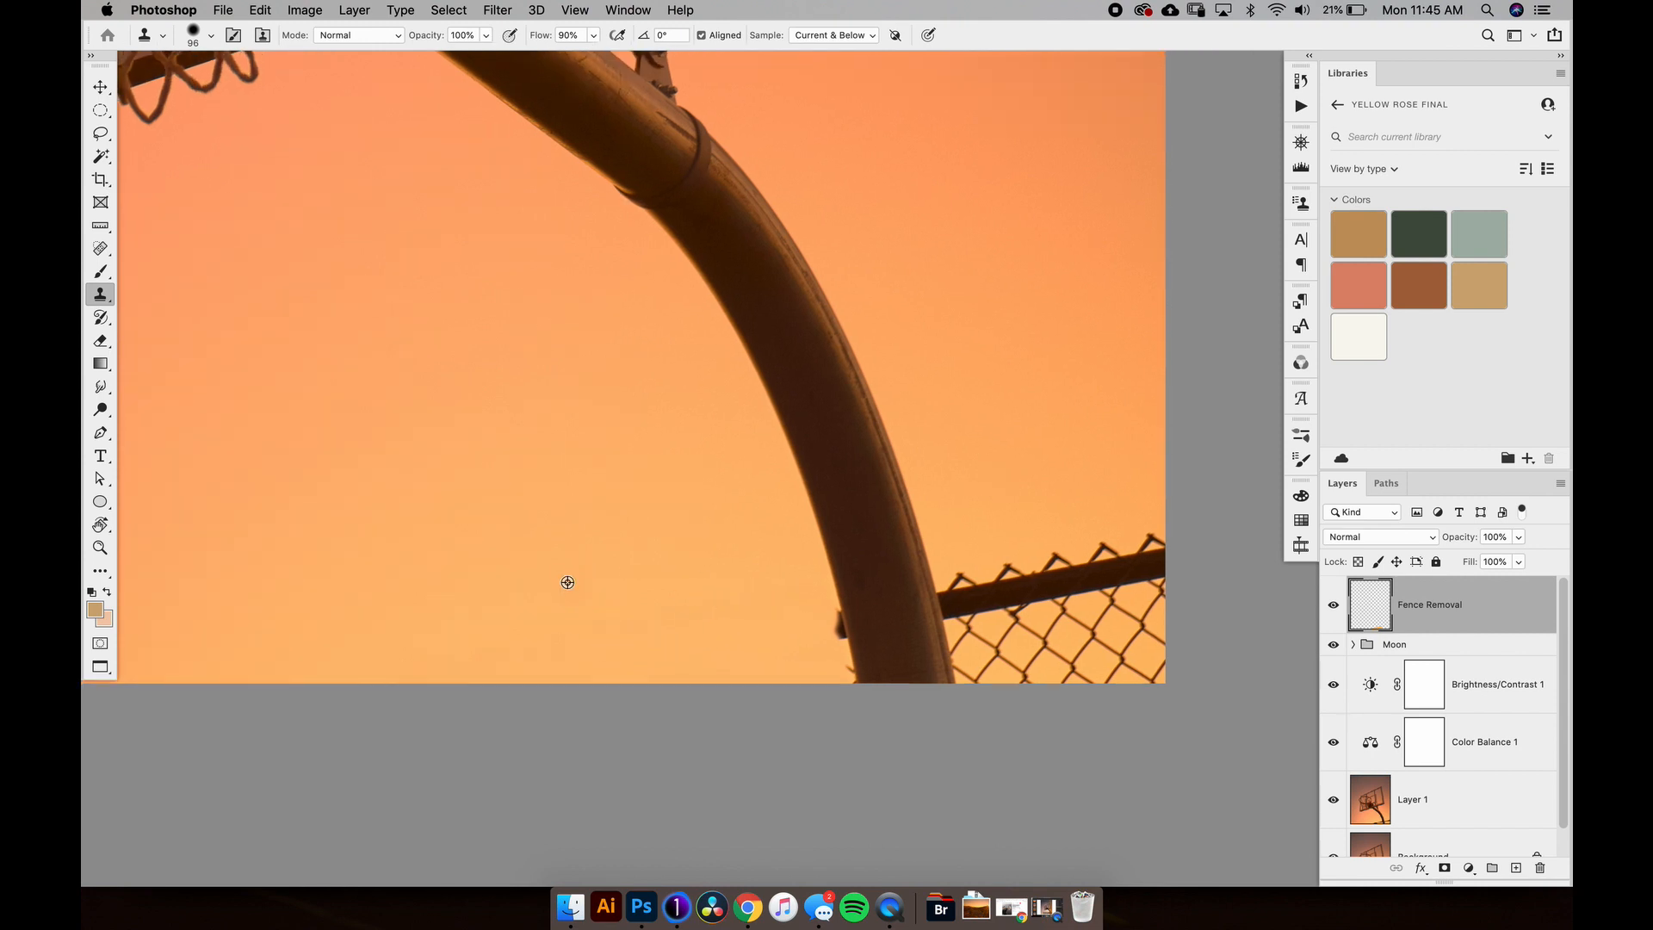
mouse_move(607, 614)
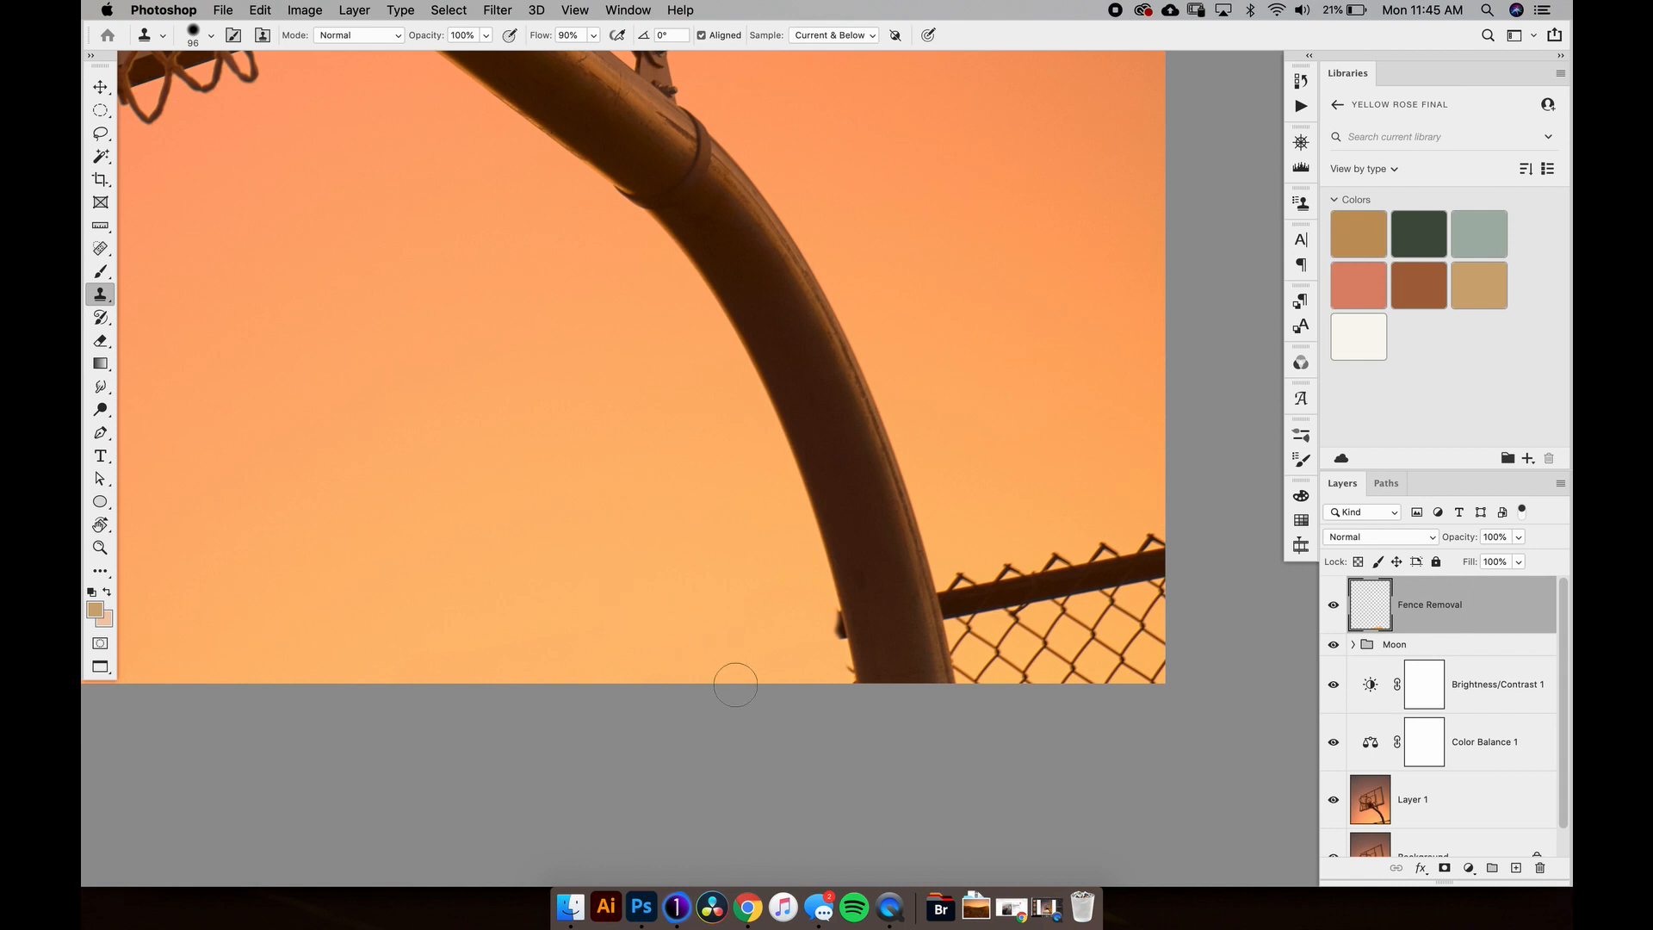
left_click(99, 548)
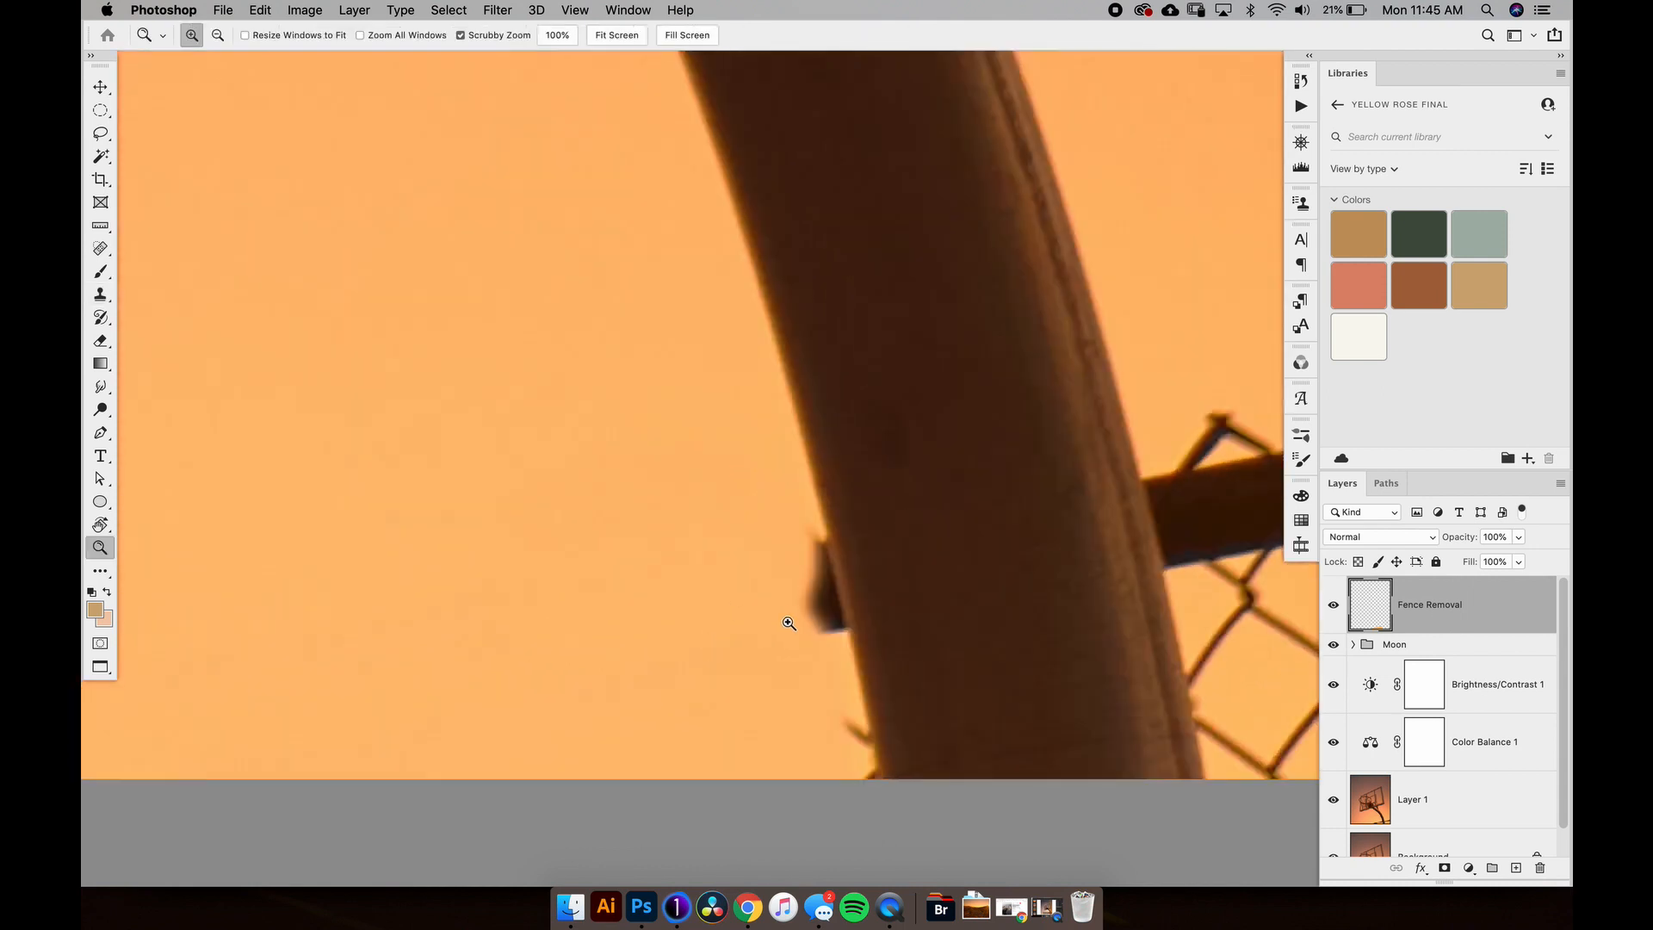
Step: Clone out the leftover fence fragments along the hoop pole's edges with a smaller brush
left_click(100, 294)
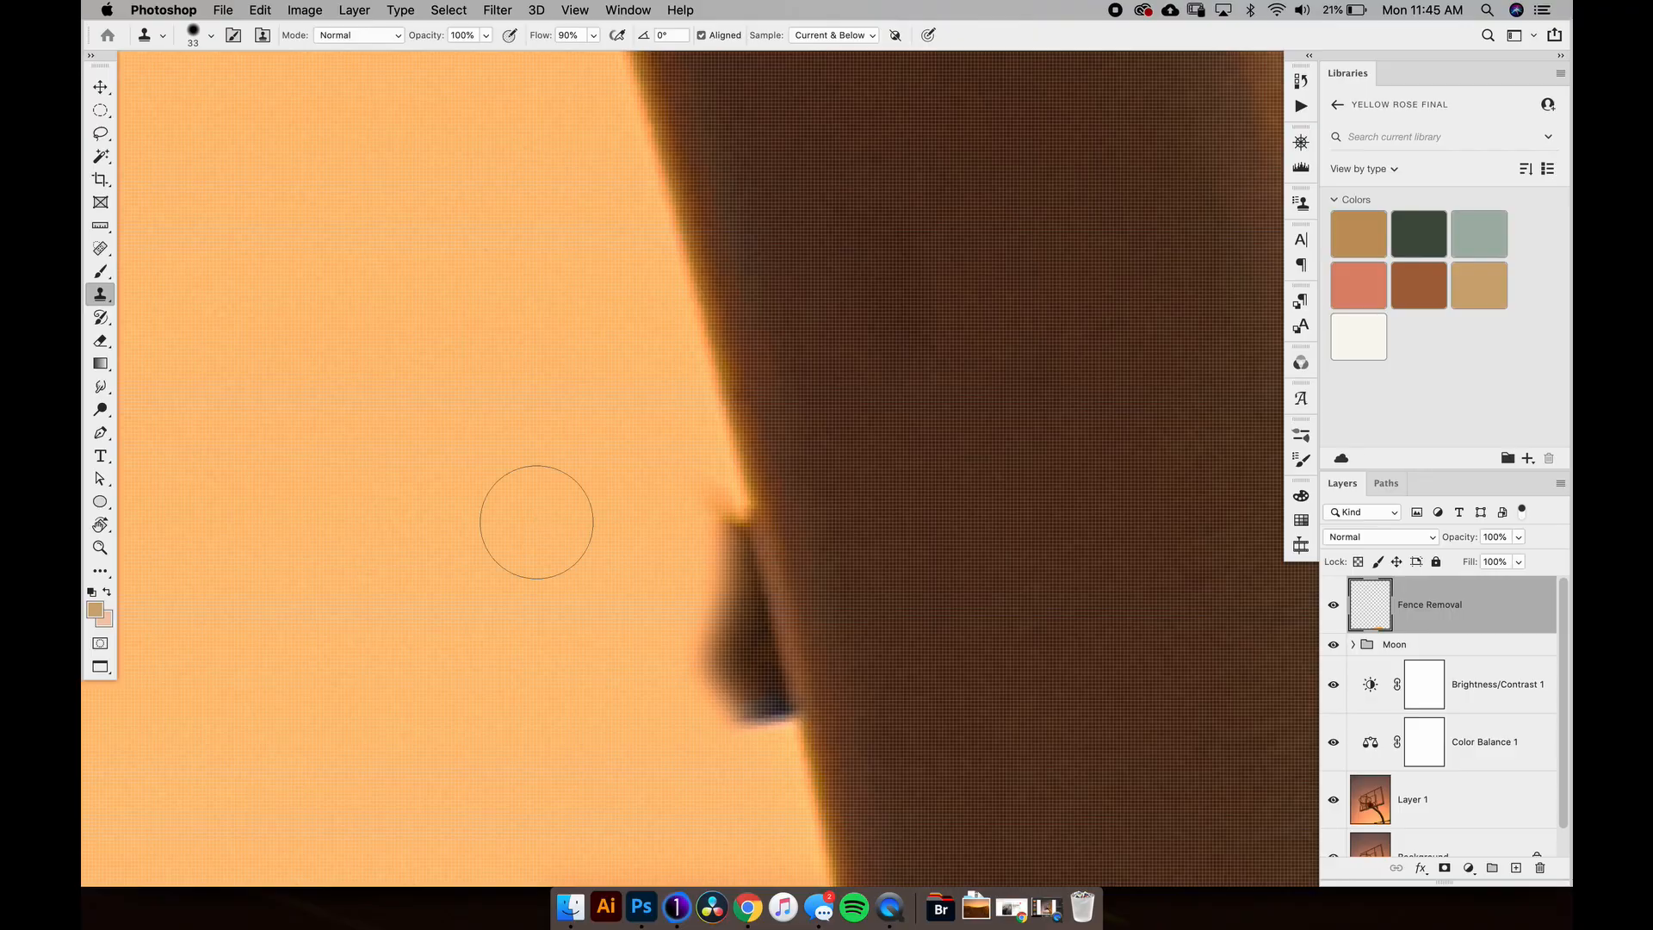
mouse_move(662, 549)
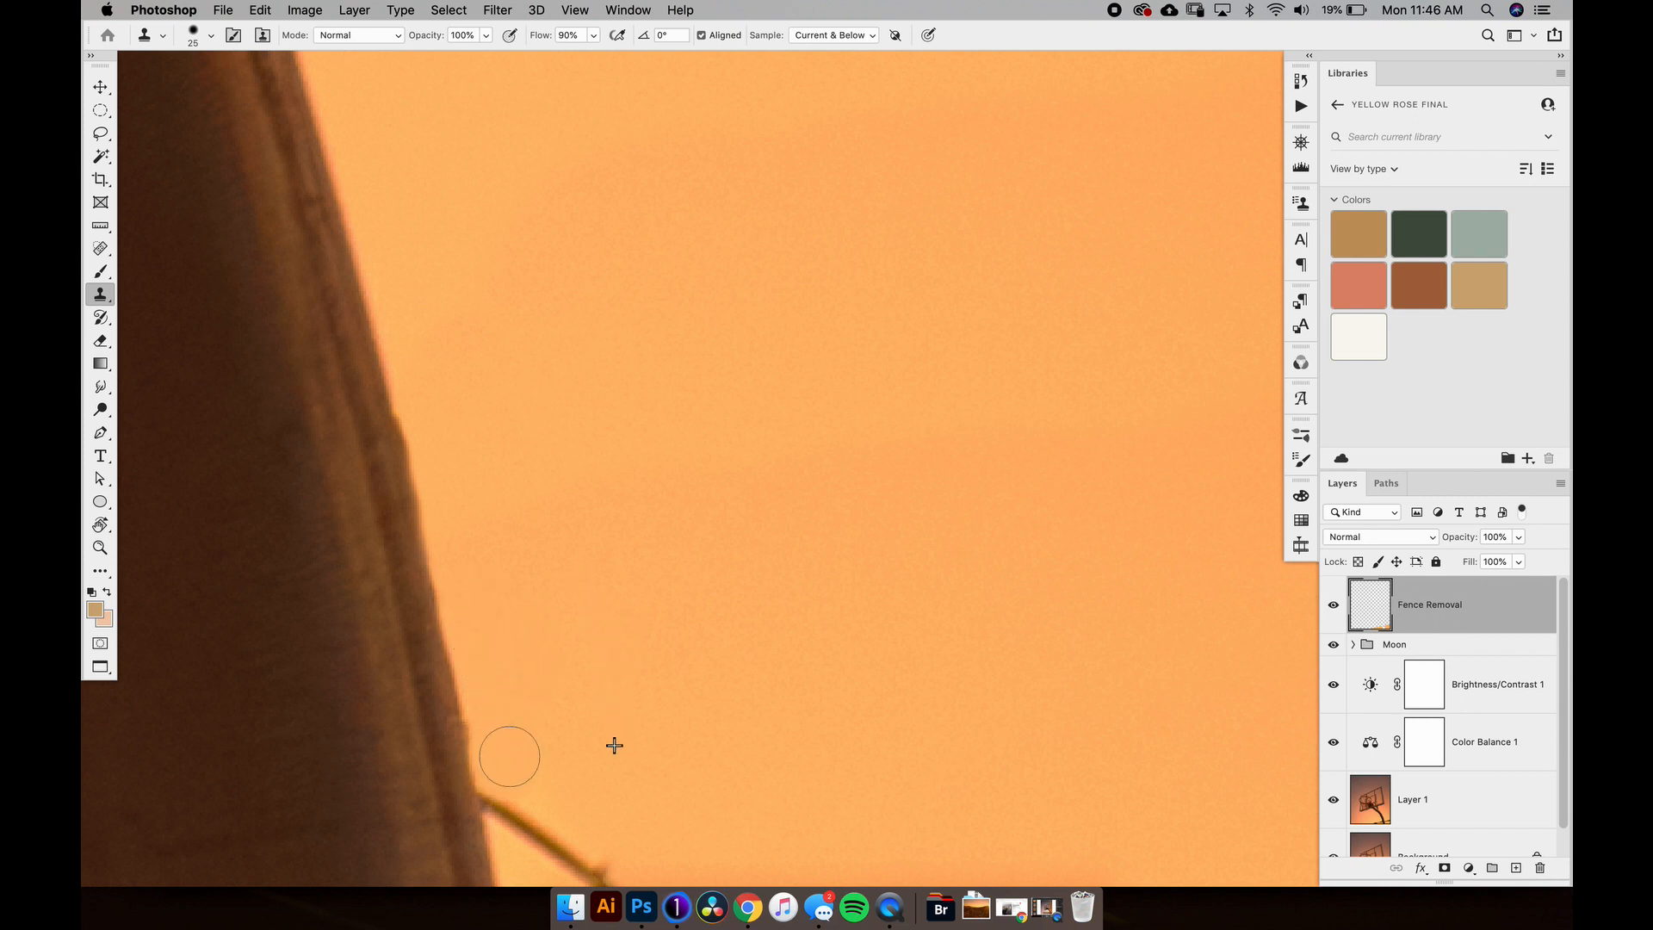
scroll("down", 3)
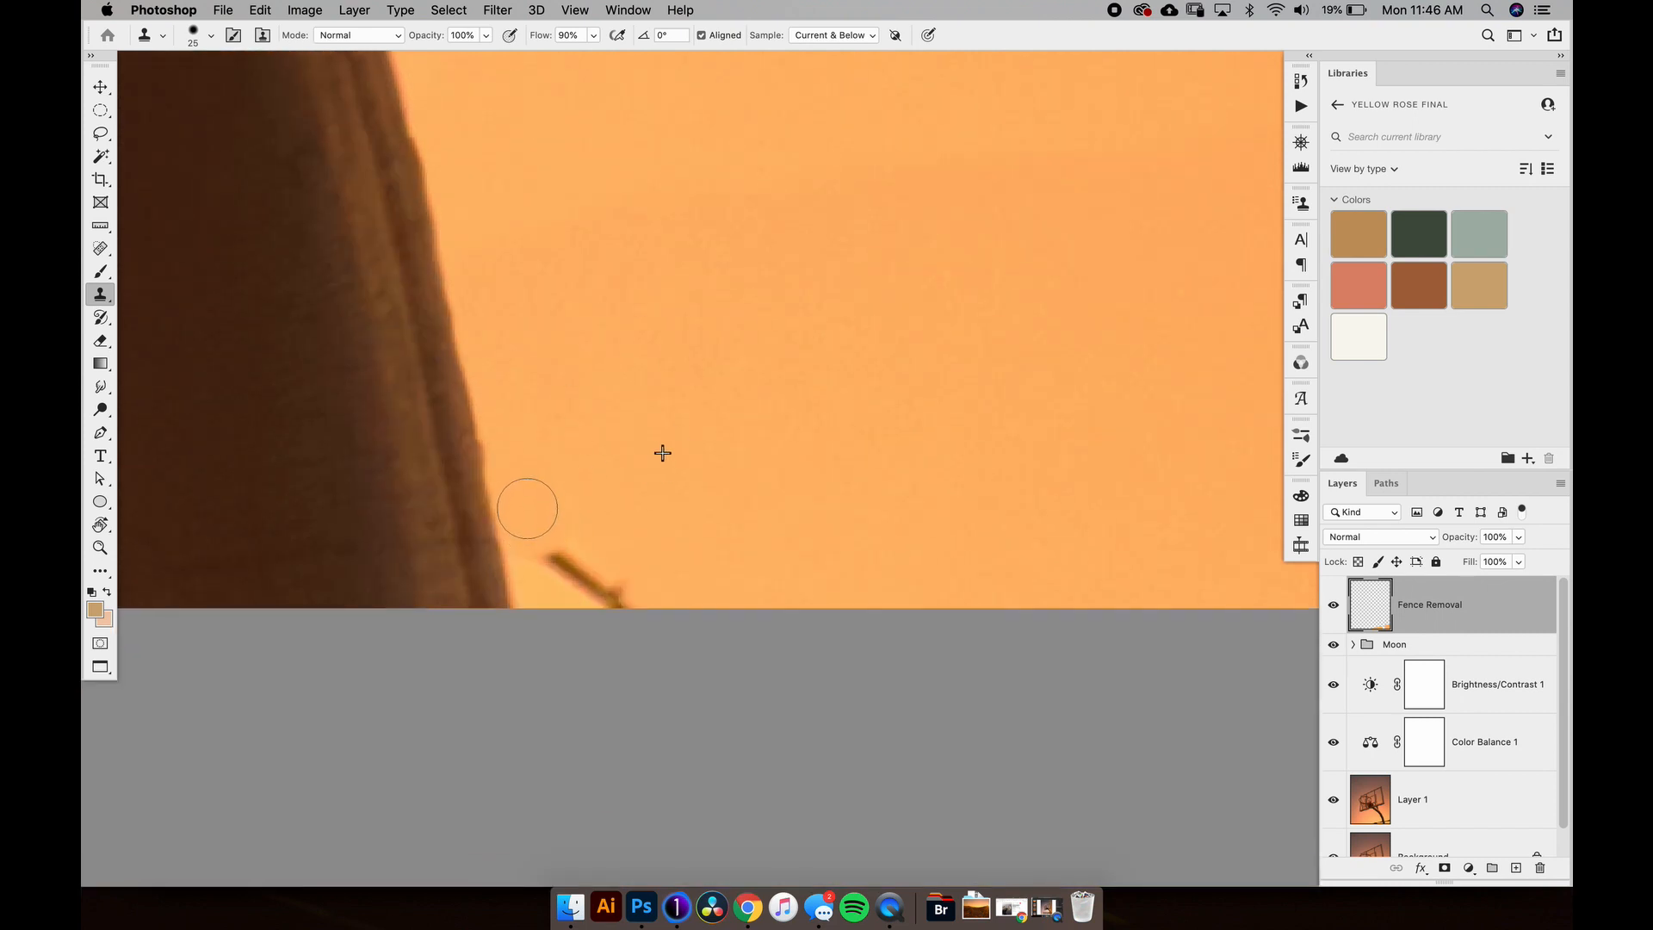
left_click(99, 547)
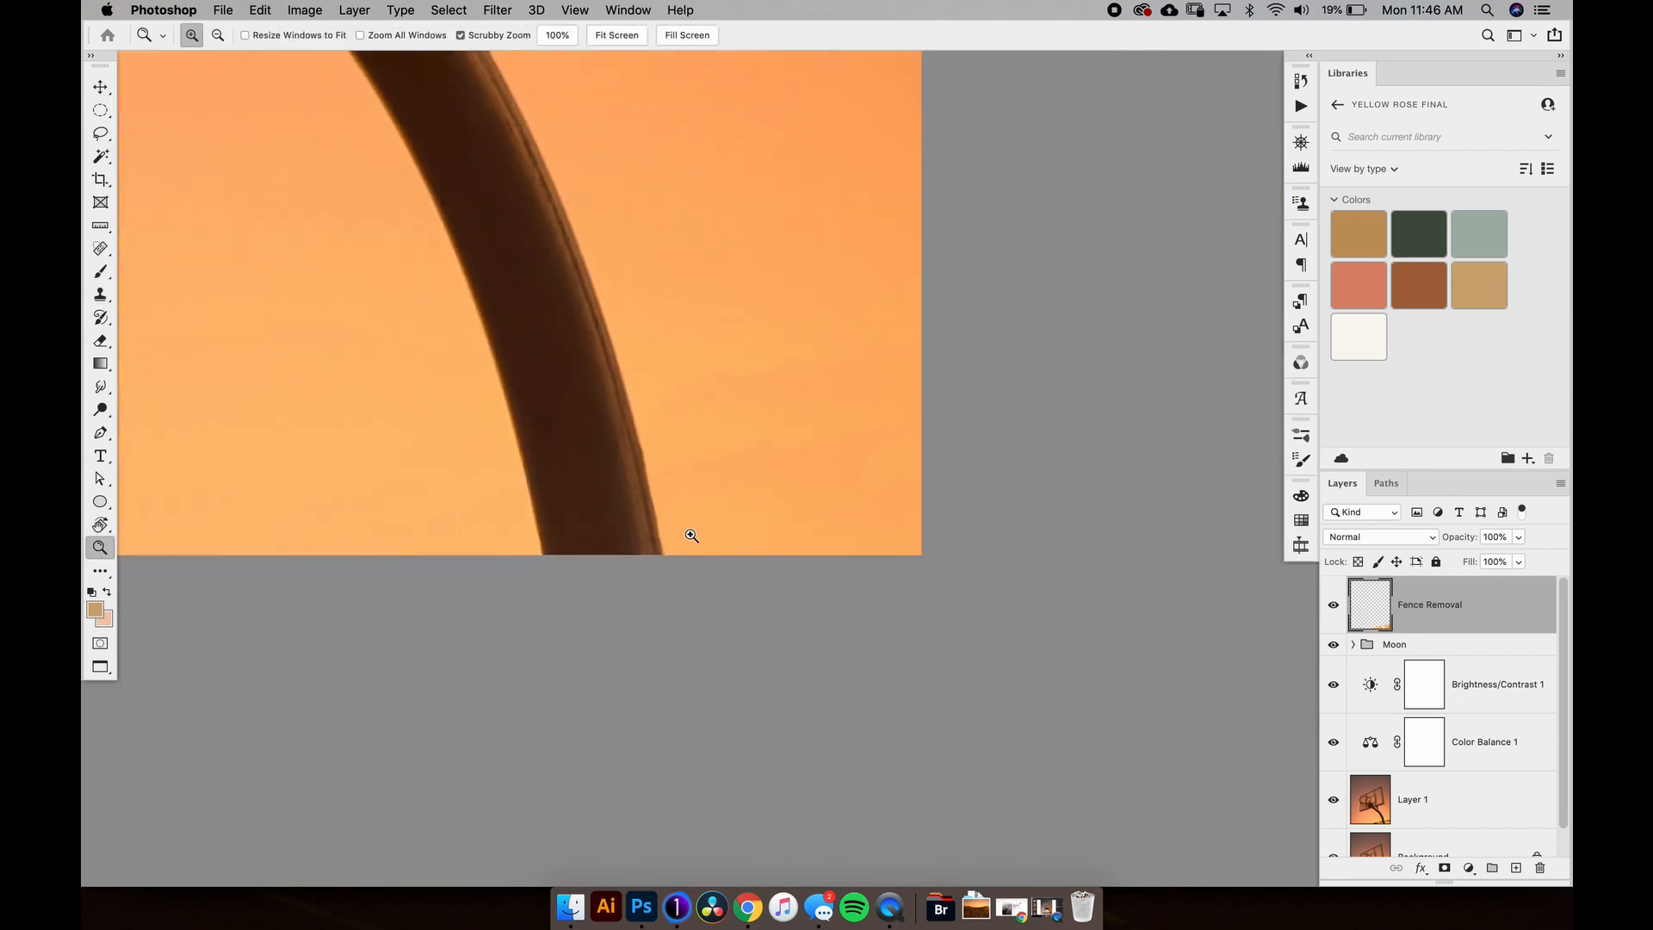
Step: Zoom the view to inspect the cleaned hoop pole
left_click(99, 296)
type("sta")
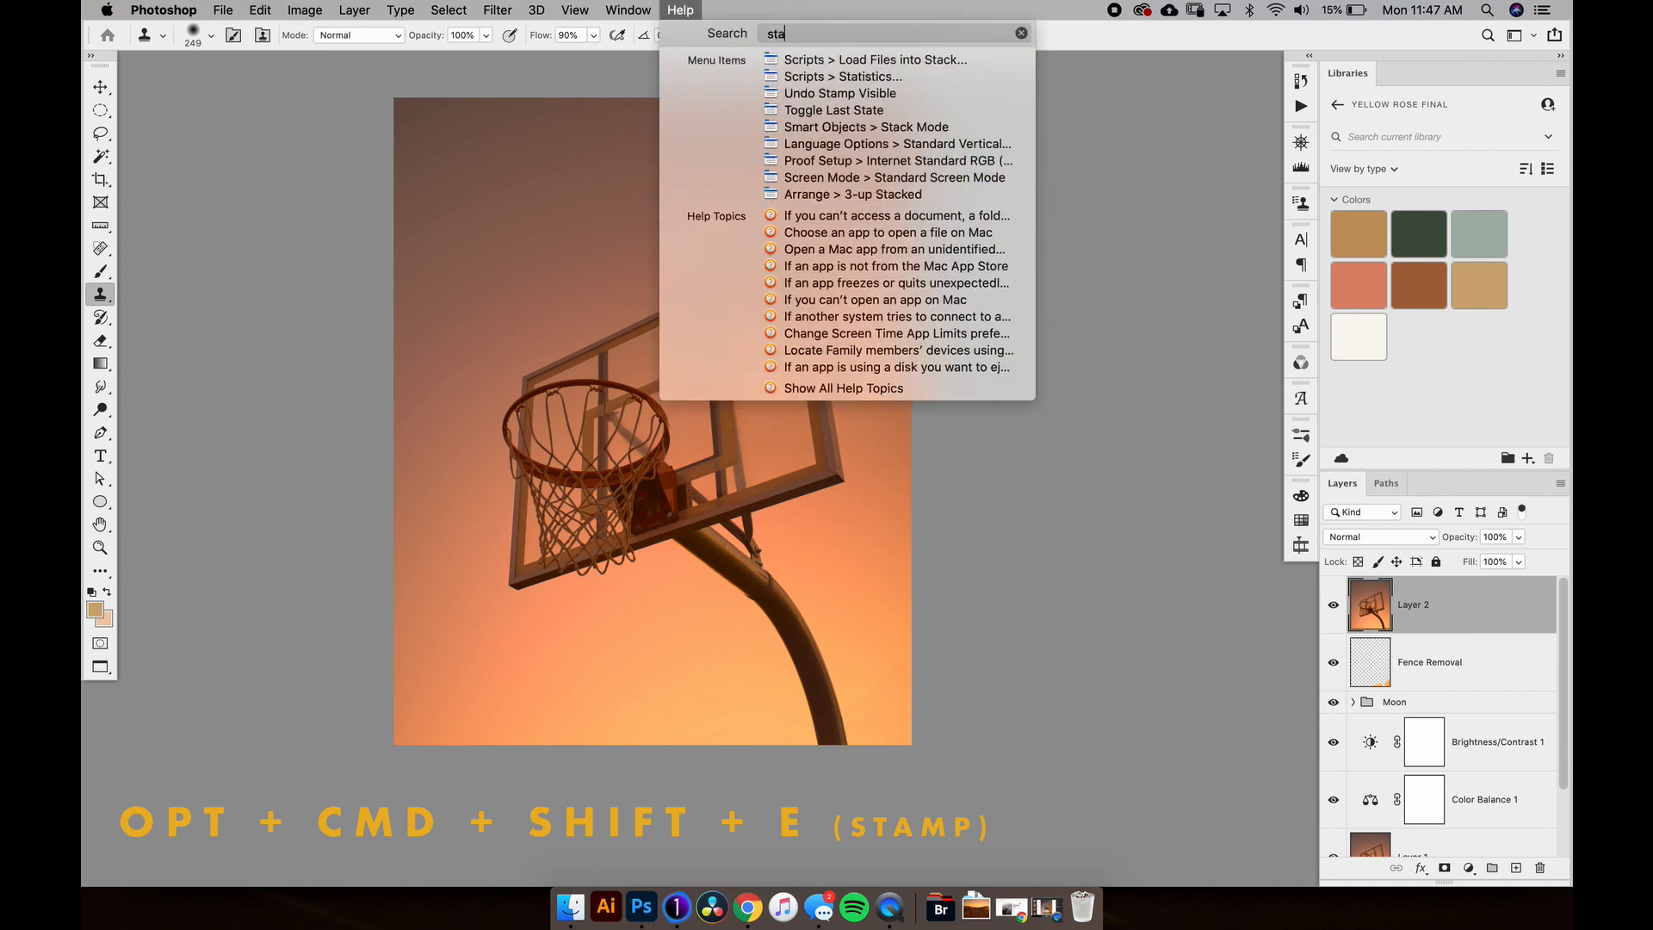
Step: Finish the Stamp Visible search and convert Layer 2 into a smart object
type("mp")
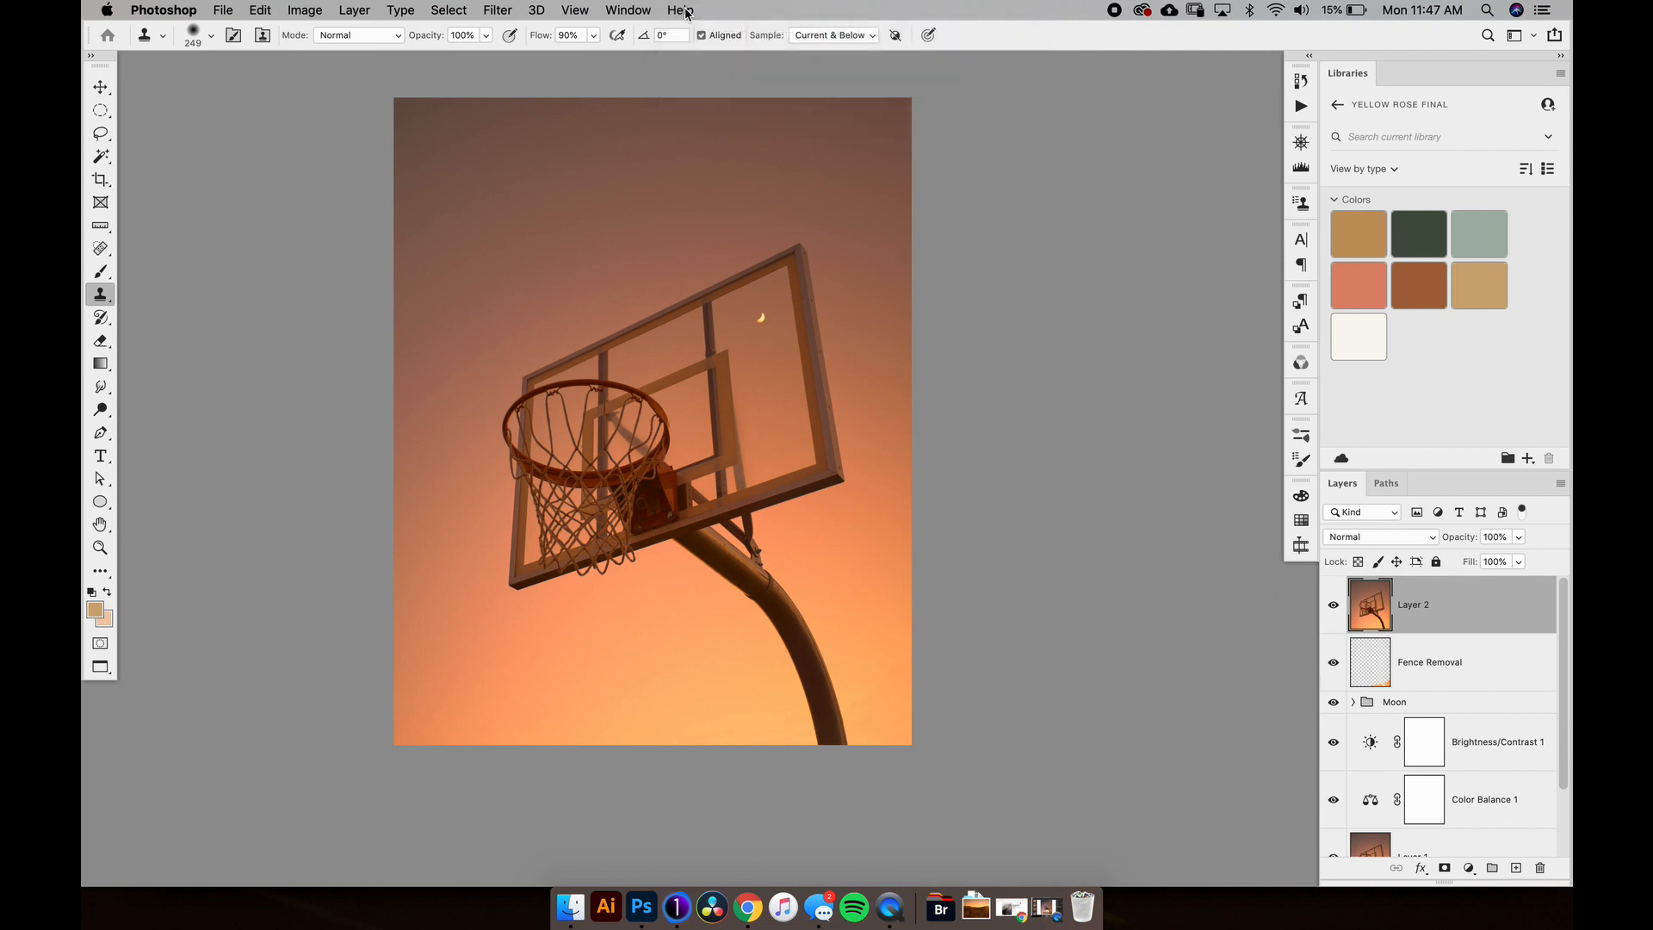
mouse_move(949, 606)
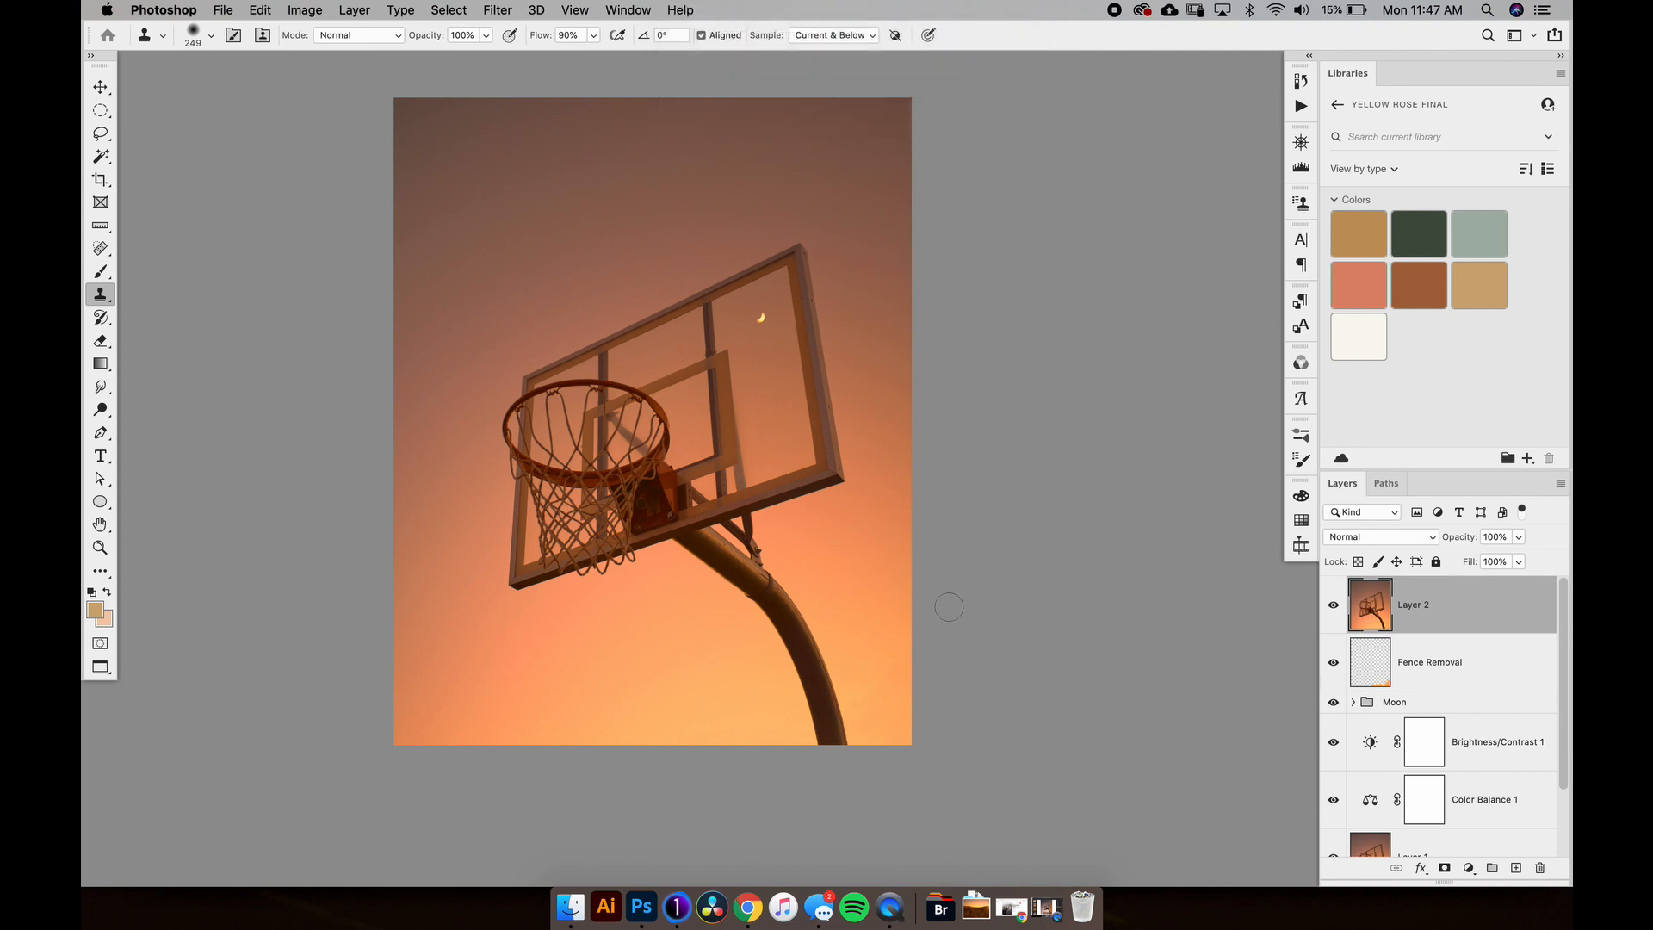
mouse_move(1441, 488)
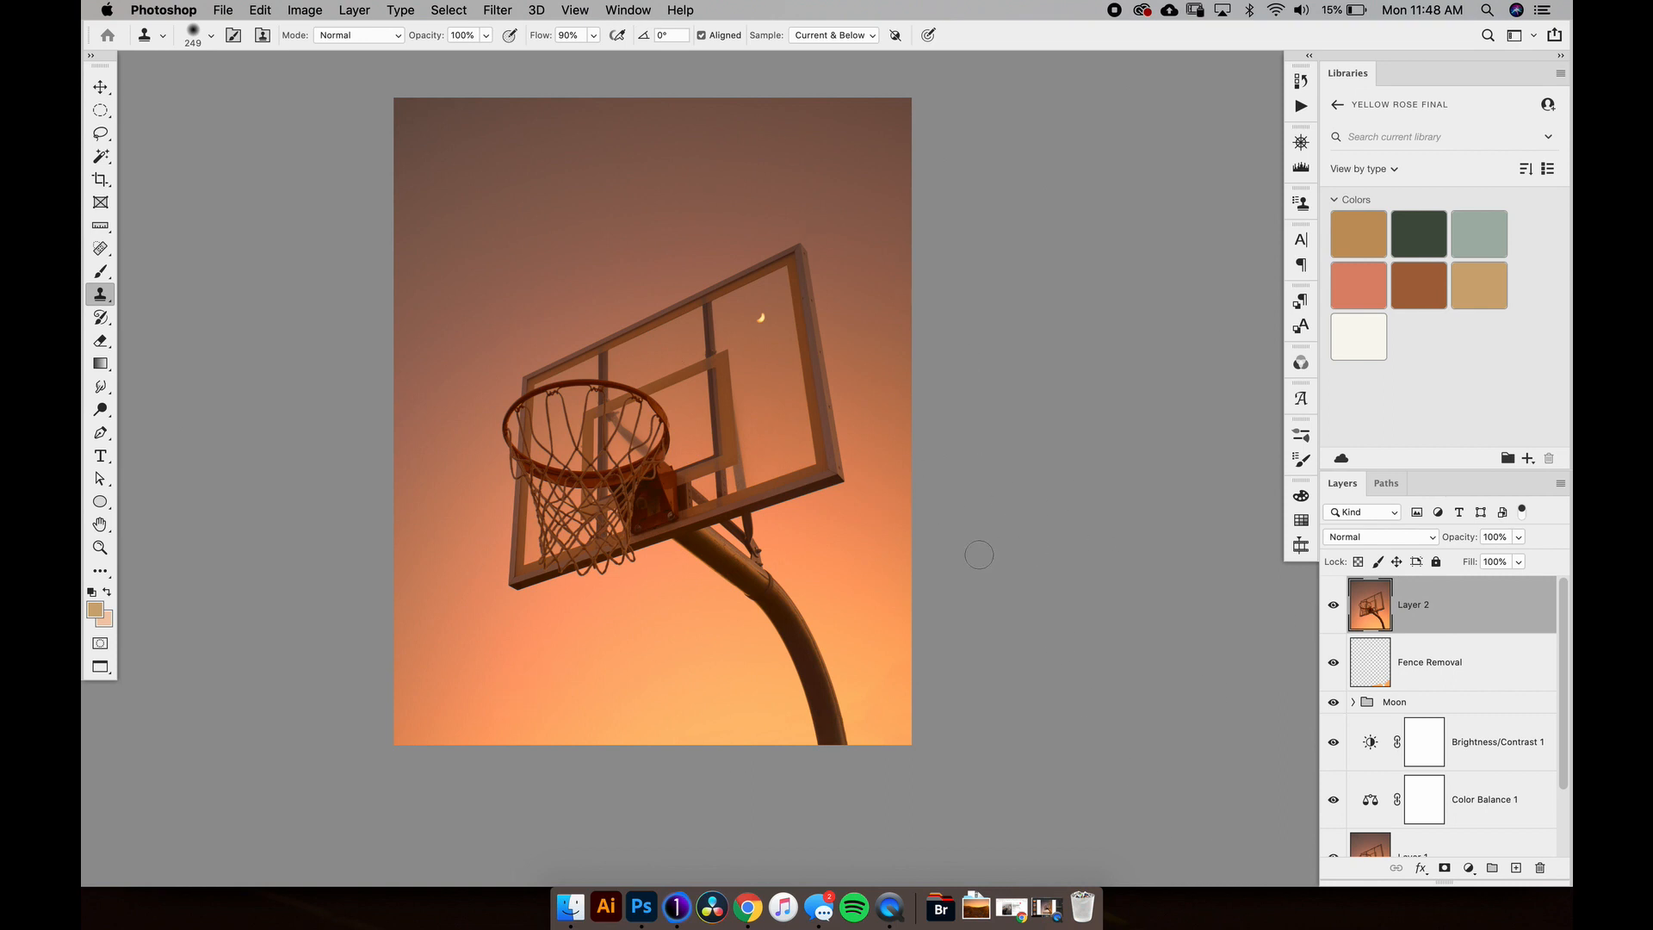
mouse_move(1453, 580)
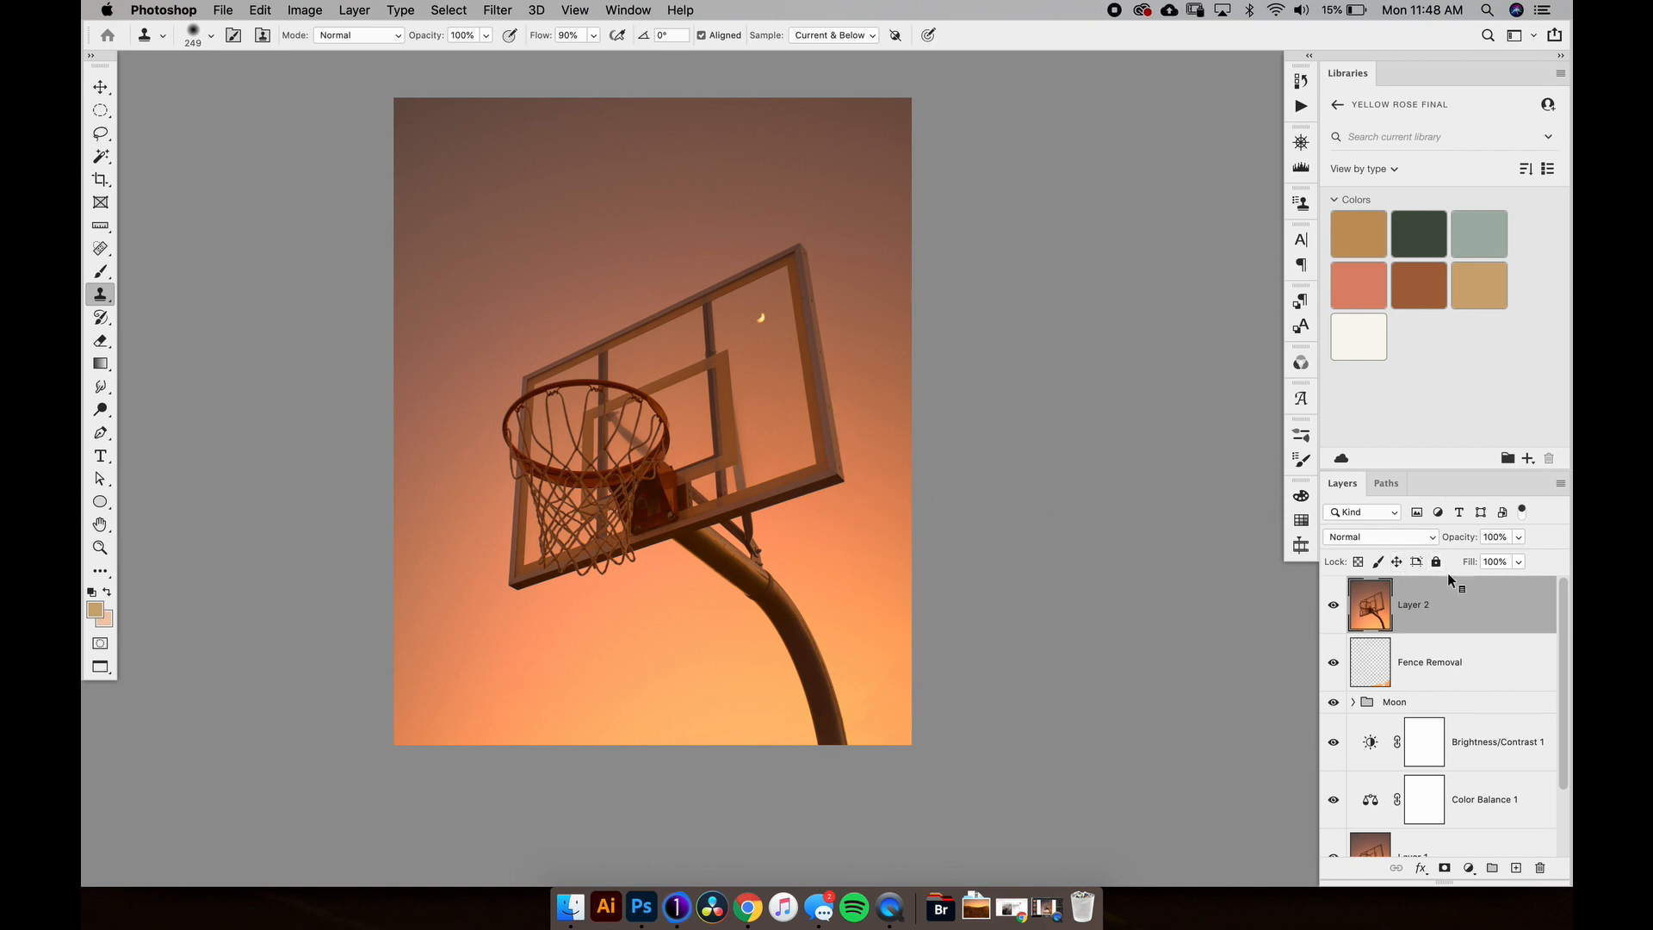
right_click(1413, 604)
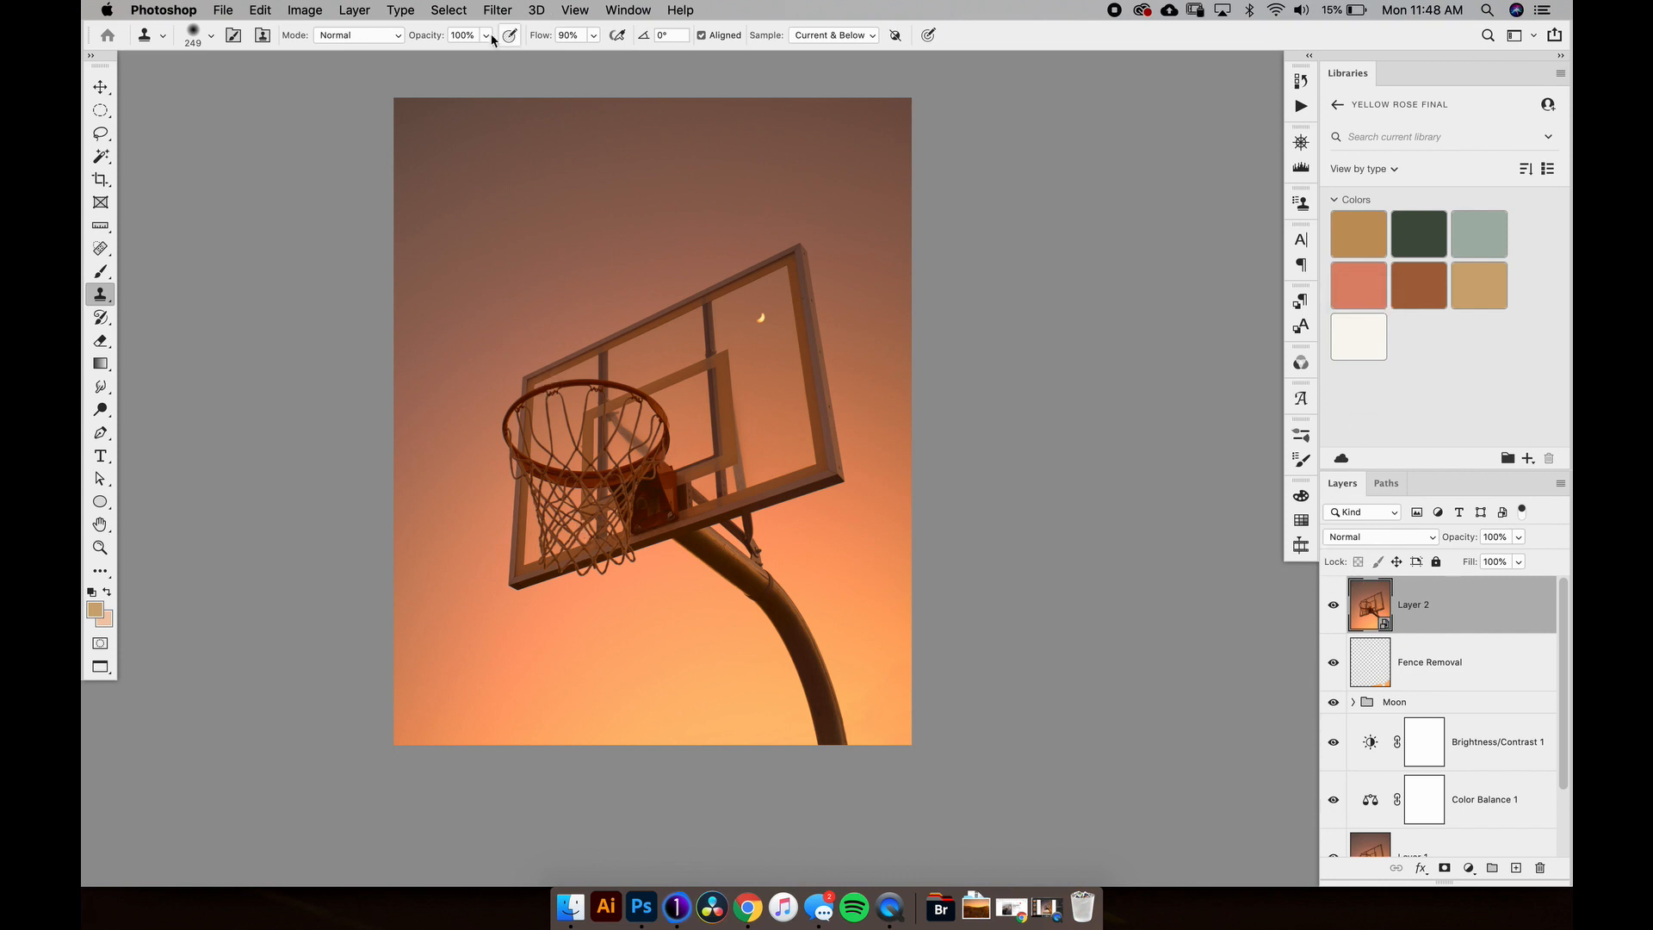
Step: Apply a Camera Raw Filter with hue Reds +11, Oranges +4, Yellows -16, Blues -44
left_click(496, 9)
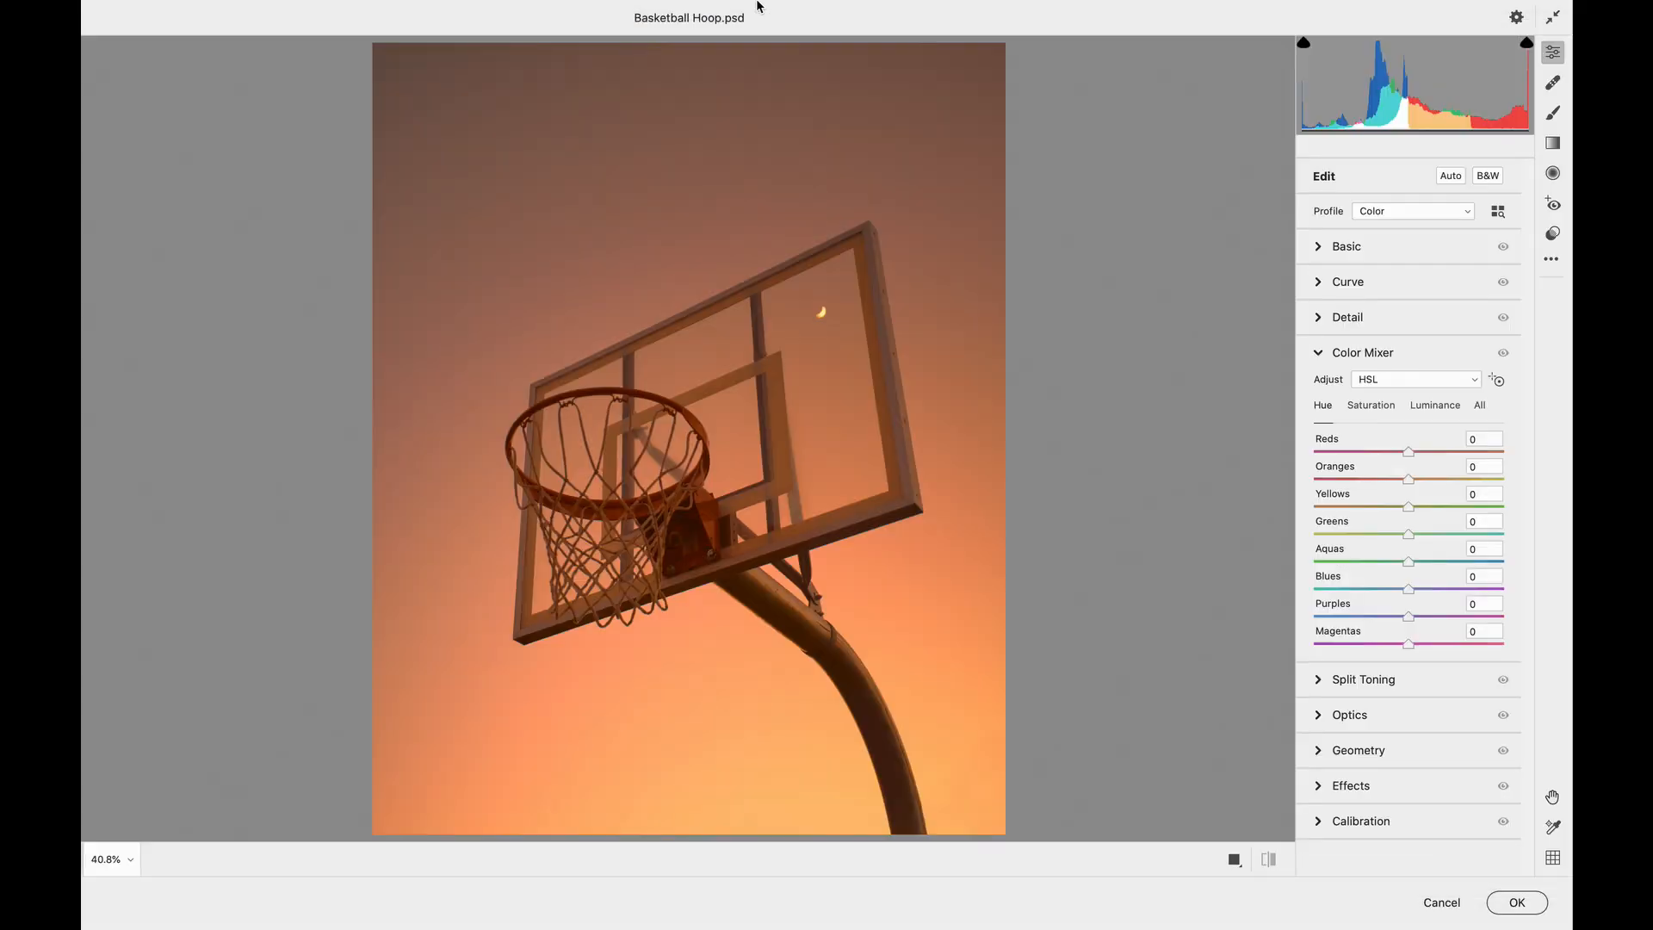
mouse_move(962, 361)
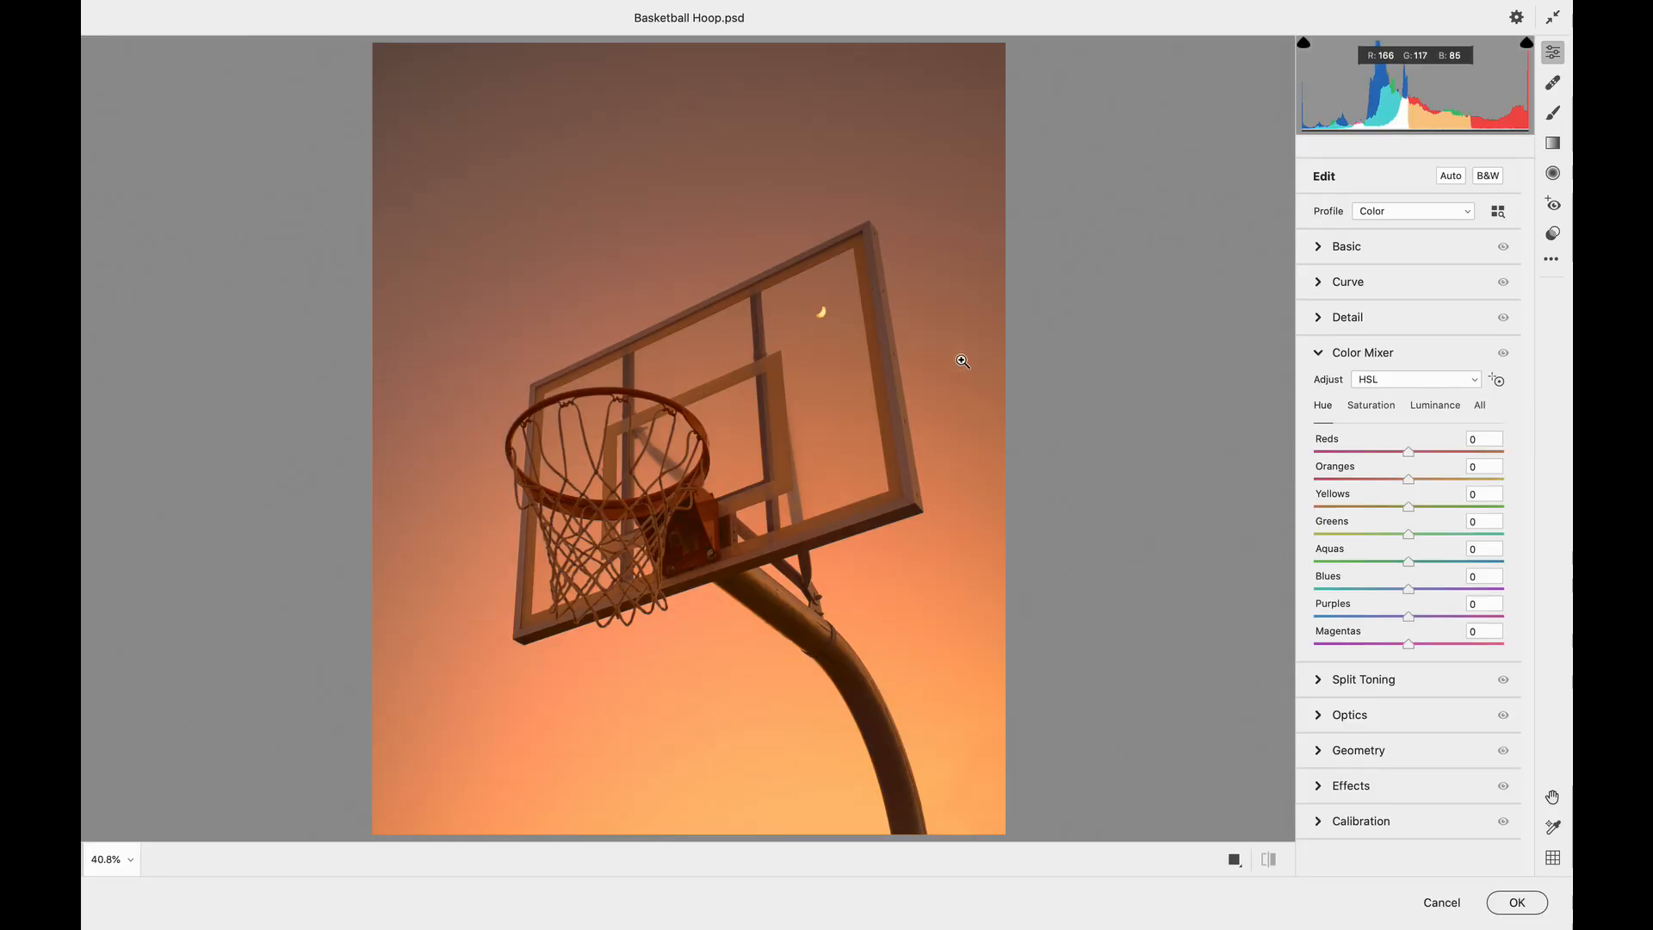
mouse_move(1325, 238)
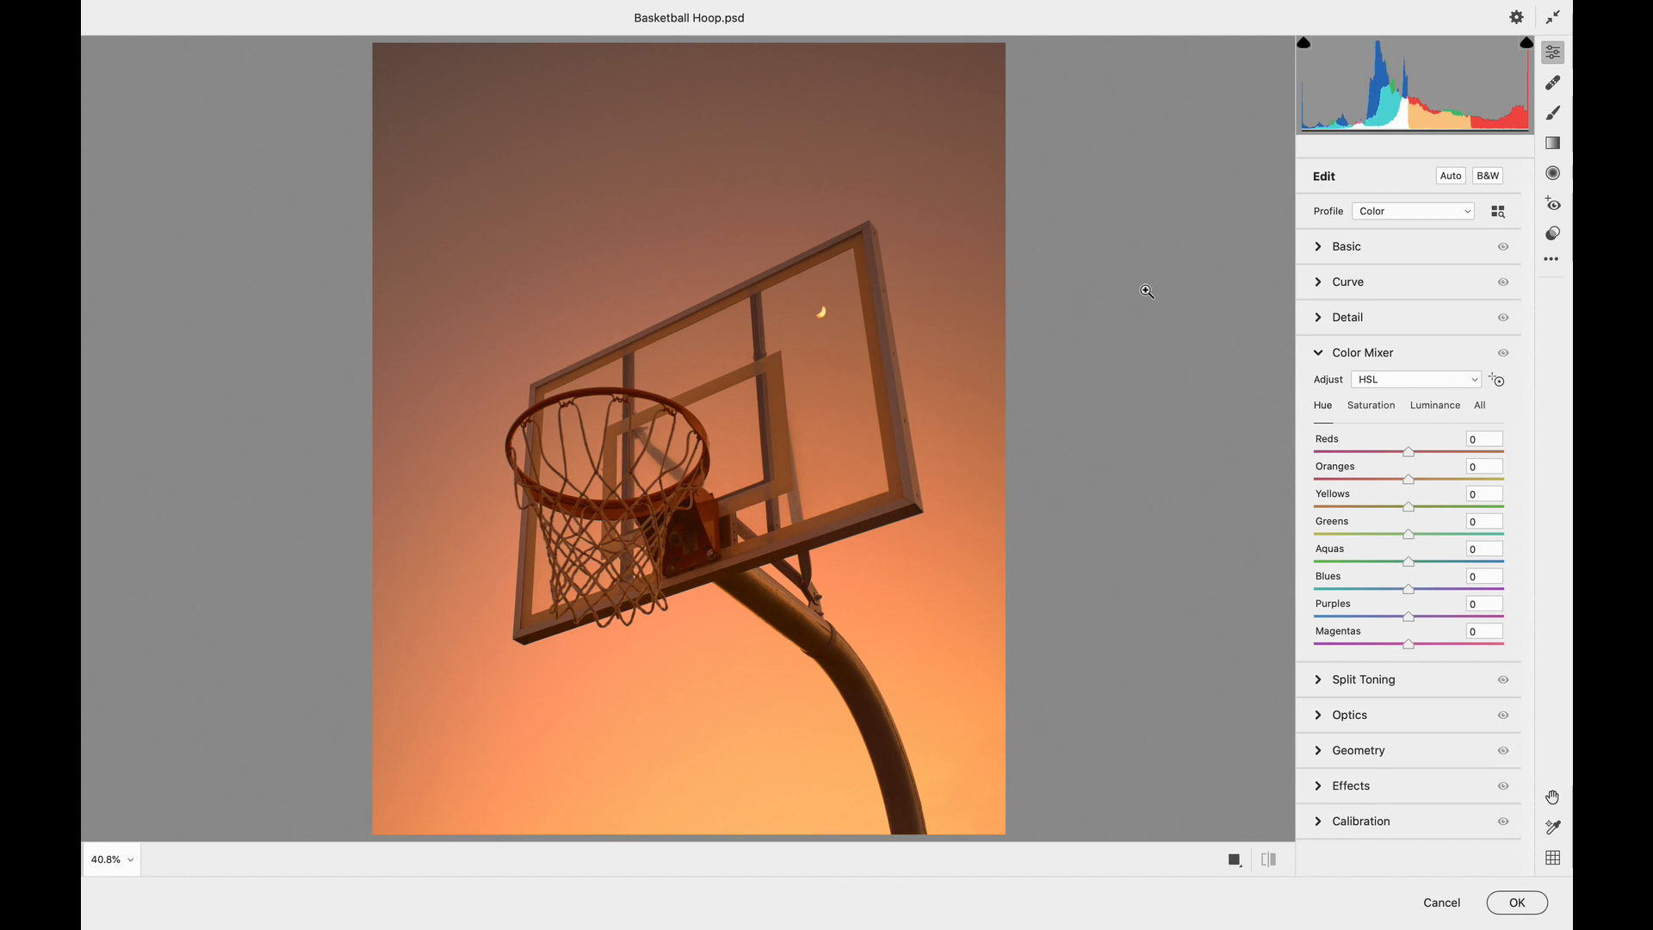
mouse_move(972, 369)
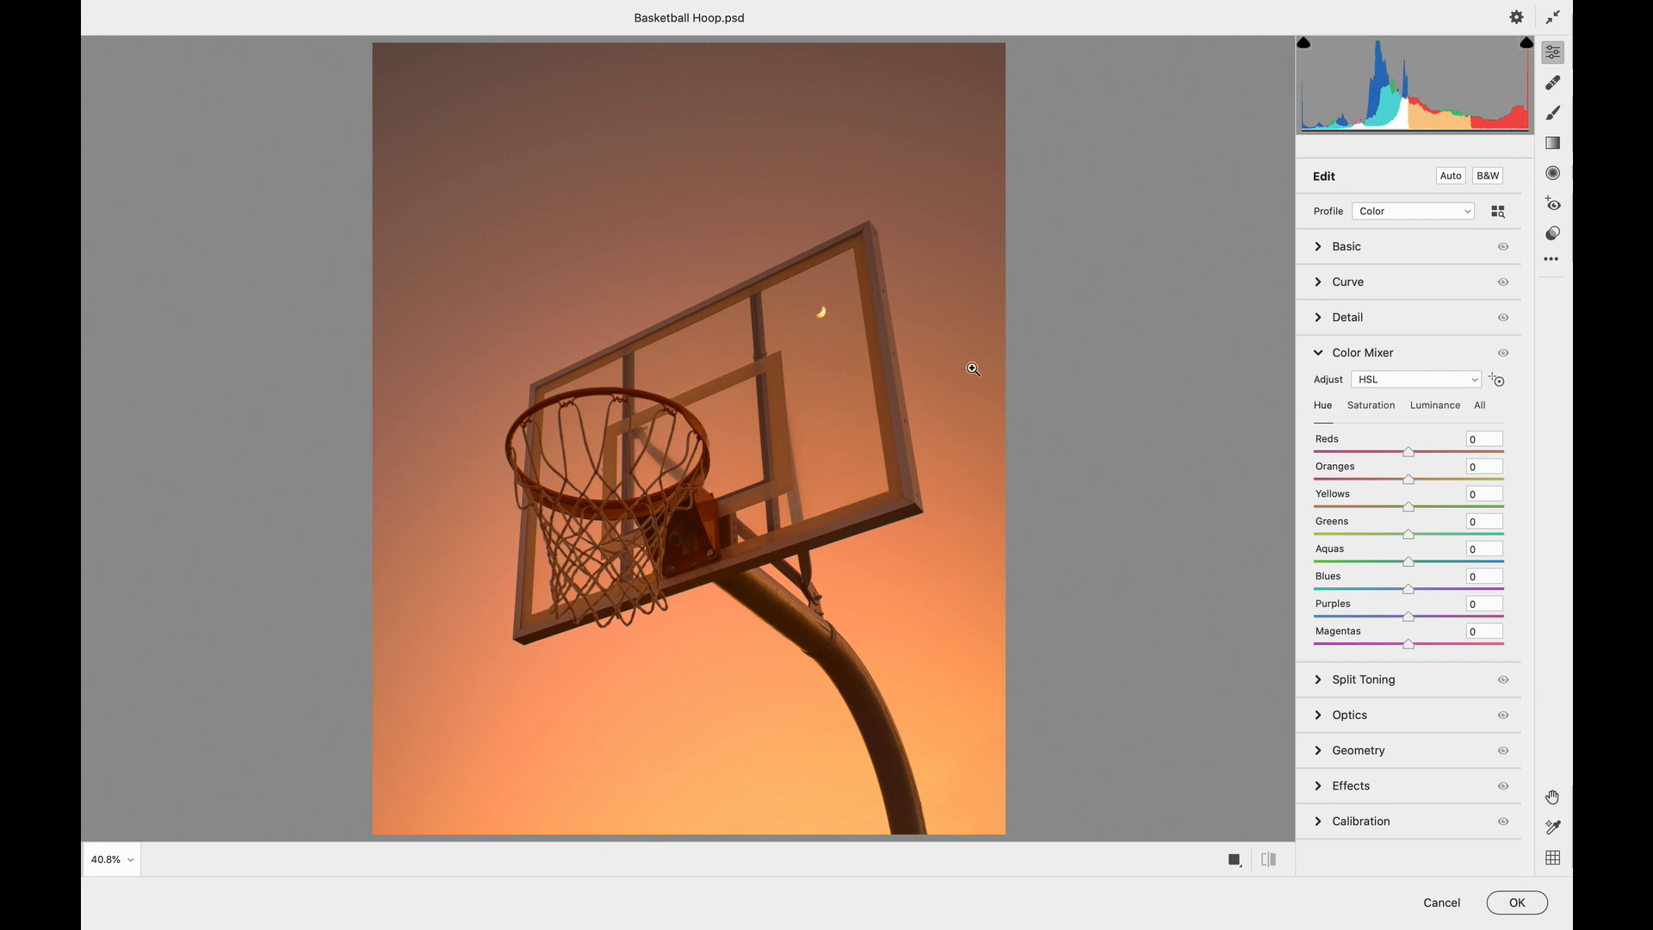
mouse_move(1404, 488)
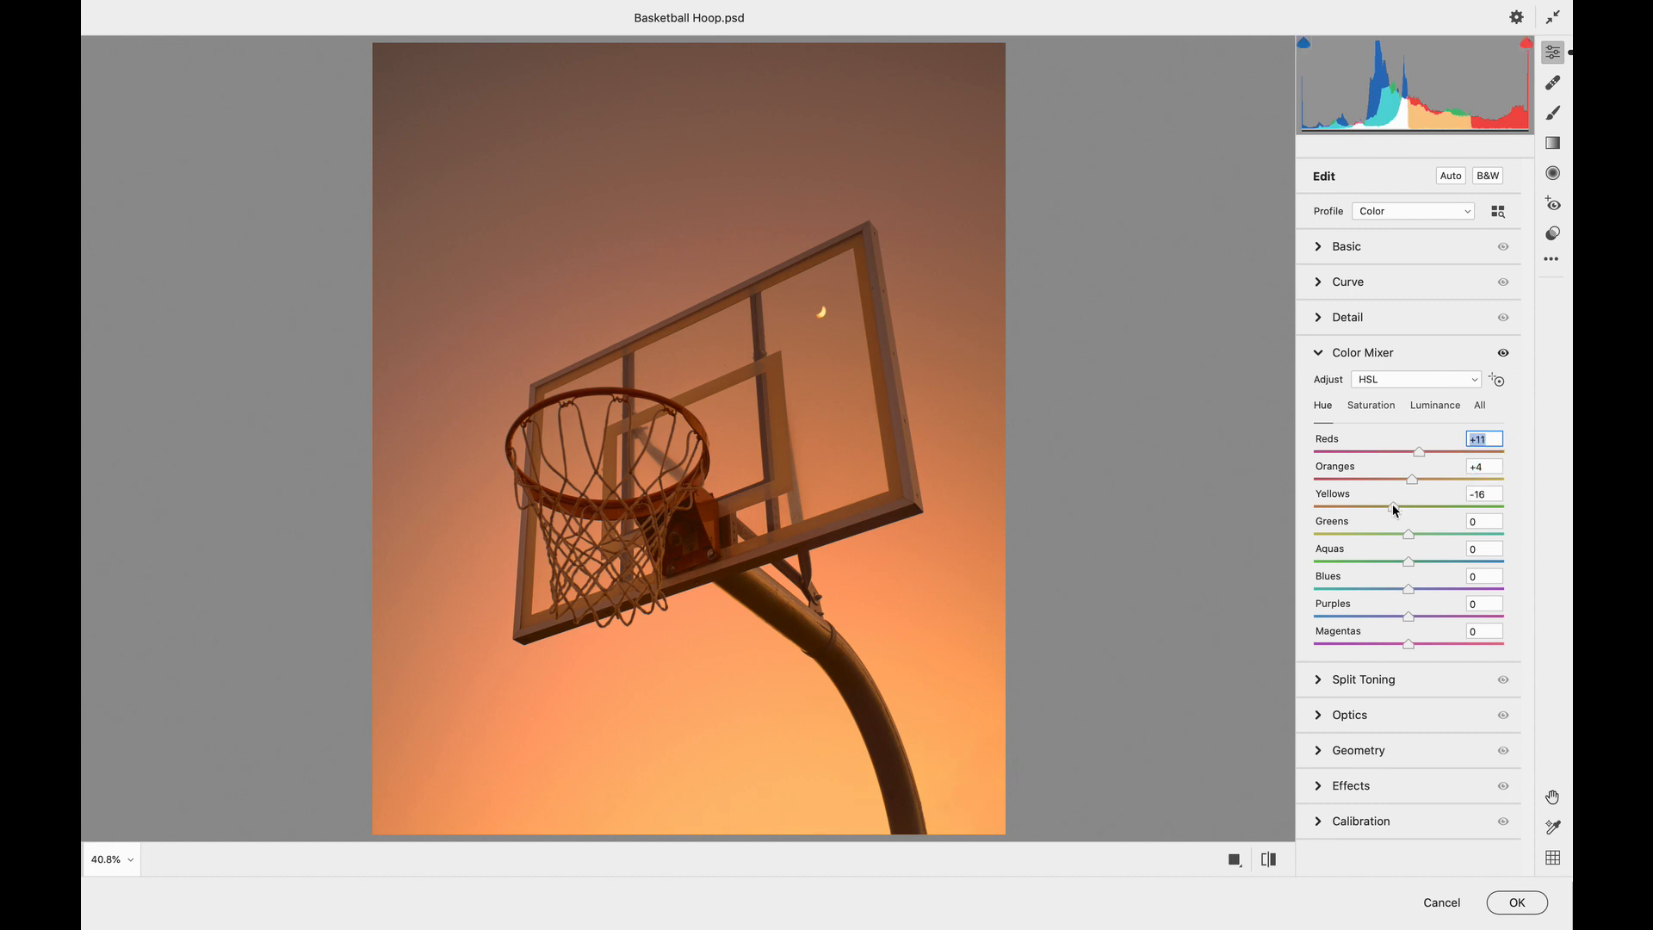
left_click(1347, 245)
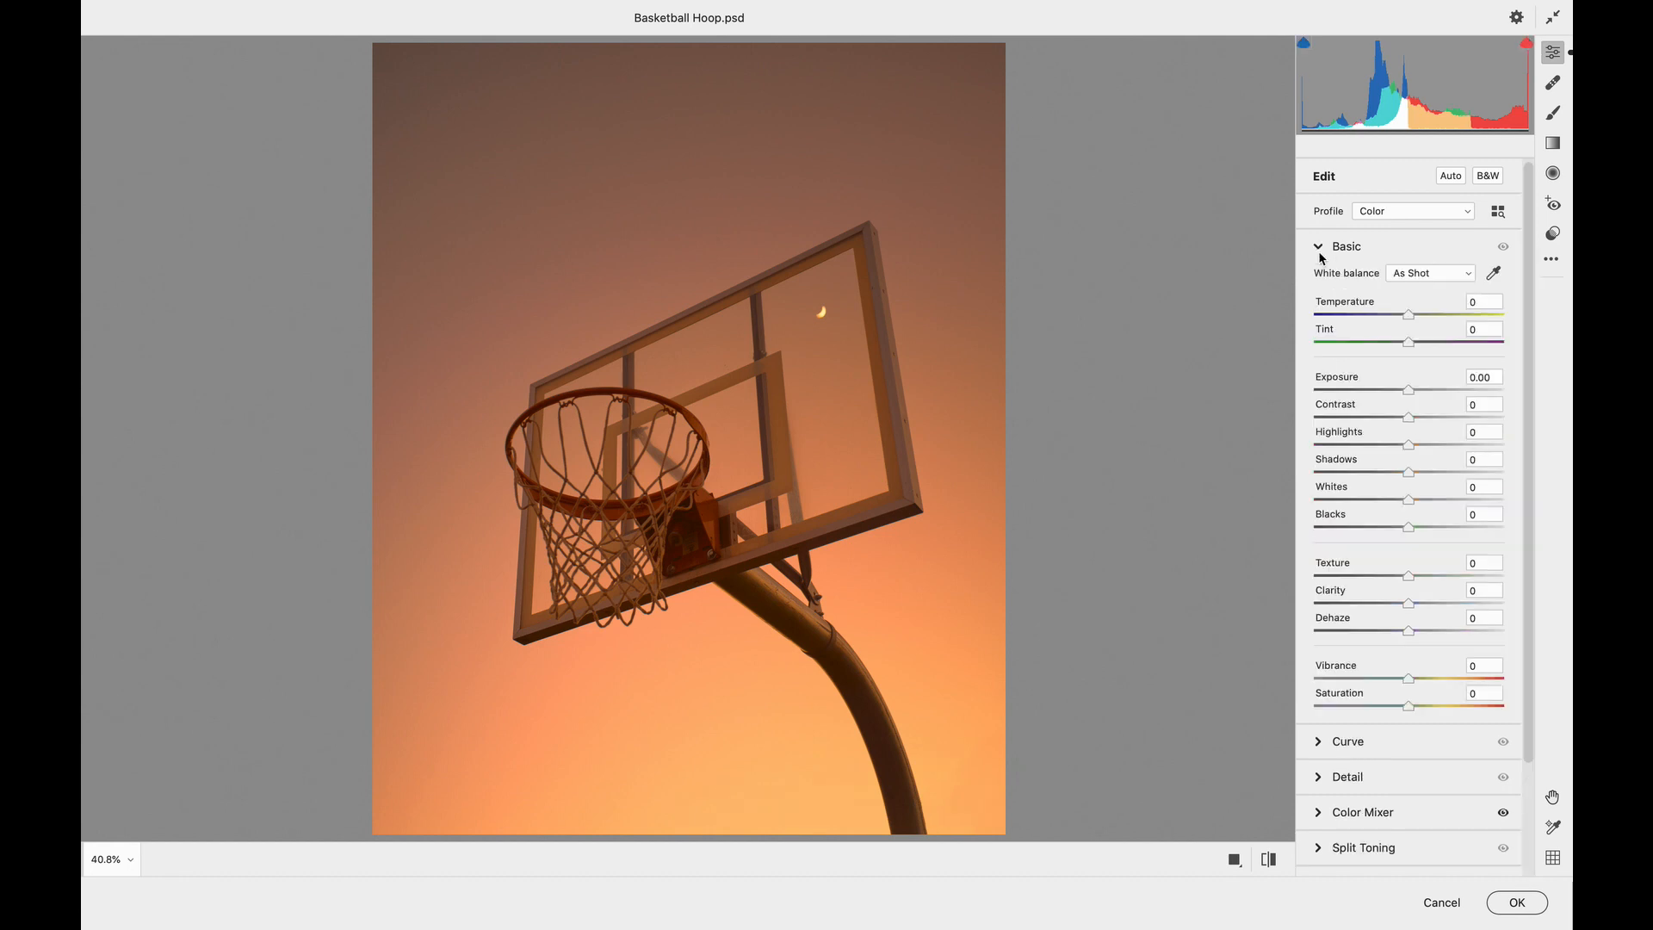
mouse_move(1404, 418)
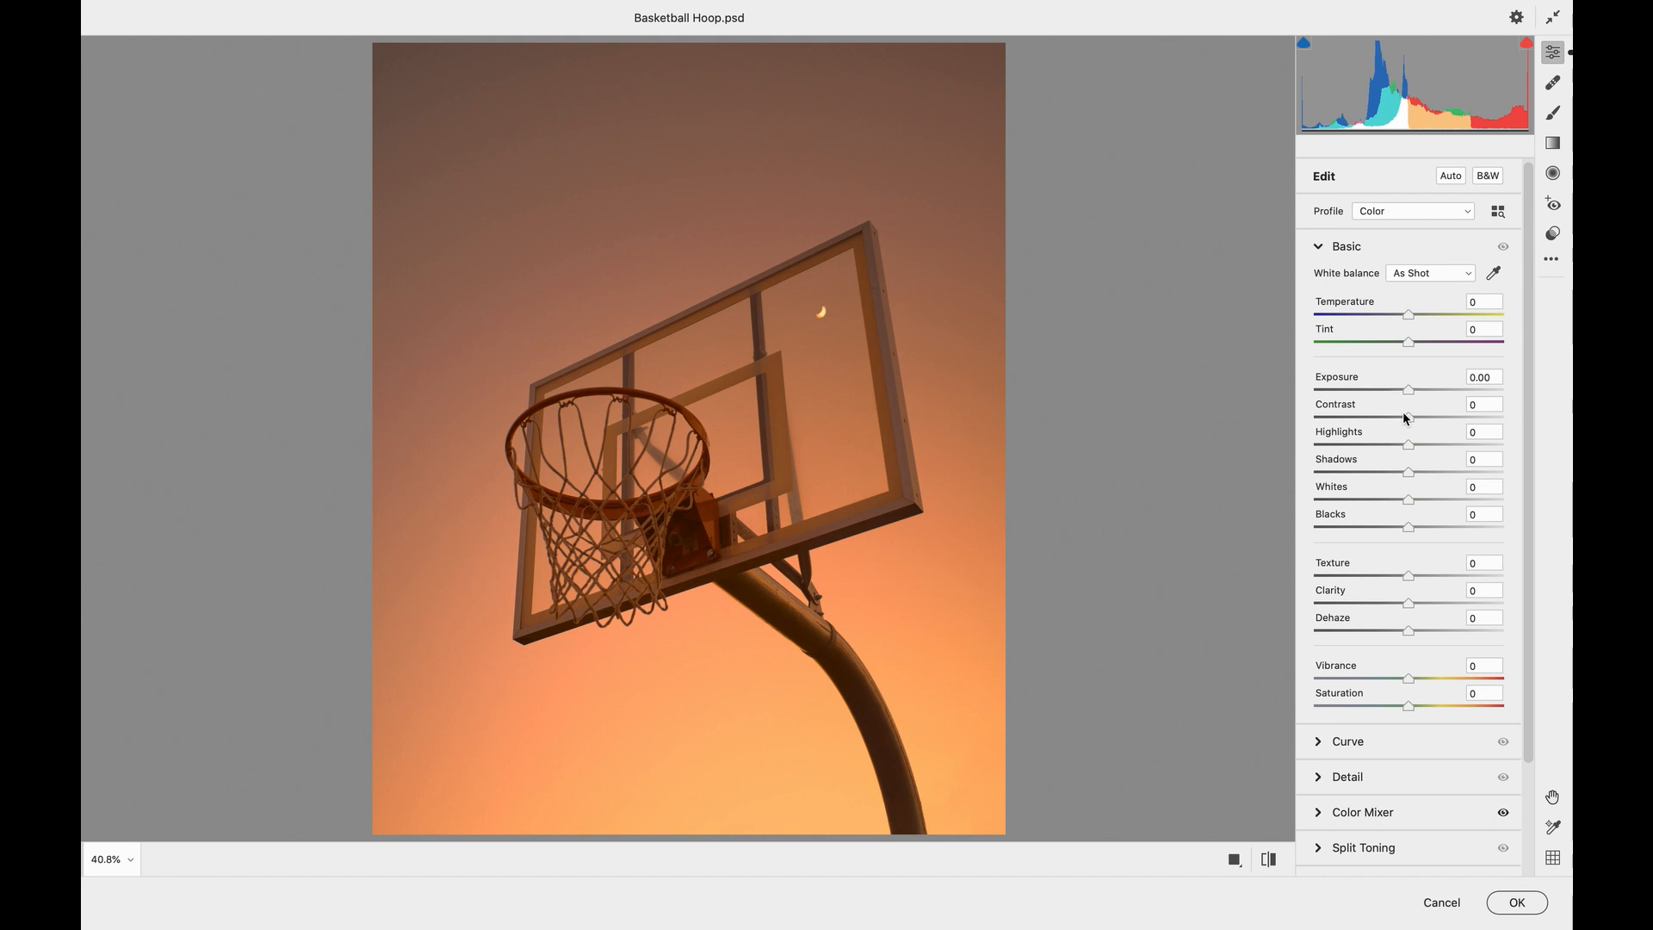
left_click(1363, 812)
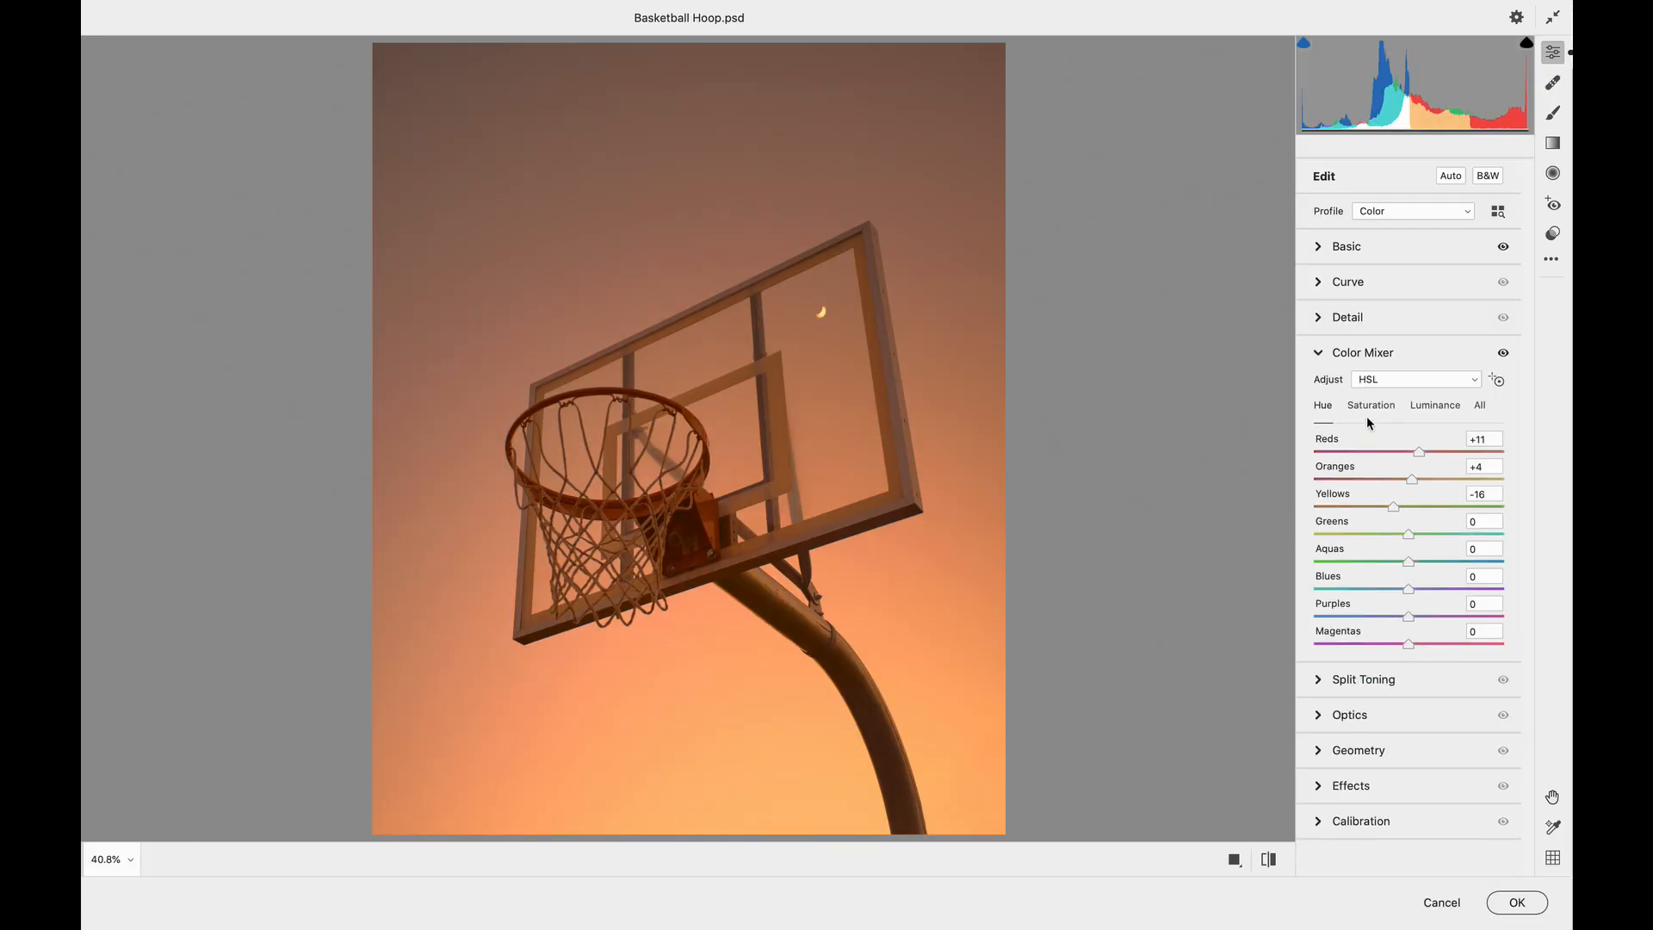
mouse_move(446, 138)
type("-44")
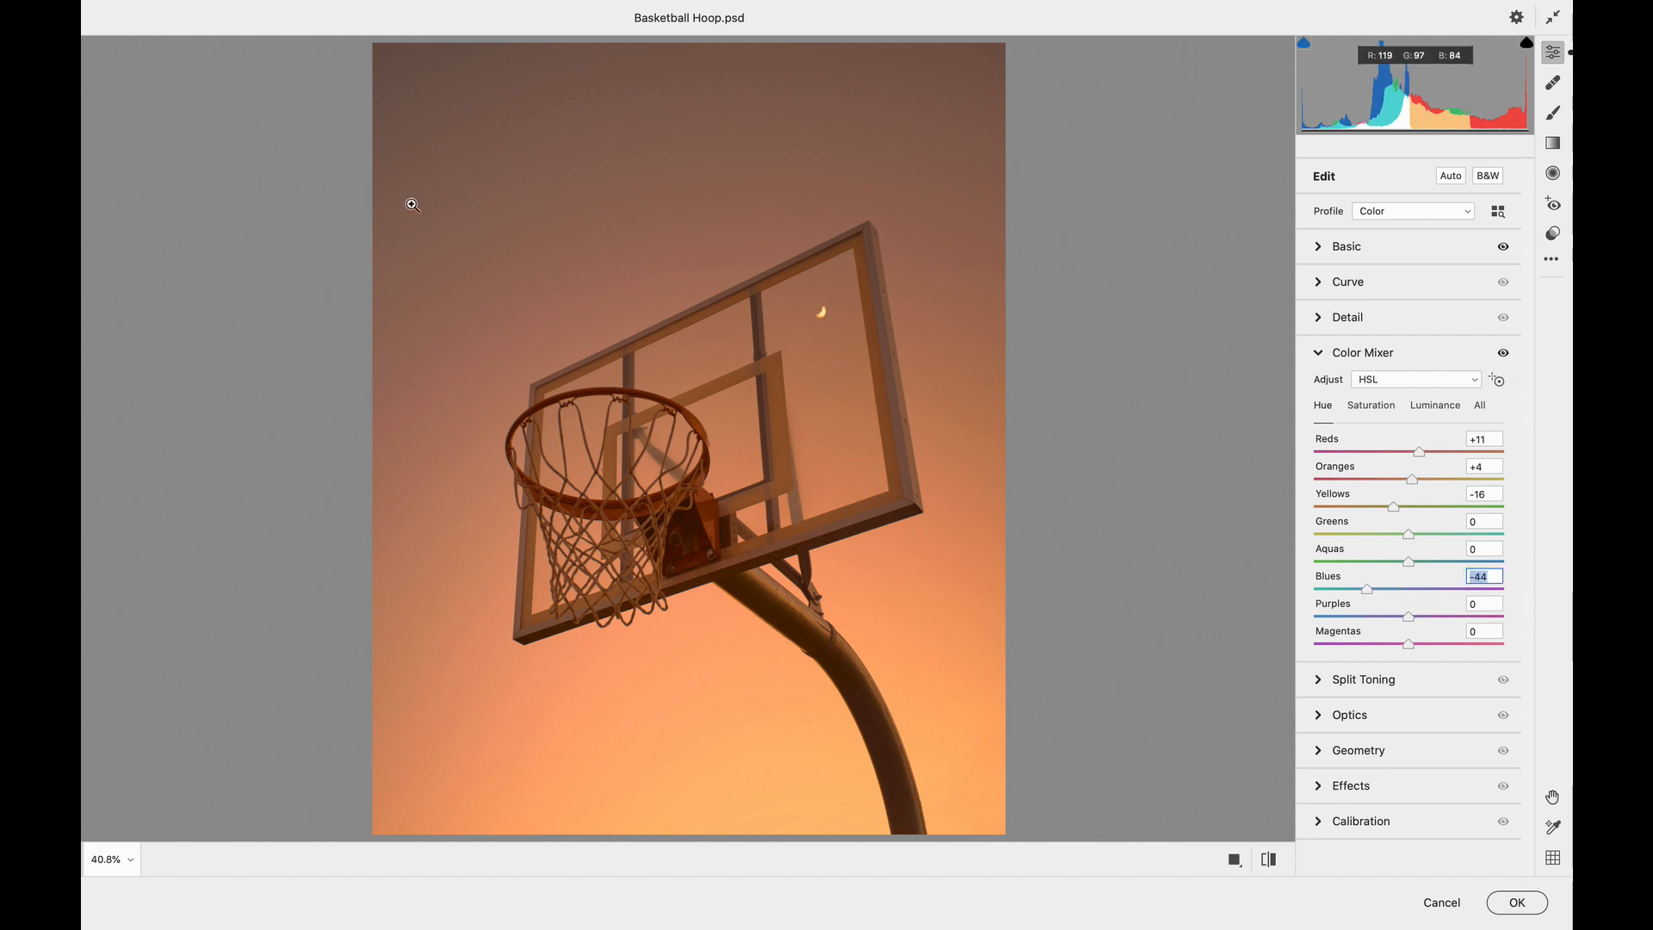
left_click(1516, 903)
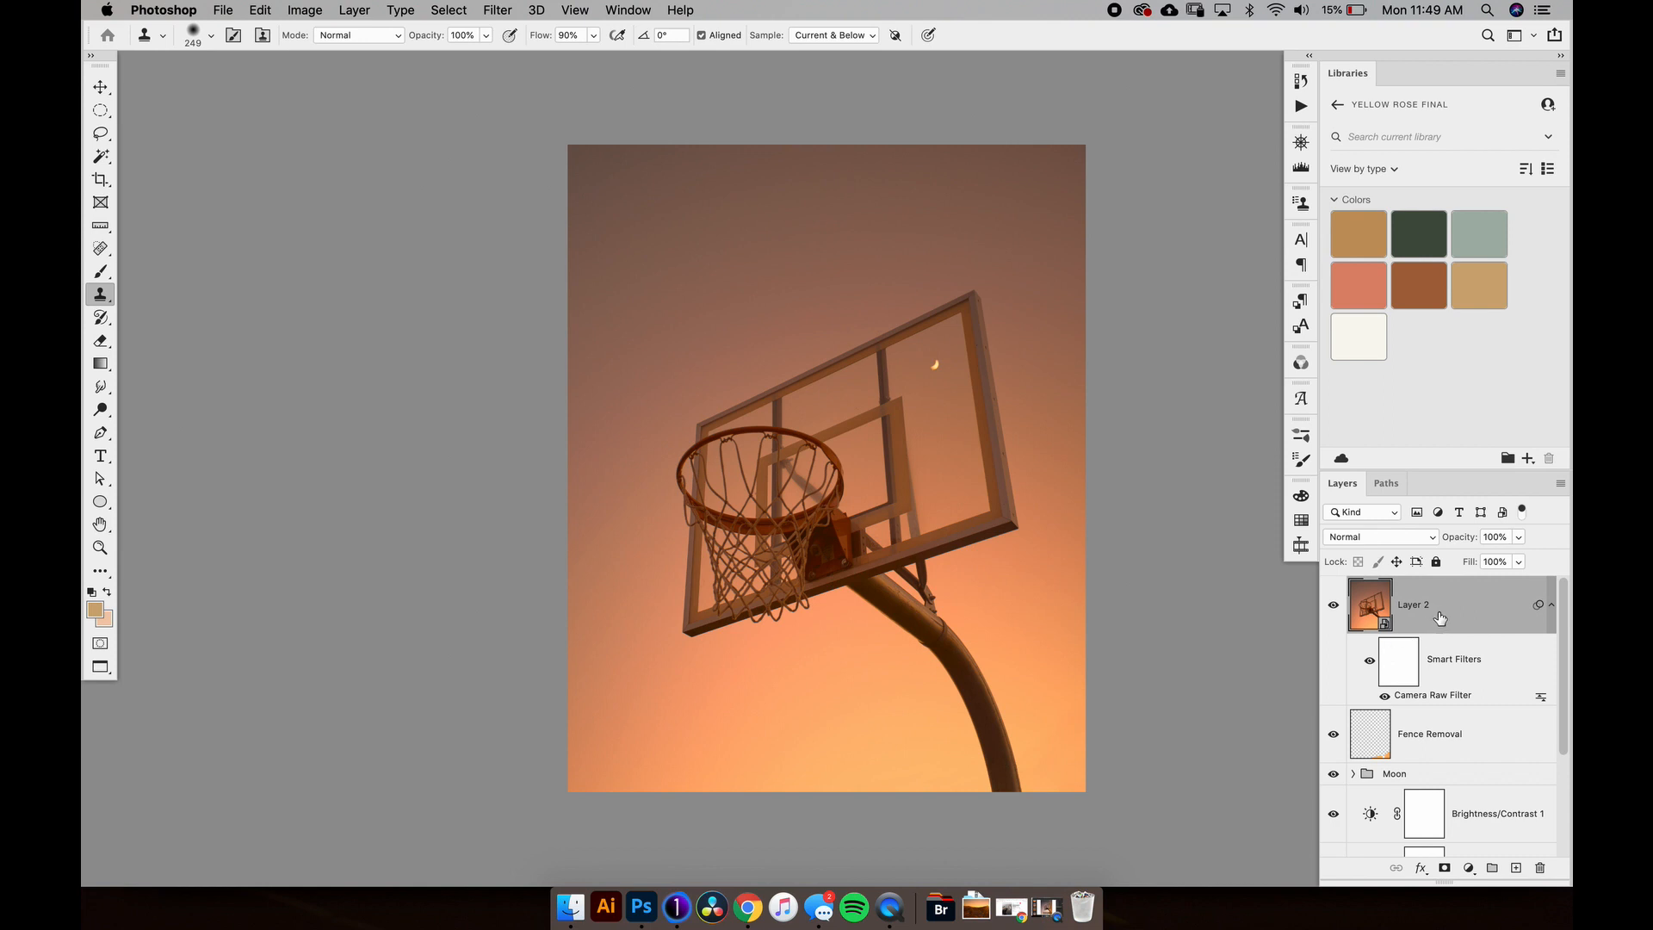
mouse_move(1484, 593)
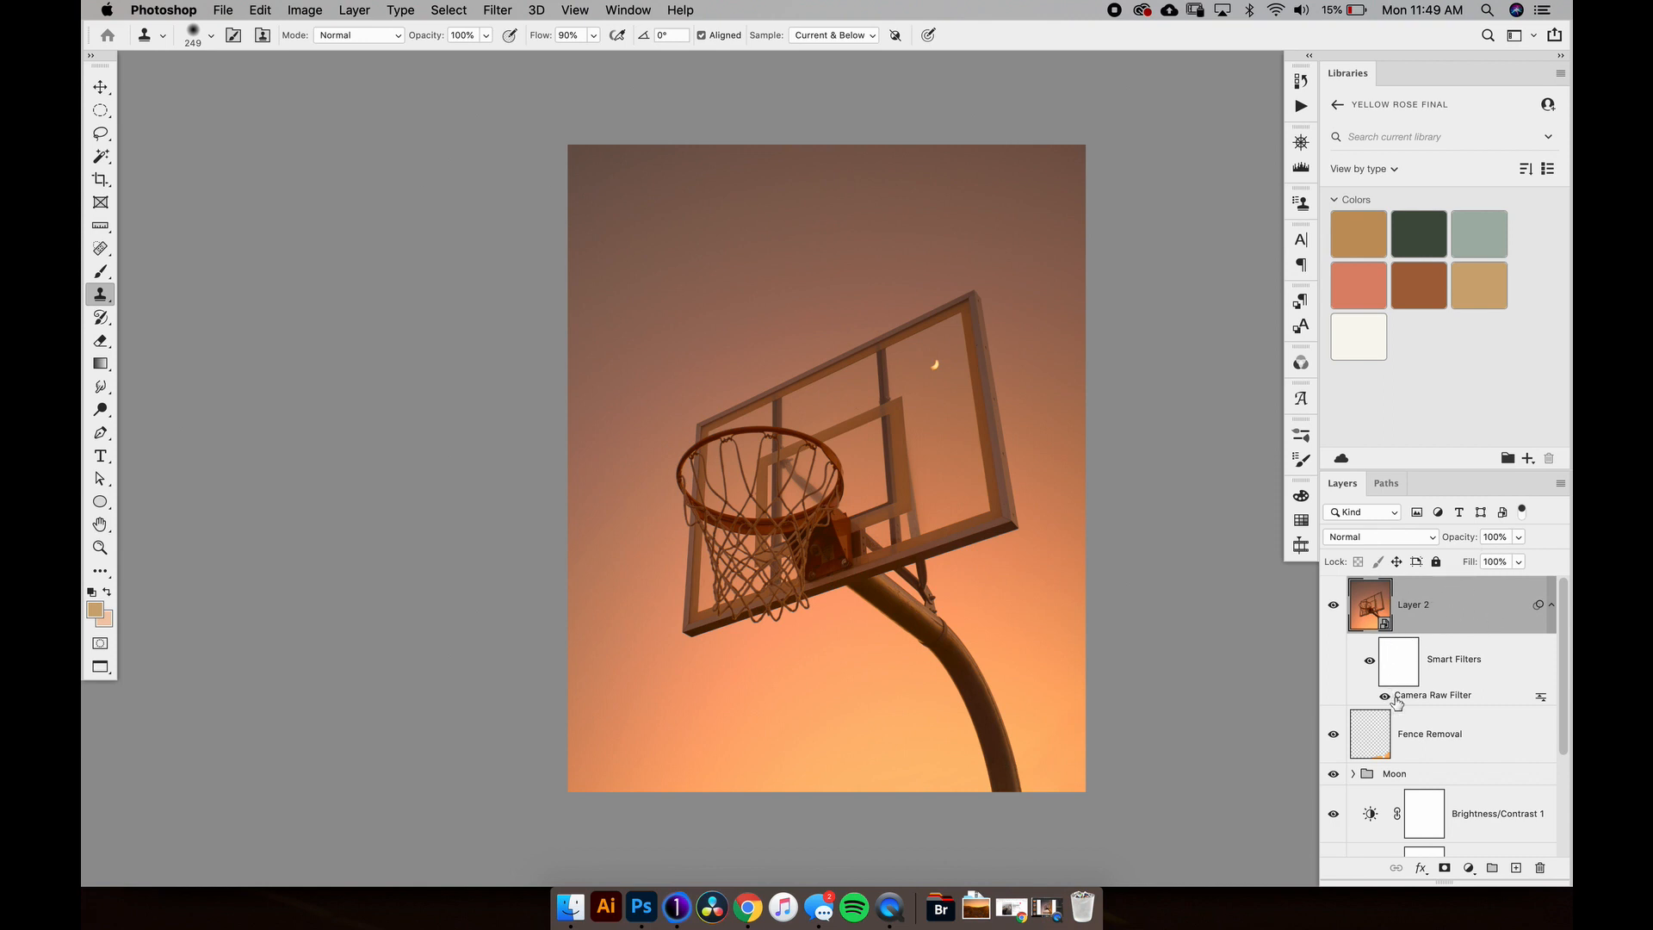
mouse_move(1520, 703)
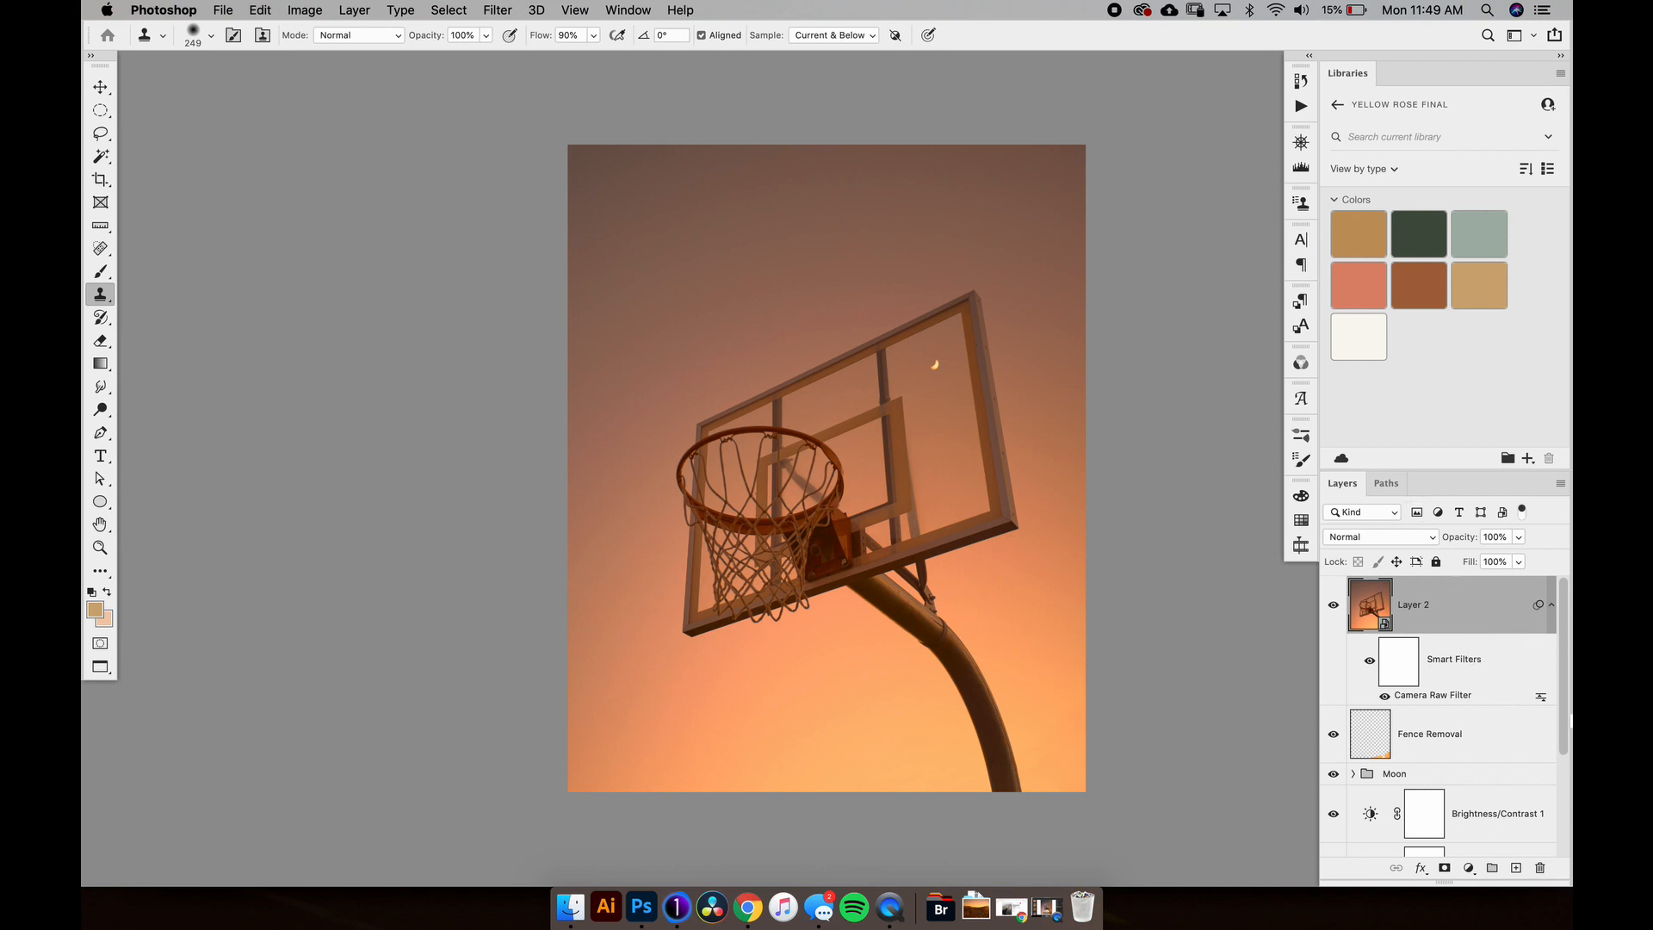
mouse_move(1401, 643)
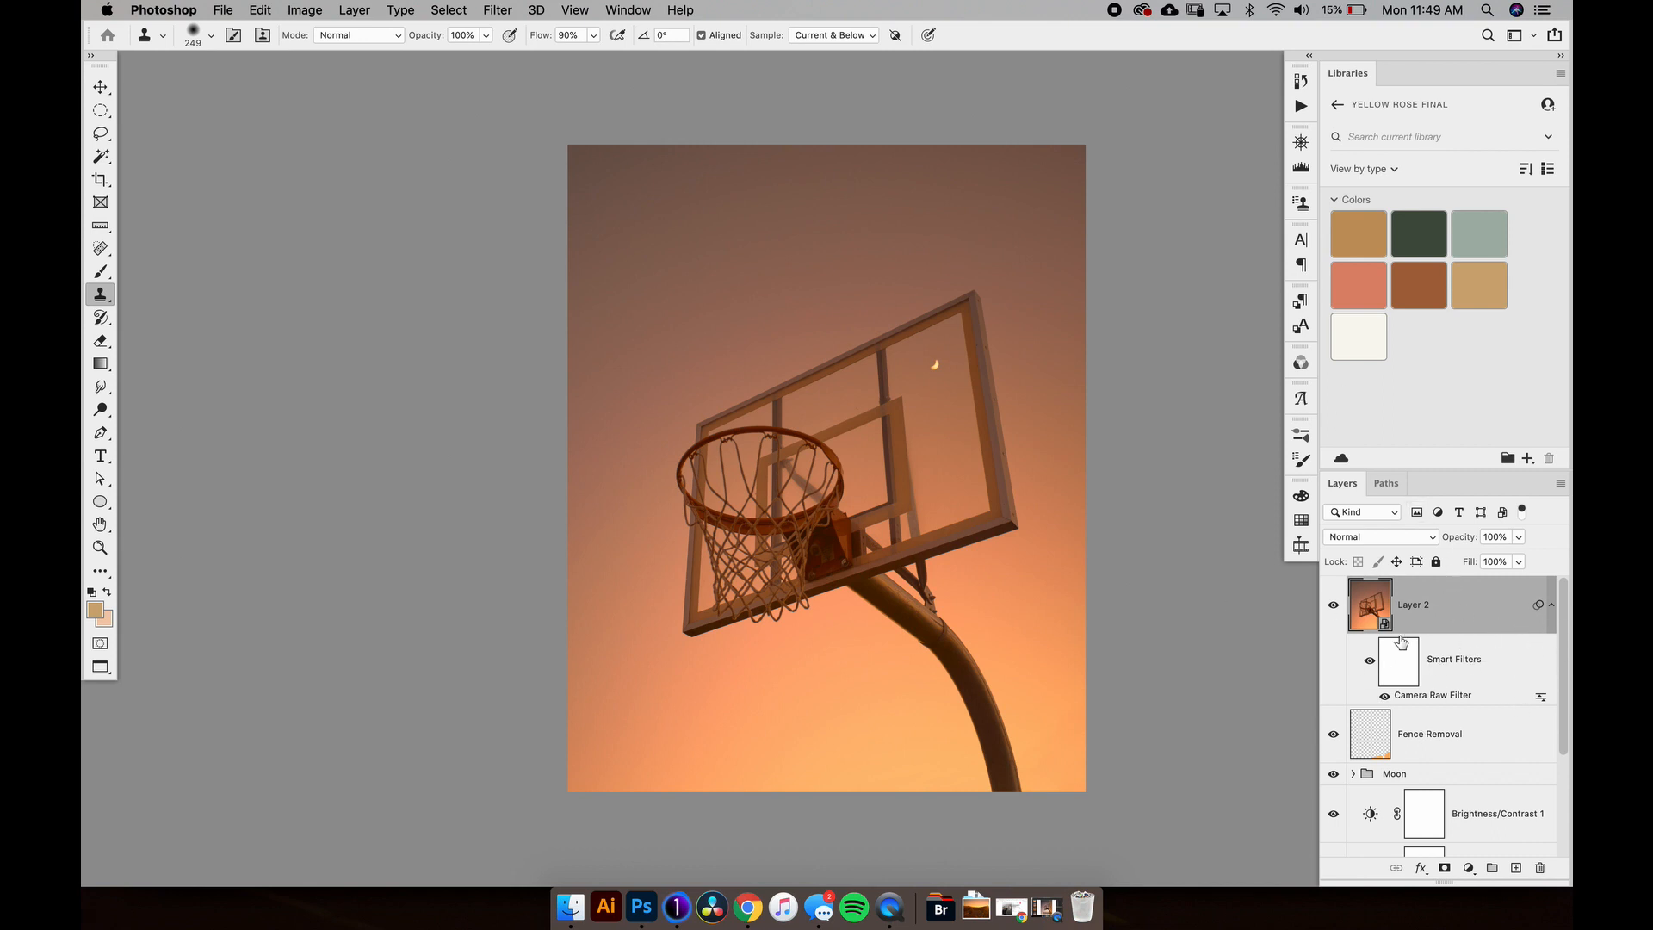
mouse_move(1426, 704)
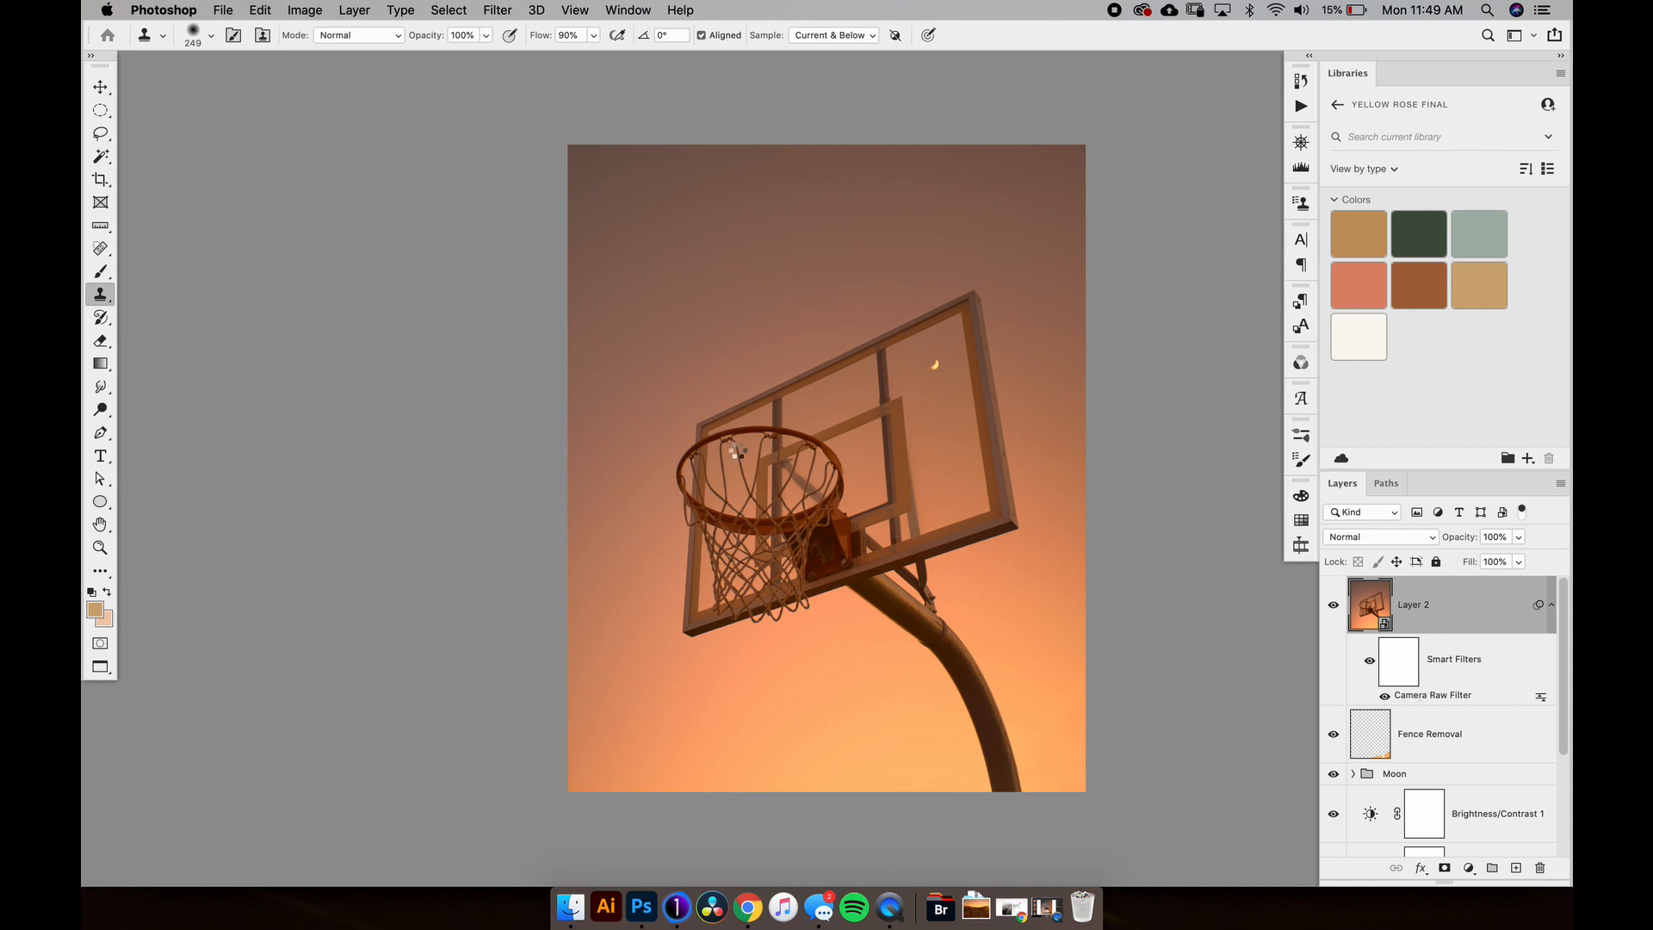
Step: Reopen Layer 2's Camera Raw Filter and add grain at 24 in Effects
double_click(1432, 694)
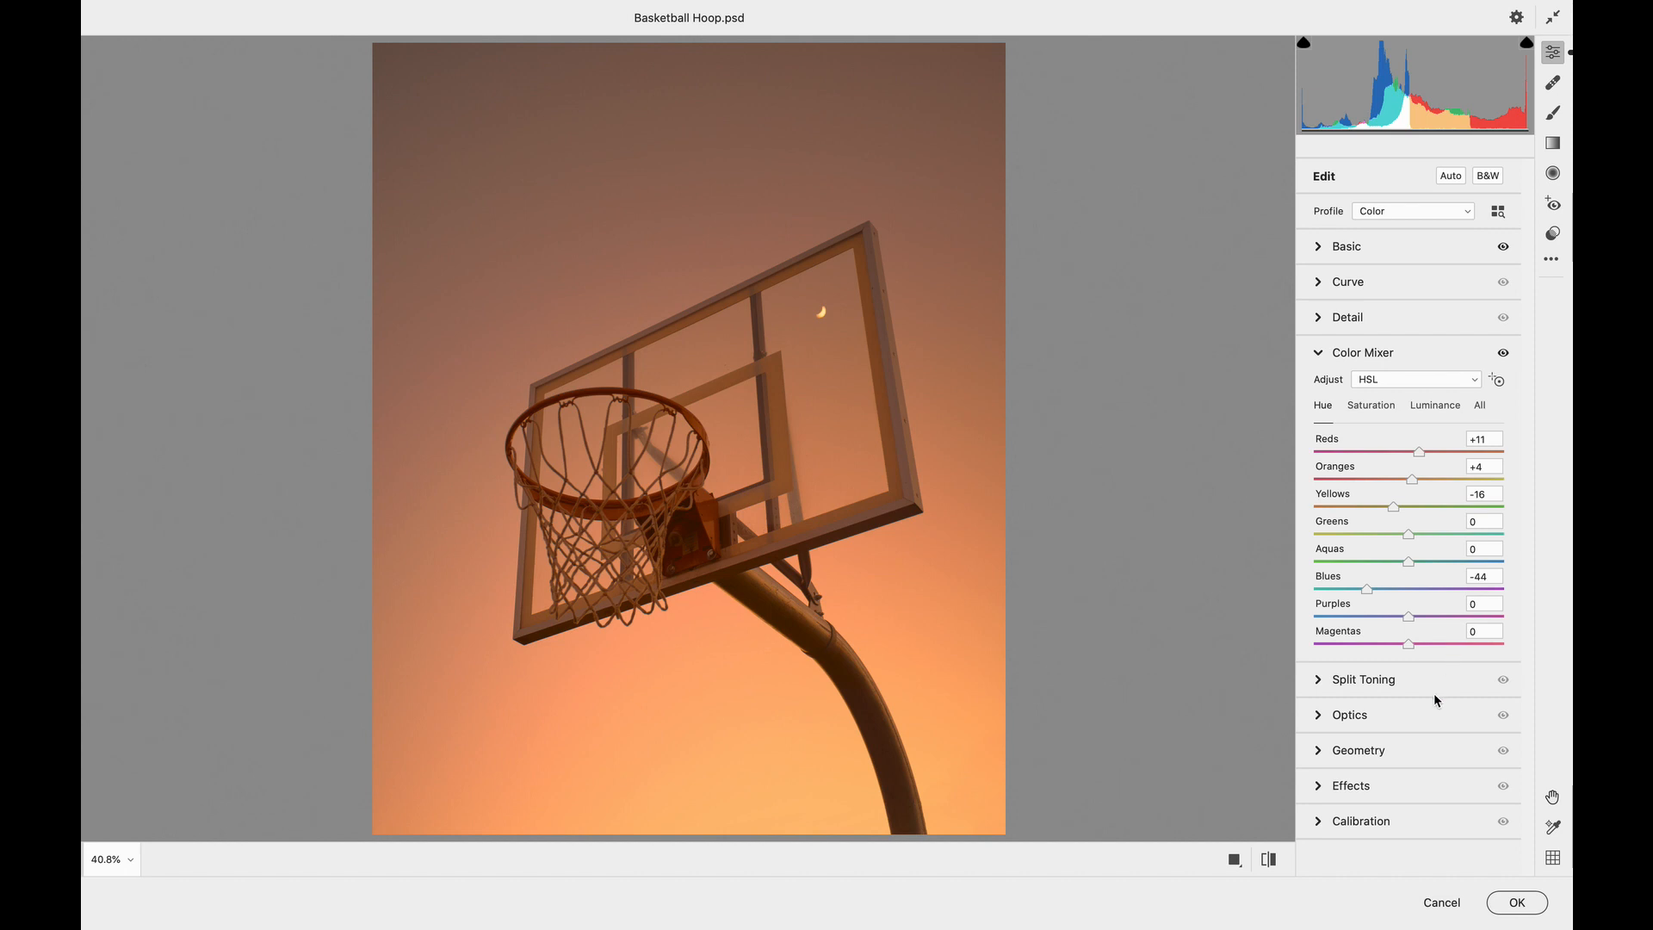
left_click(1351, 785)
type("24")
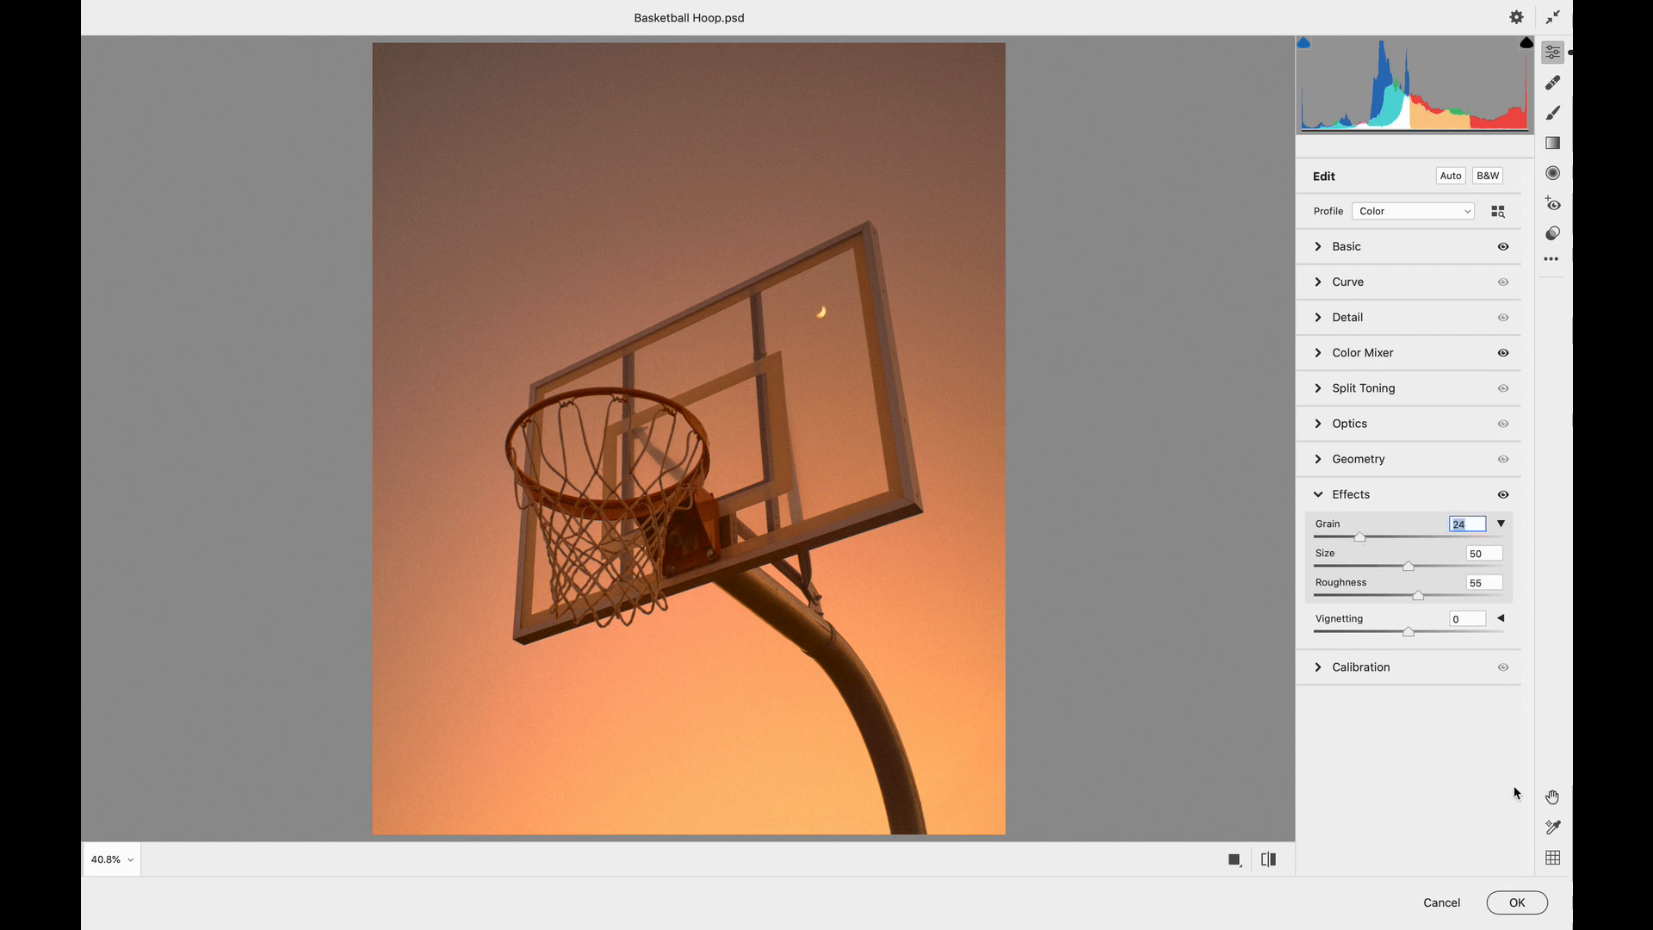
left_click(1515, 902)
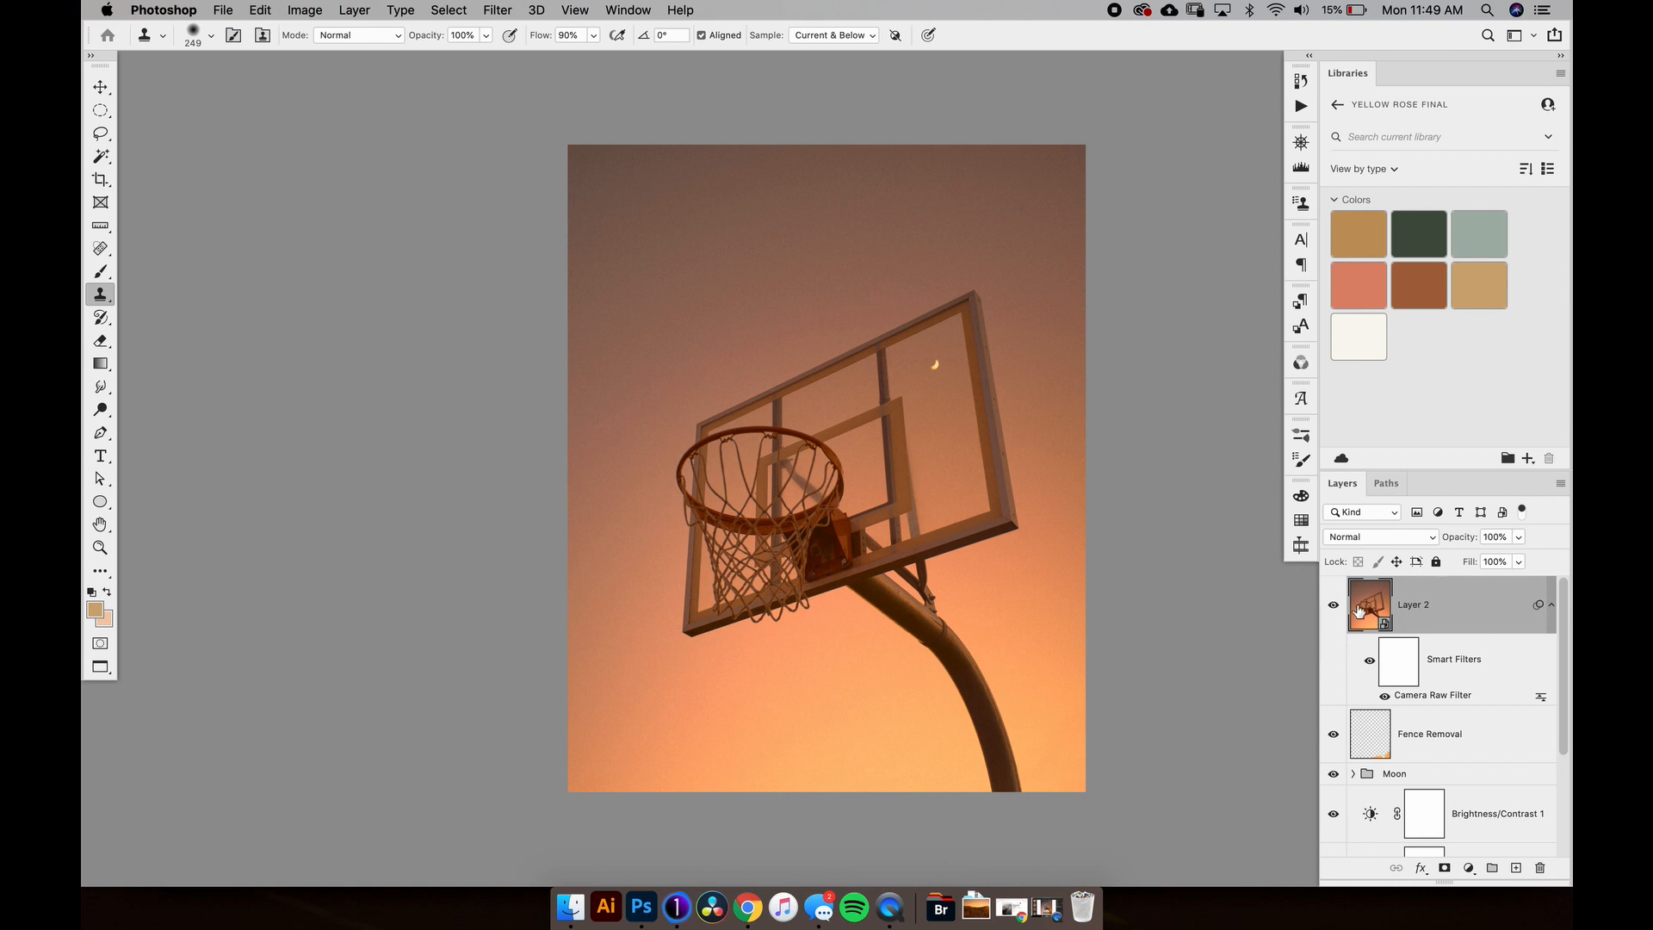
left_click(1334, 610)
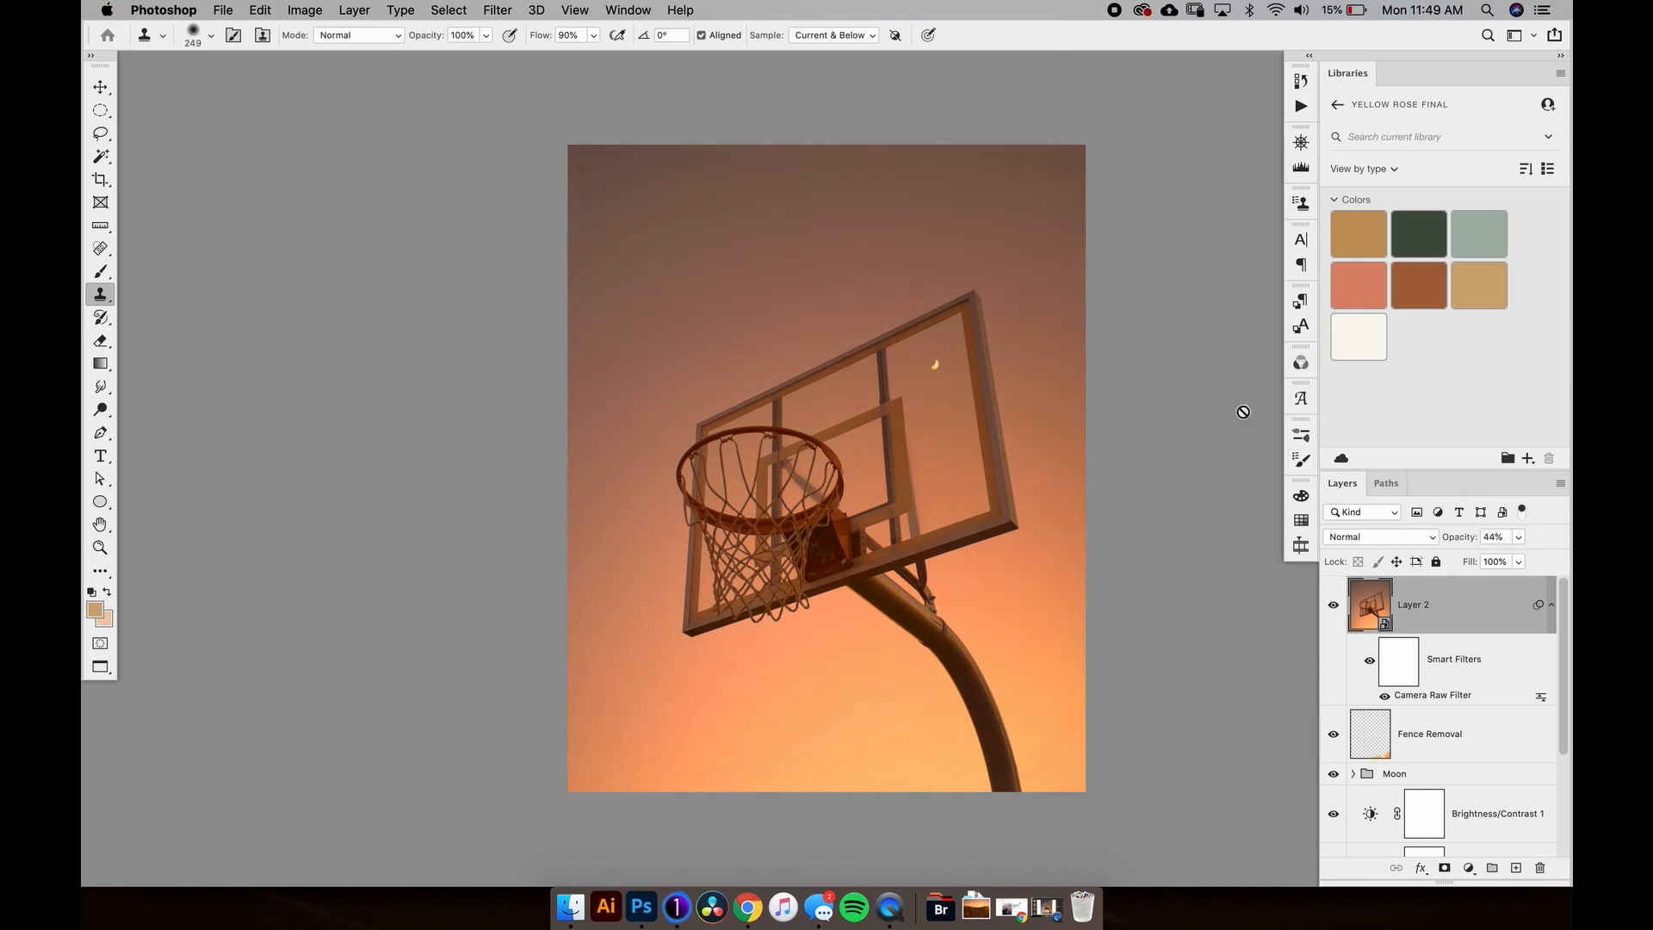
left_click(1498, 536)
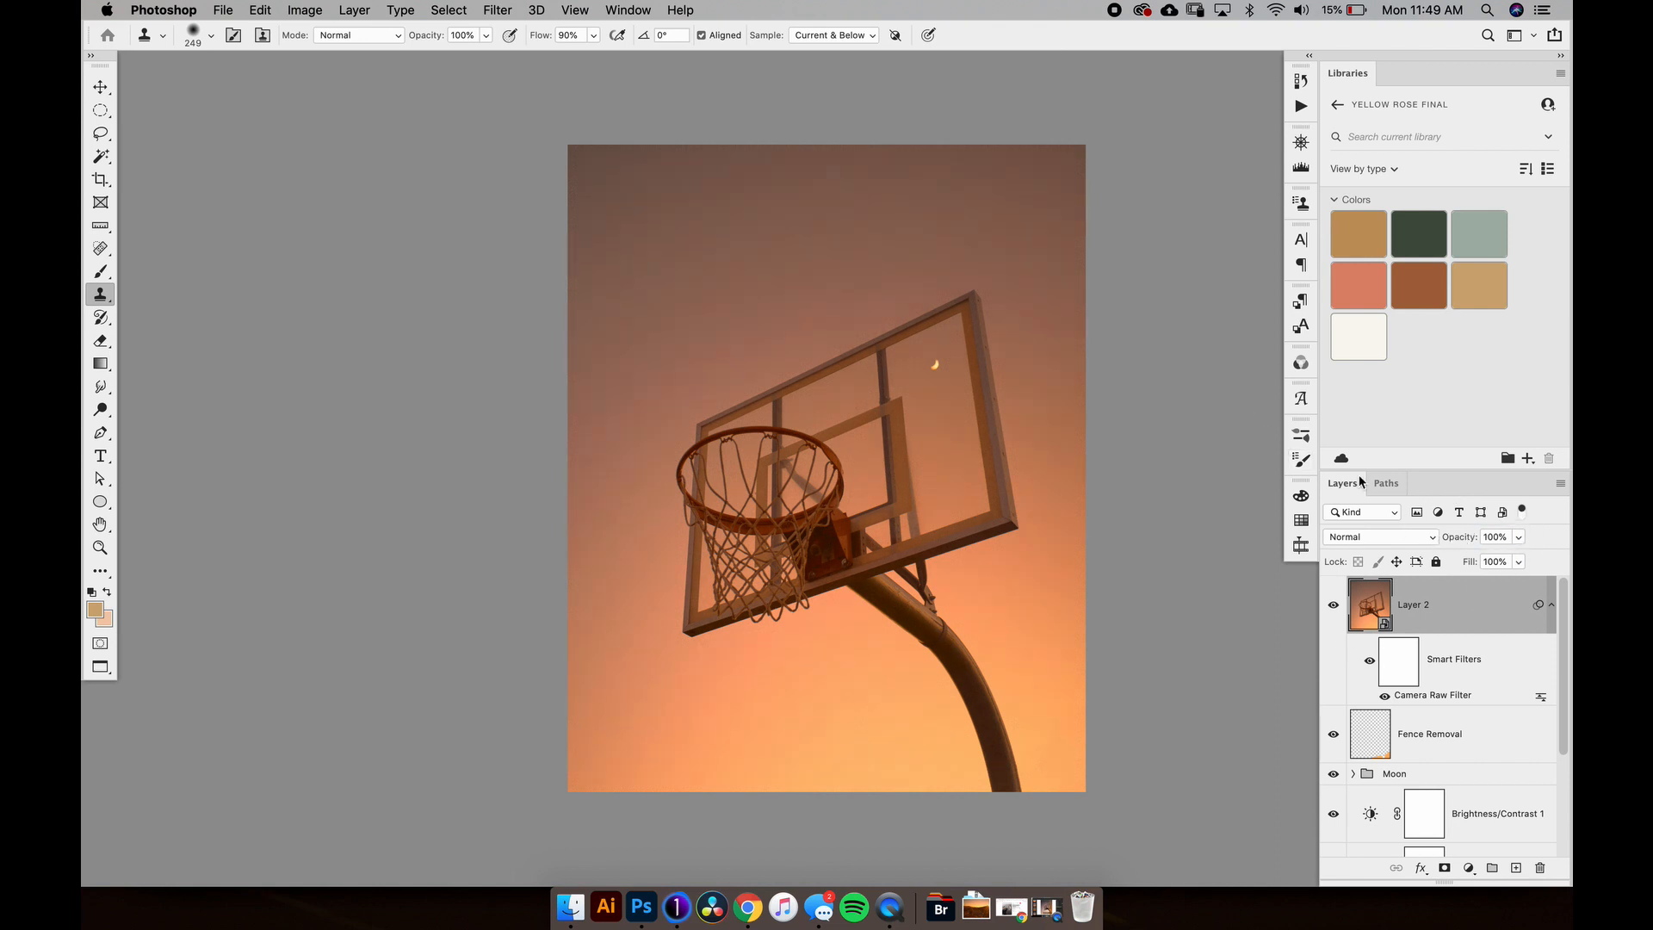
mouse_move(1269, 564)
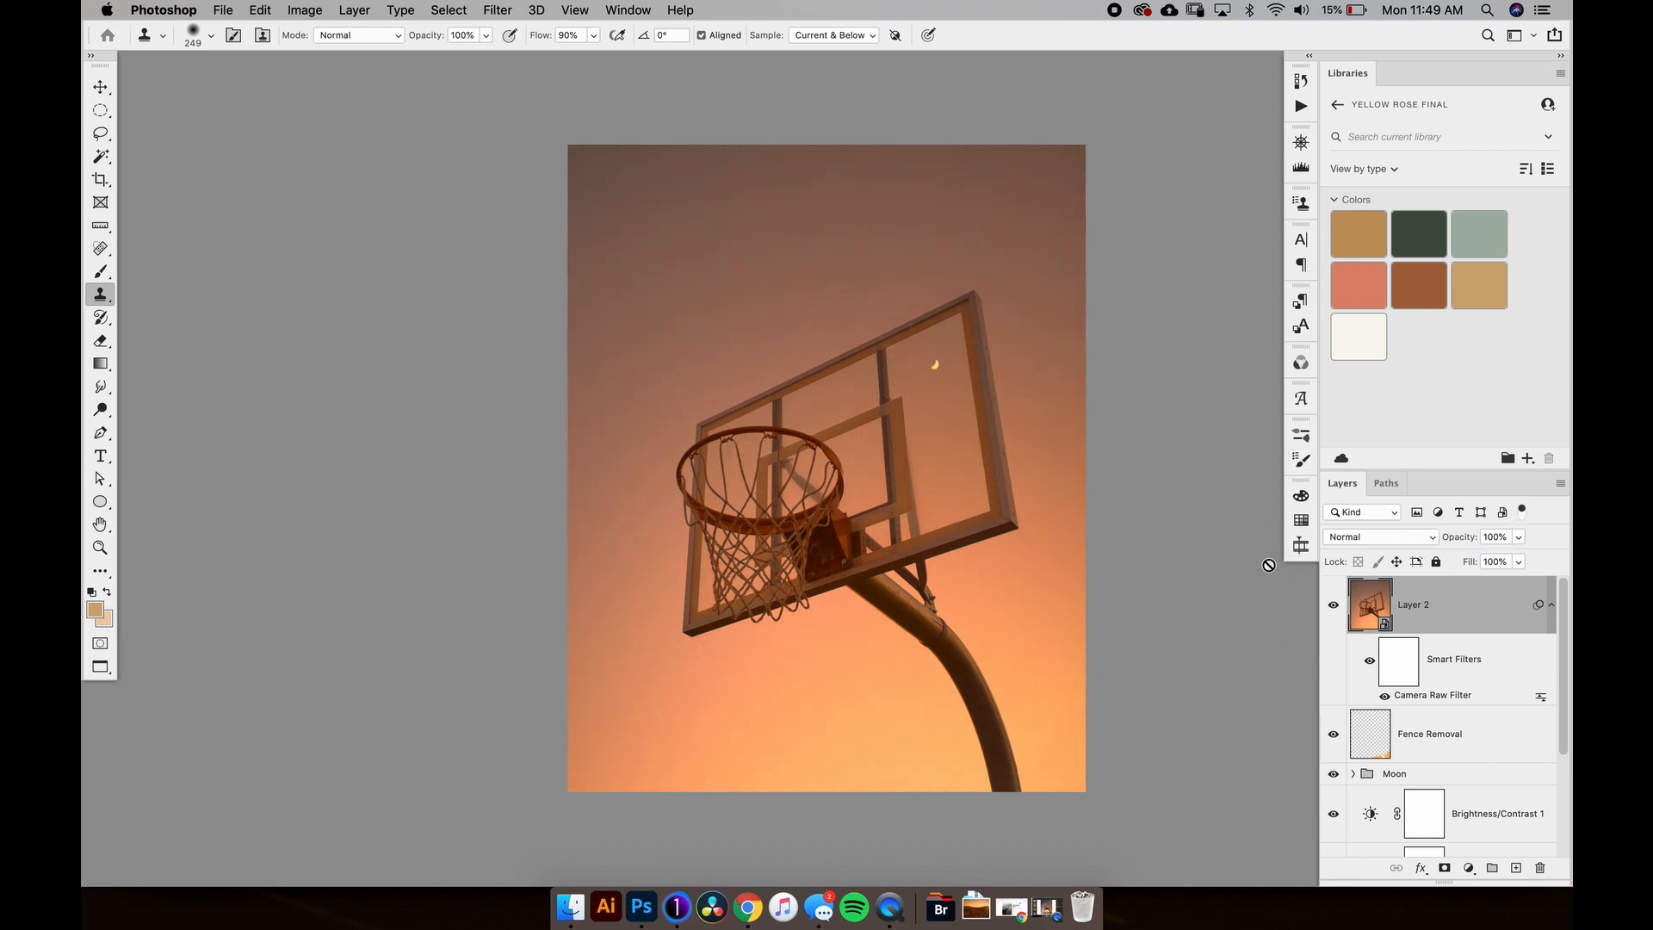